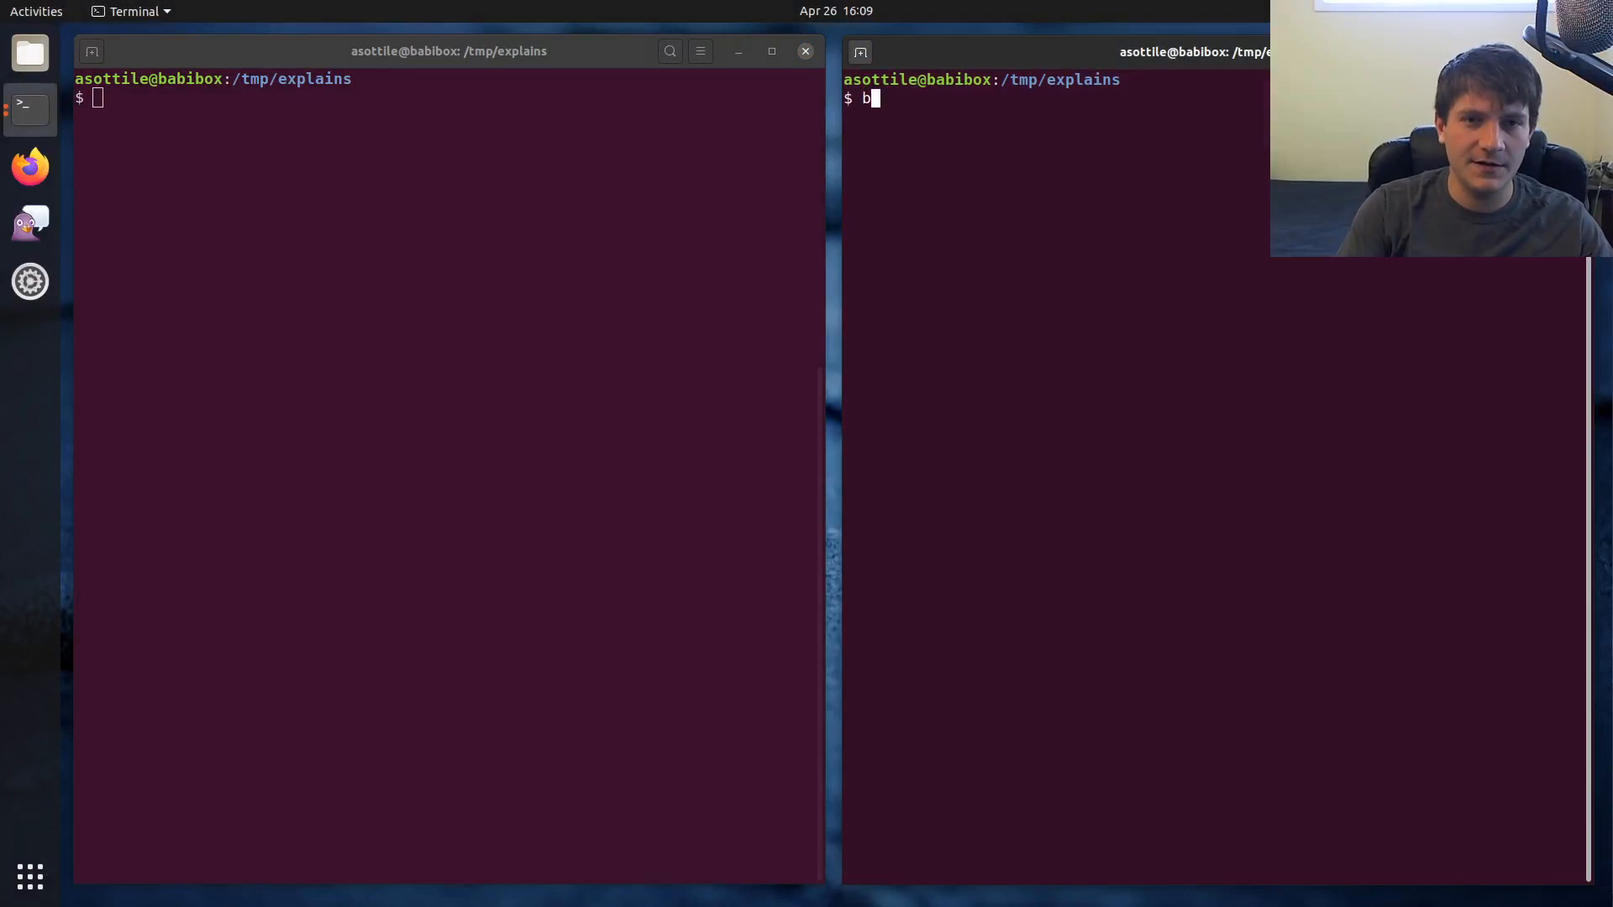
# Launch babi on a new empty t.py file from the right terminal
pyautogui.press('Return')
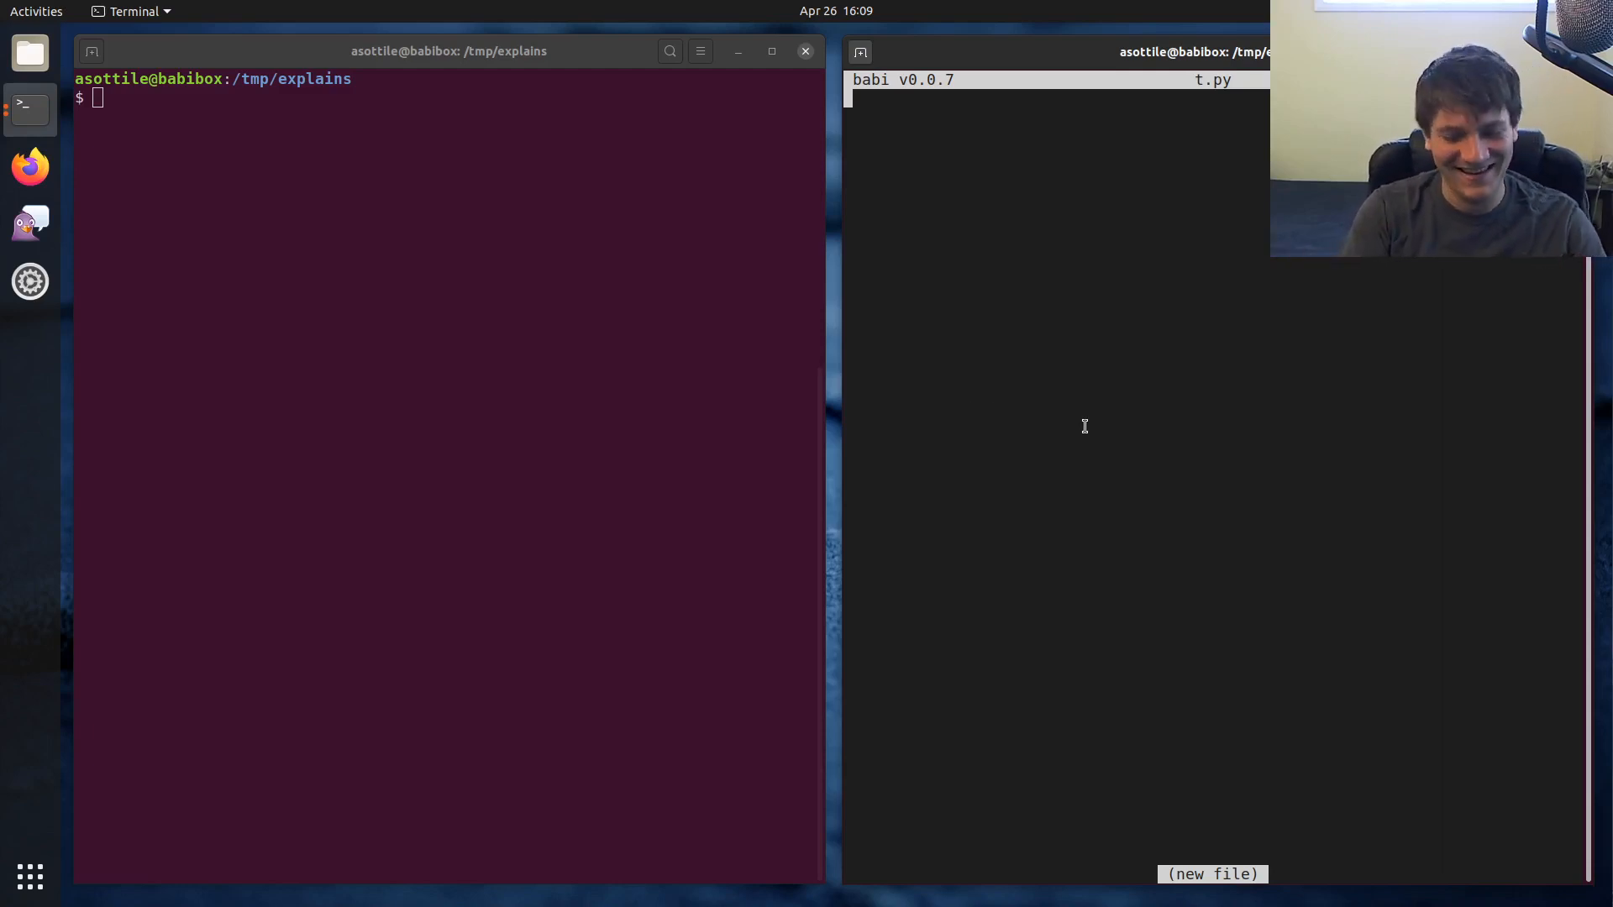
# Save t.py with only a bare class C: and run python3 t.py to get the unexpected-EOF SyntaxError
pyautogui.write('class C:')
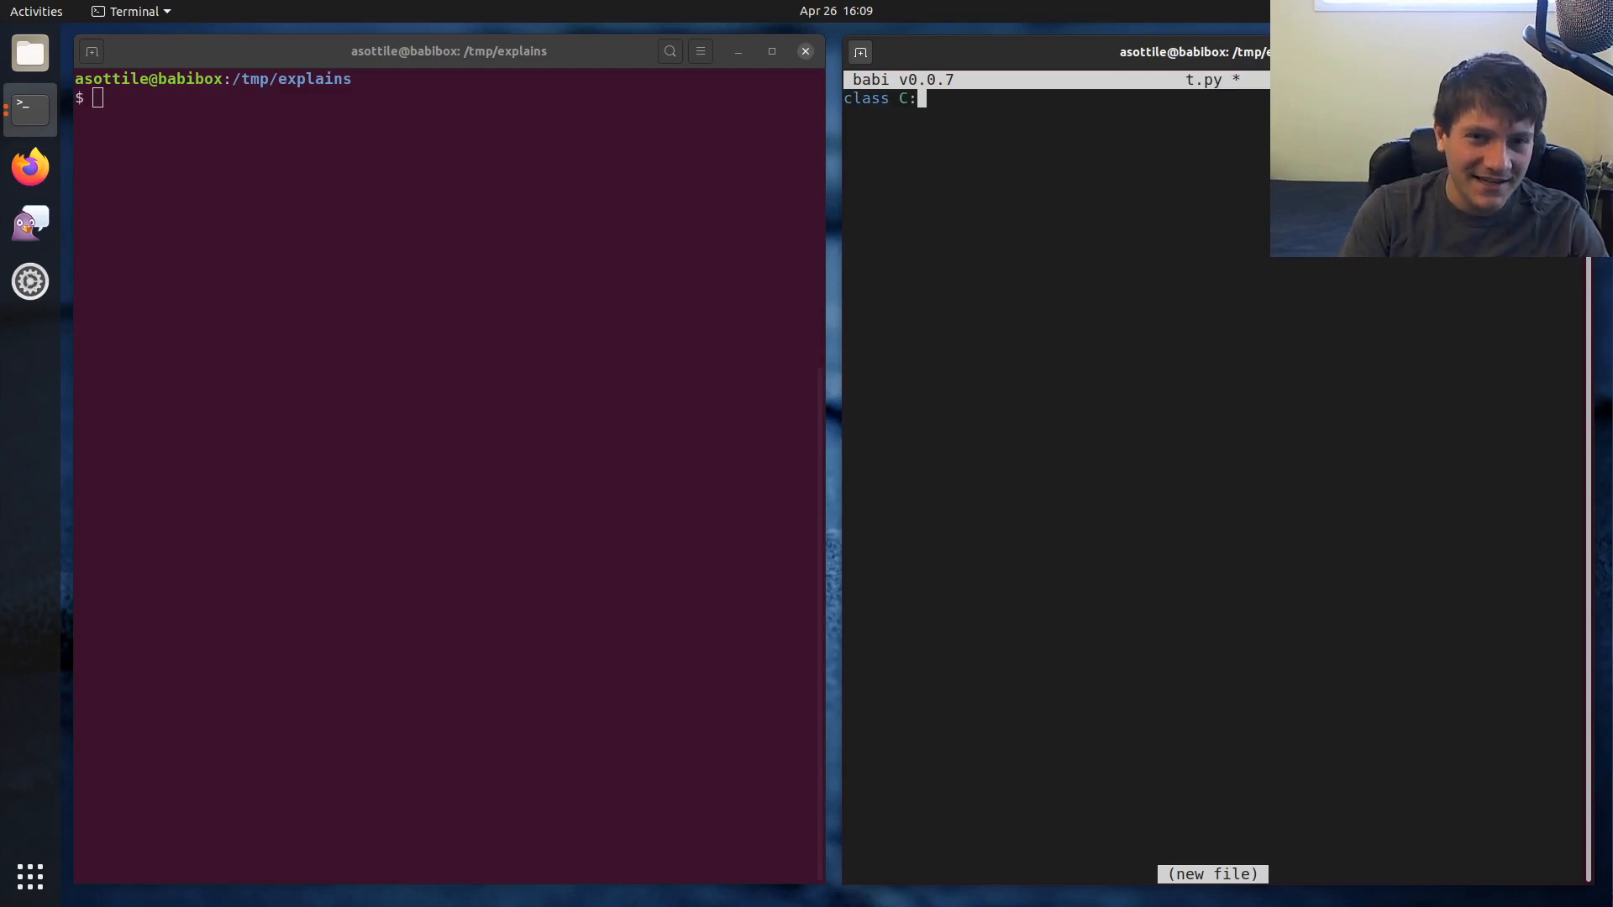
pyautogui.press('Return')
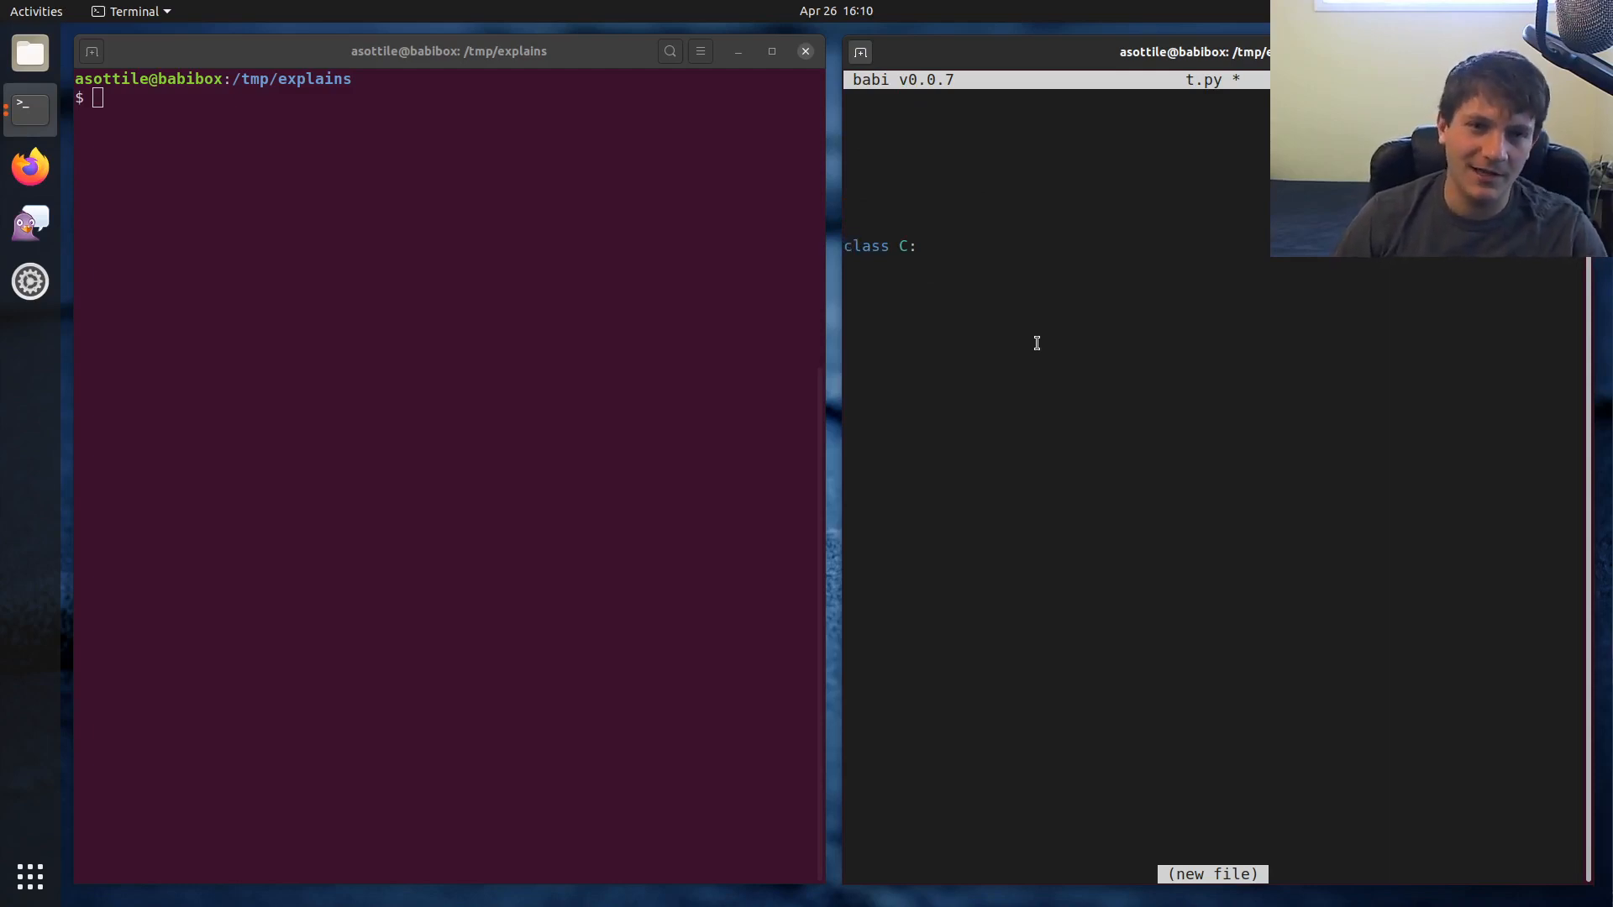
pyautogui.press('ctrl+s')
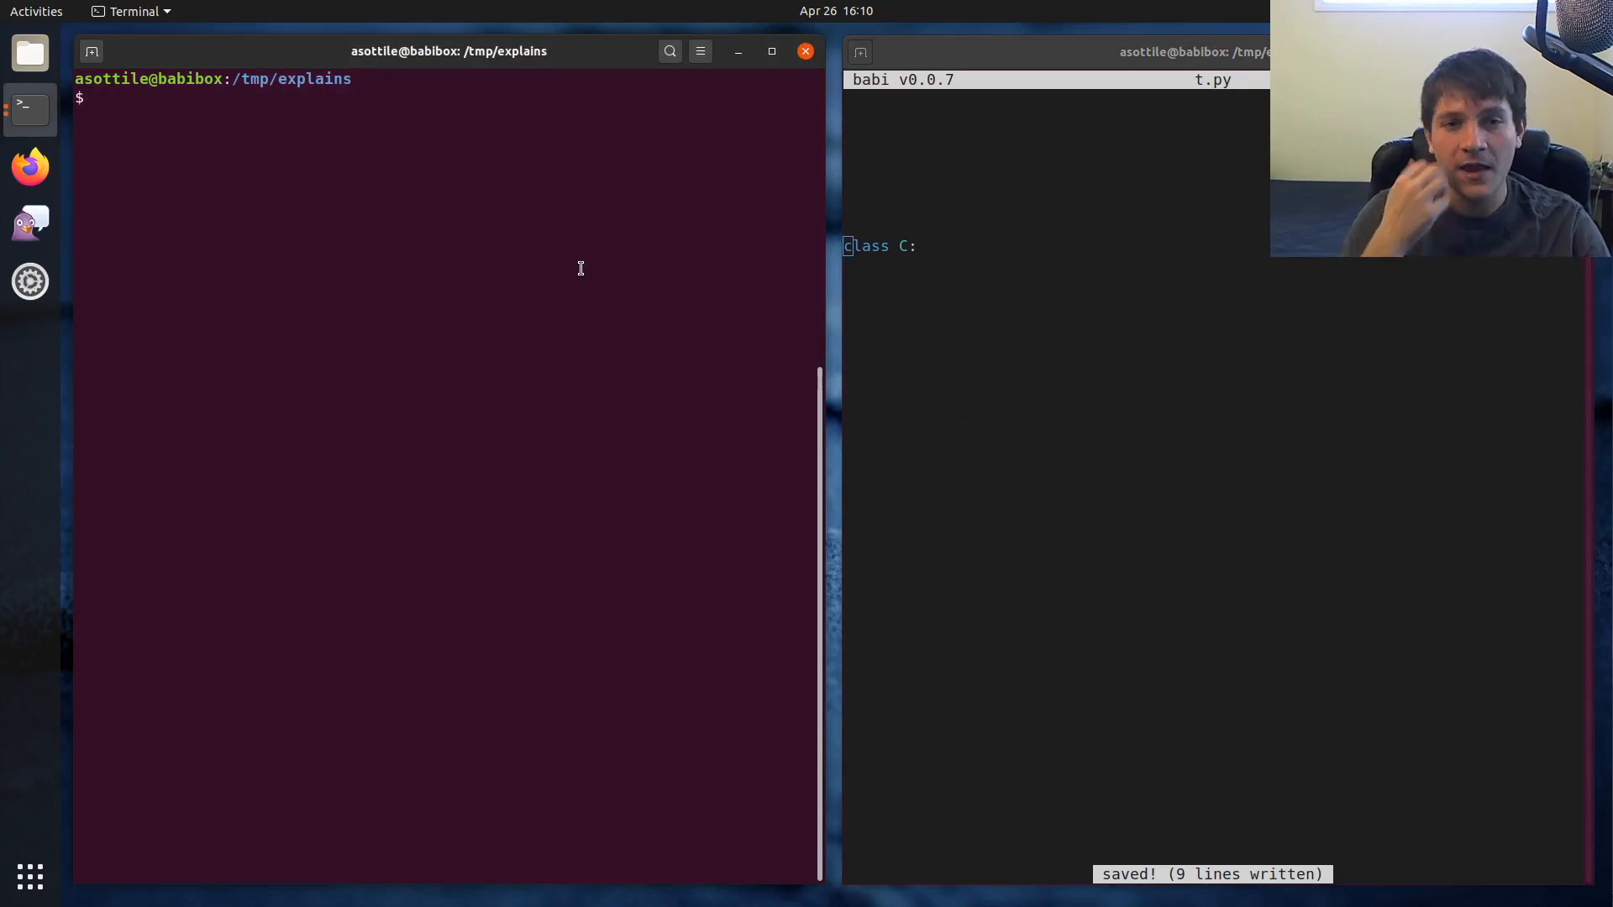
pyautogui.moveTo(624, 287)
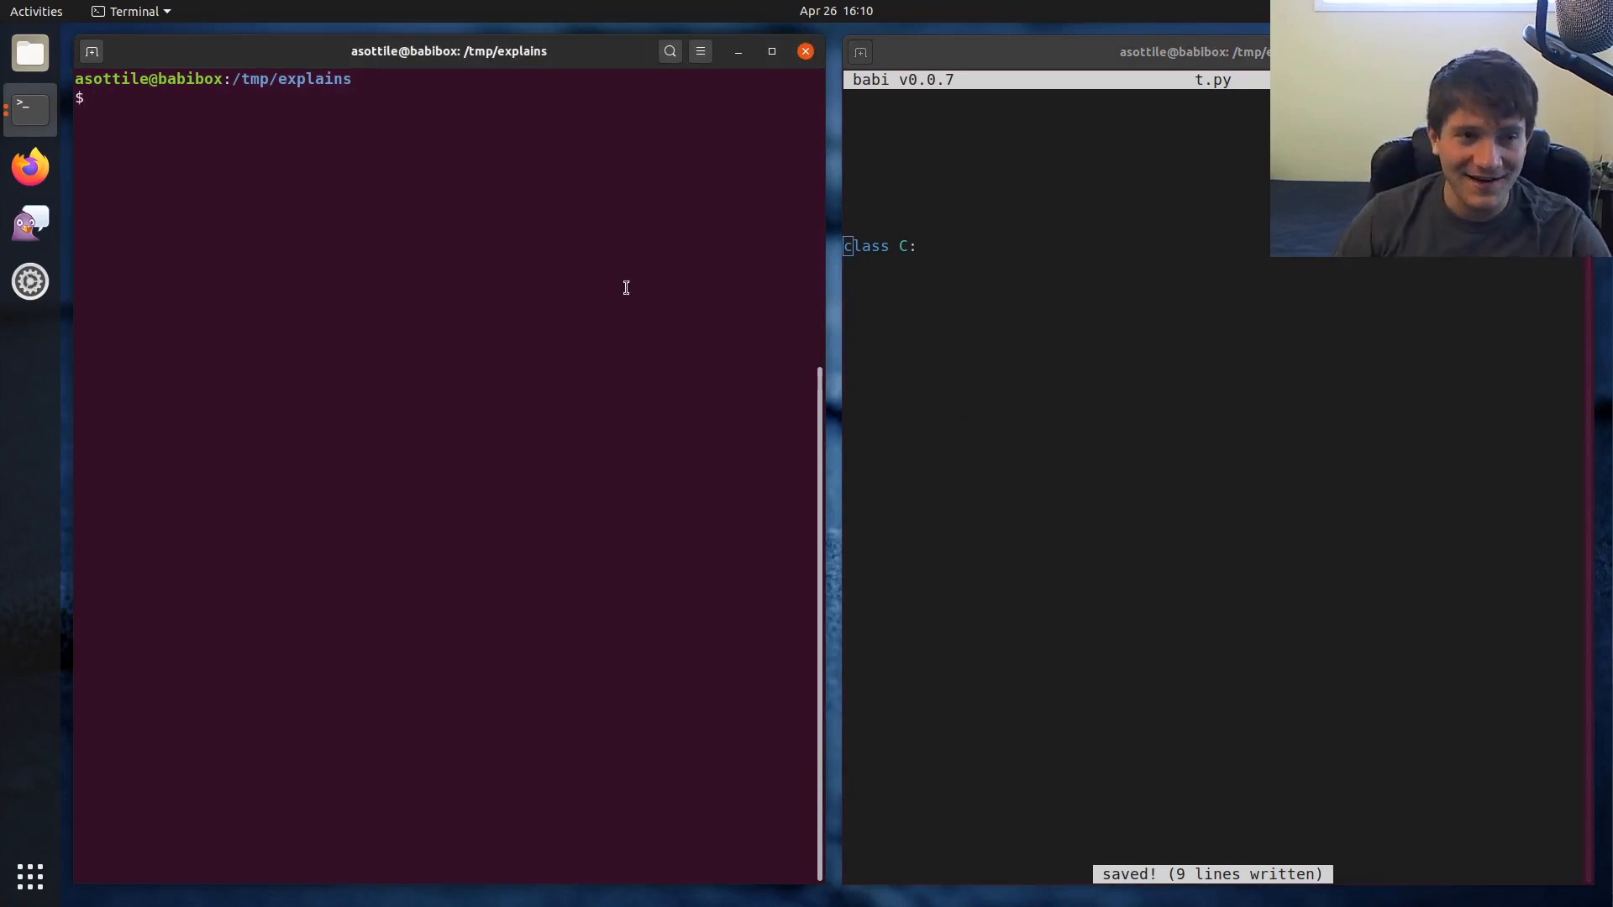
pyautogui.write('python3 t.')
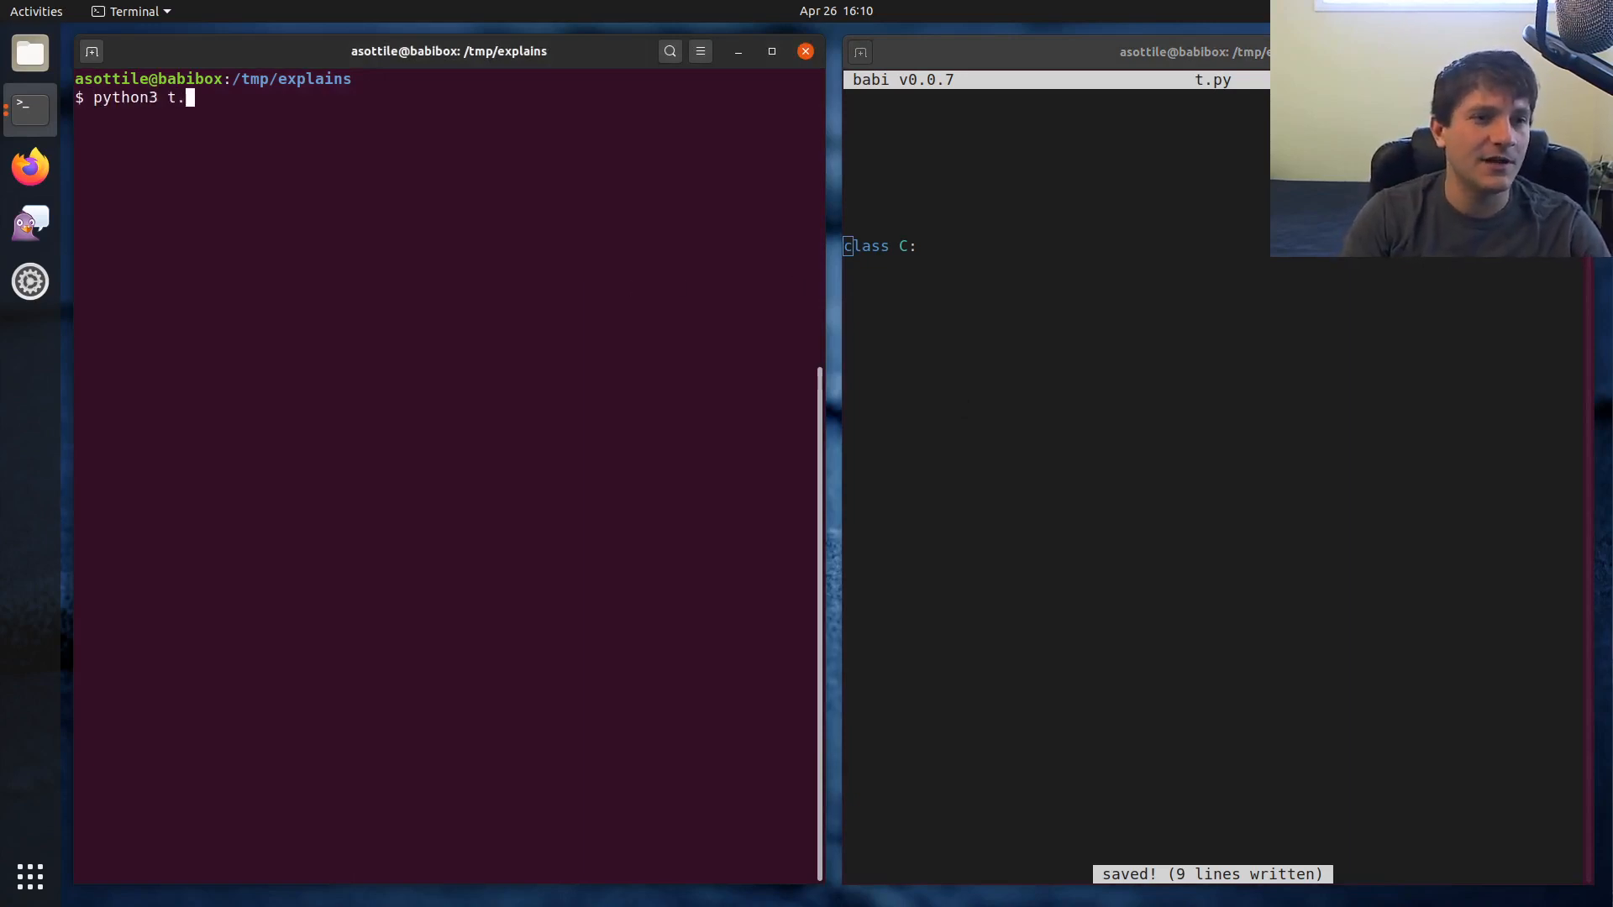
pyautogui.press('Return')
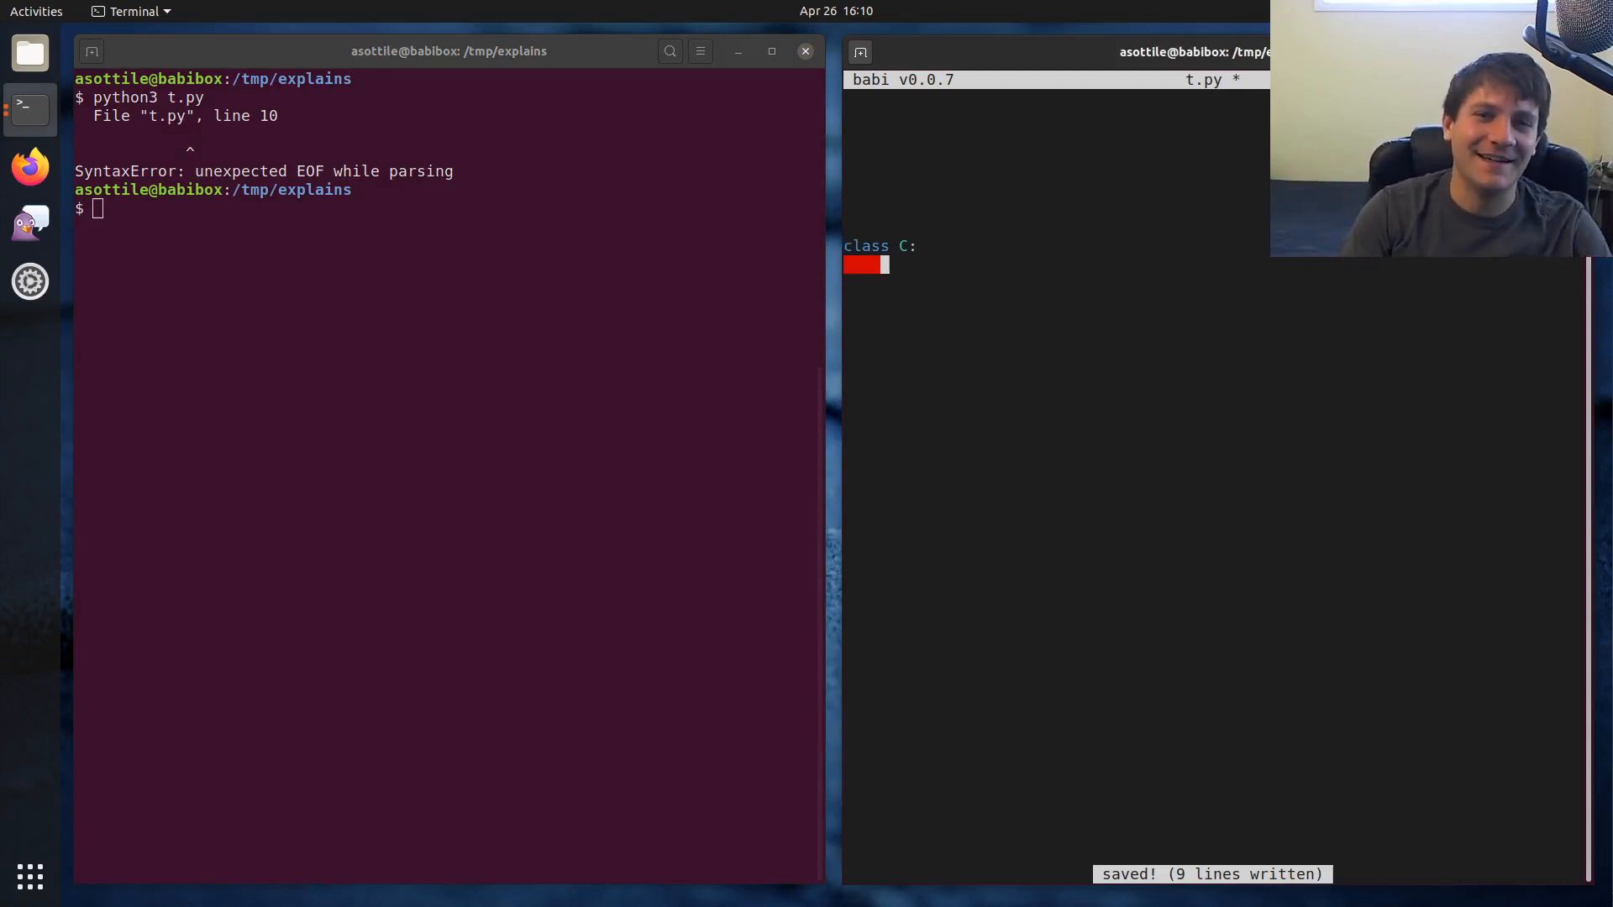
# Add a pass body under class C:, save, and rerun python3 t.py with no error
pyautogui.write('pass')
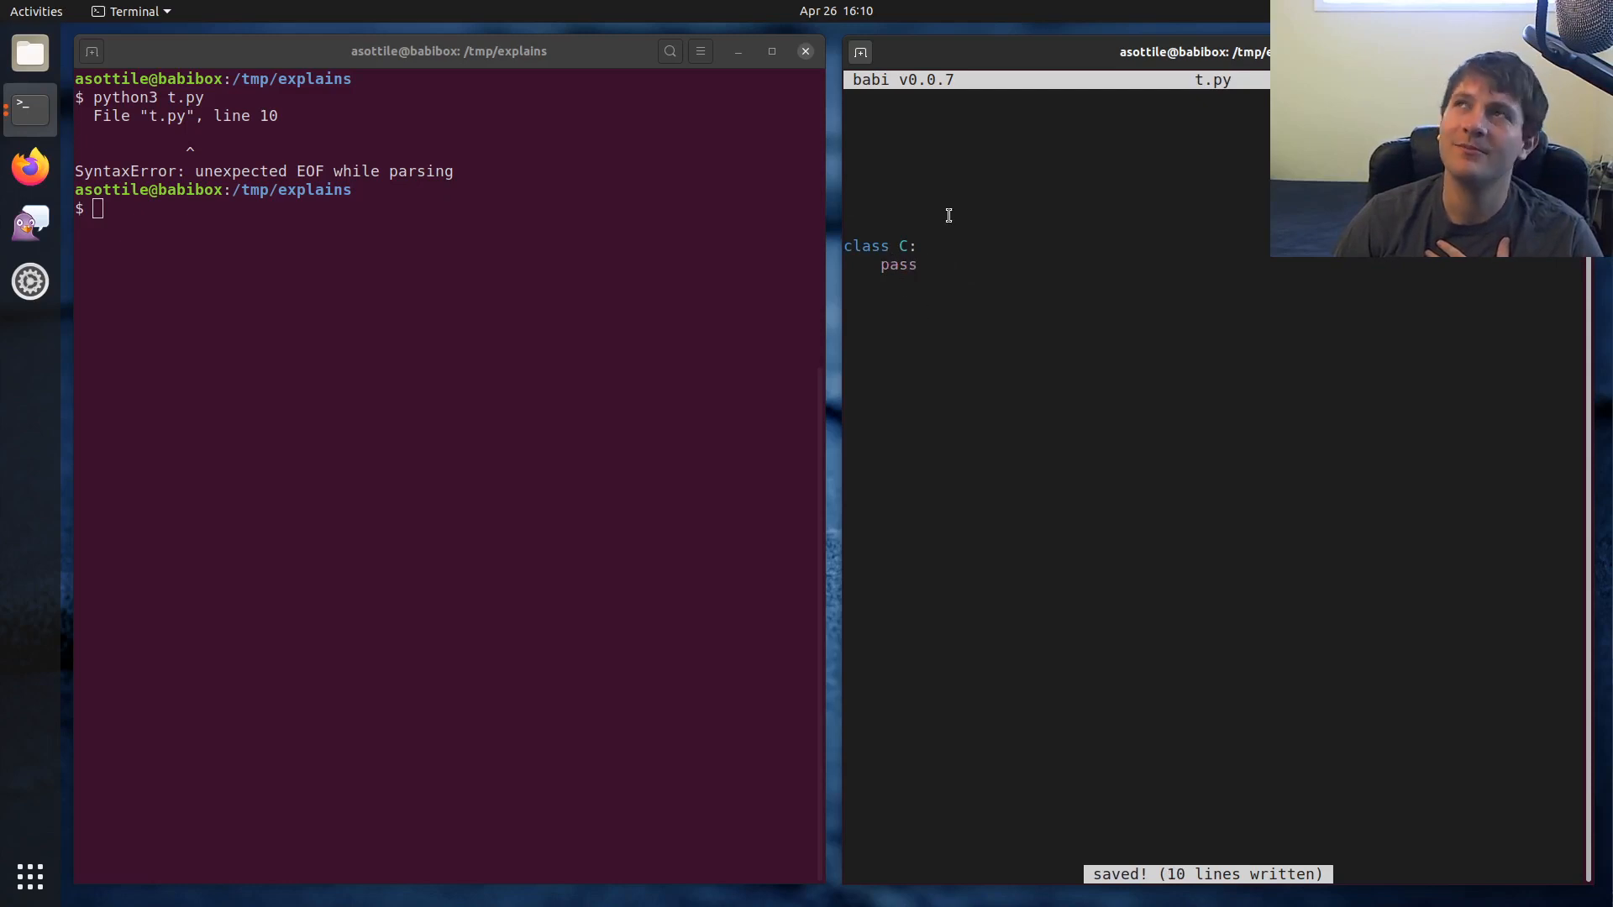
pyautogui.click(918, 265)
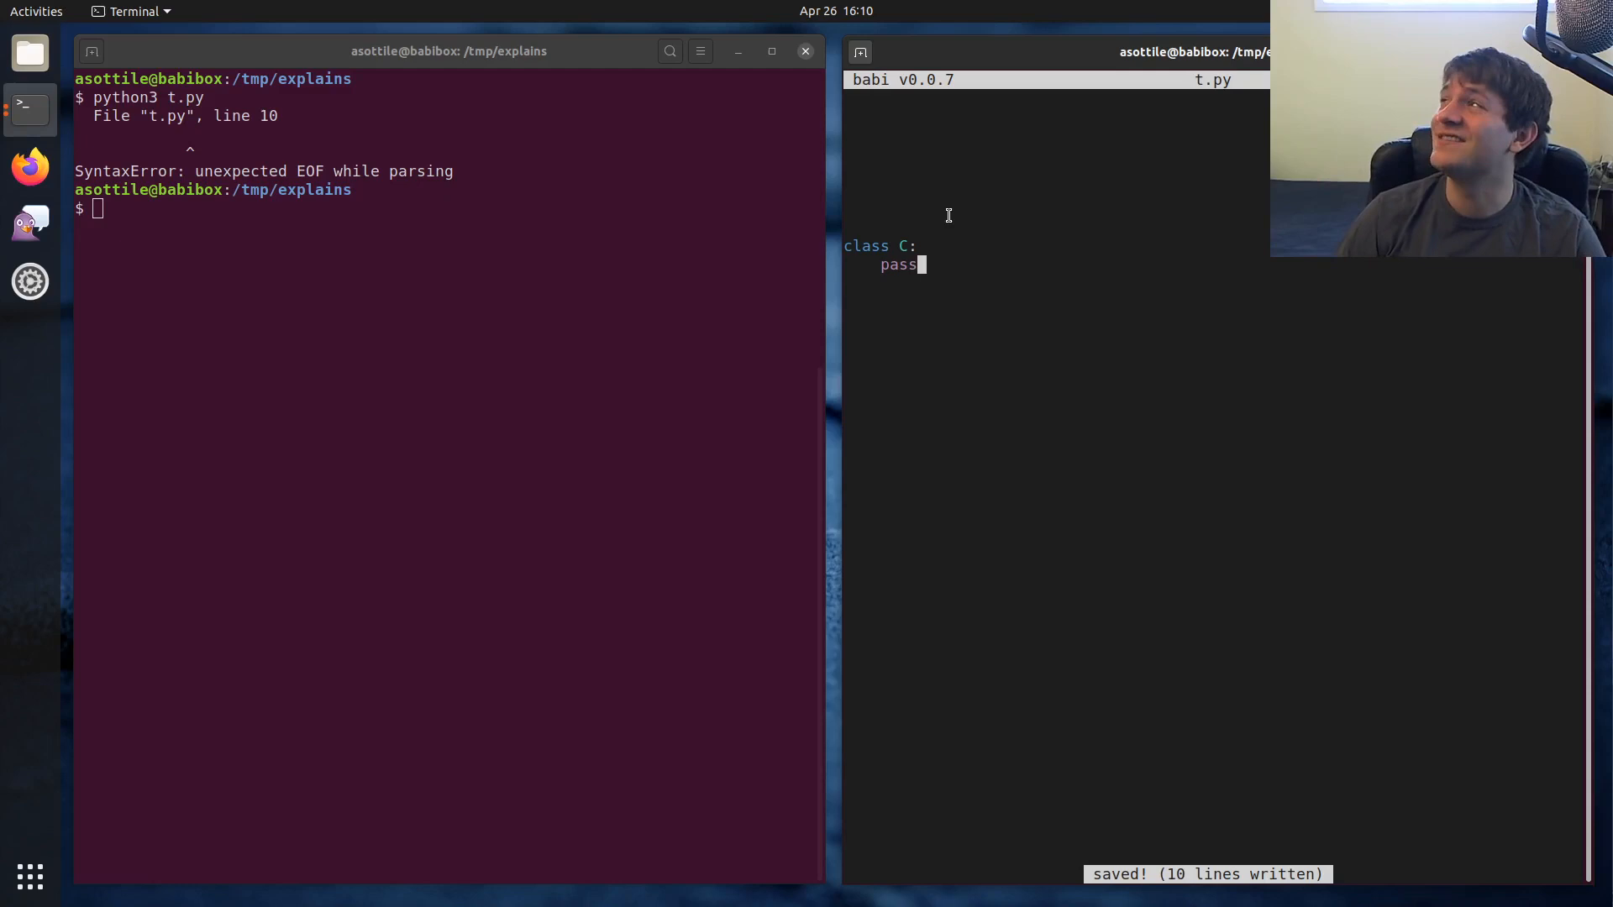
pyautogui.moveTo(924, 315)
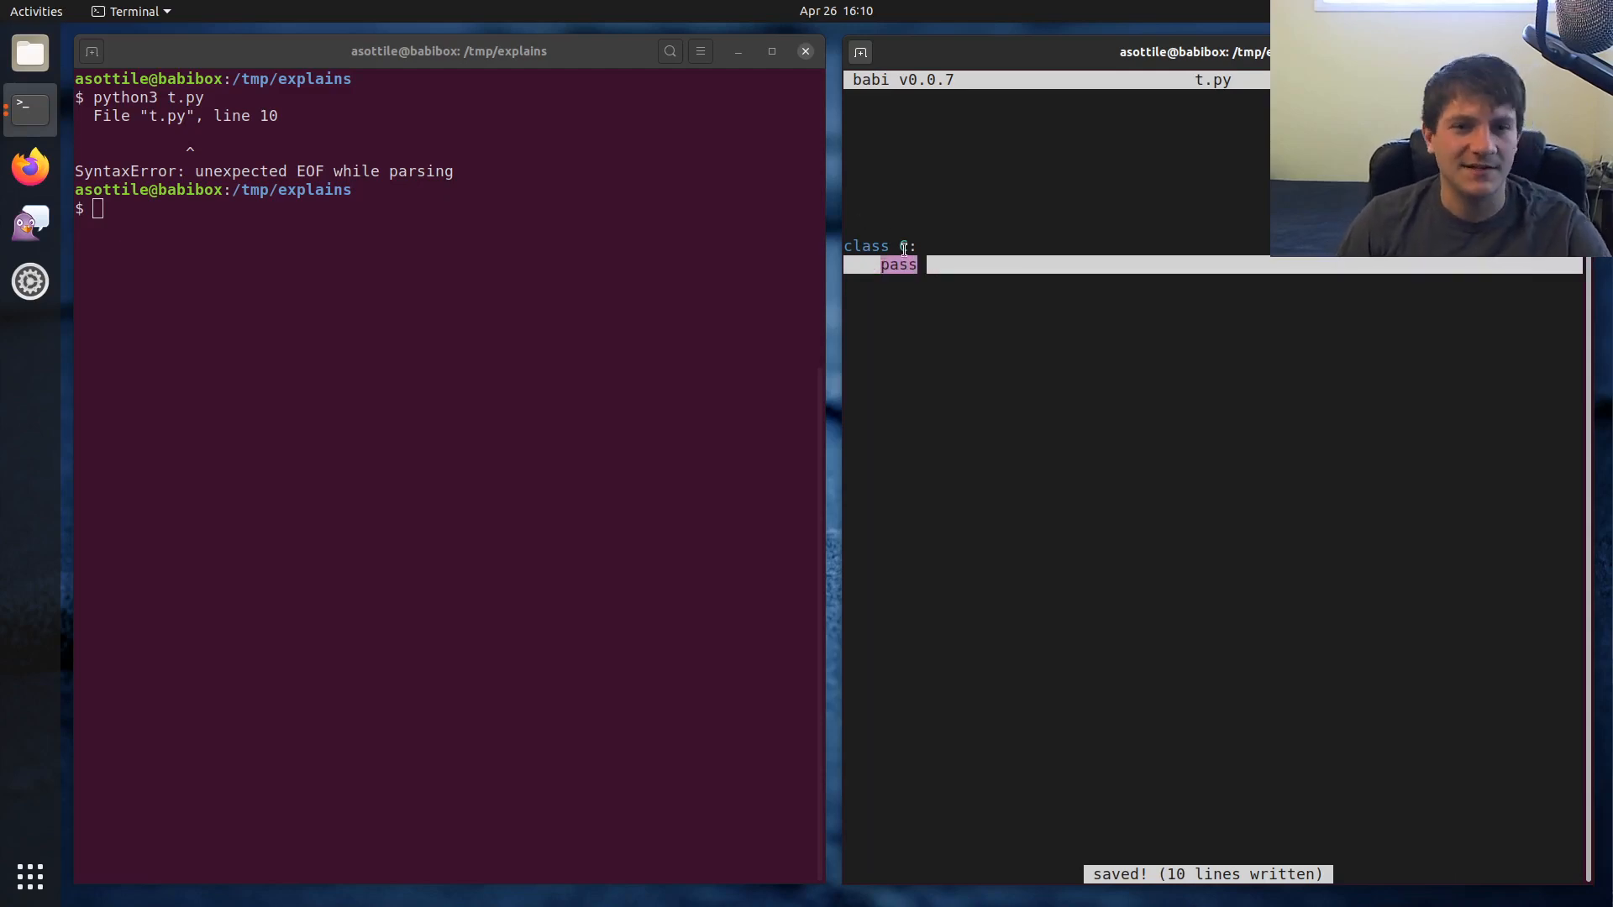
pyautogui.press('Return')
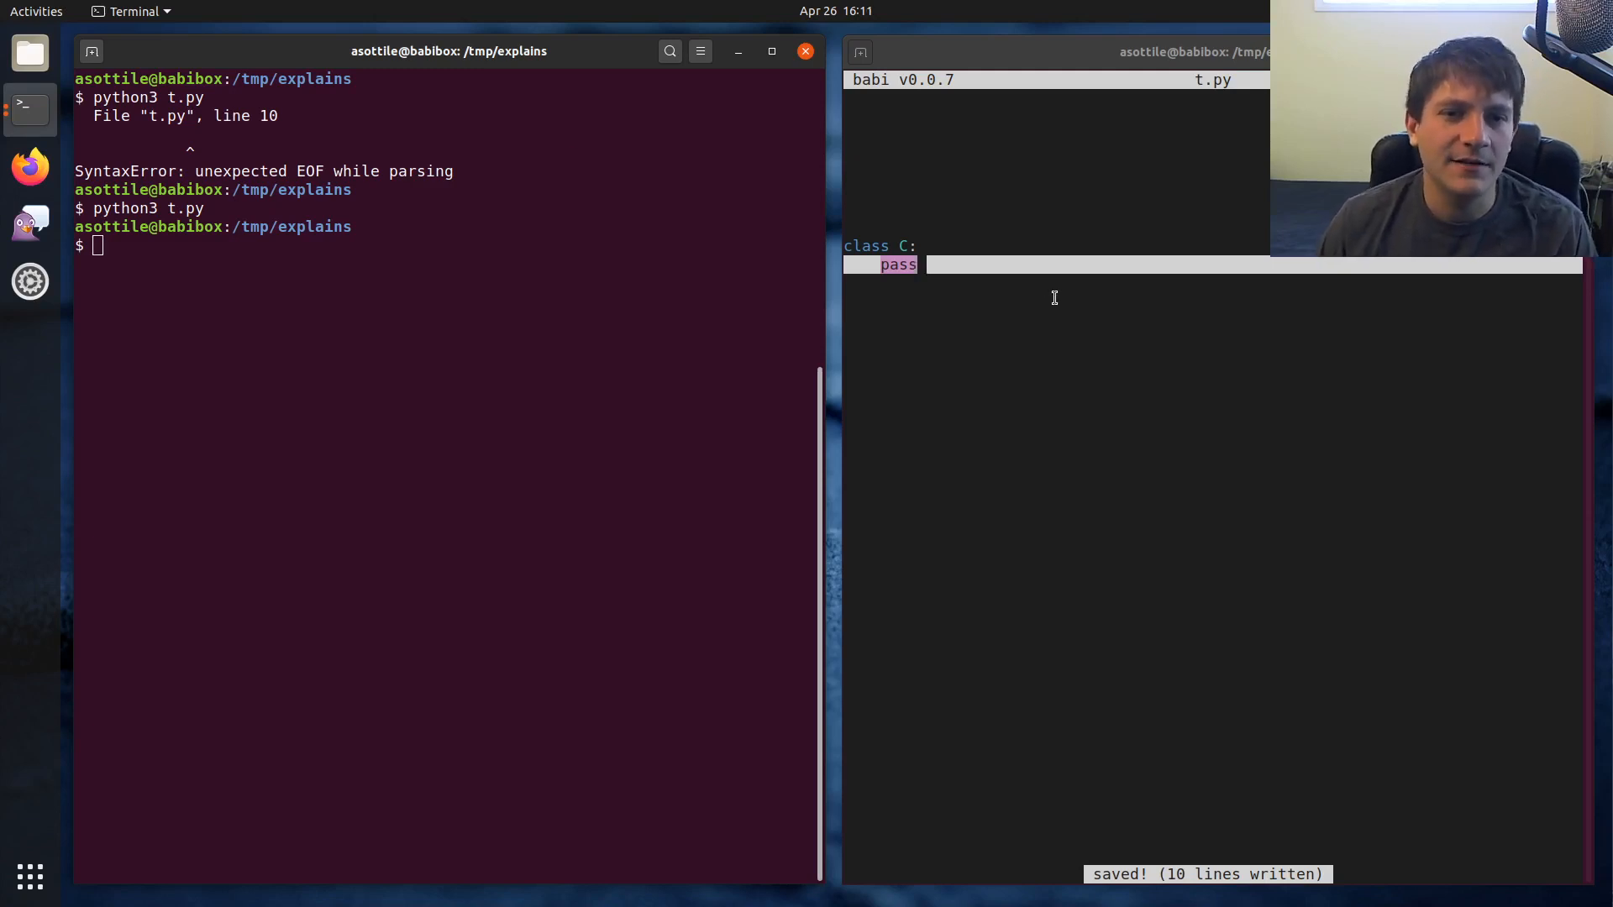
# Add def f(): and for _ in range(5):, each with a pass body, and save
pyautogui.write('def')
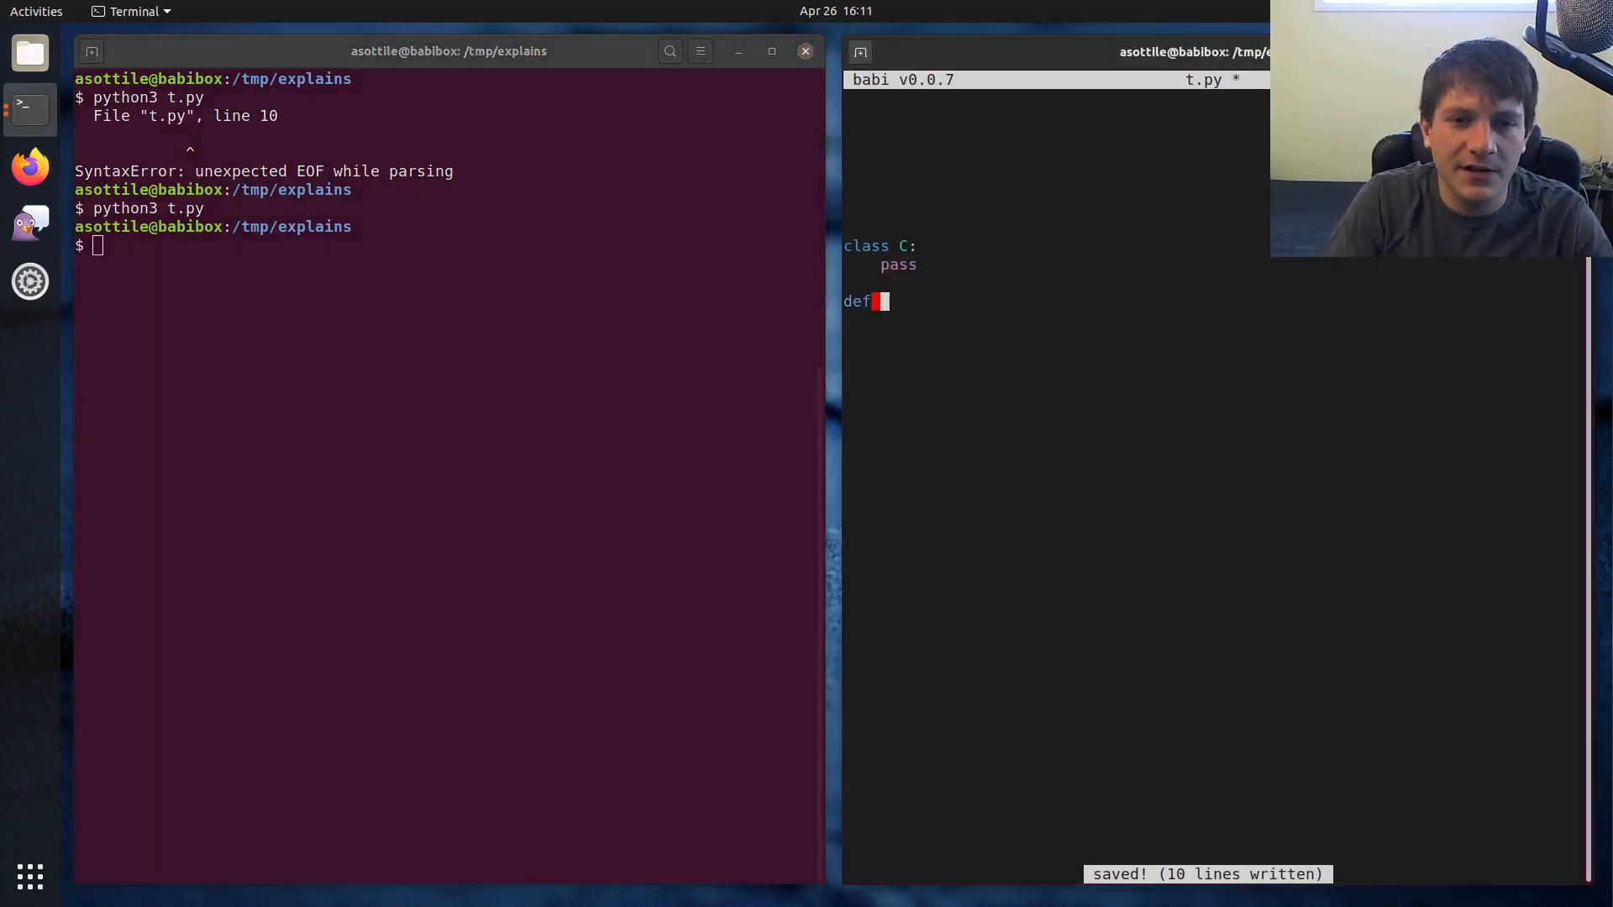
pyautogui.write('f():')
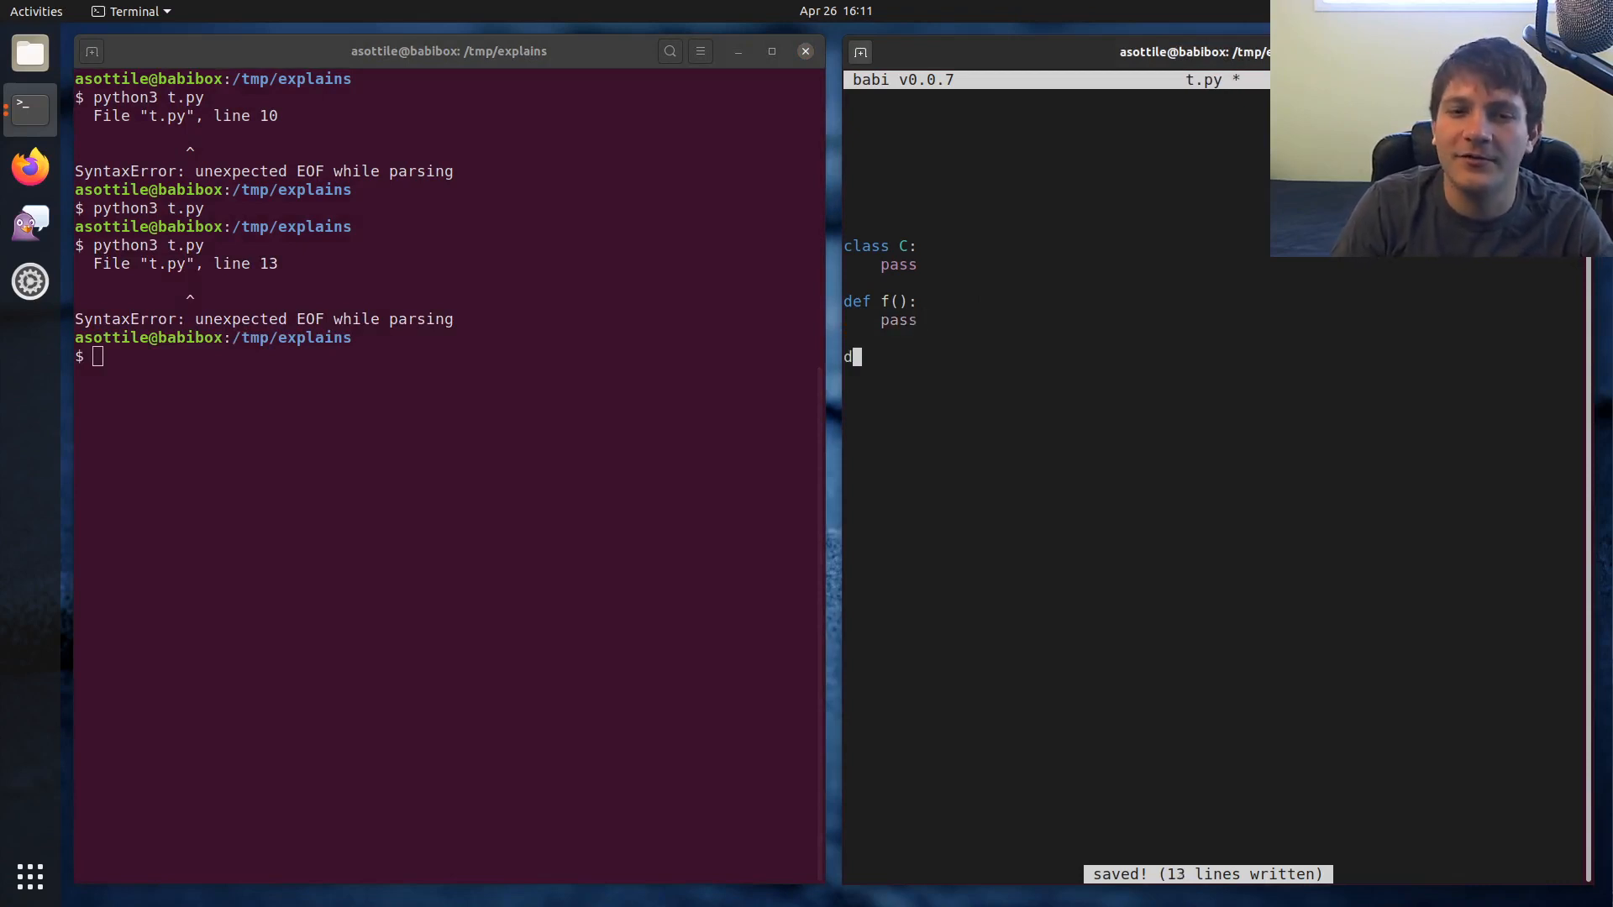
pyautogui.write('or _ in range(5):')
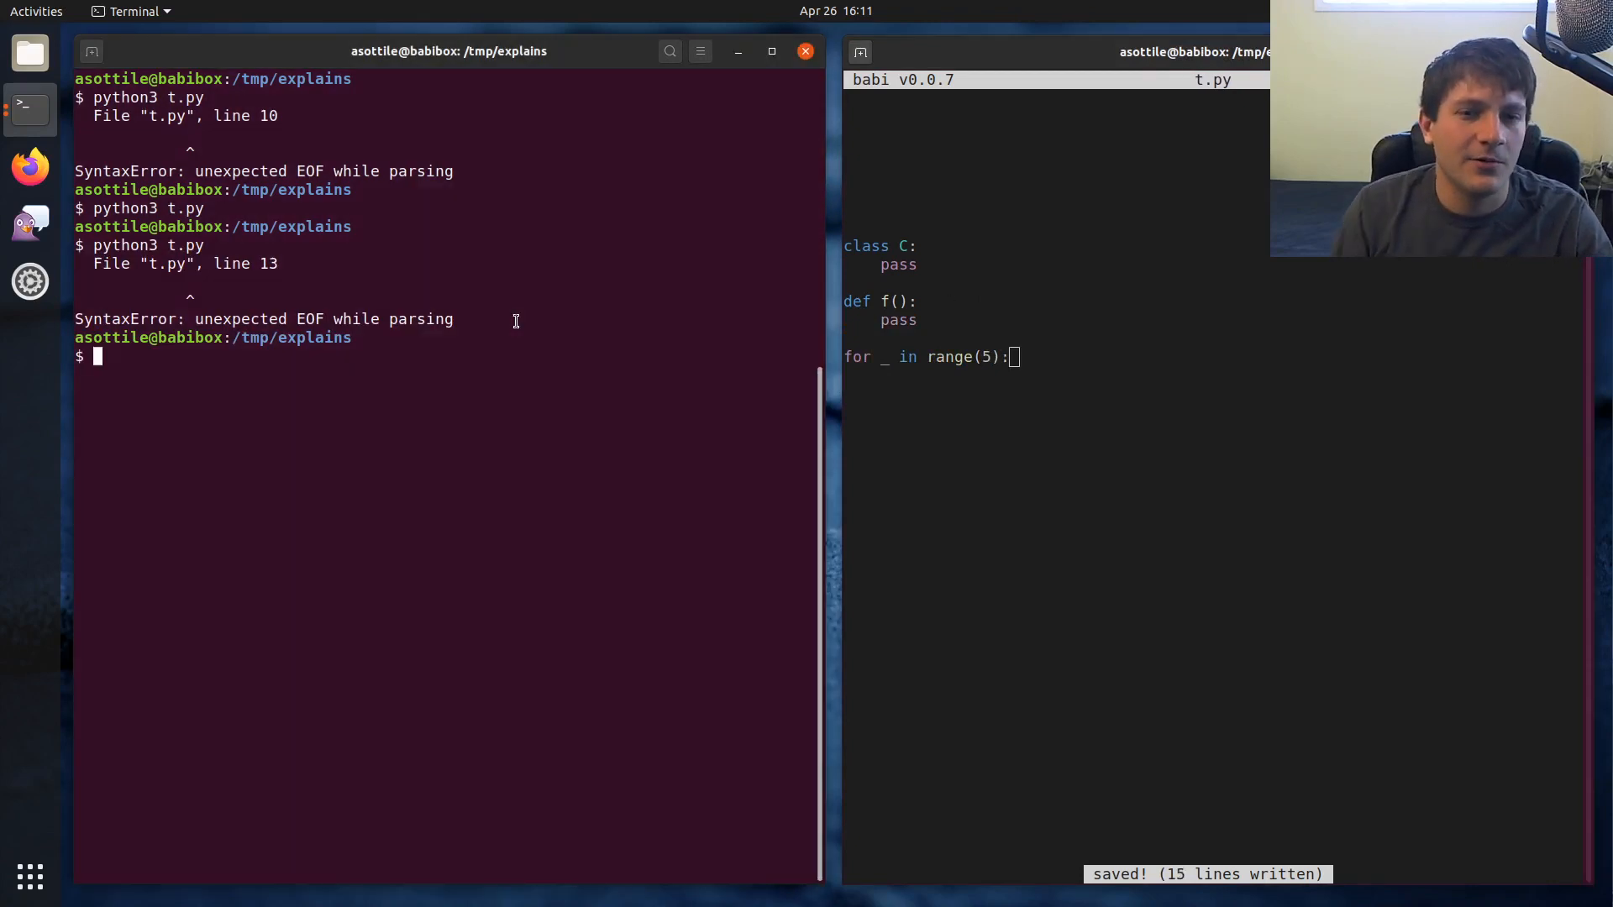
pyautogui.write('pass')
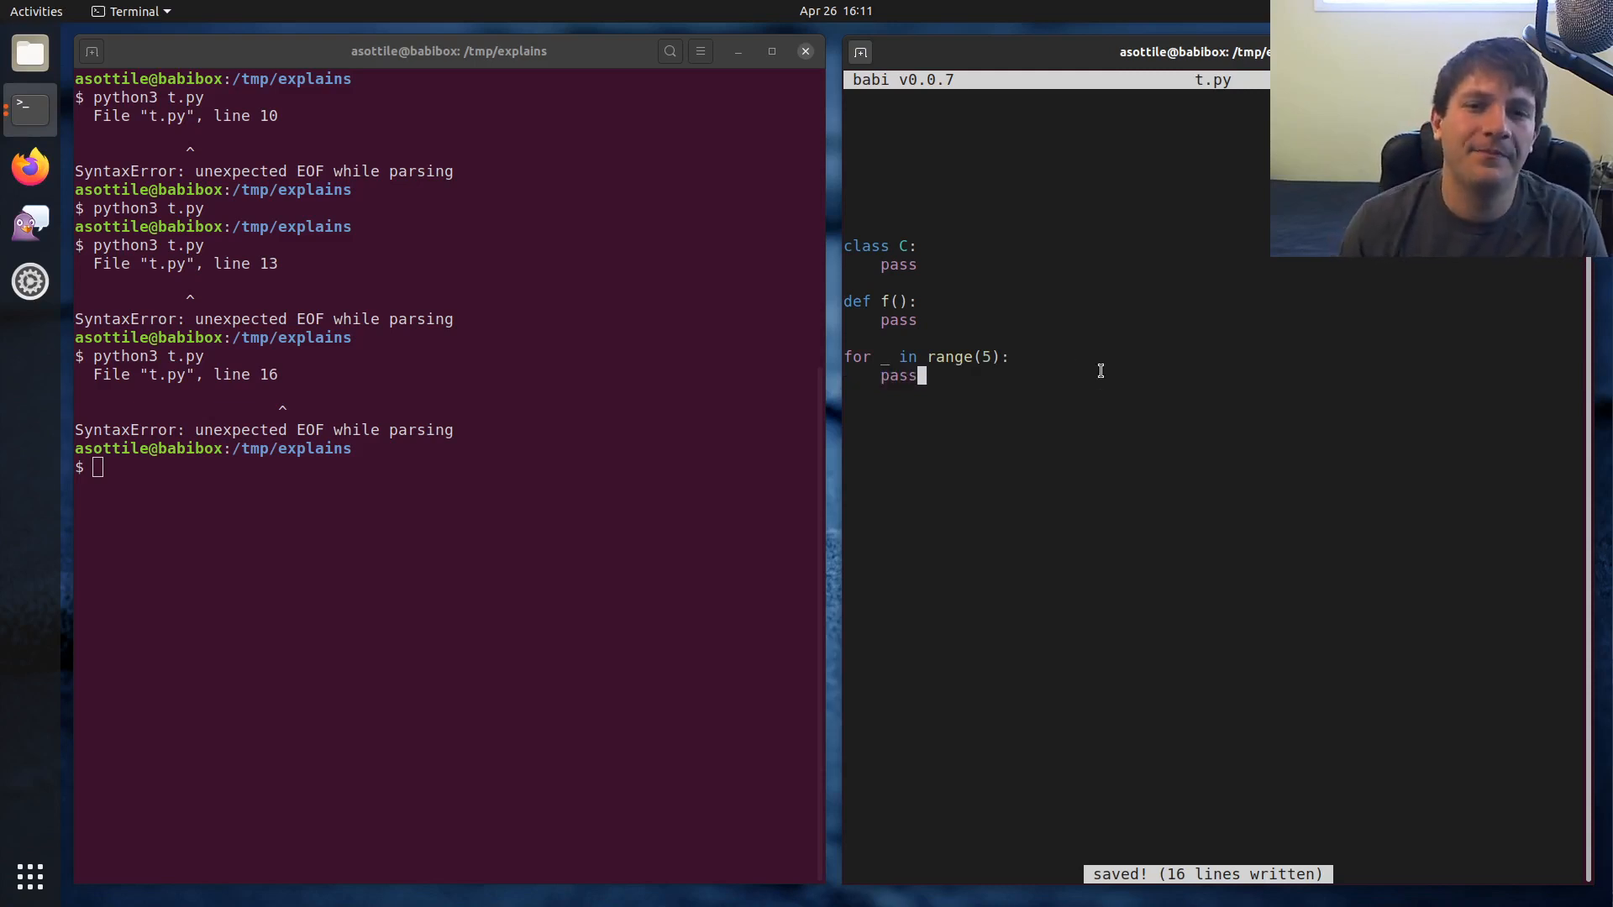
pyautogui.moveTo(947, 210)
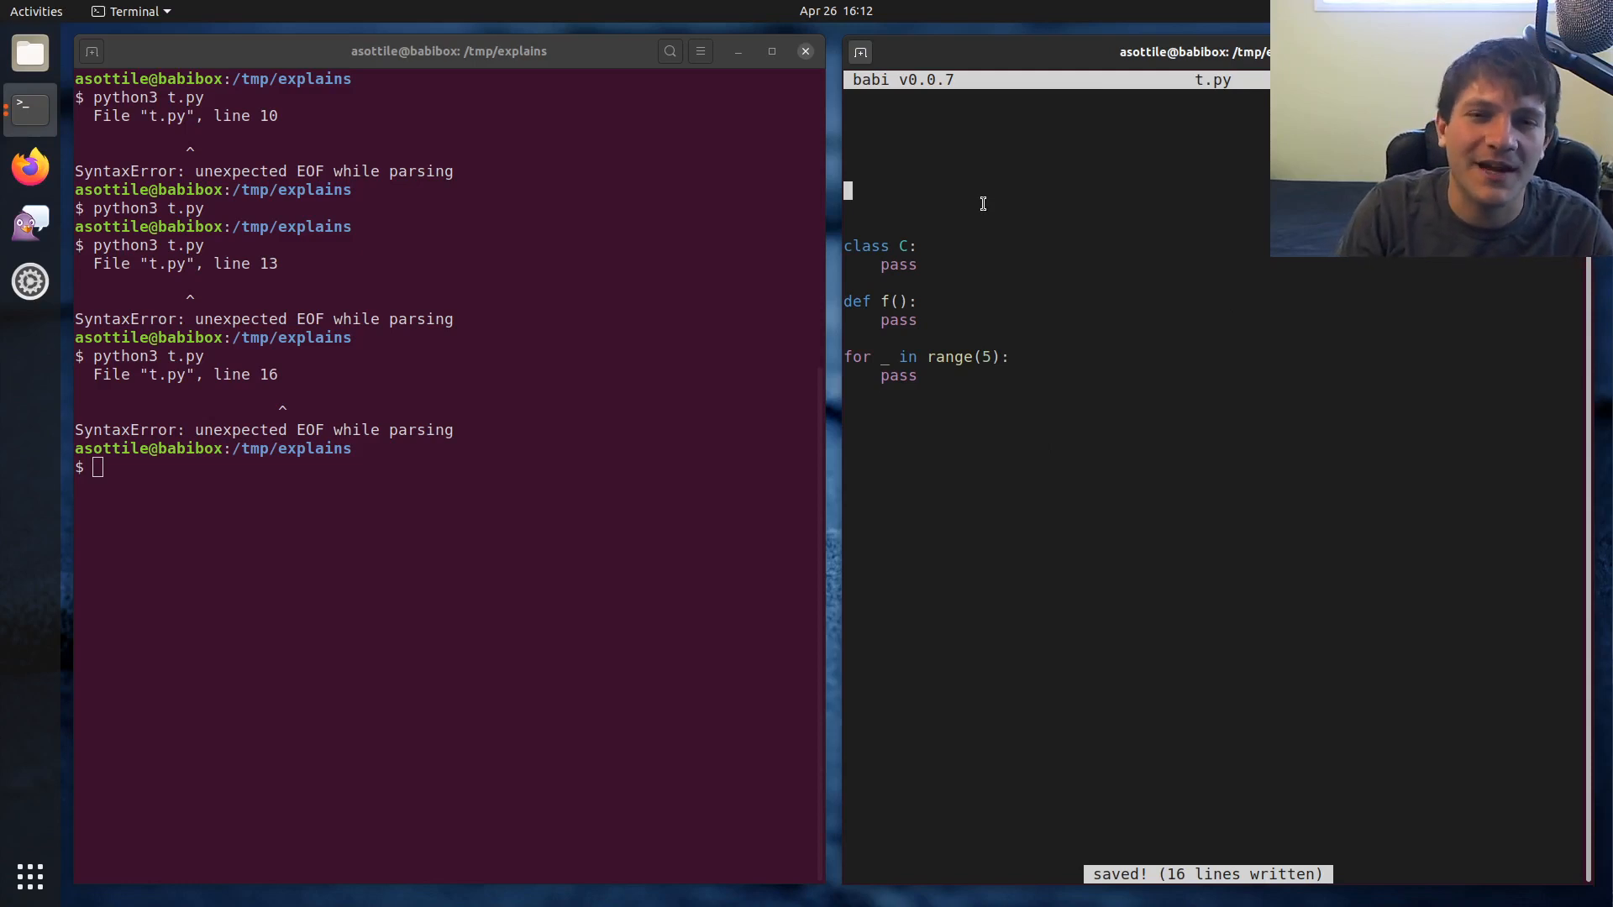
# Write def gen() yielding 1, 2, 3 with print('hello') and print('world') between yields, and save
pyautogui.write('def')
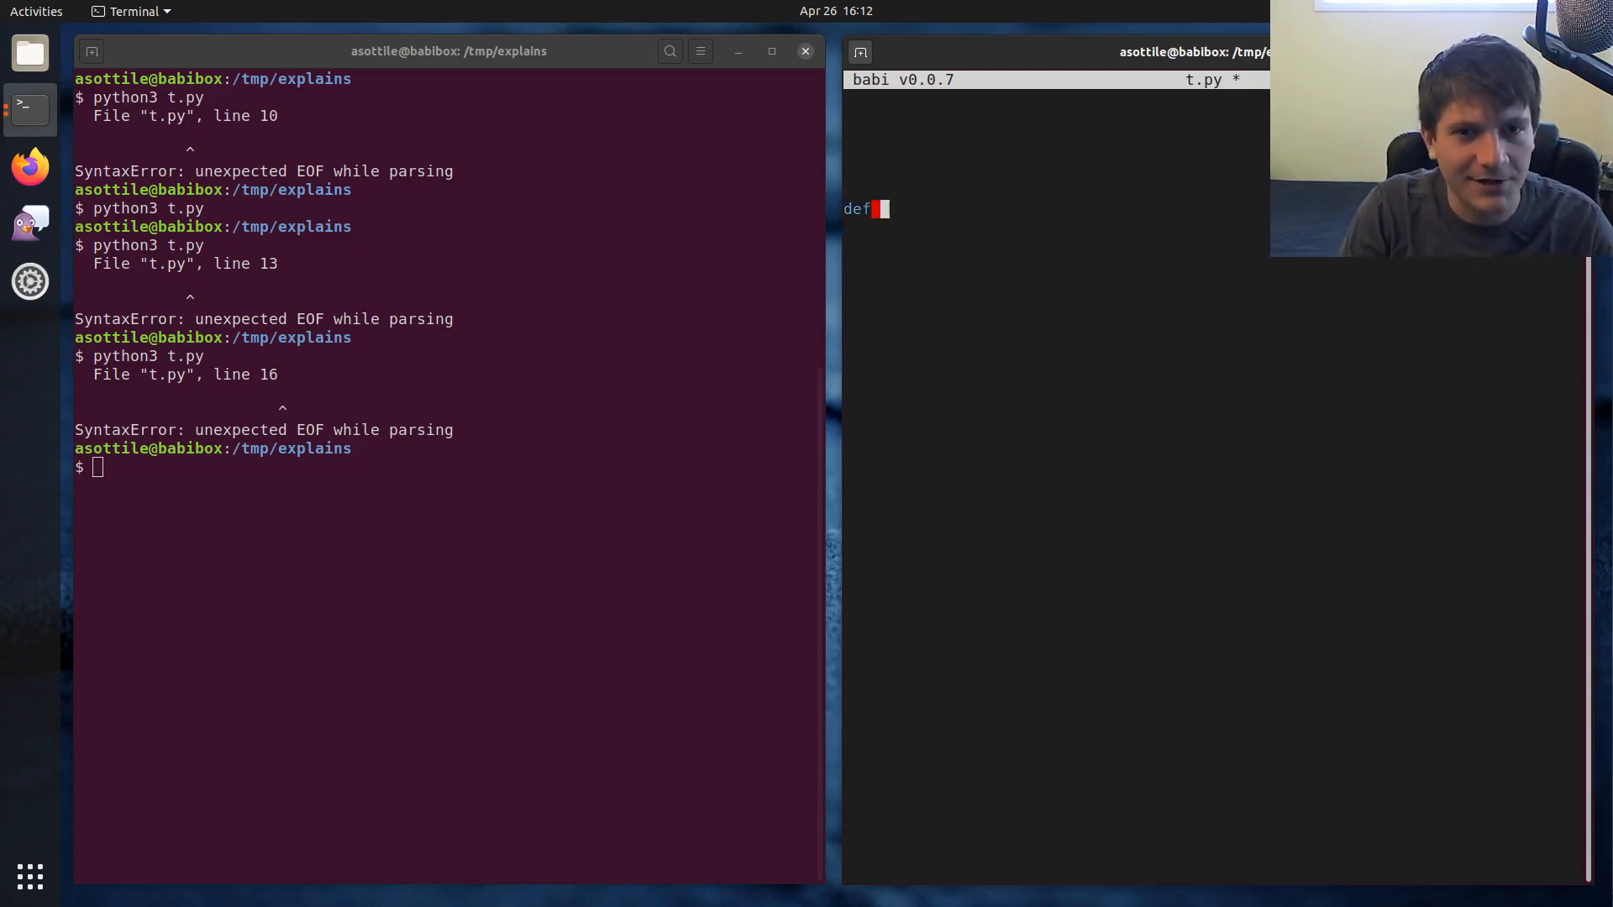
pyautogui.write('gen():')
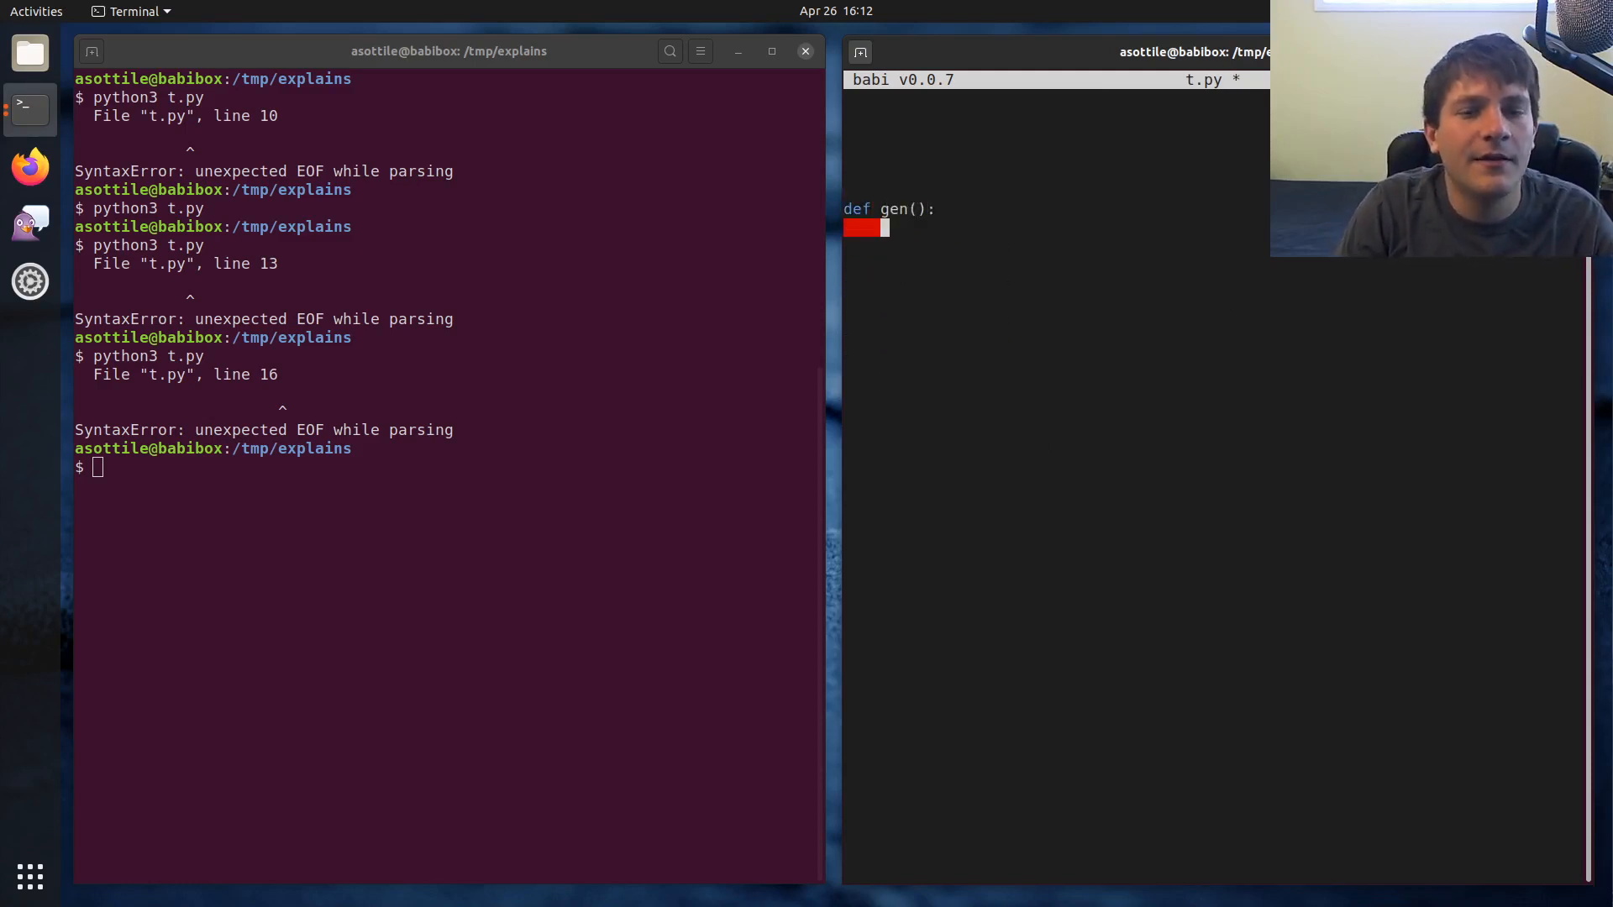
pyautogui.write('yield 1')
pyautogui.write("print('")
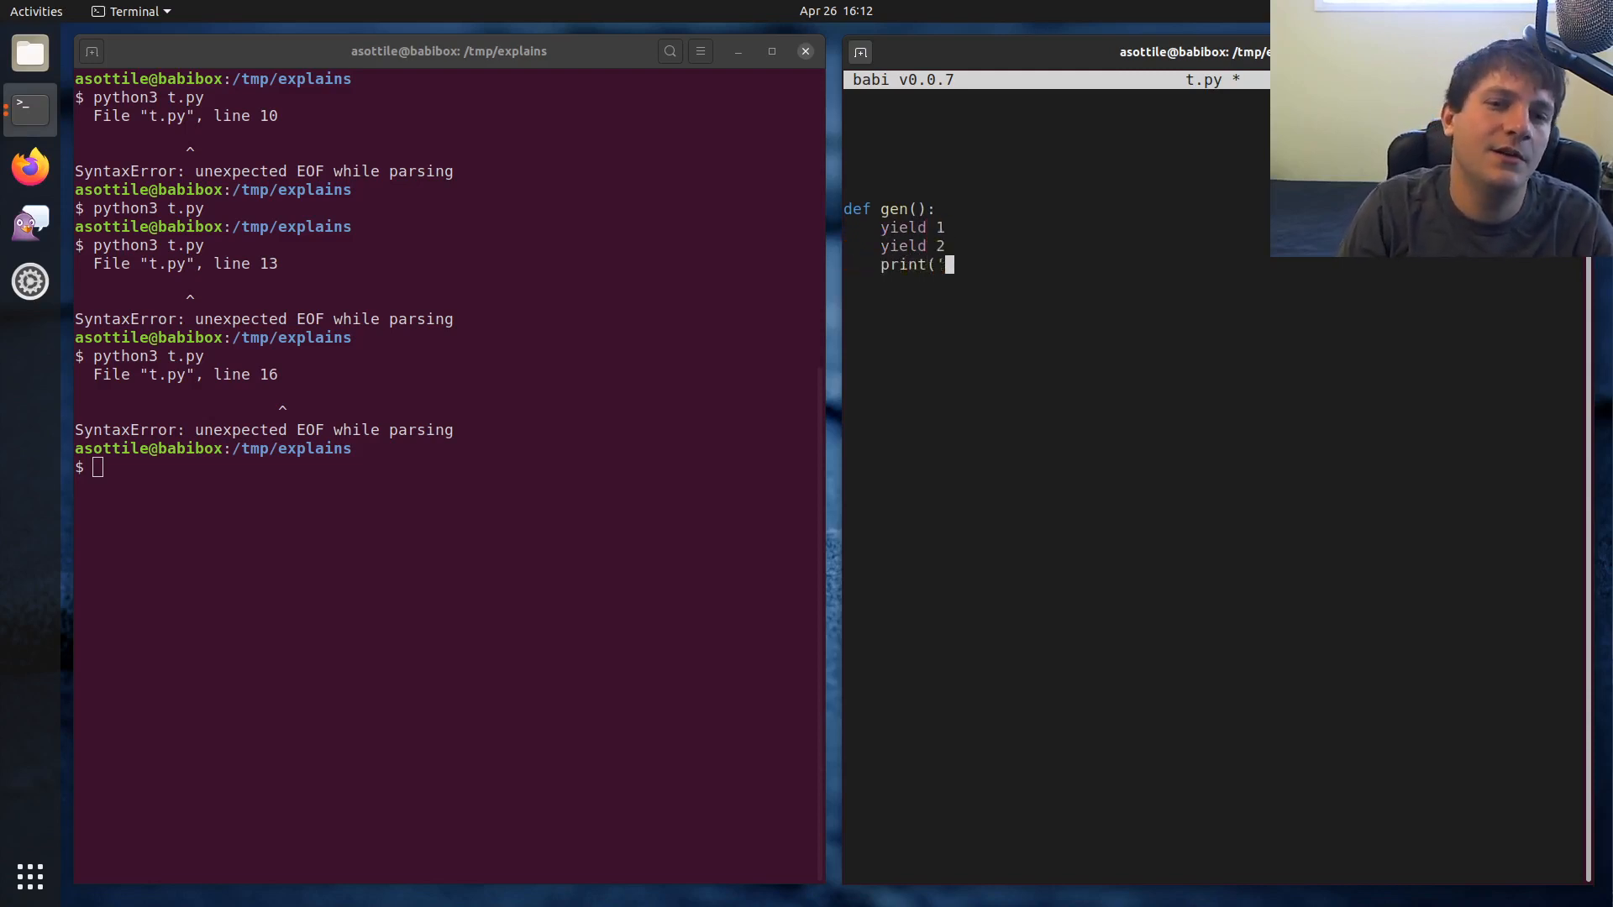
pyautogui.write('hello')
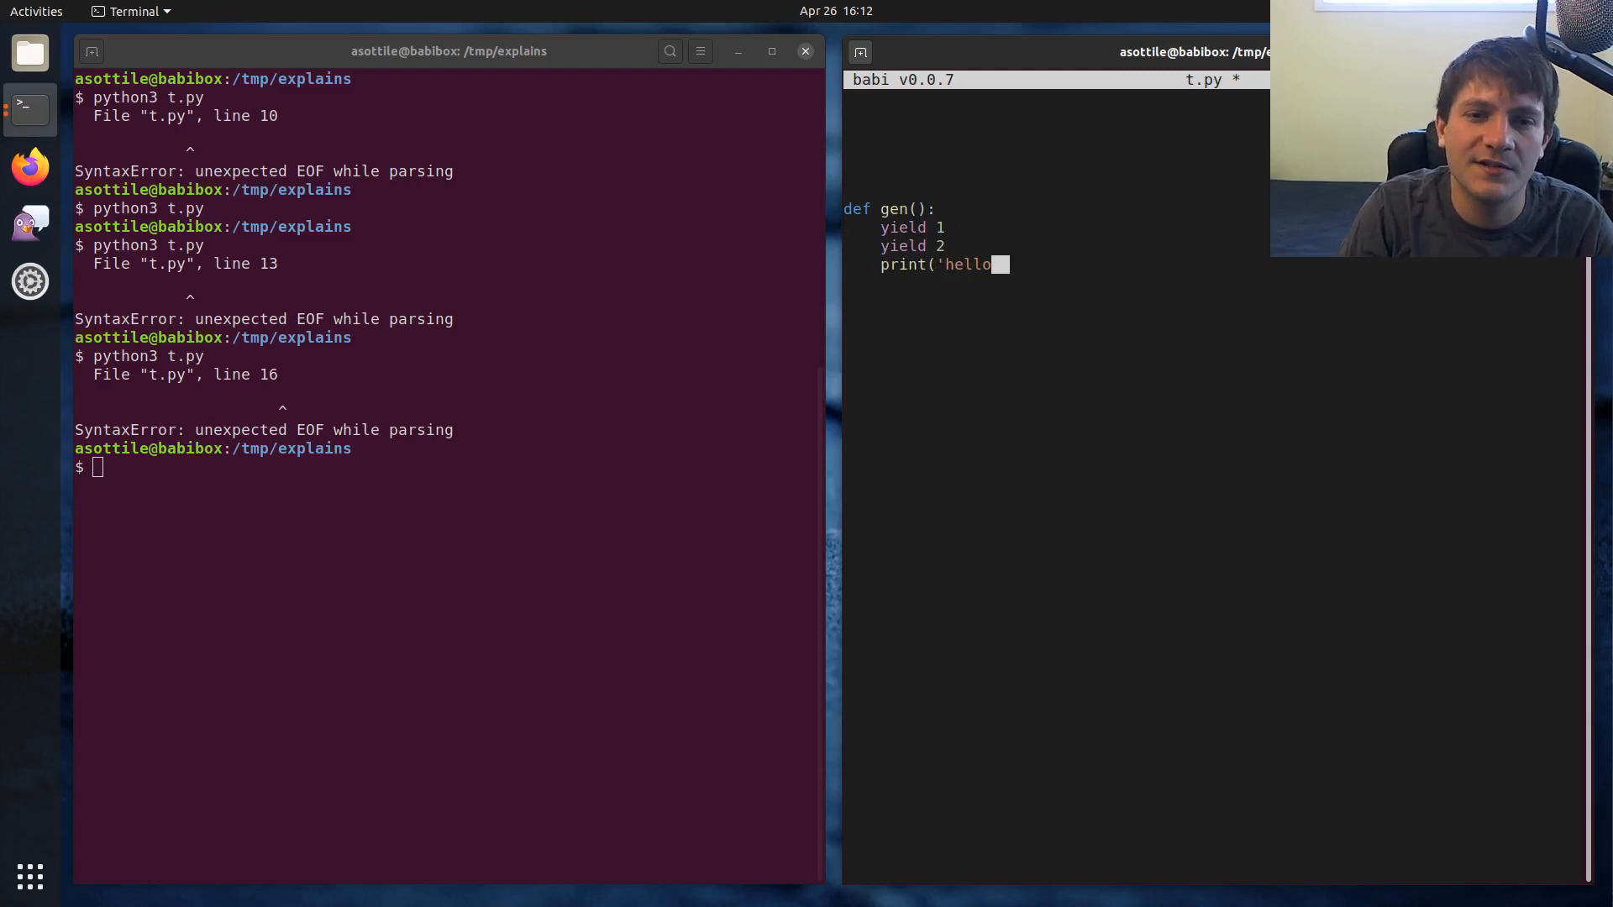
pyautogui.write("')")
pyautogui.write('yield 3')
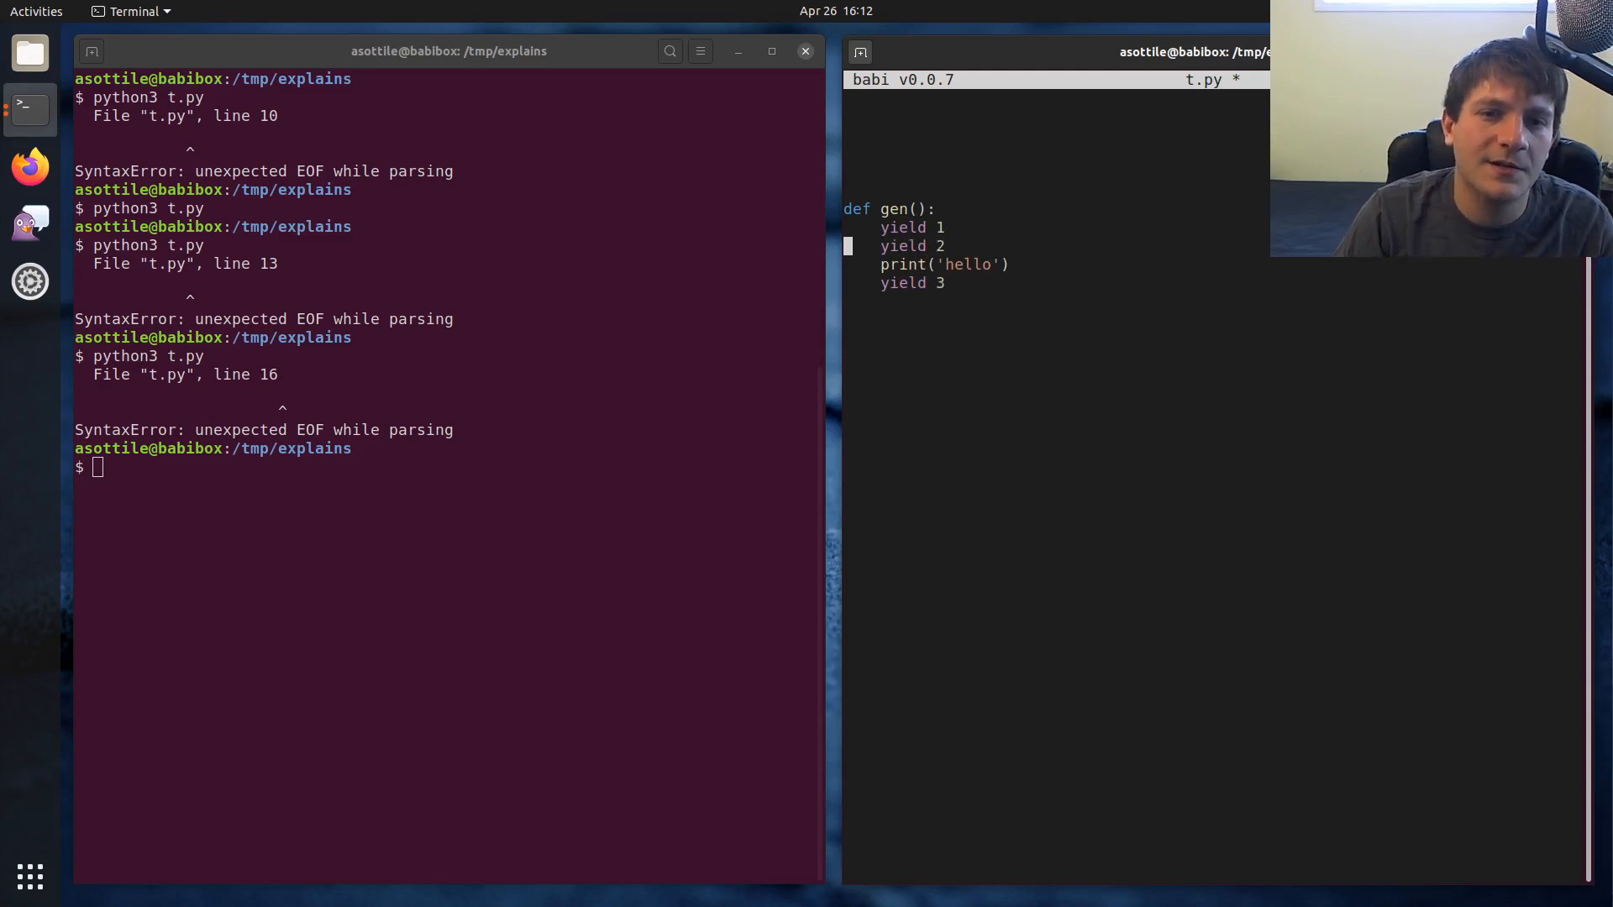
pyautogui.press('ctrl+s')
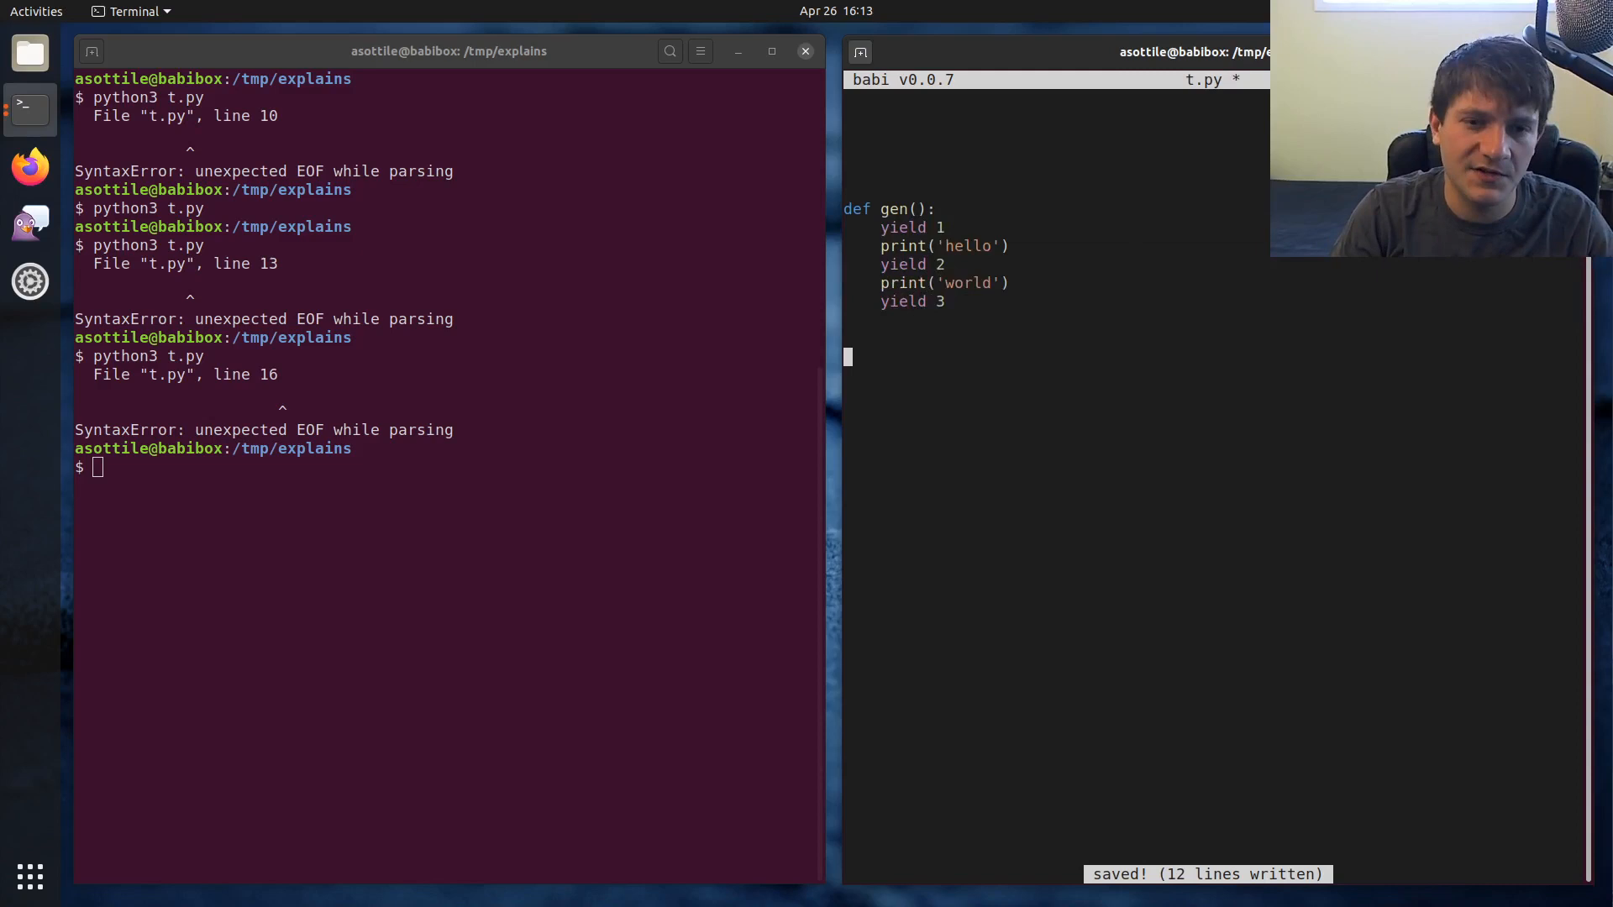
# Loop for i in gen(): print(i) and run python3 t.py, printing 1, hello, 2, world, 3
pyautogui.write('for i in gen():')
pyautogui.write('p')
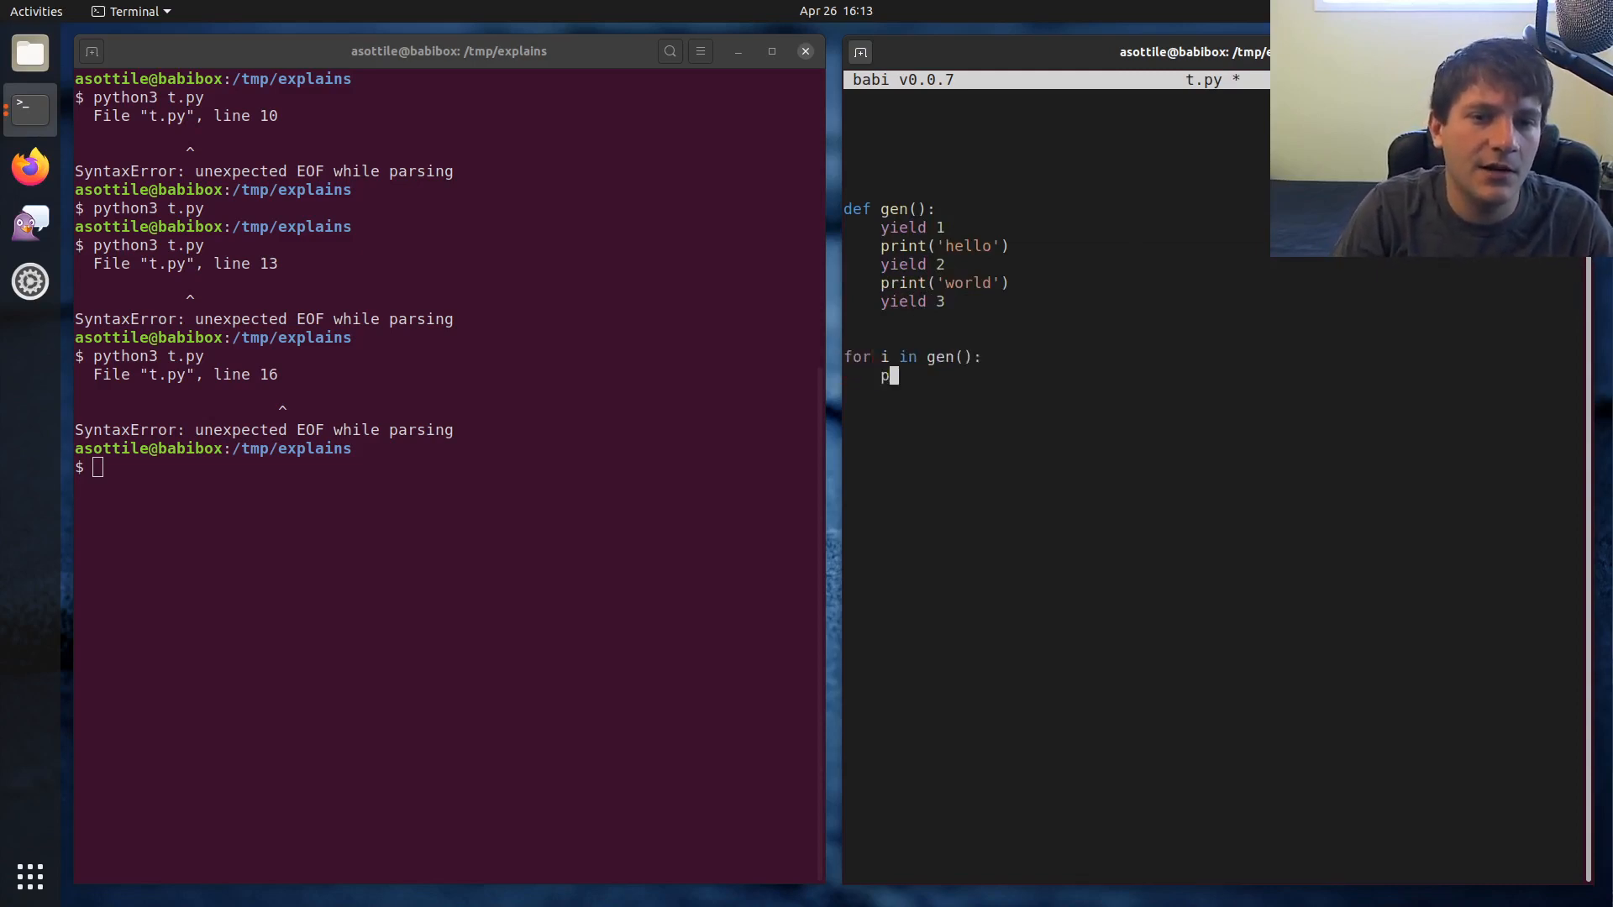
pyautogui.write('rint(i)')
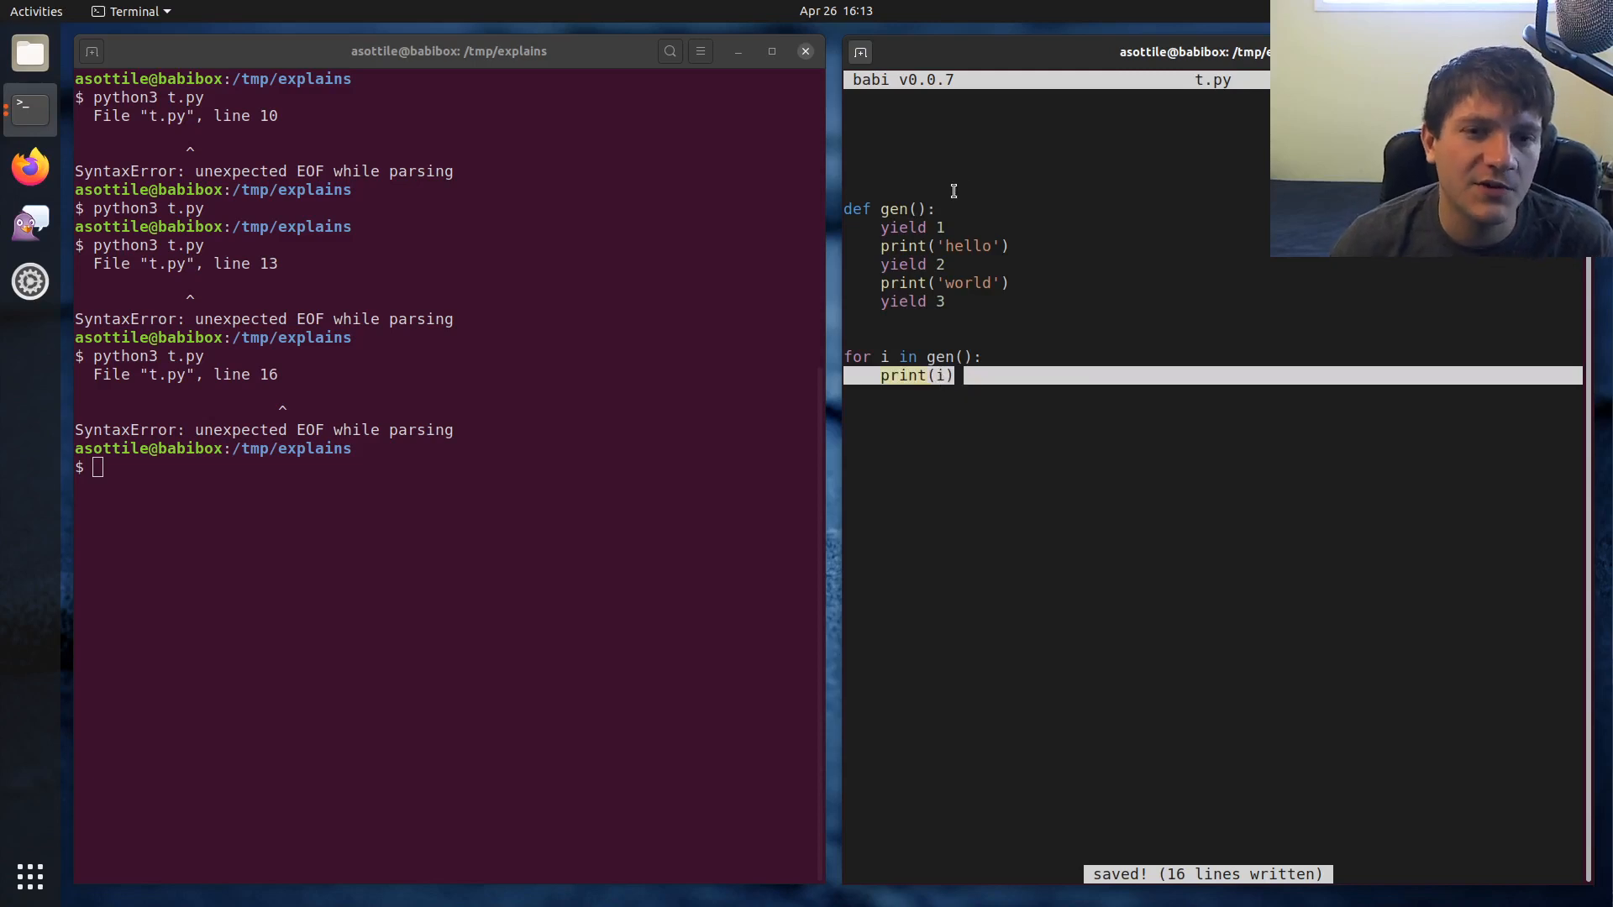
pyautogui.moveTo(475, 564)
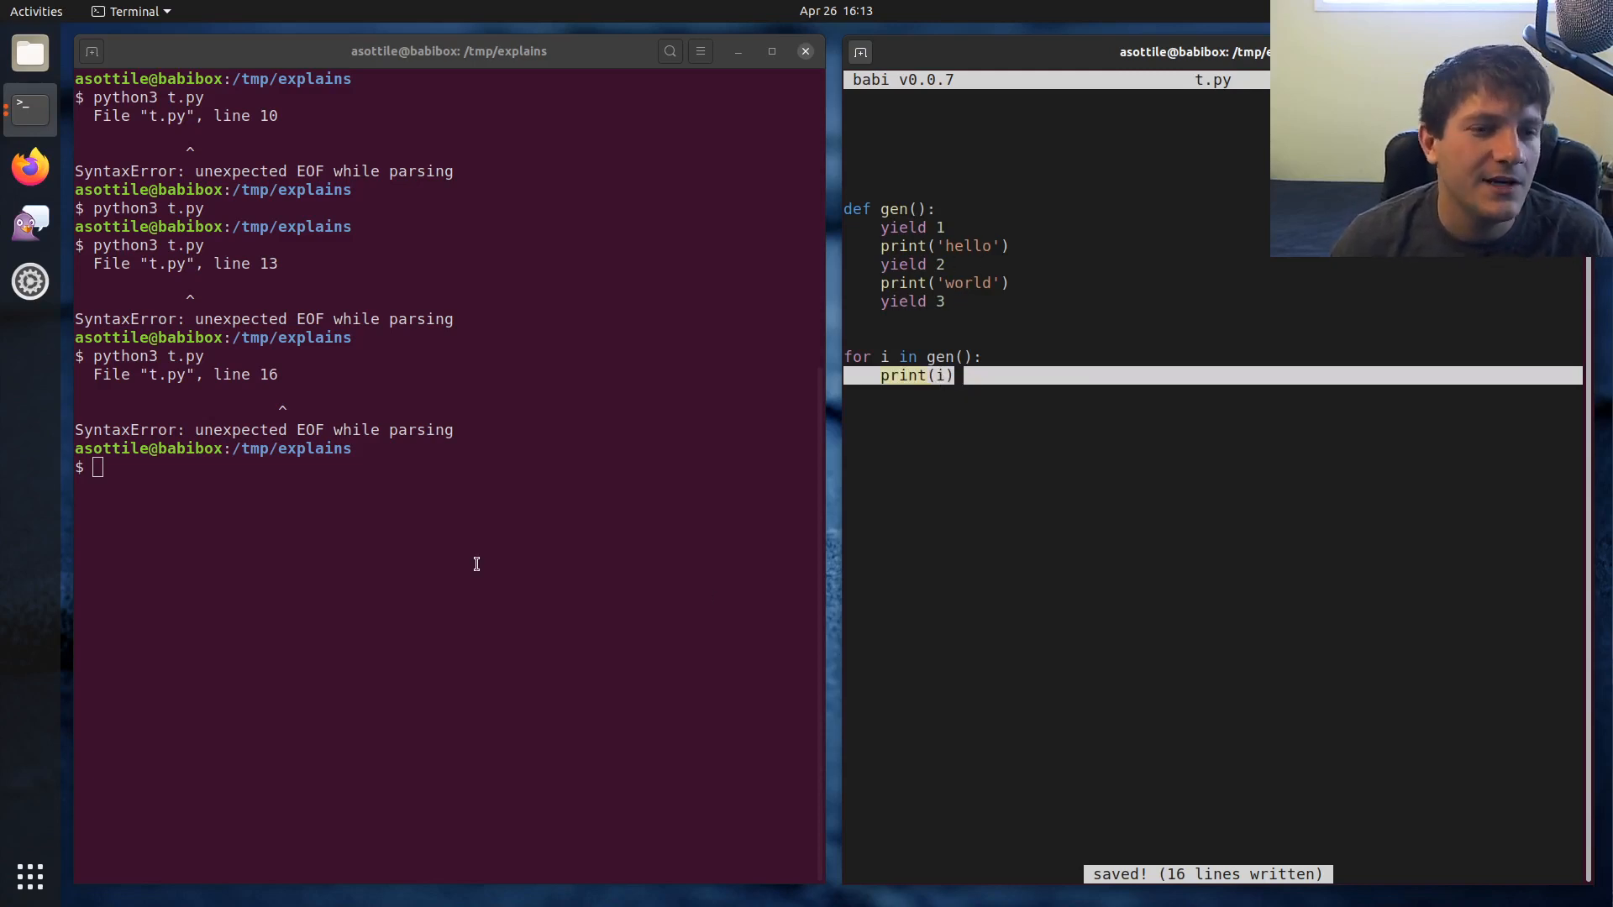
pyautogui.write('python3 t.py')
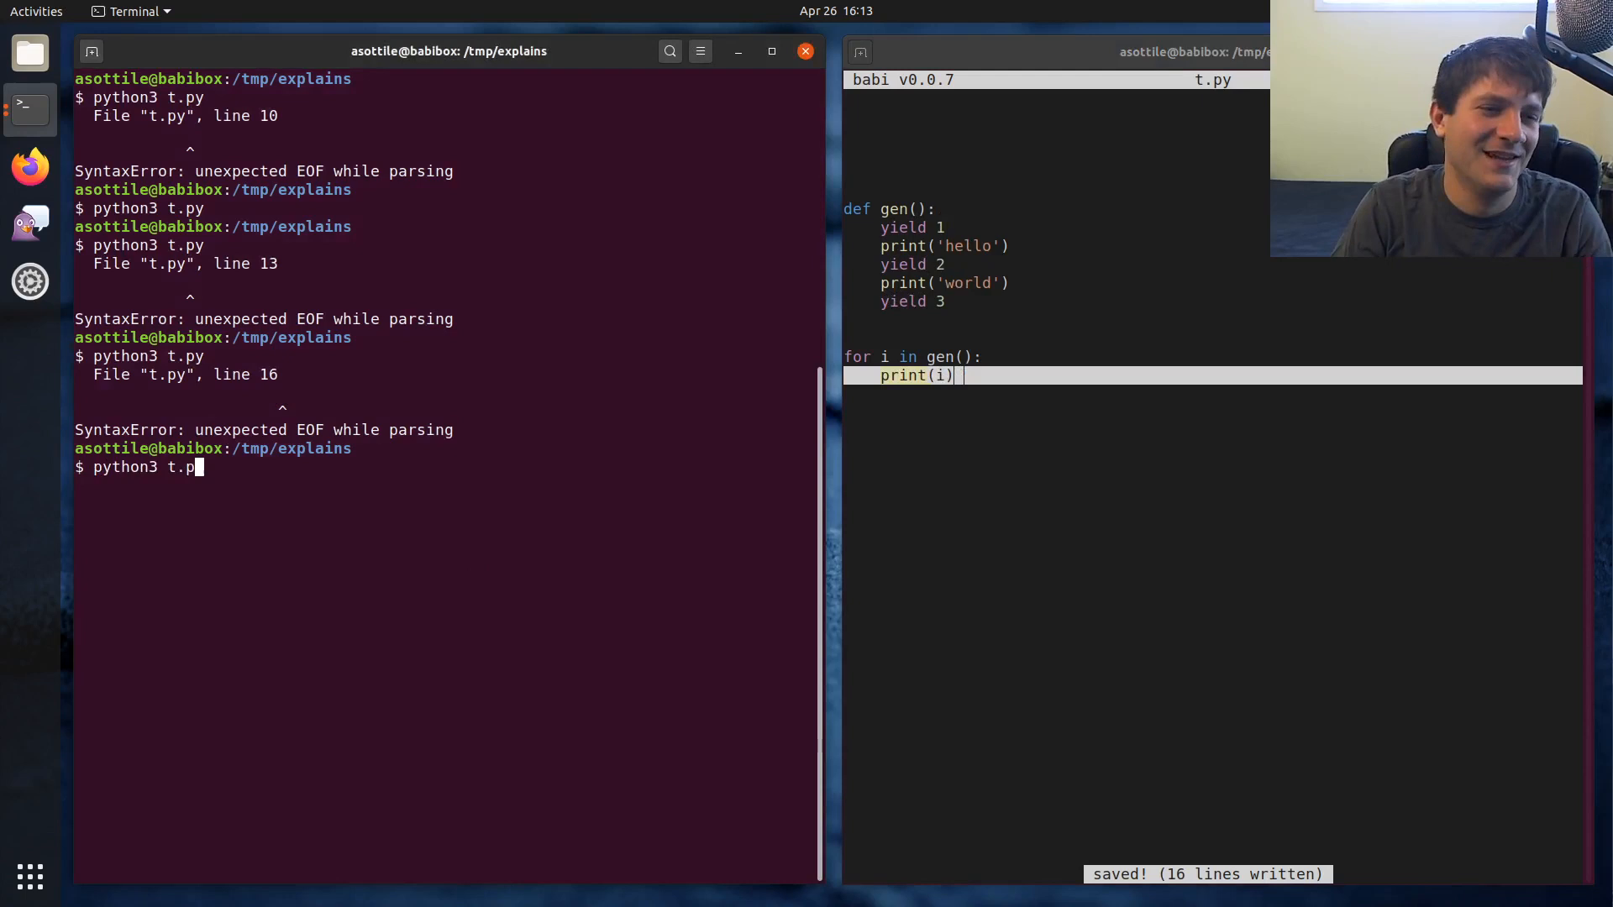
pyautogui.press('Return')
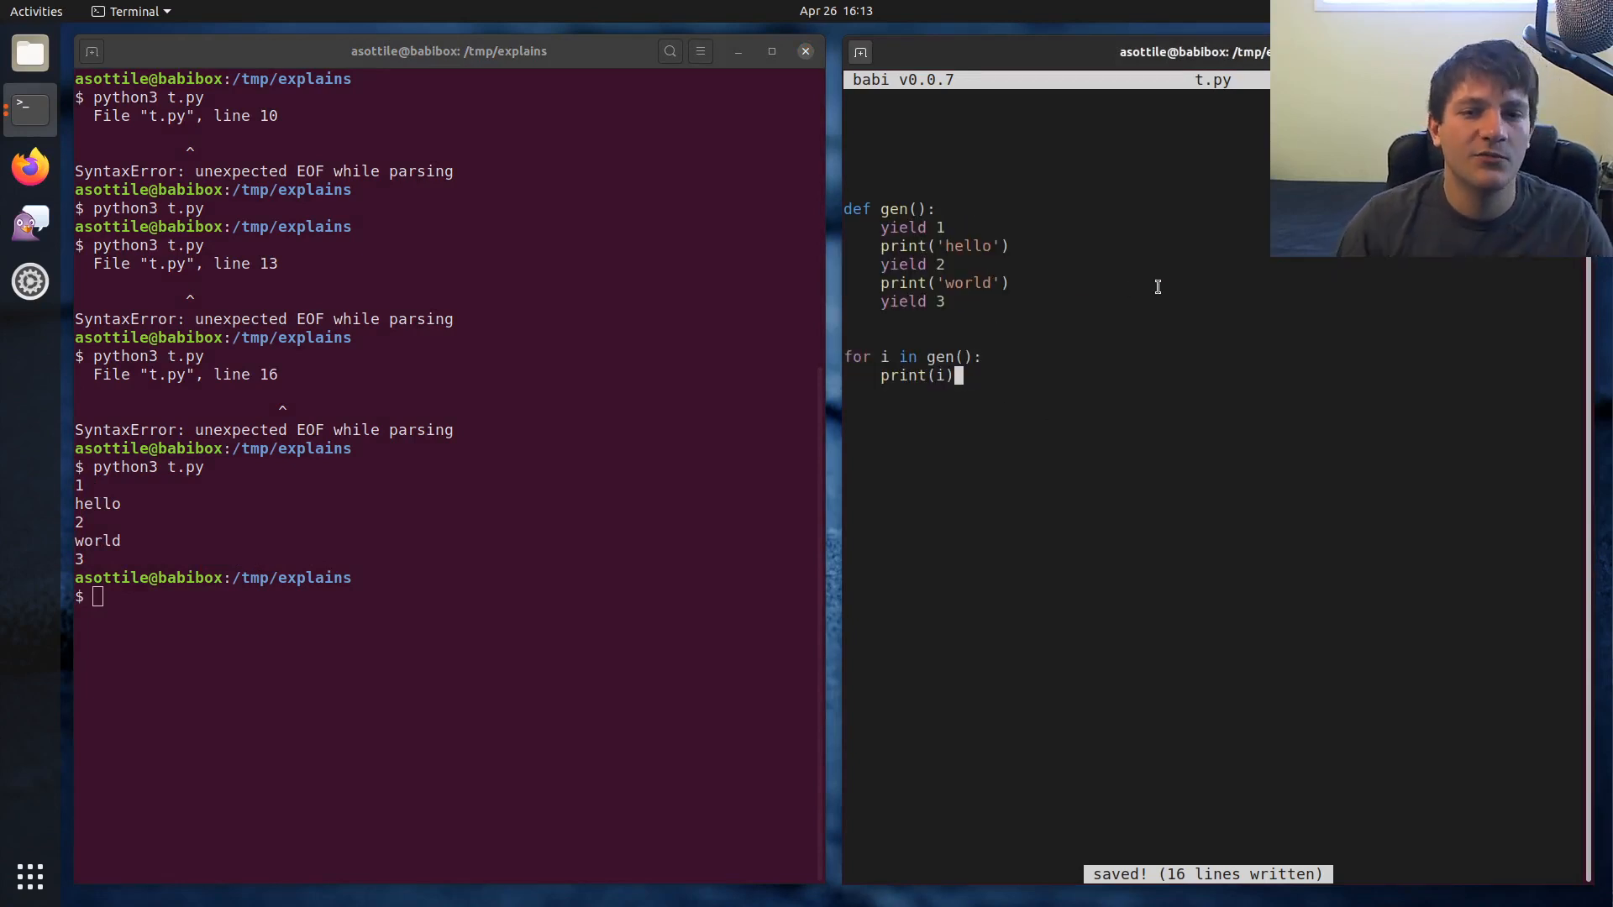
pyautogui.press('Return')
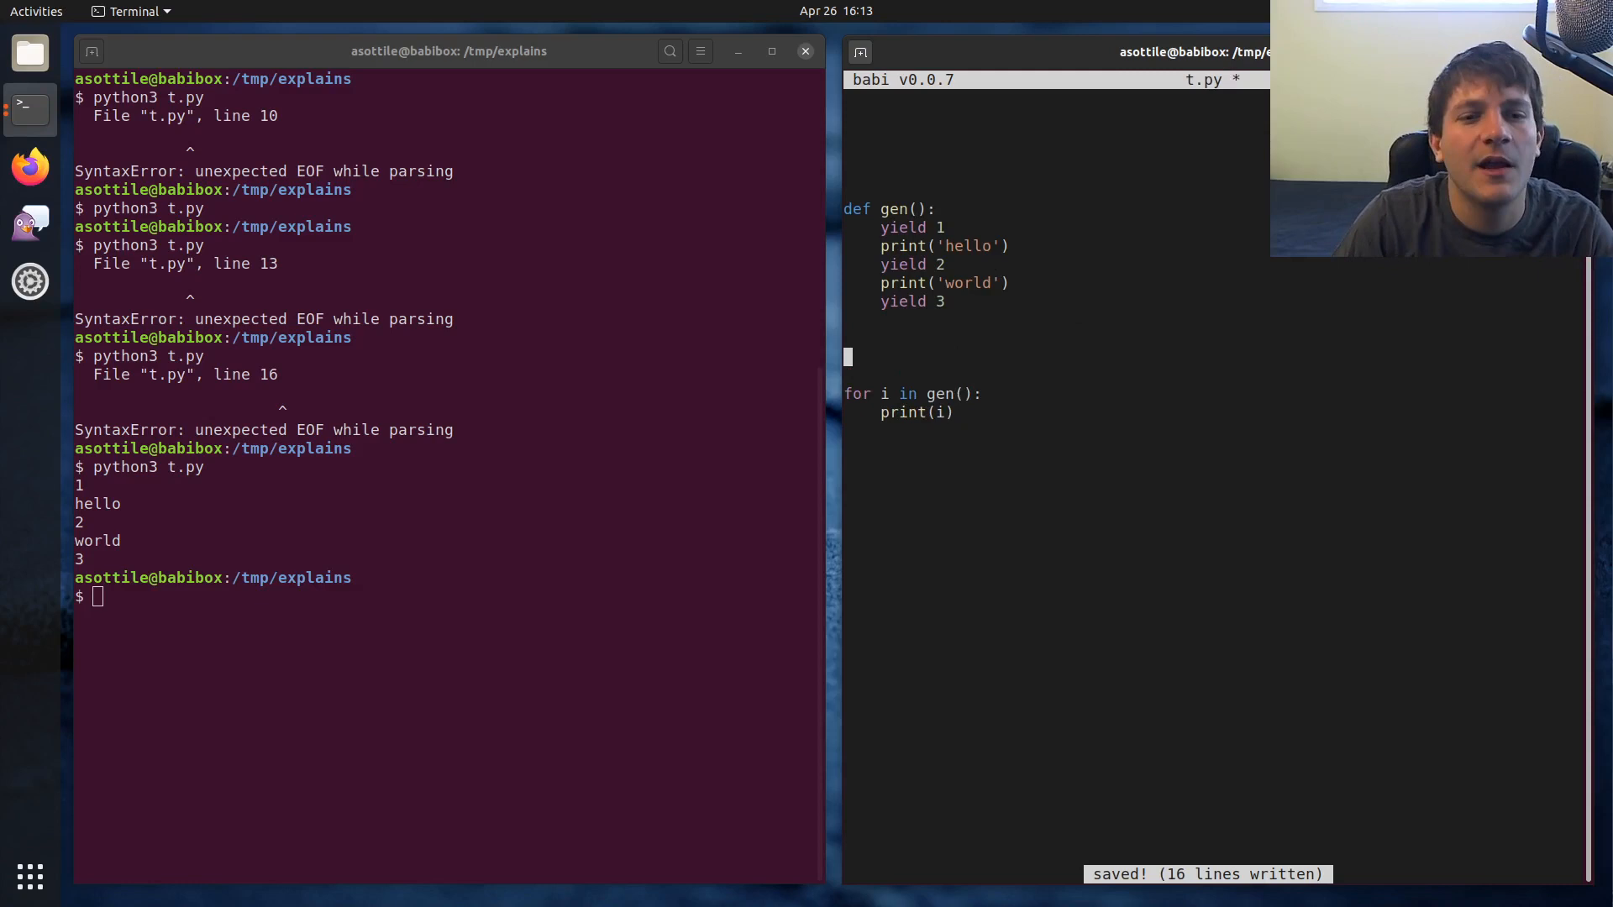
# Replace the loop with for _ in gen(): pass and save that version
pyautogui.write('gen()')
pyautogui.click(446, 597)
pyautogui.write('python3 t.py')
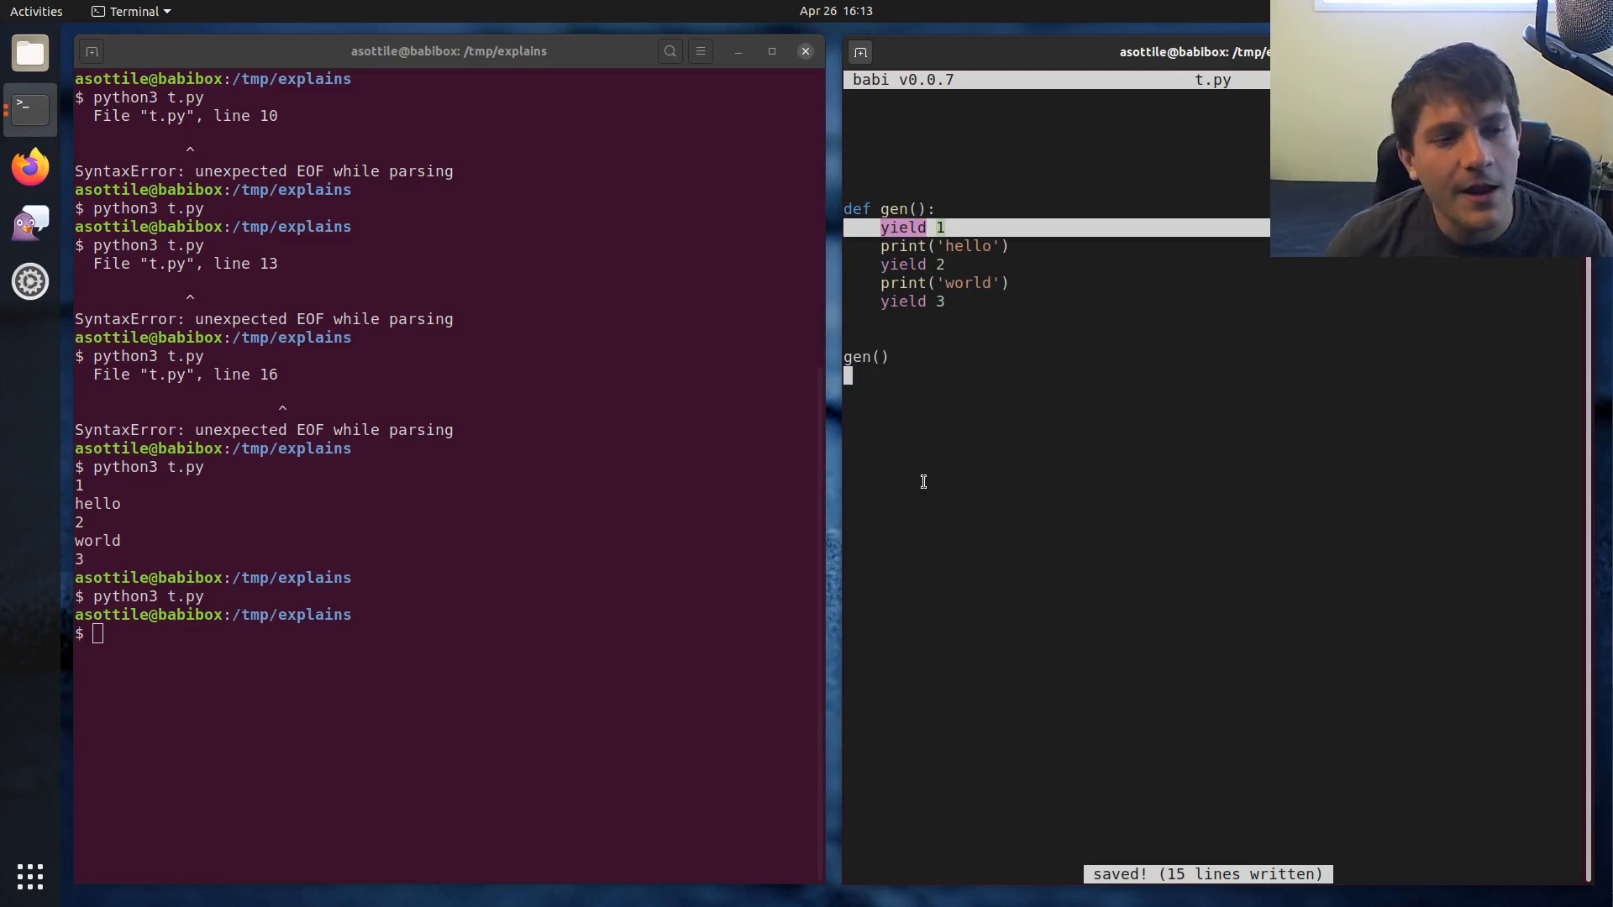
pyautogui.moveTo(1087, 380)
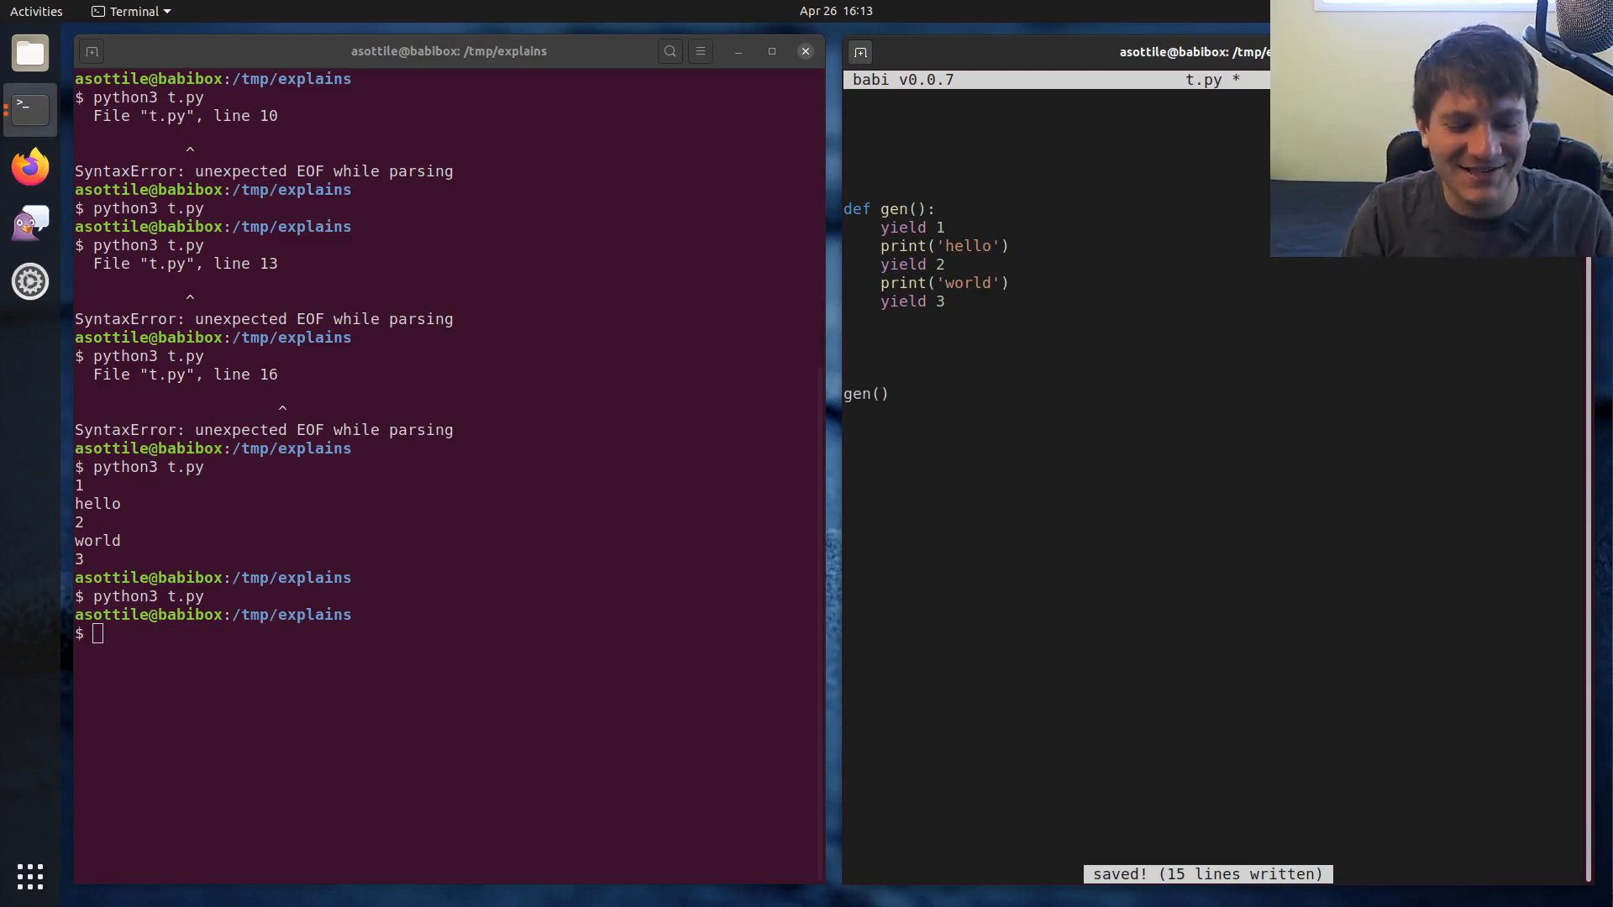
pyautogui.write('for _ g')
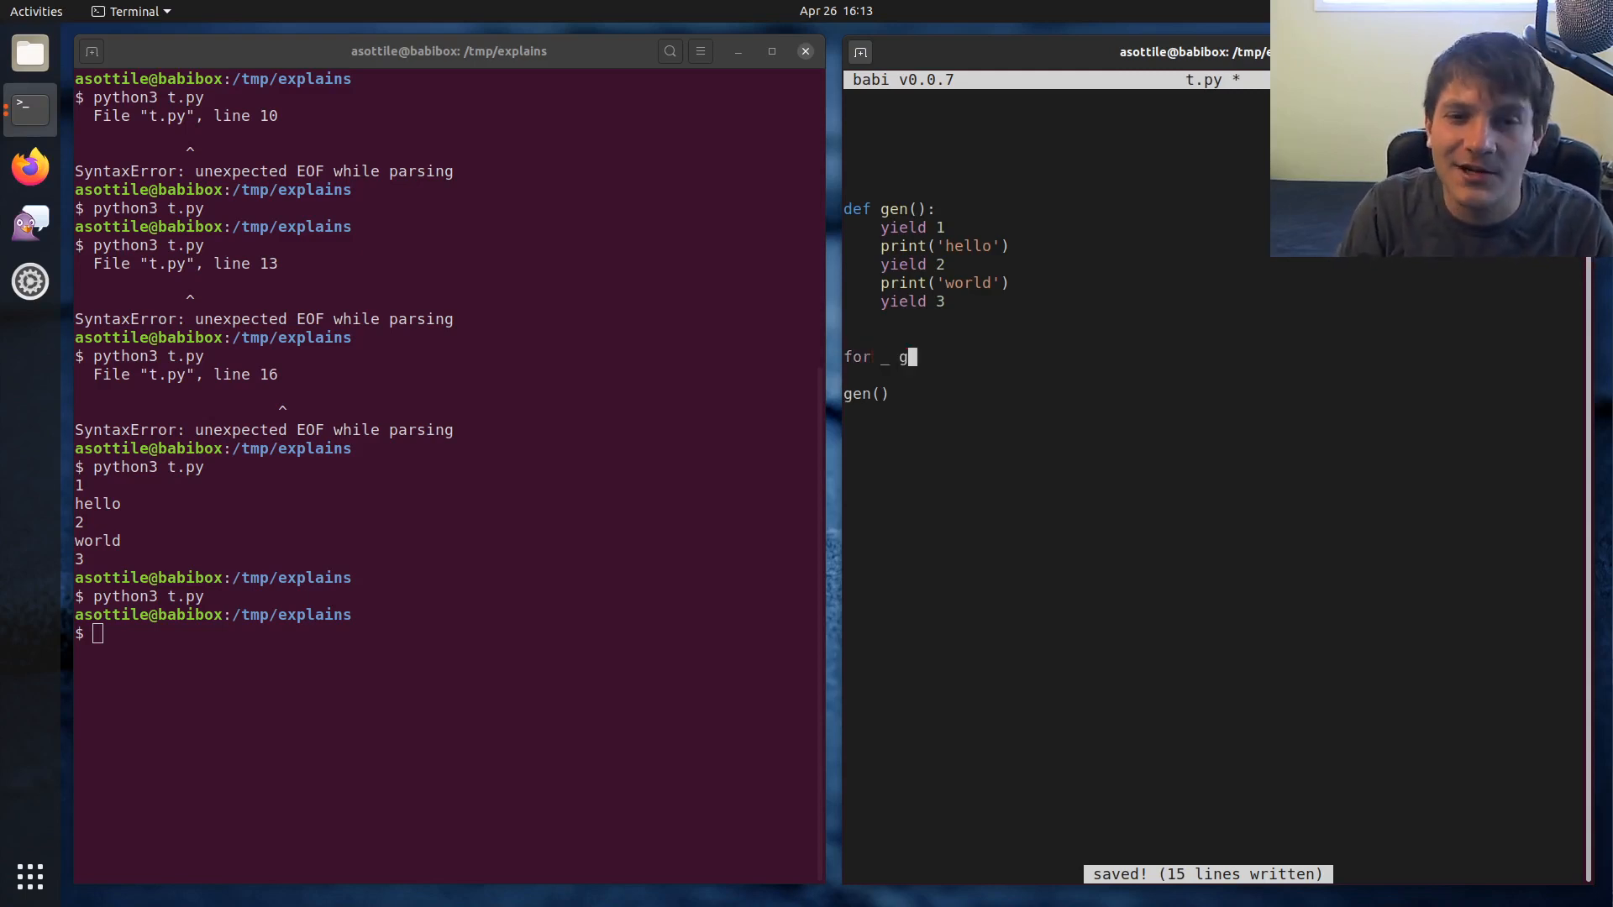
pyautogui.write('en():')
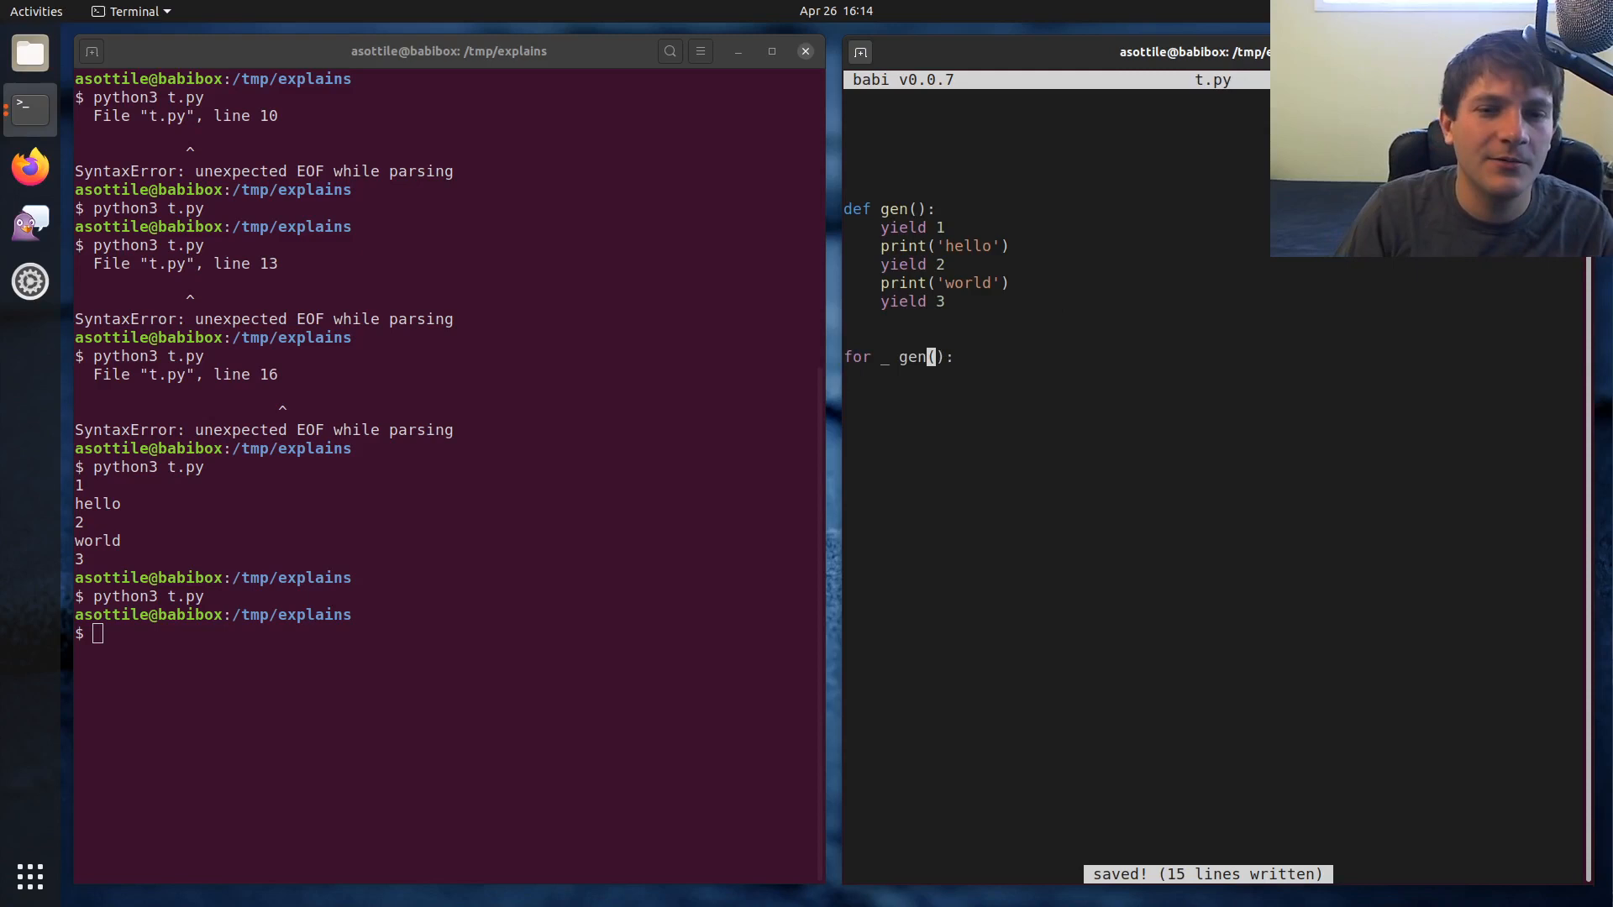
pyautogui.write('in')
pyautogui.click(446, 632)
pyautogui.write('python3 t.py')
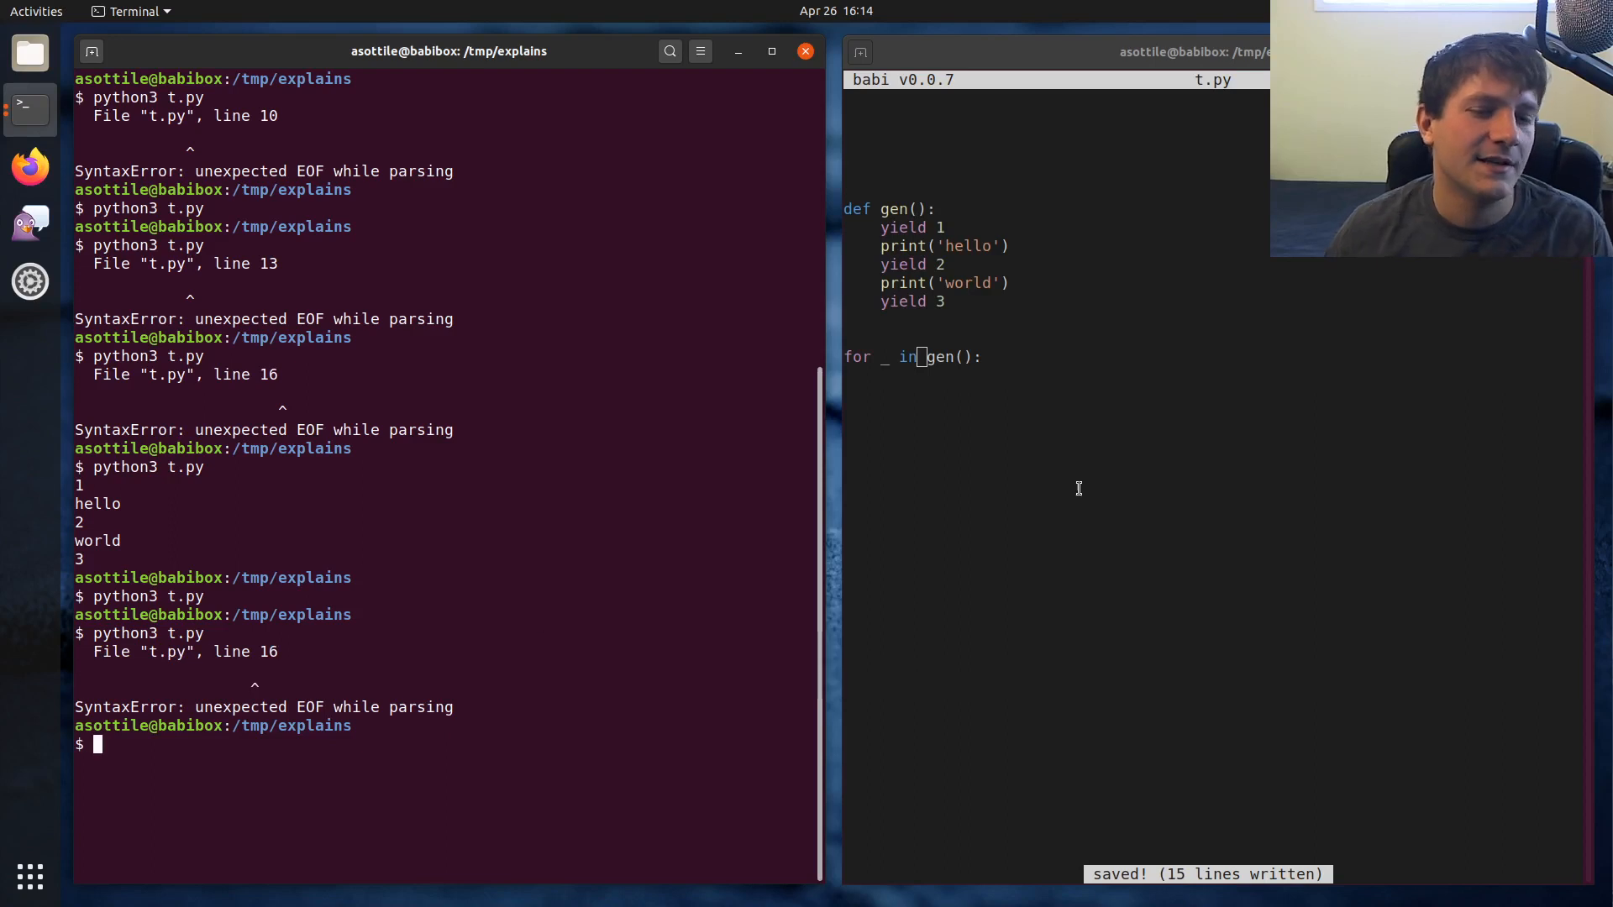
pyautogui.write('pass')
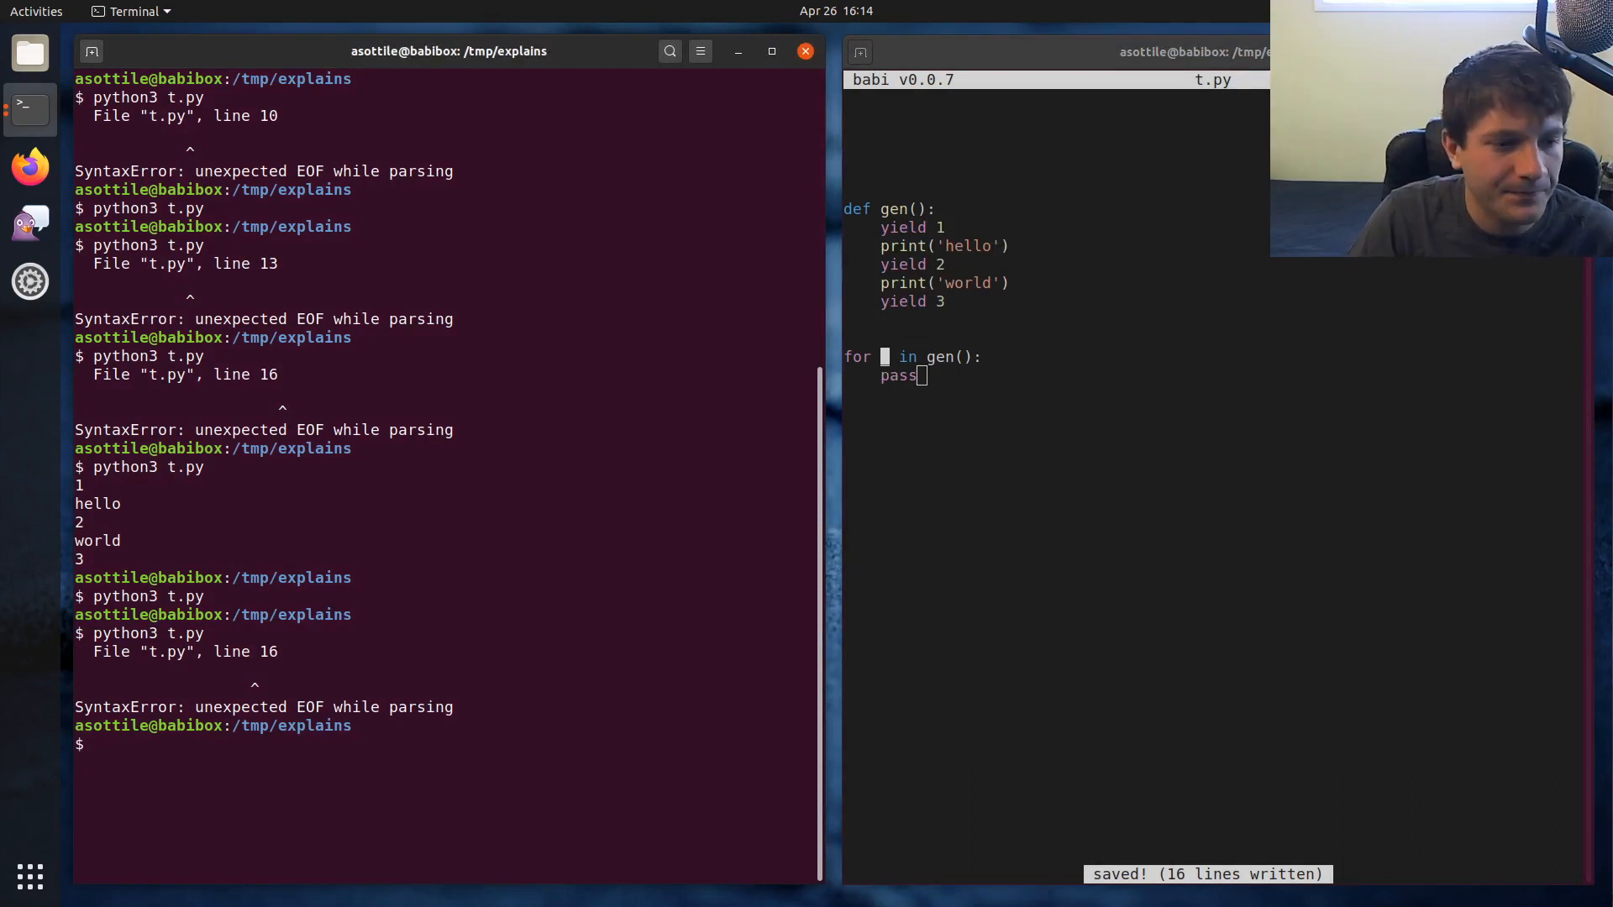
pyautogui.press('Return')
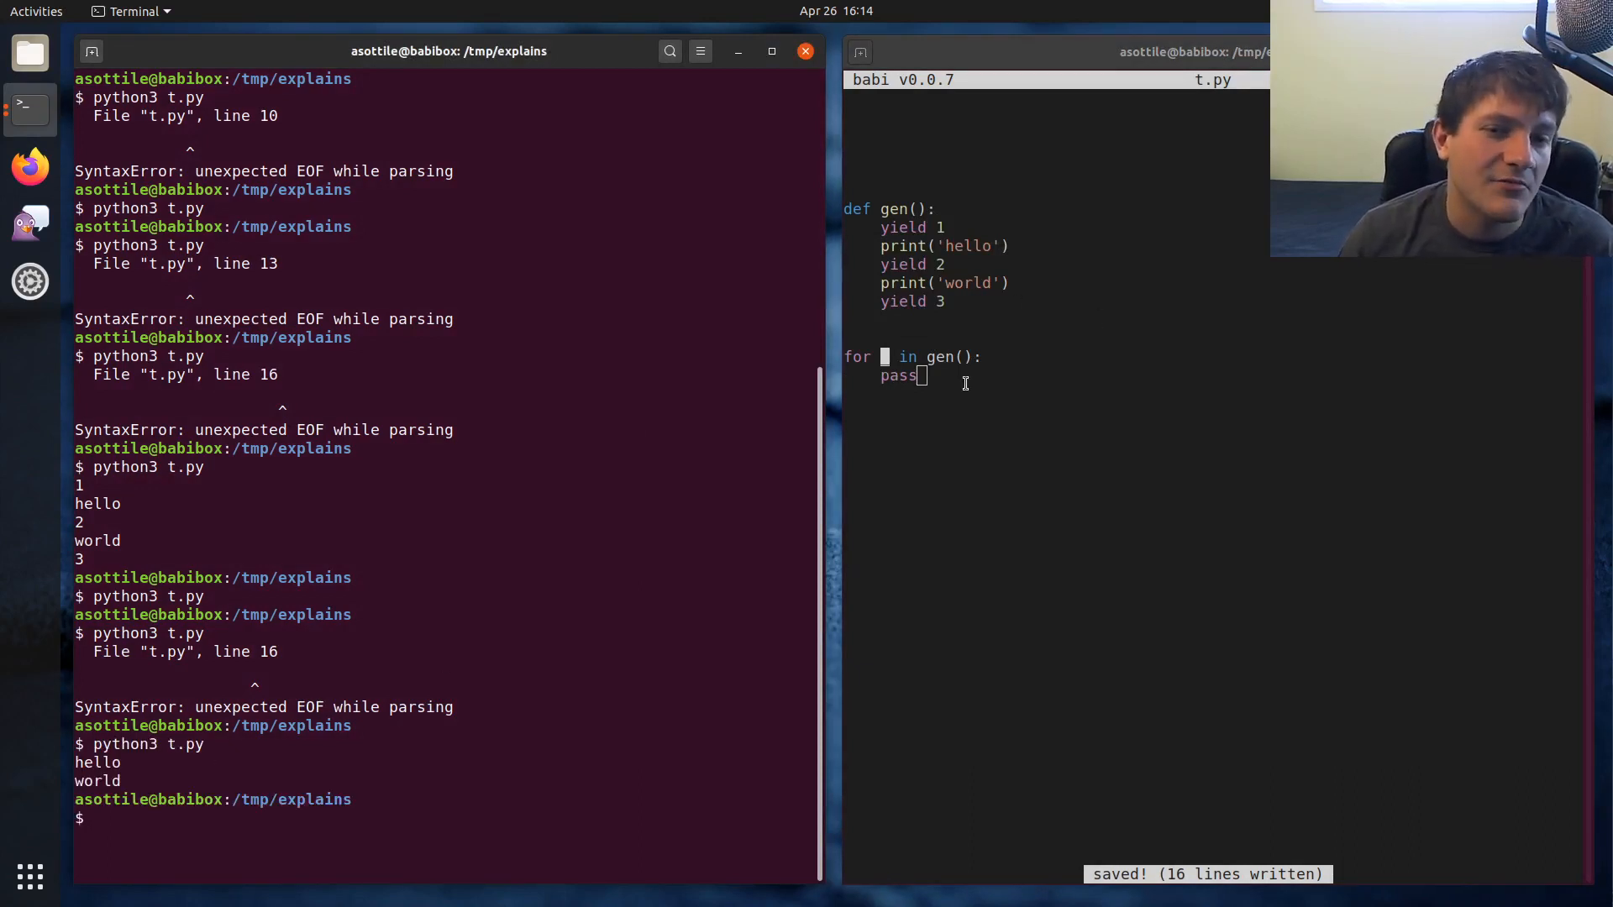
# Add tuple(gen()) and list(gen()) calls and save the script
pyautogui.write('_')
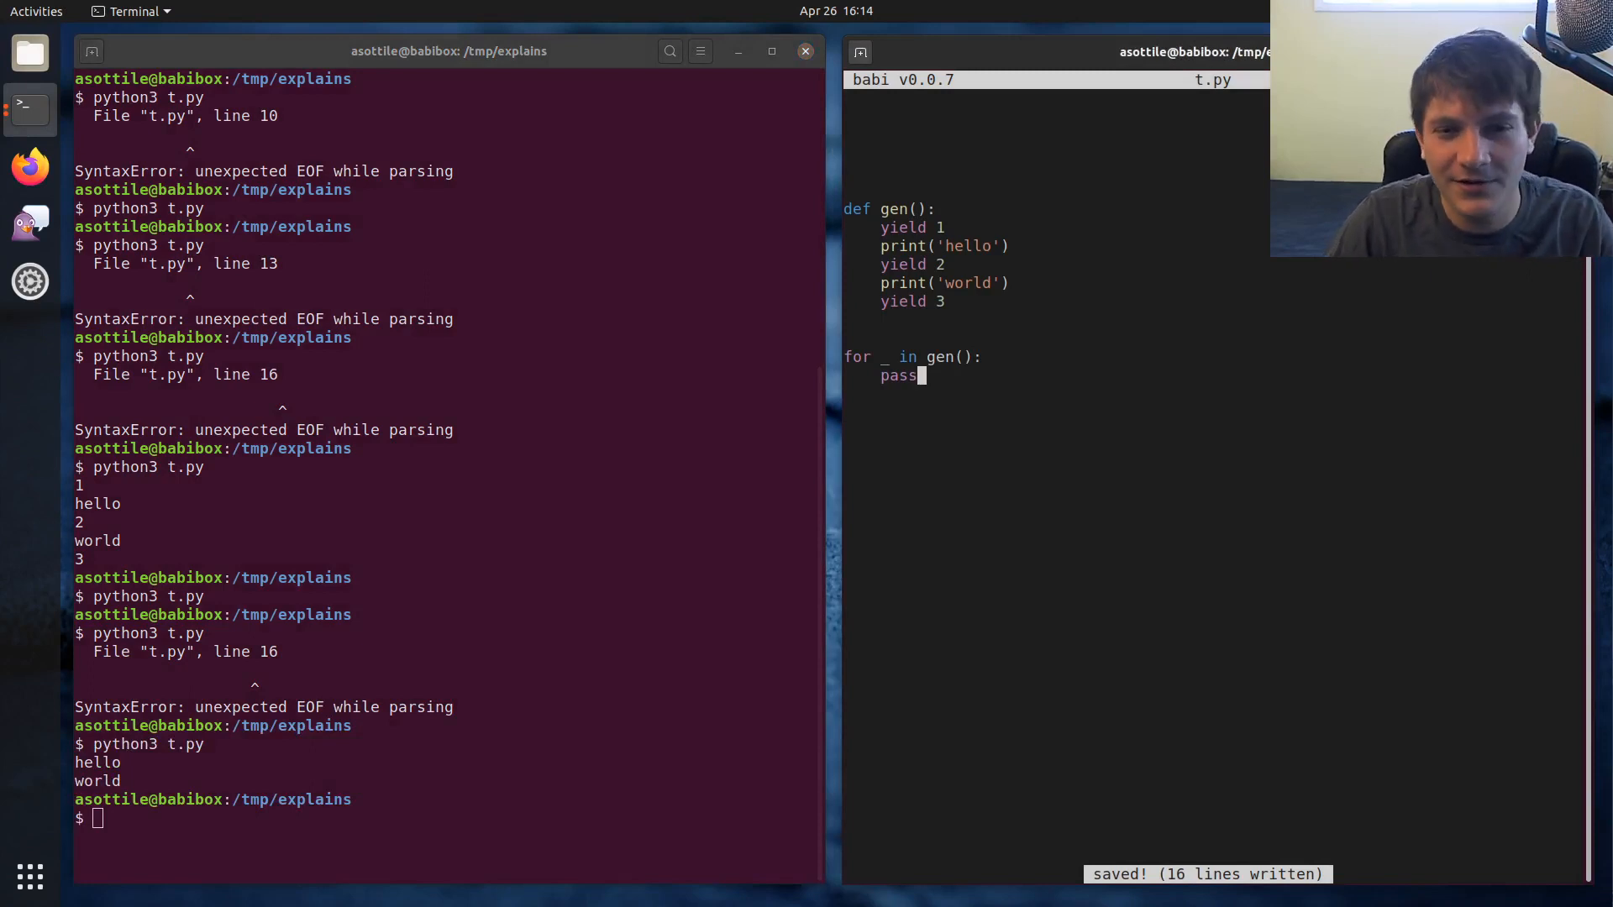
pyautogui.write('t')
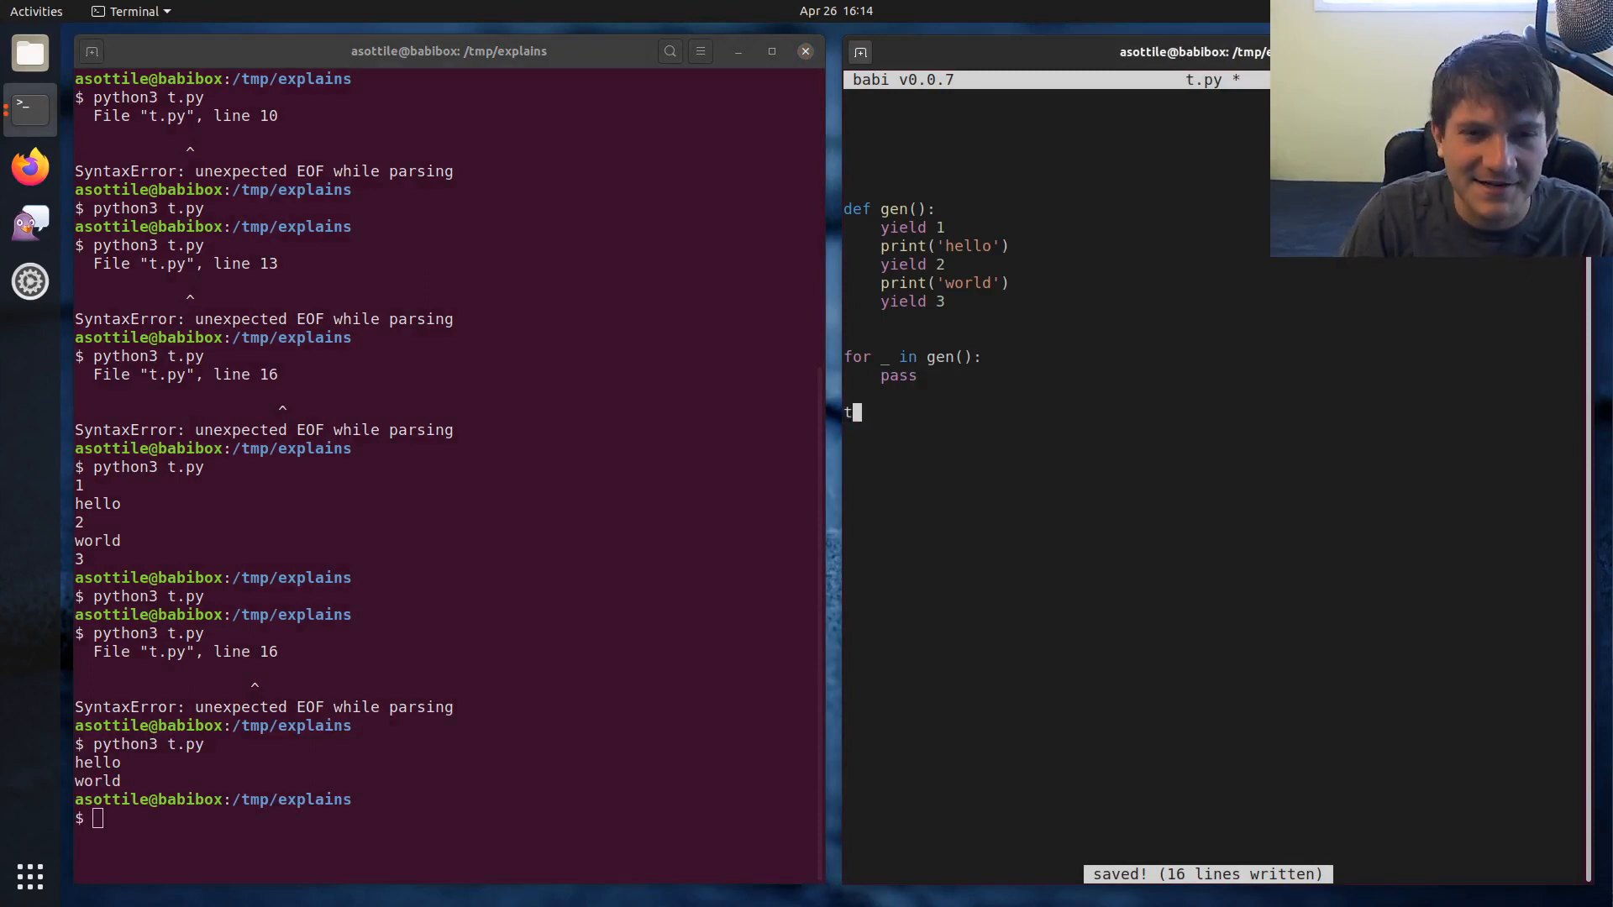
pyautogui.write('uple(gen()')
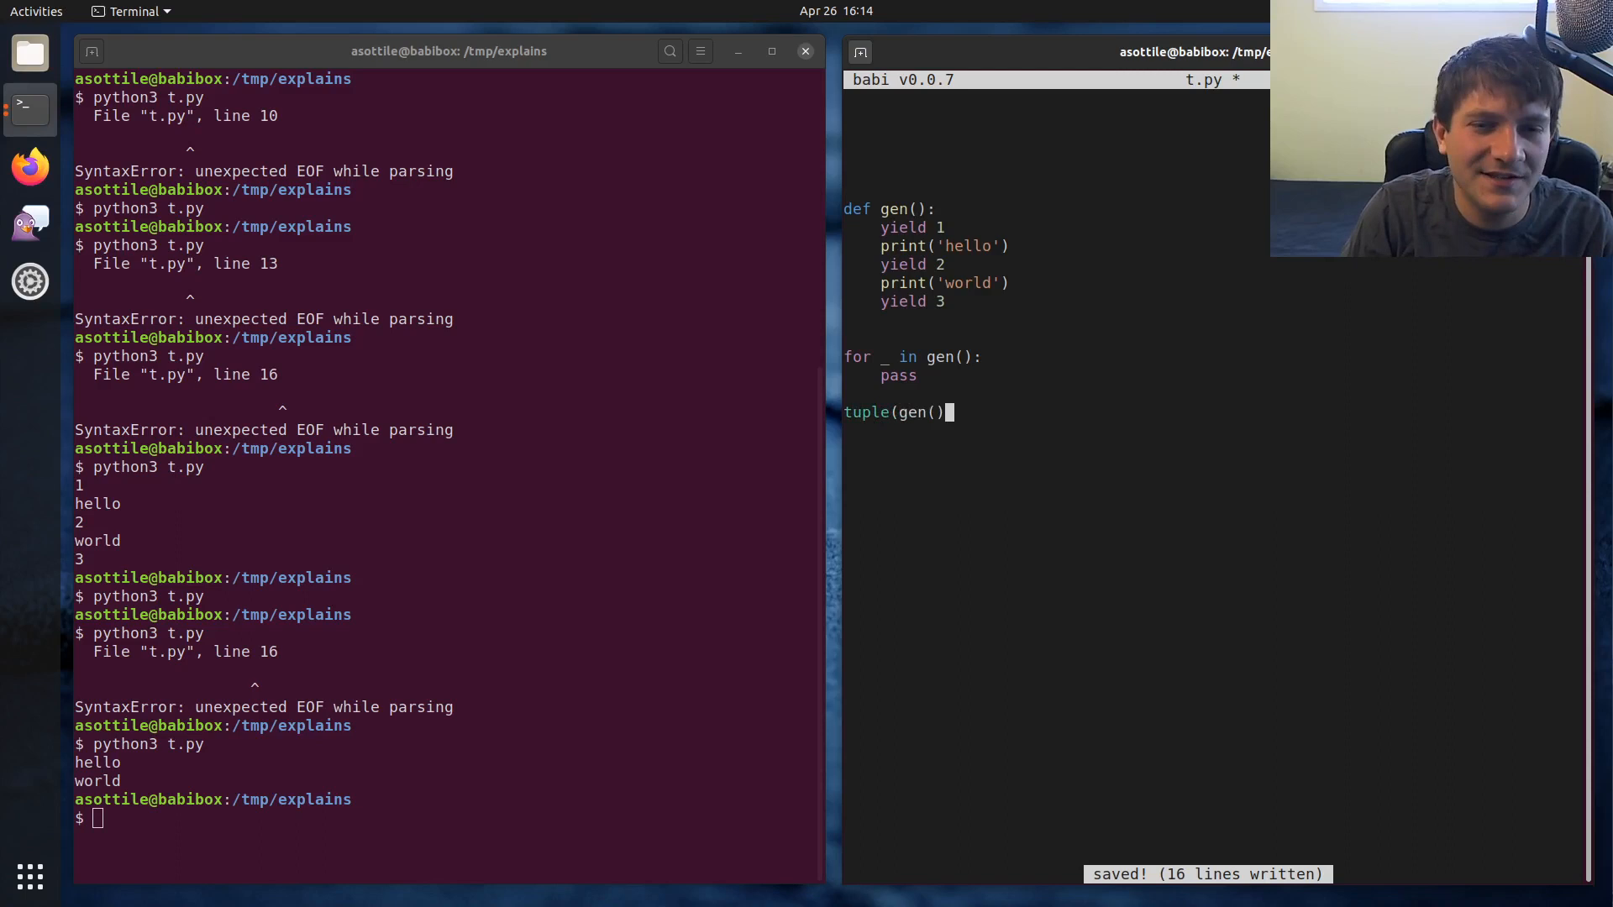
pyautogui.write('list(gen())')
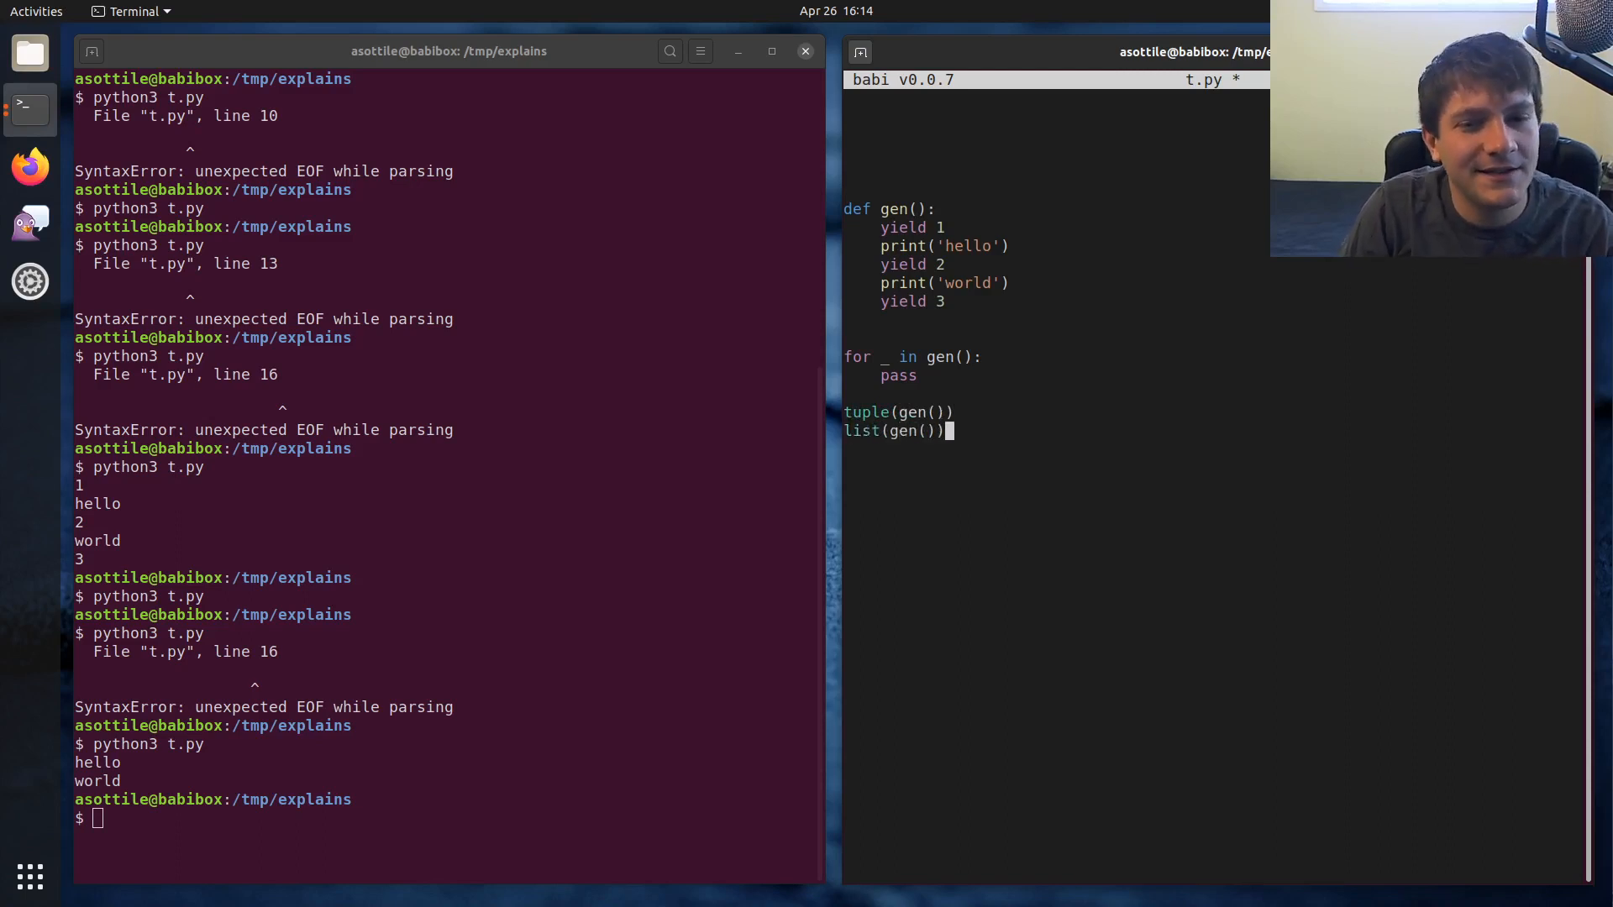
pyautogui.press('ctrl+s')
pyautogui.write('python3 t.py')
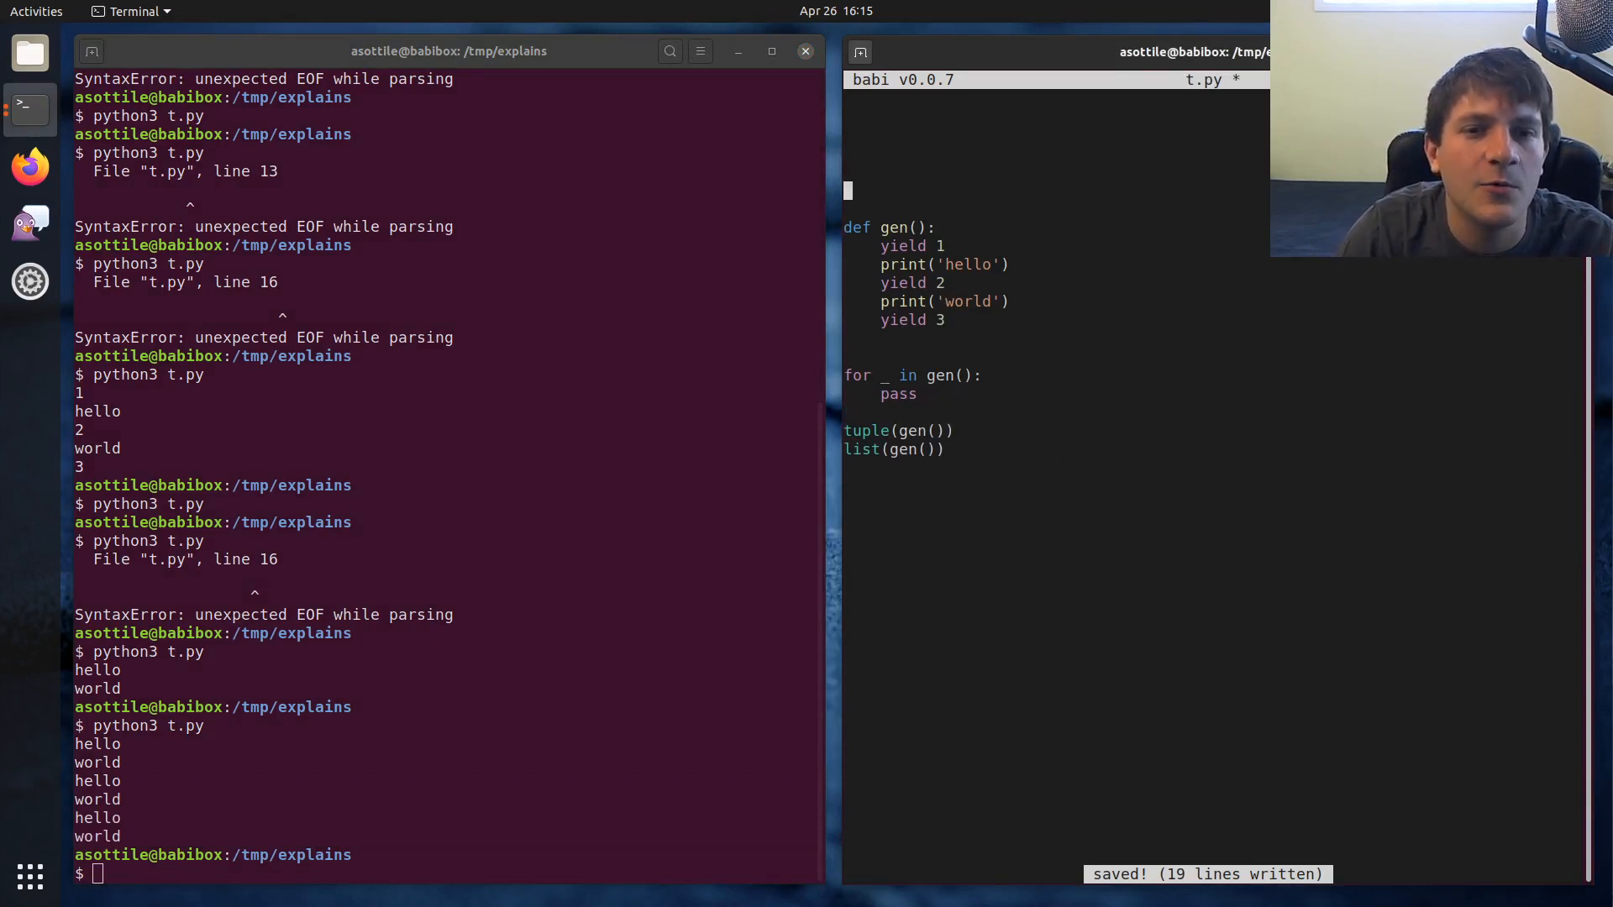
# Write class C: with def frobs(self): pass, clearing out the old generator code, and save
pyautogui.write('class')
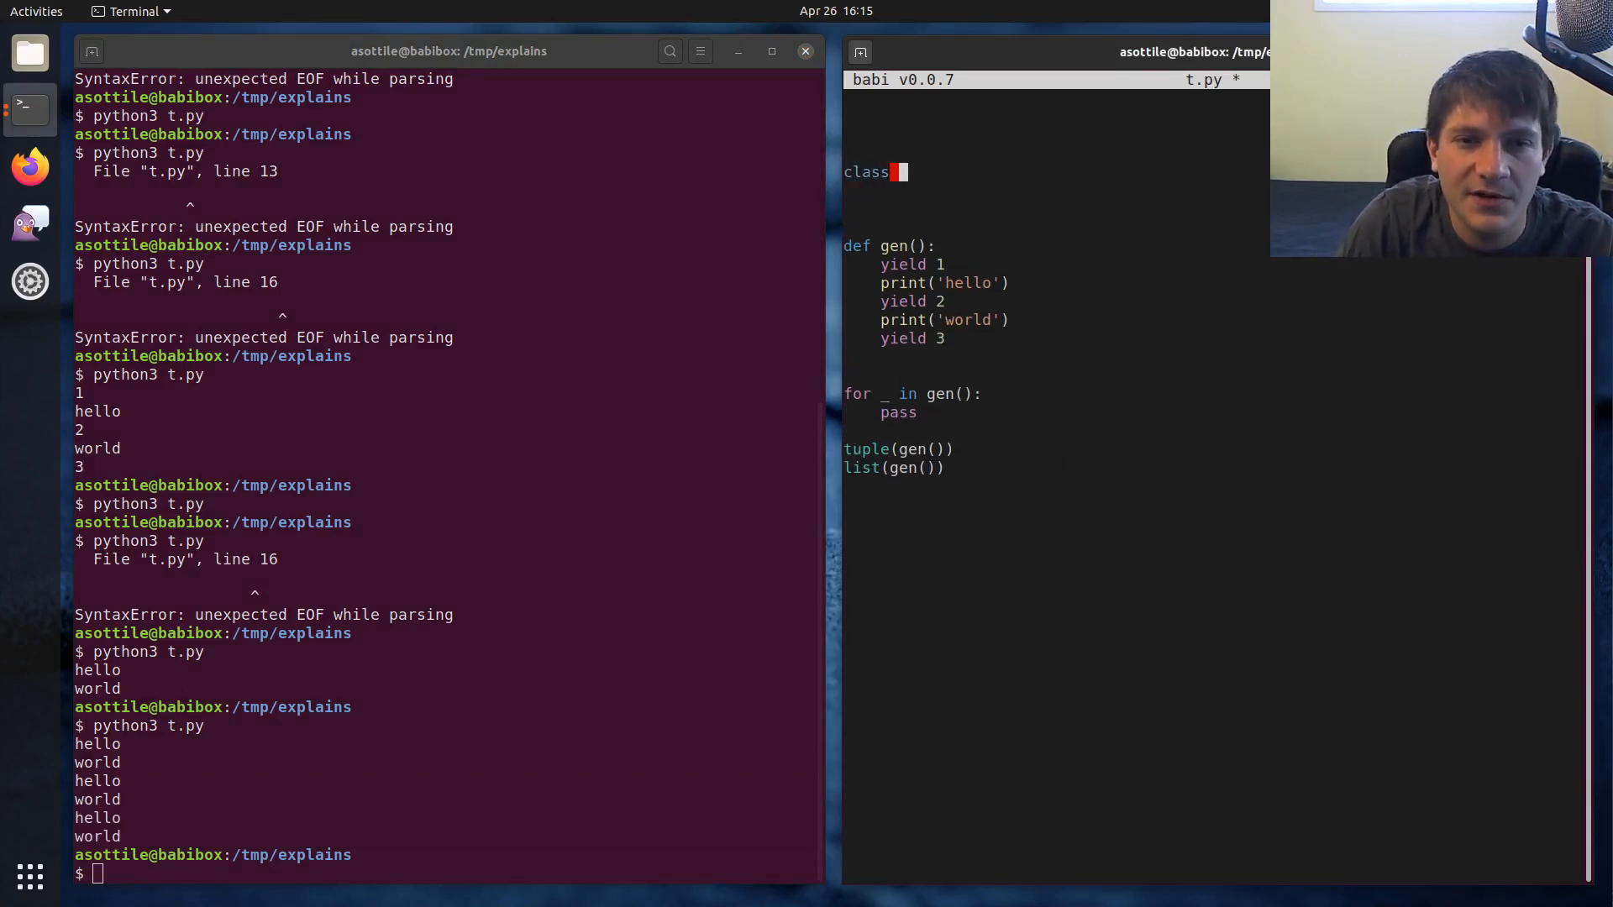
pyautogui.write('C:')
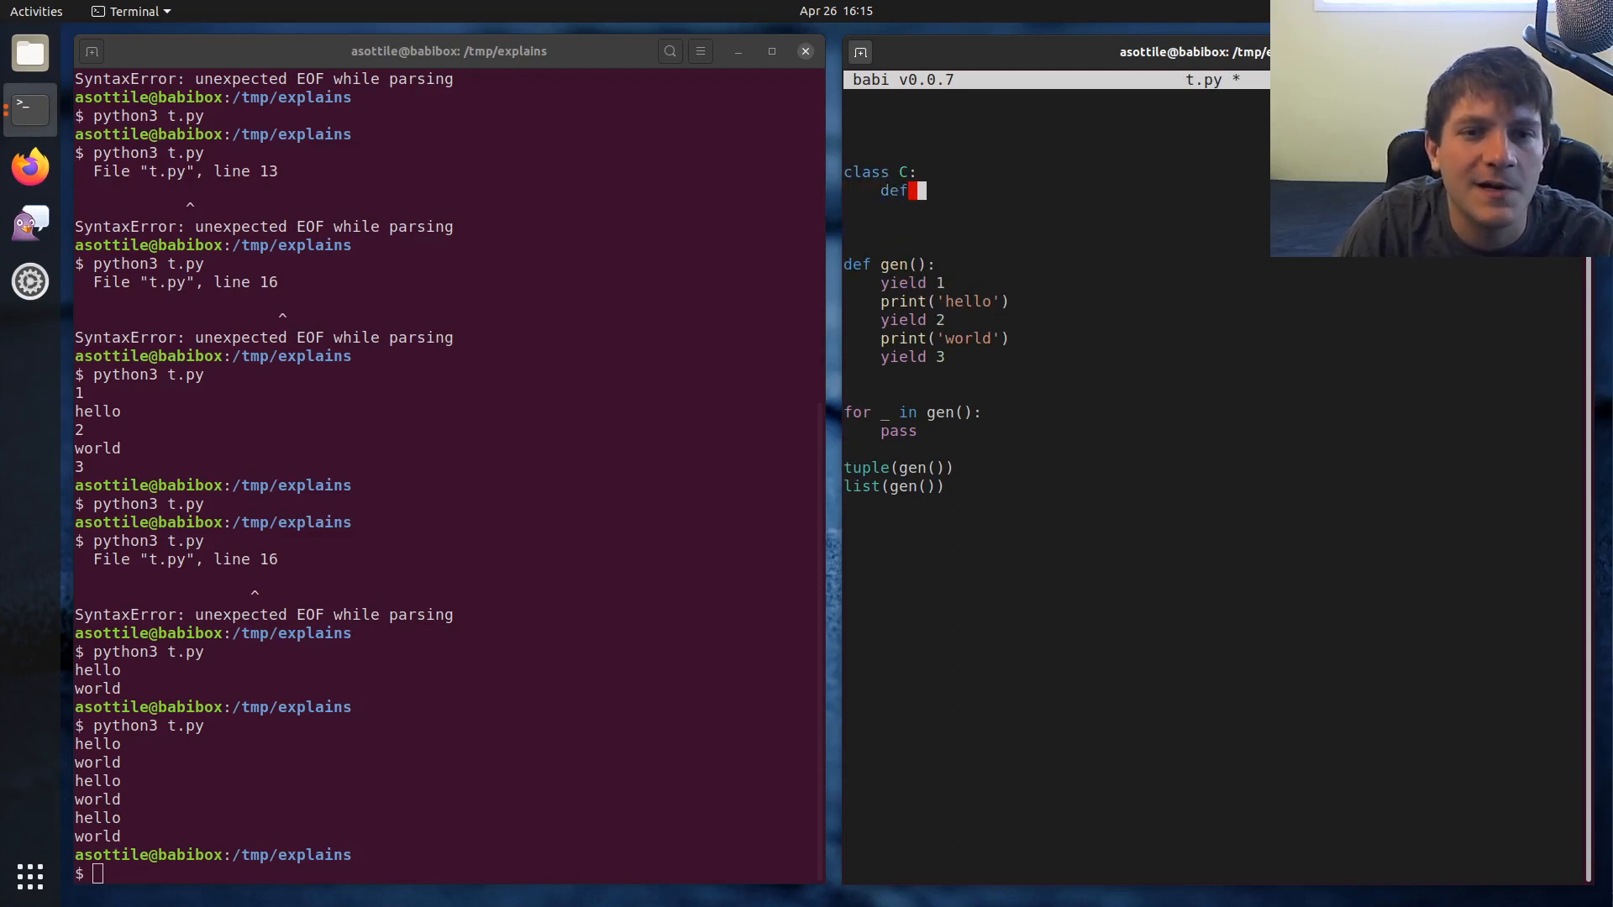
pyautogui.write('s')
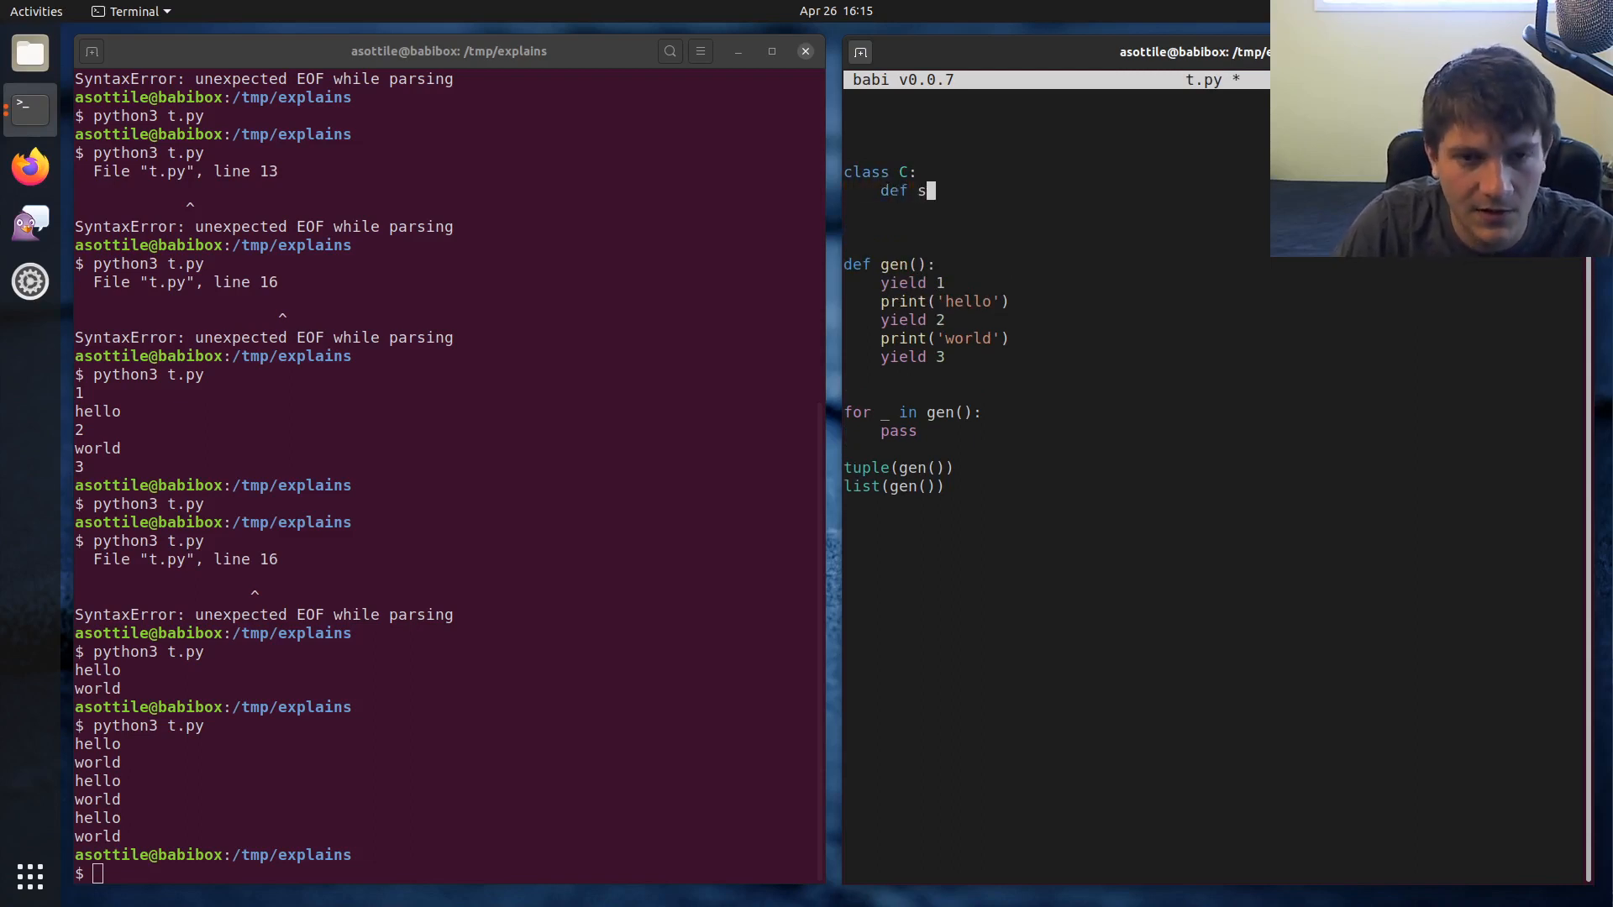
pyautogui.press('BackSpace')
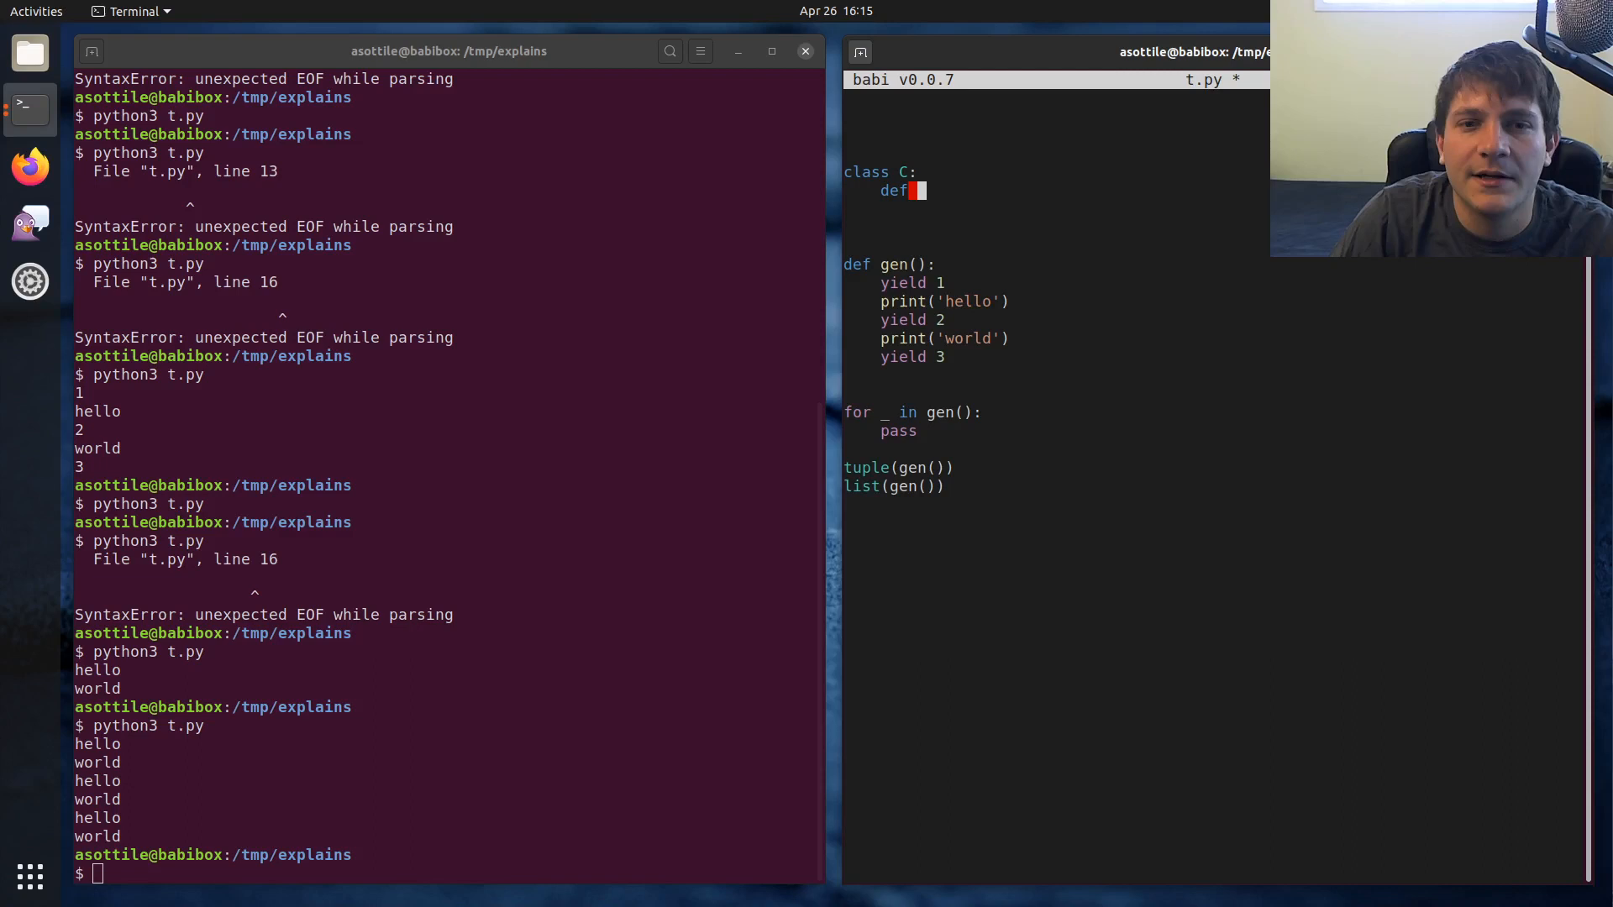
pyautogui.write('frobs')
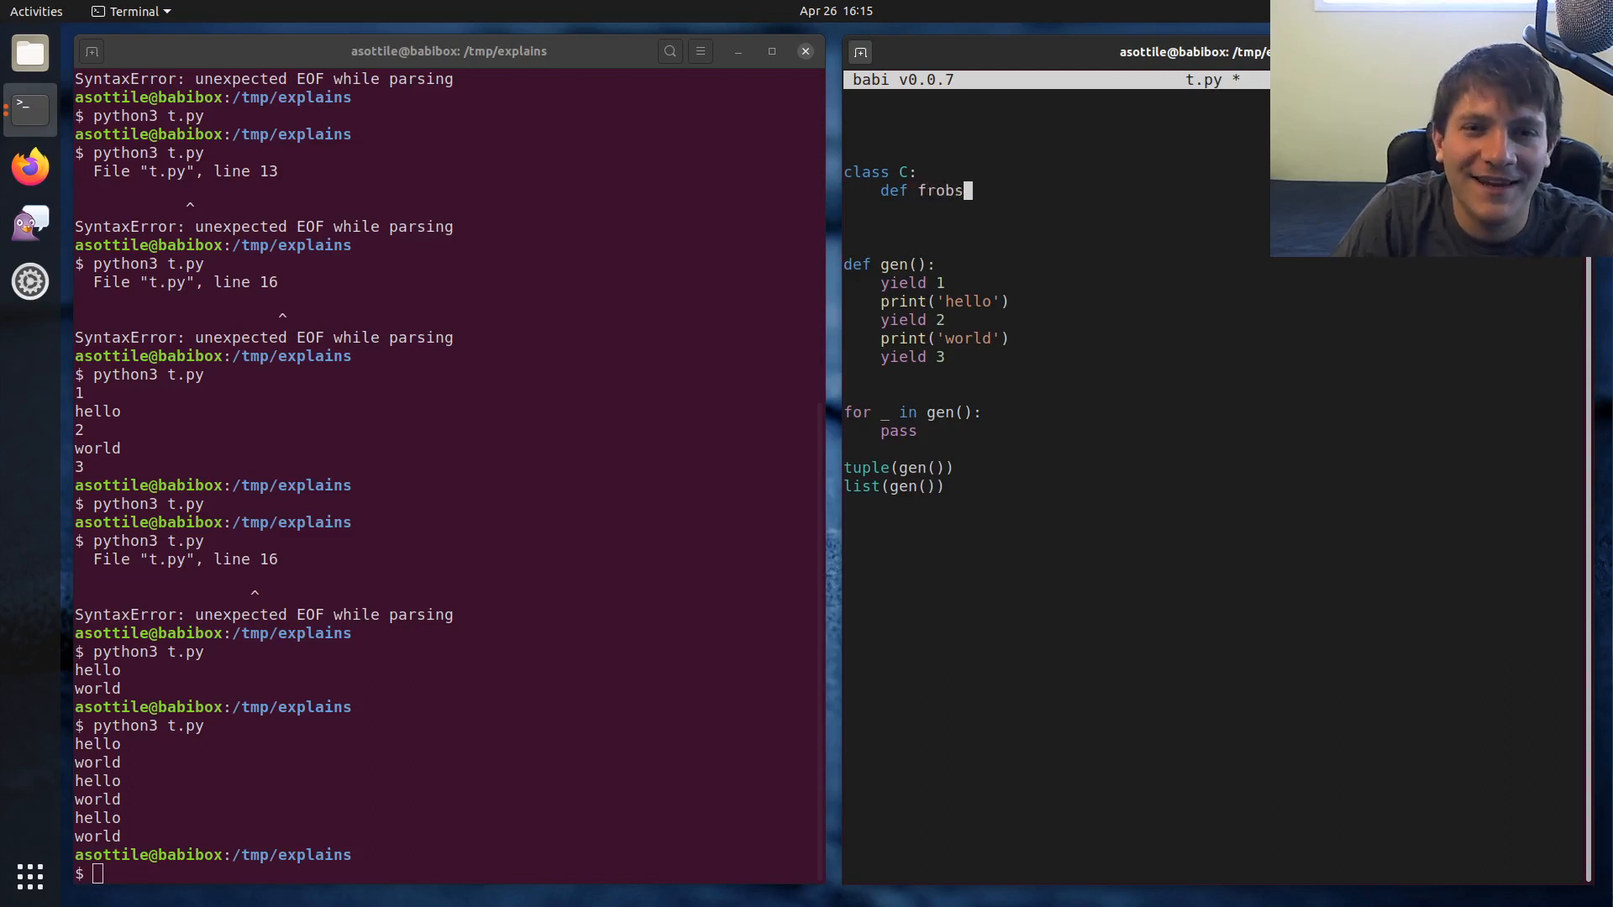
pyautogui.write('(self):')
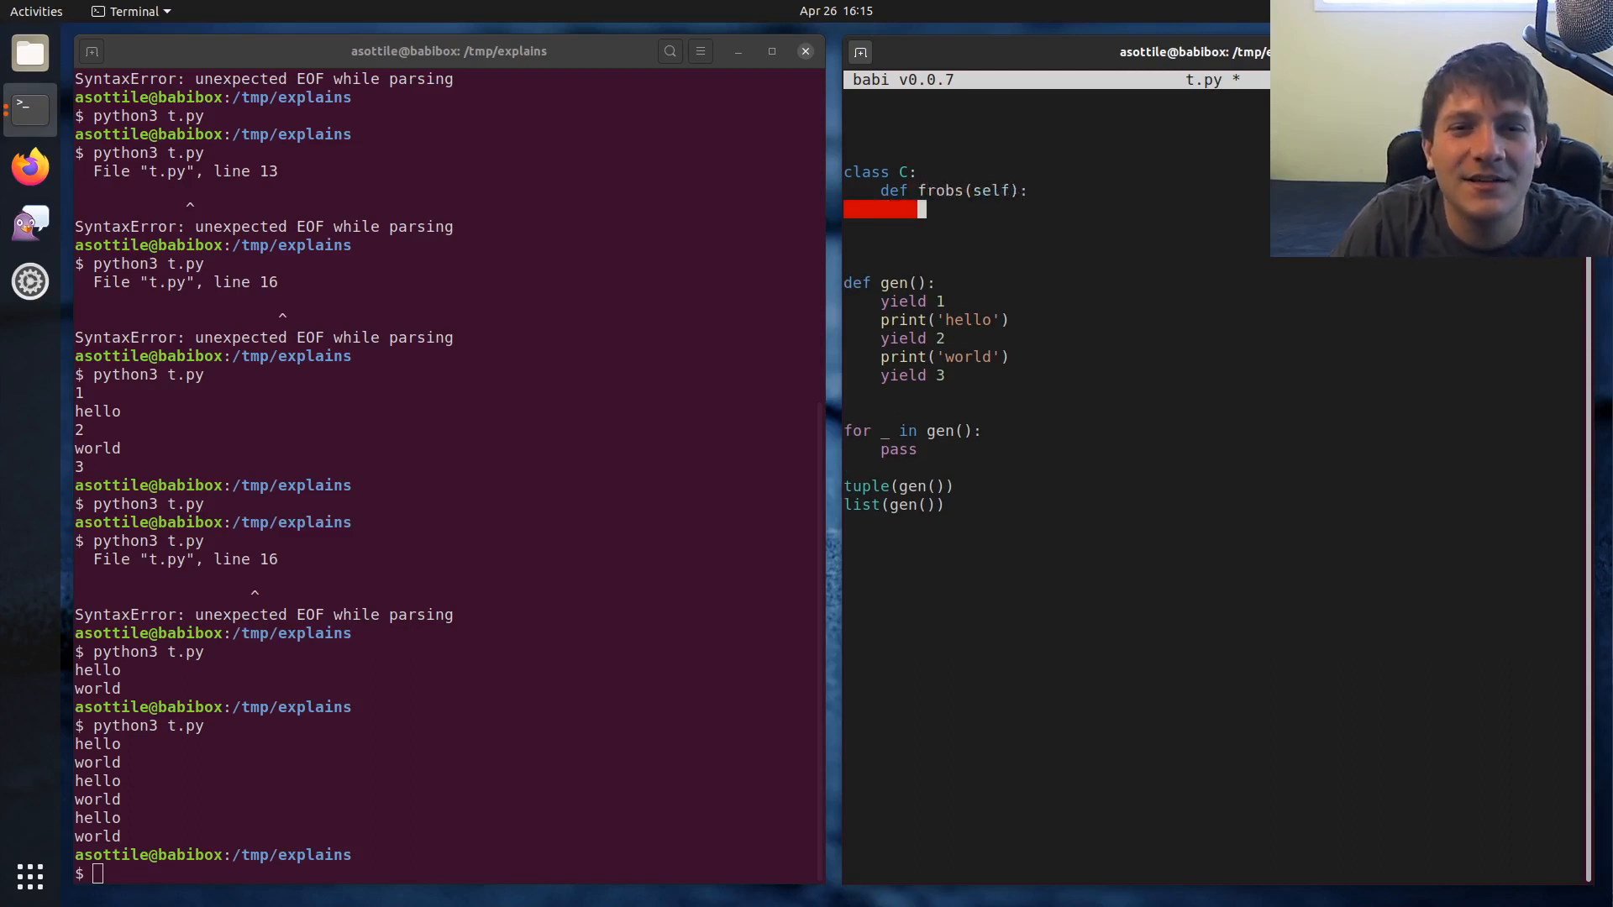
pyautogui.write('pass')
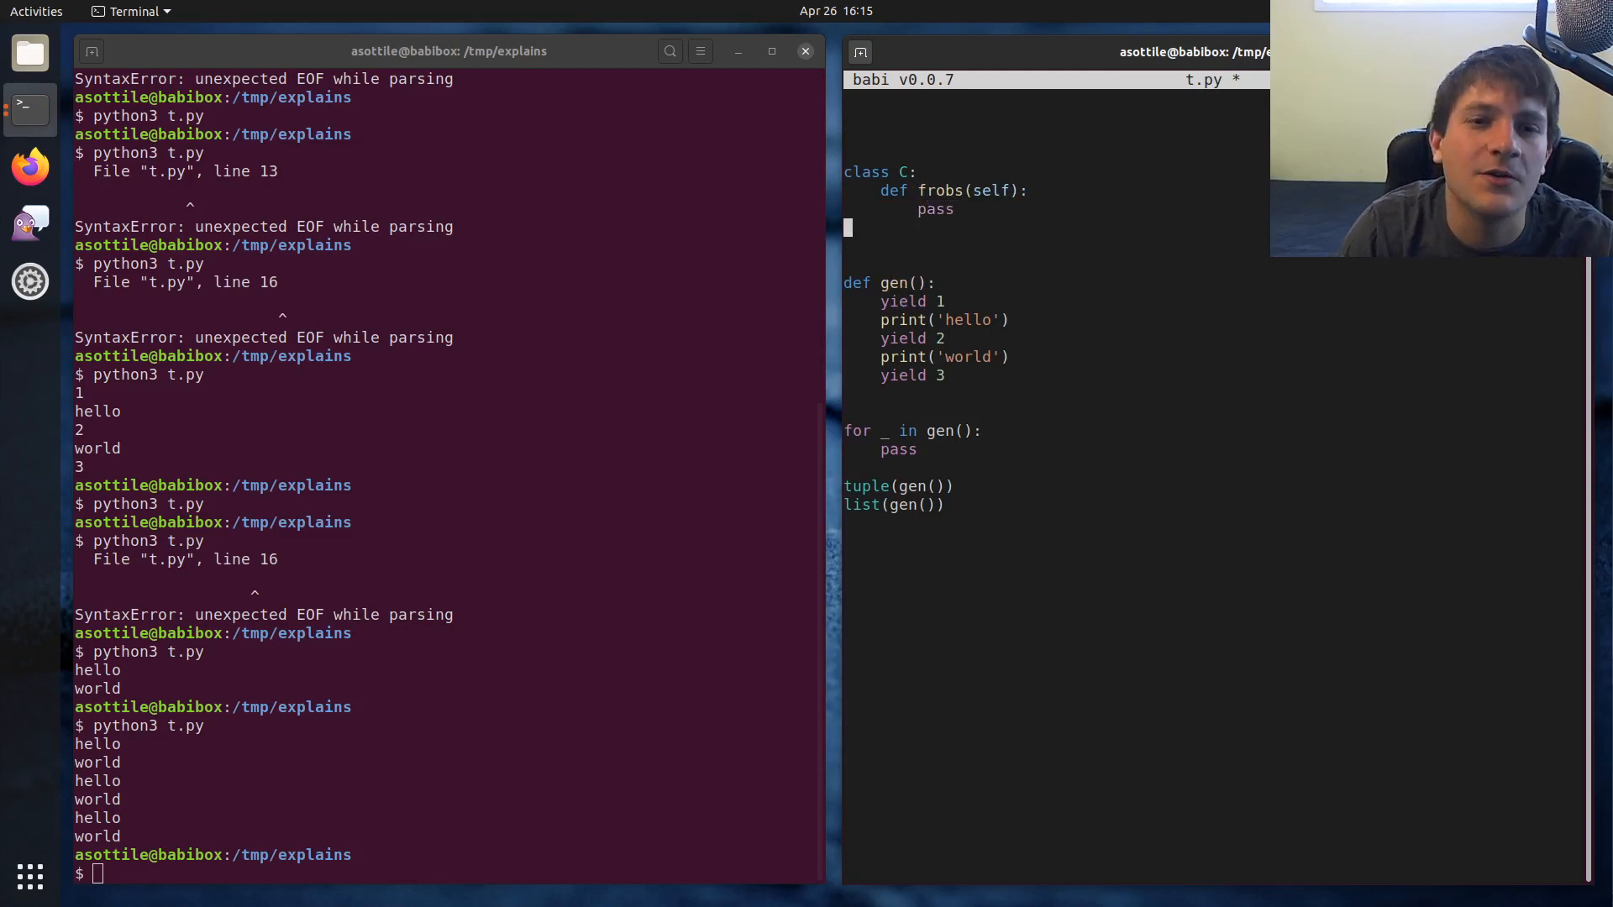
pyautogui.press('ctrl+s')
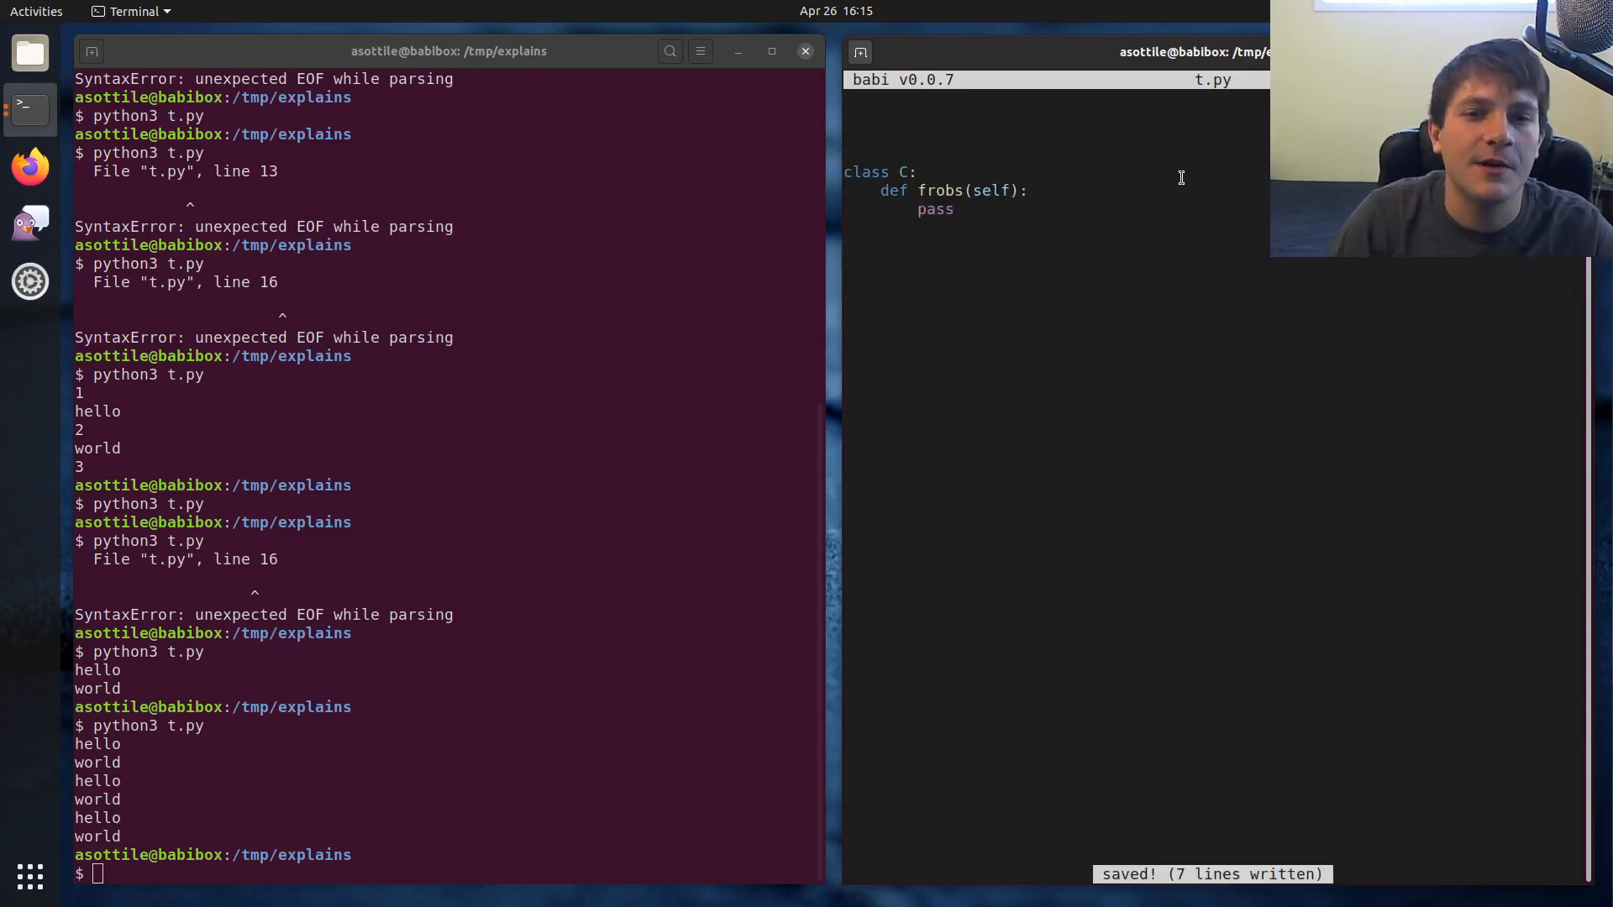
# Add C().frobs(), duplicate the pass lines, and run python3 t.py showing no output
pyautogui.write('C().frobs(')
pyautogui.click(443, 873)
pyautogui.write('python3 t.py')
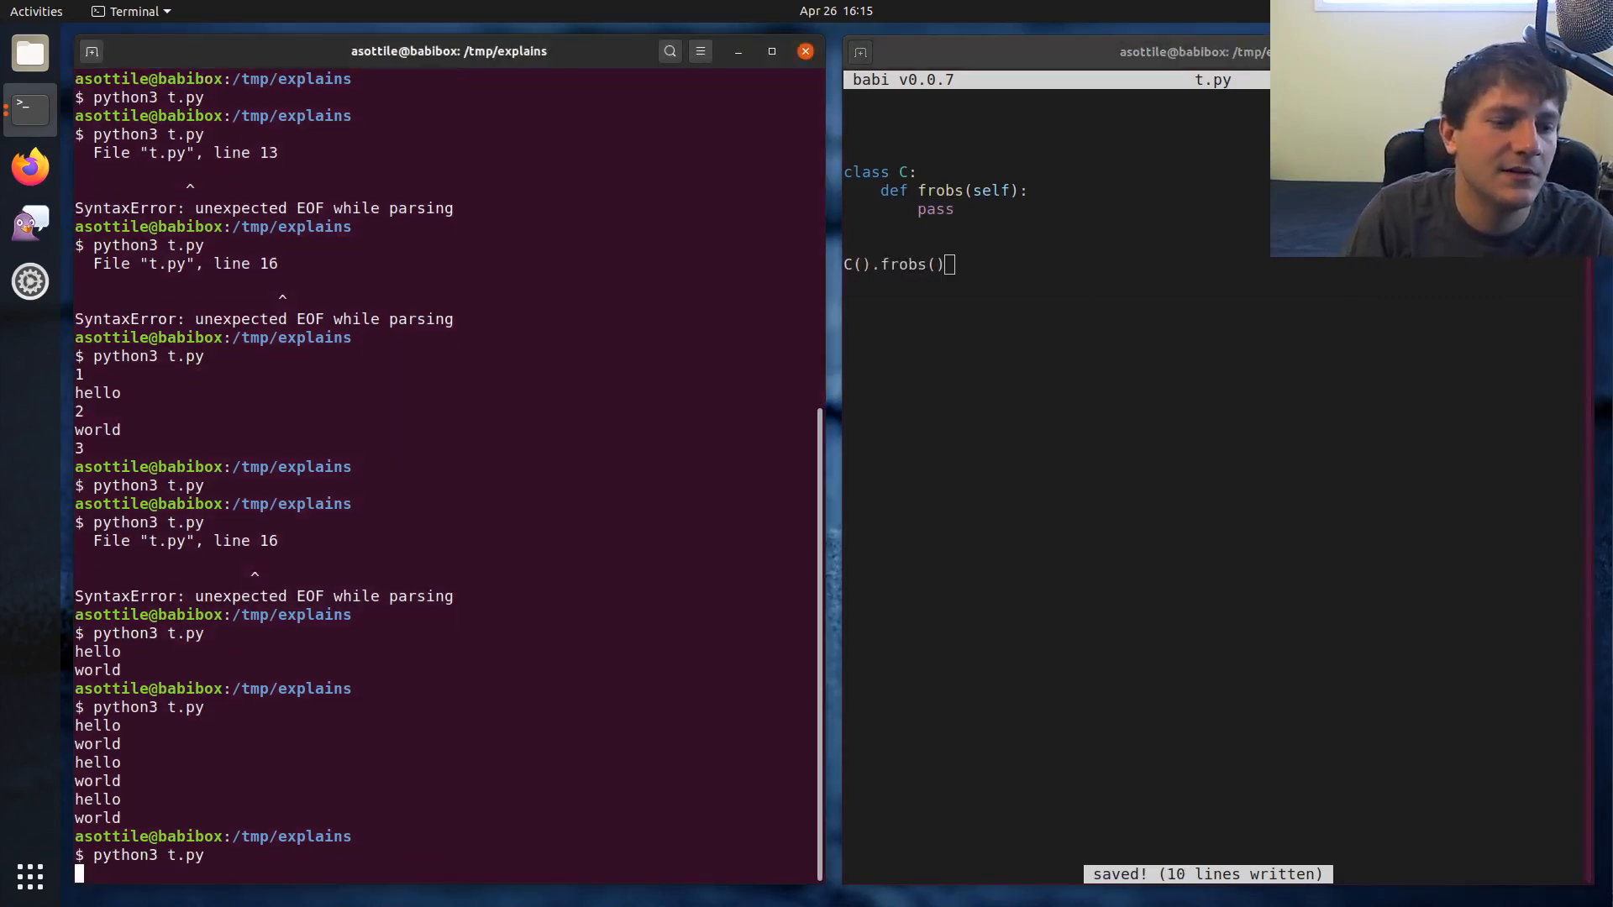
pyautogui.press('Return')
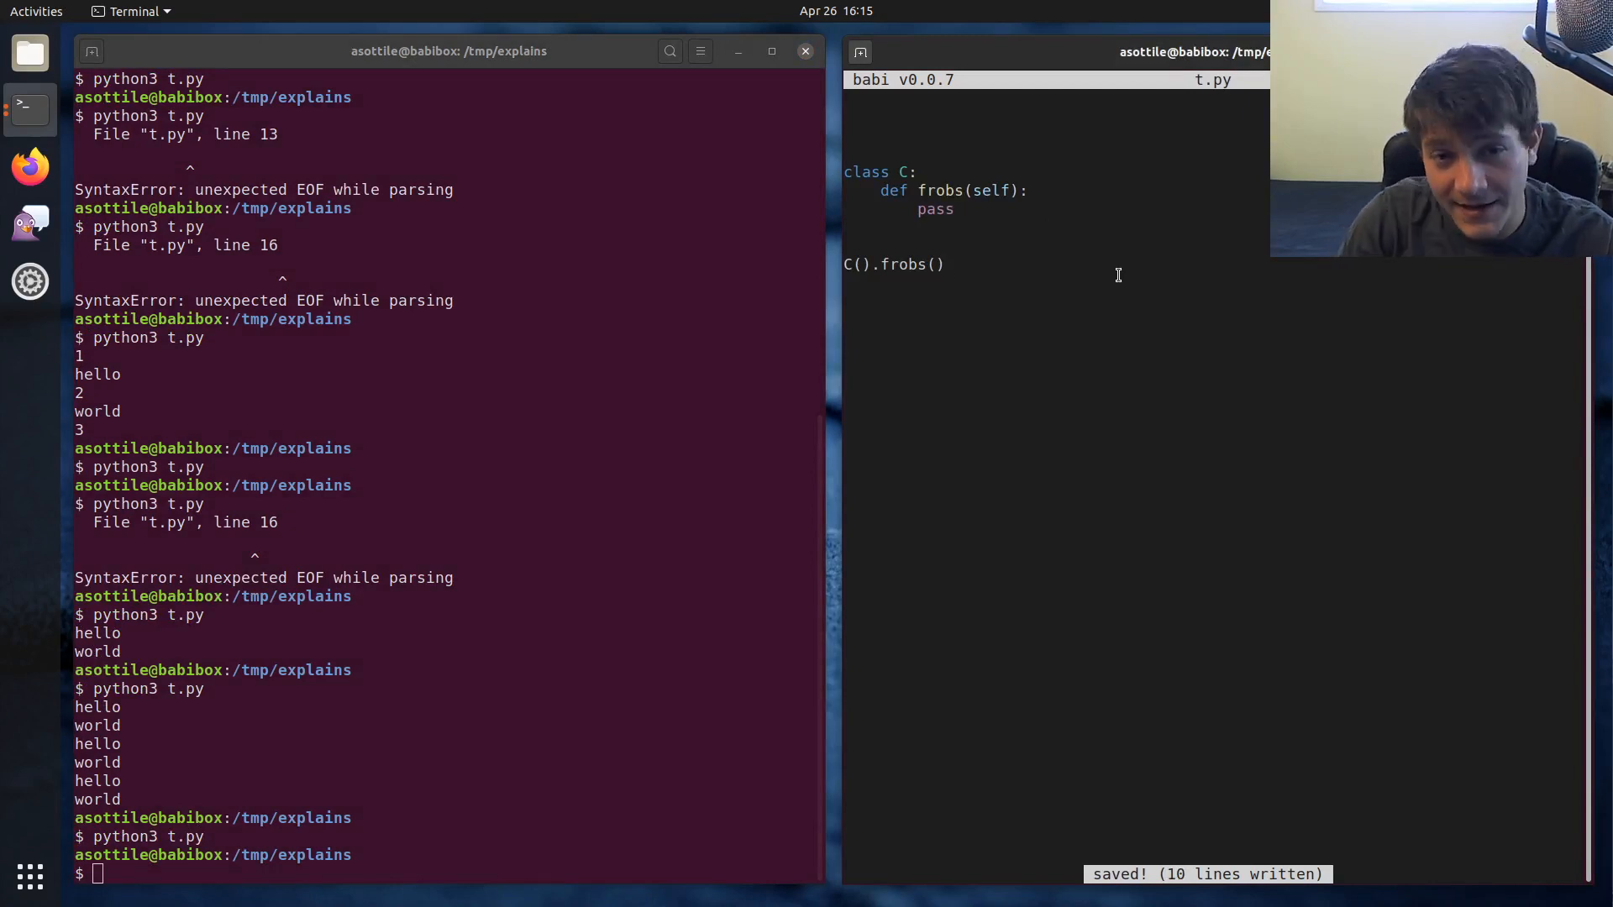
pyautogui.write('pass')
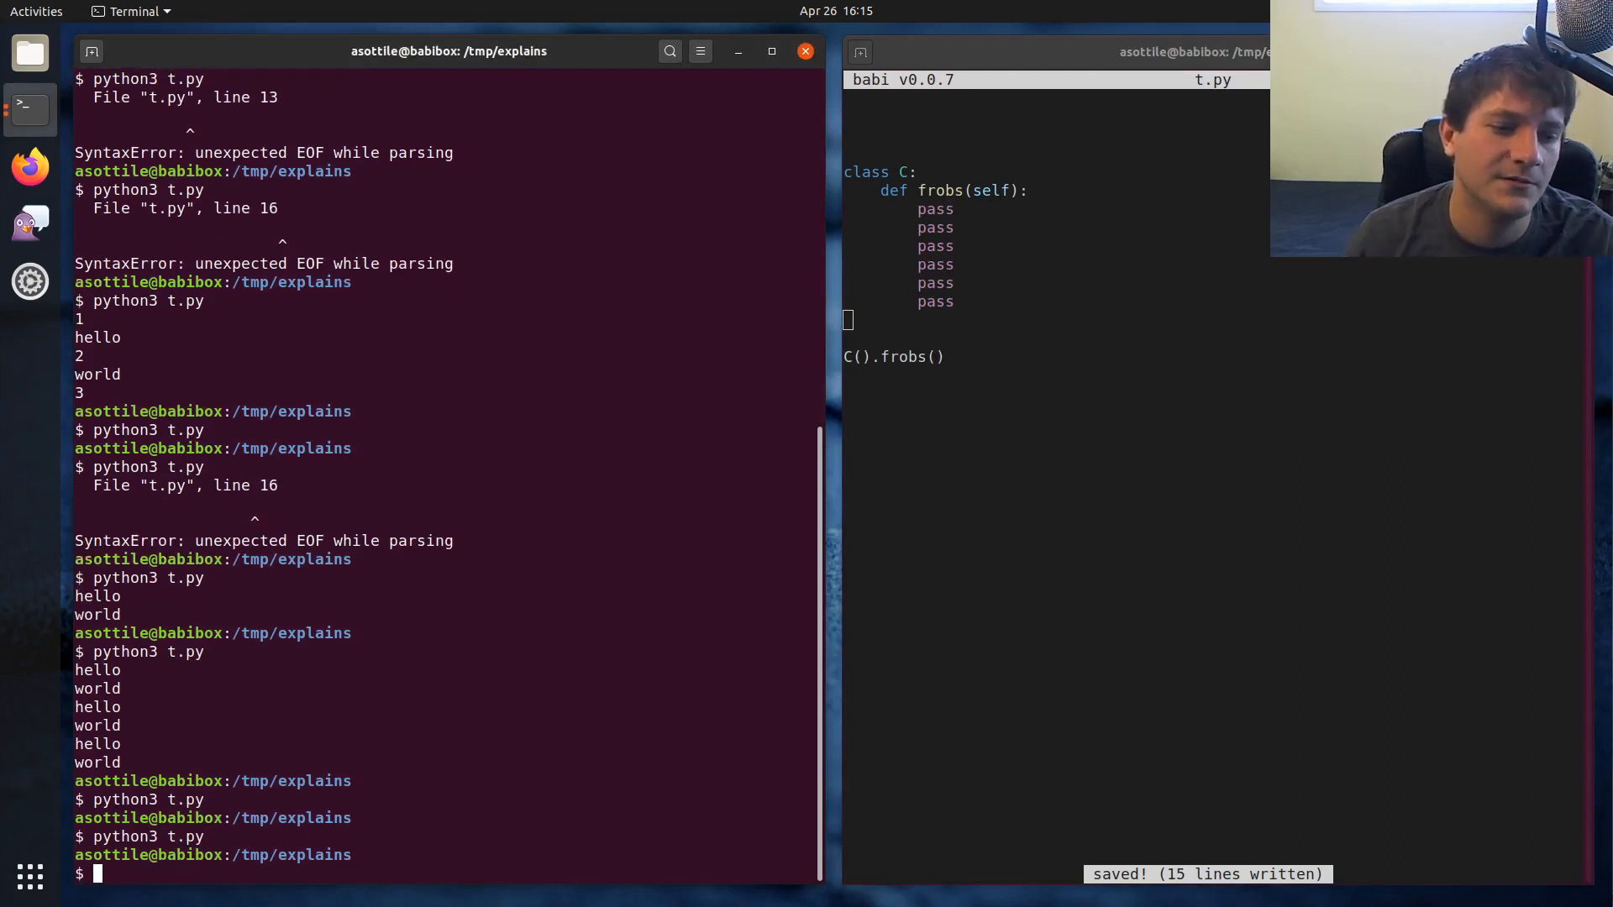
pyautogui.write('python3 t.py')
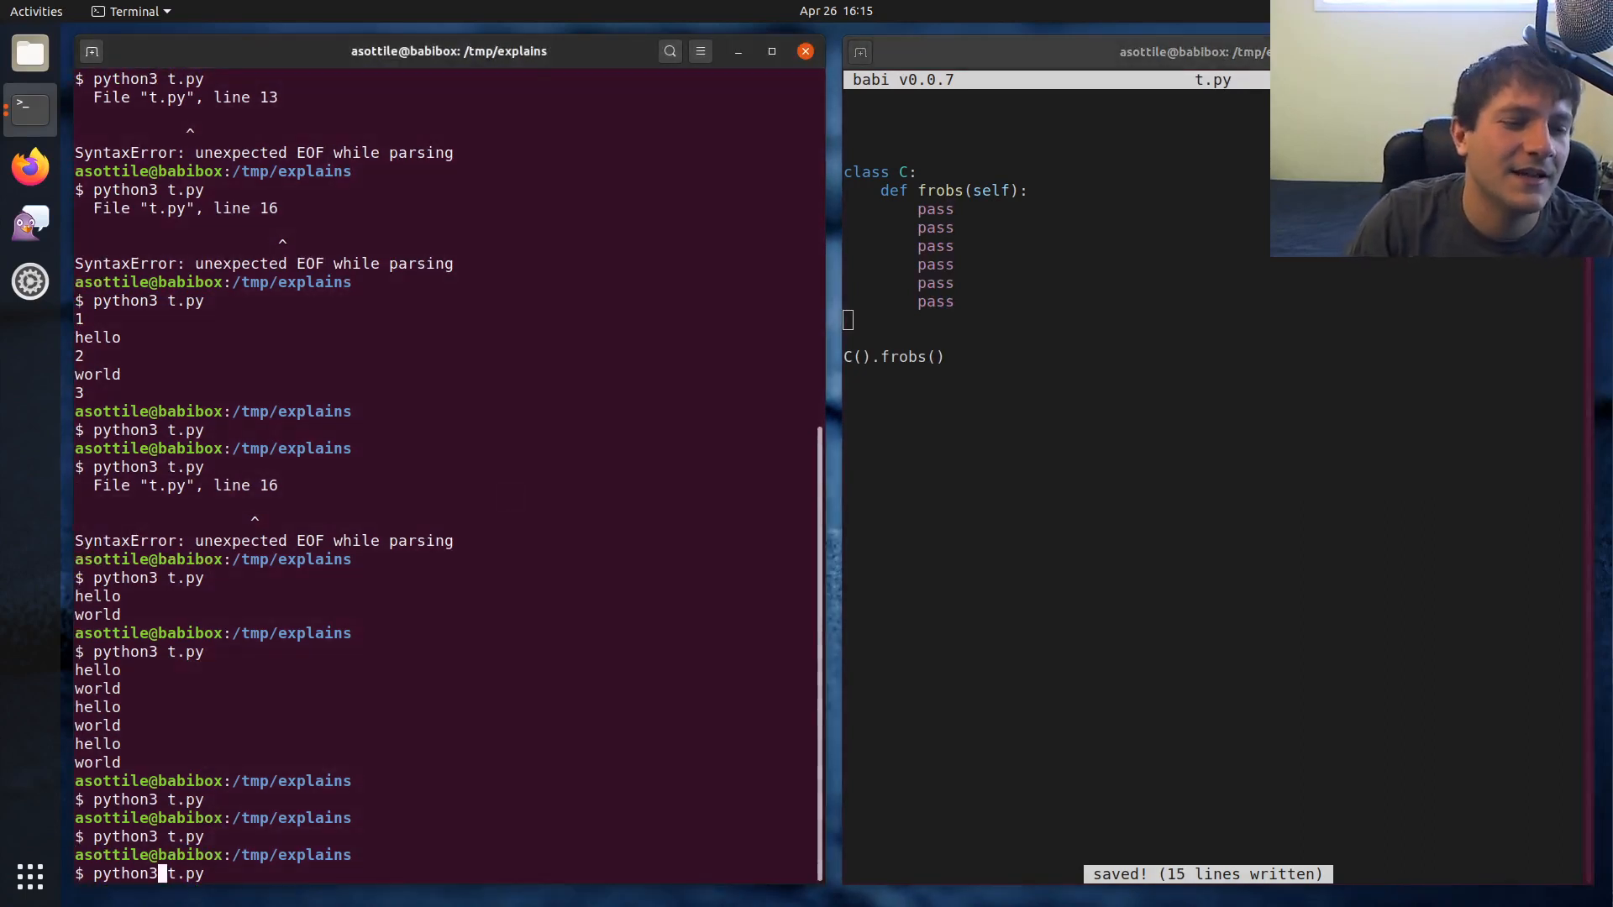
pyautogui.press('Return')
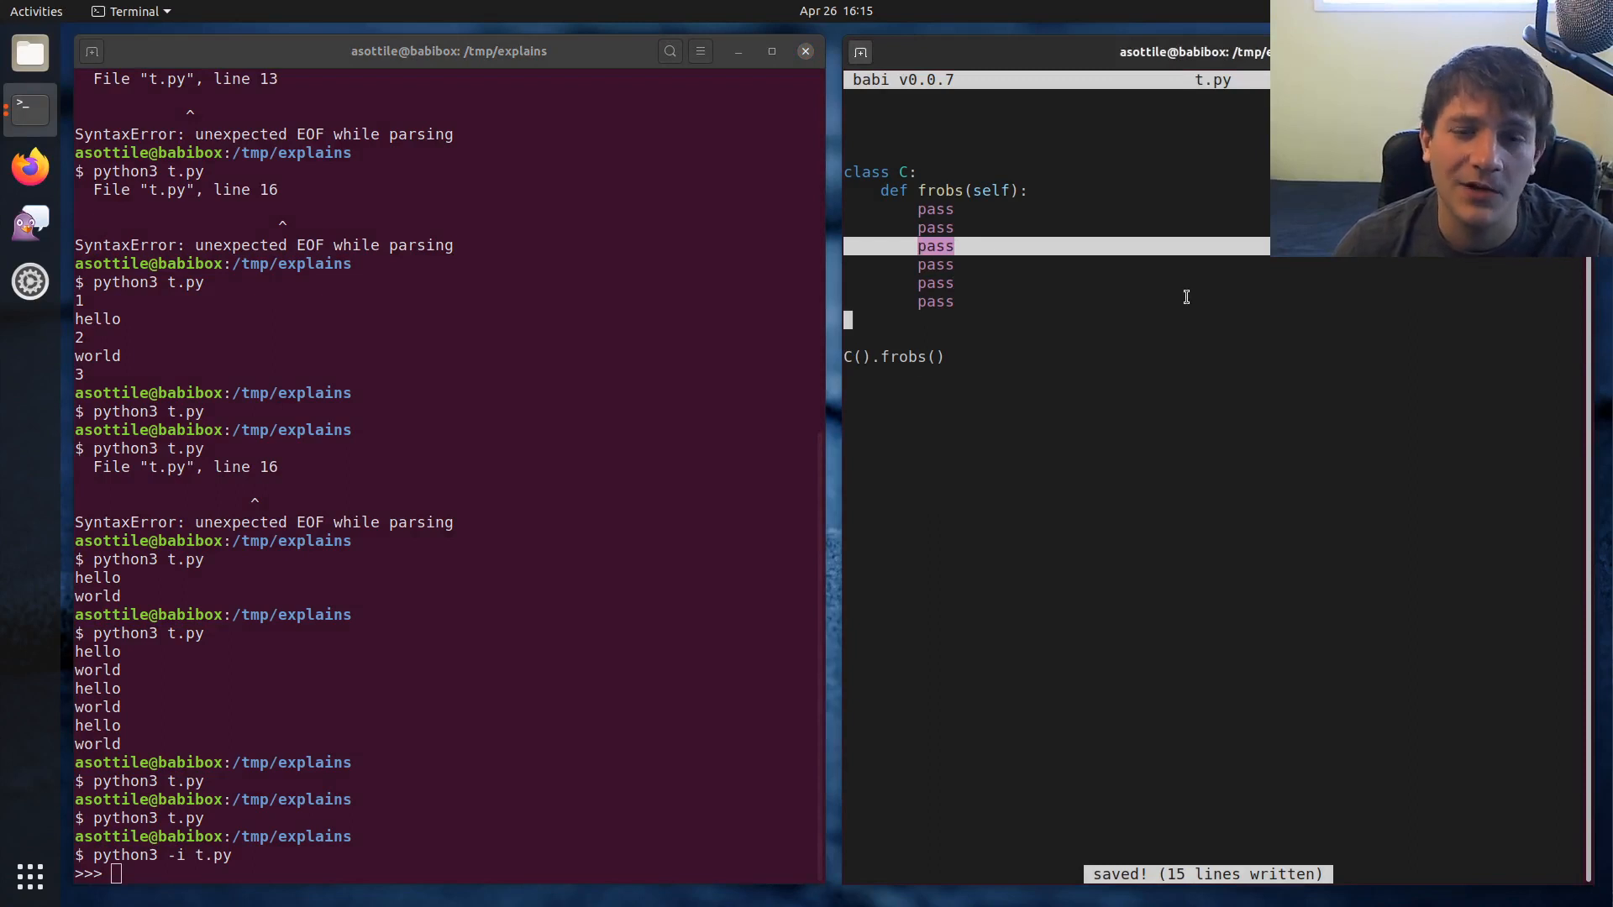
# In the interactive session, import dis and run dis.dis(C.frobs) to show it compiles to LOAD_CONST None, RETURN_VALUE
pyautogui.write('import')
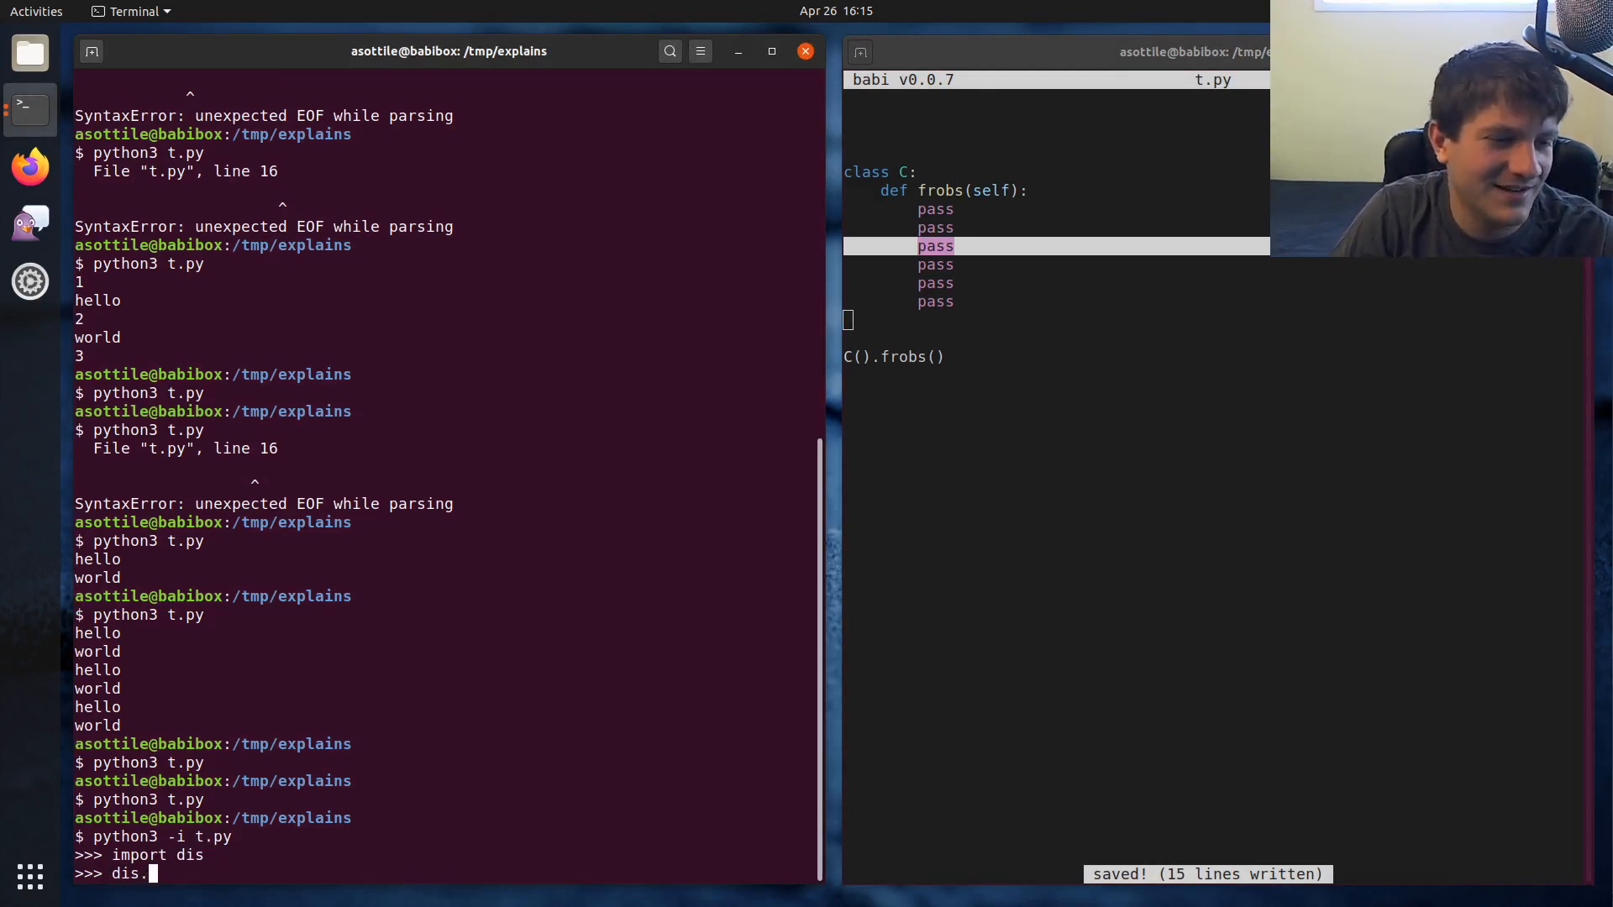
pyautogui.write('dis(C.f')
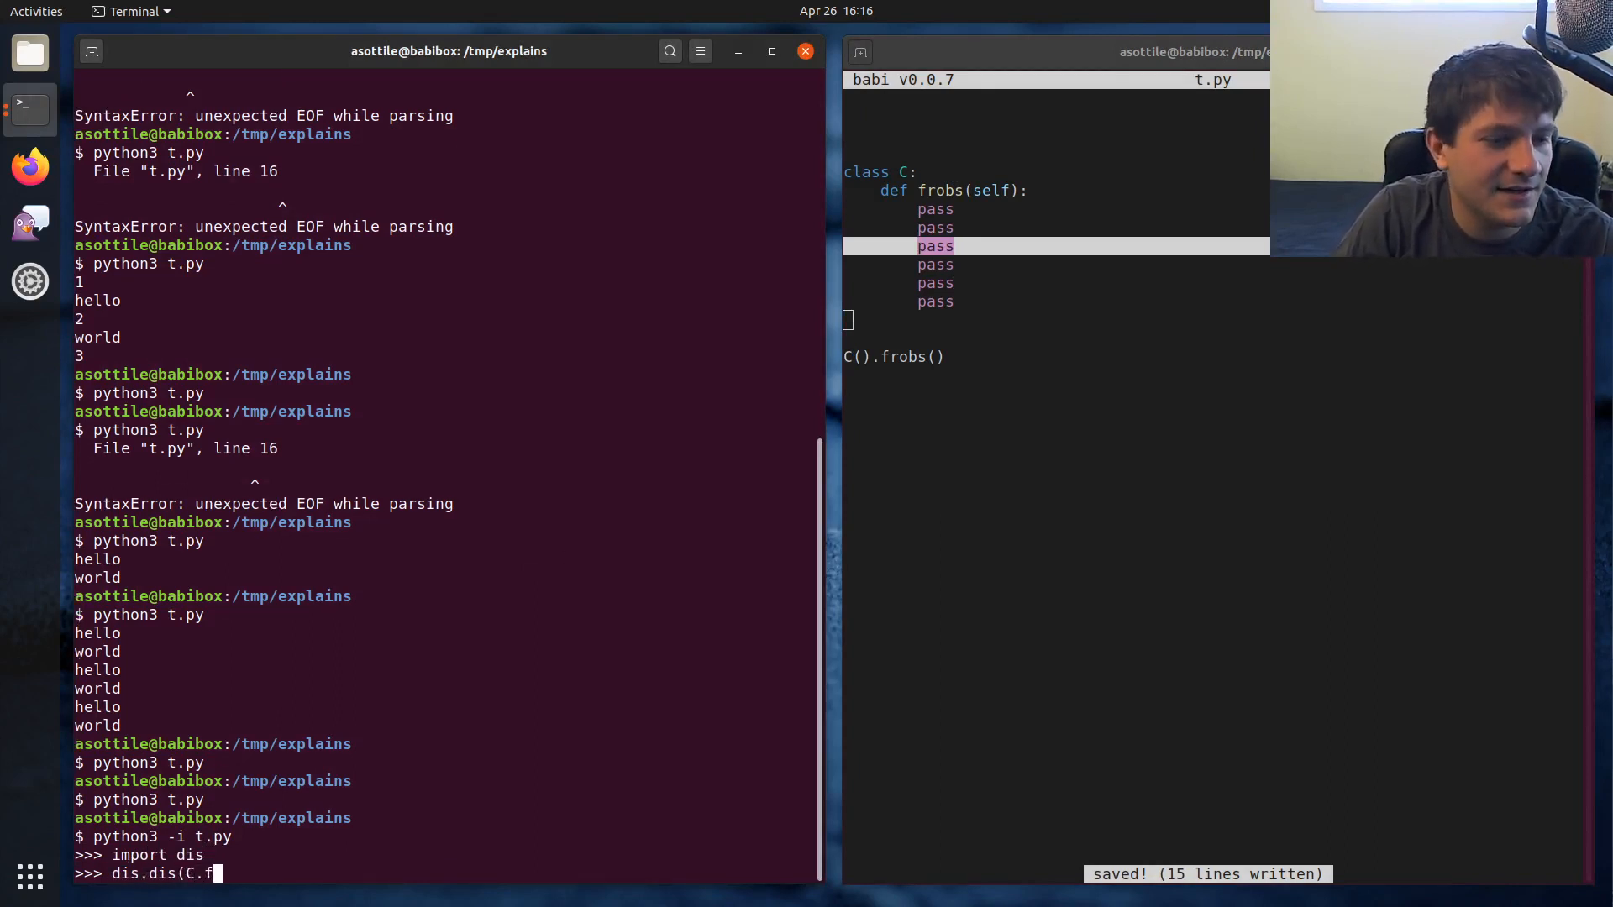
pyautogui.press('Return')
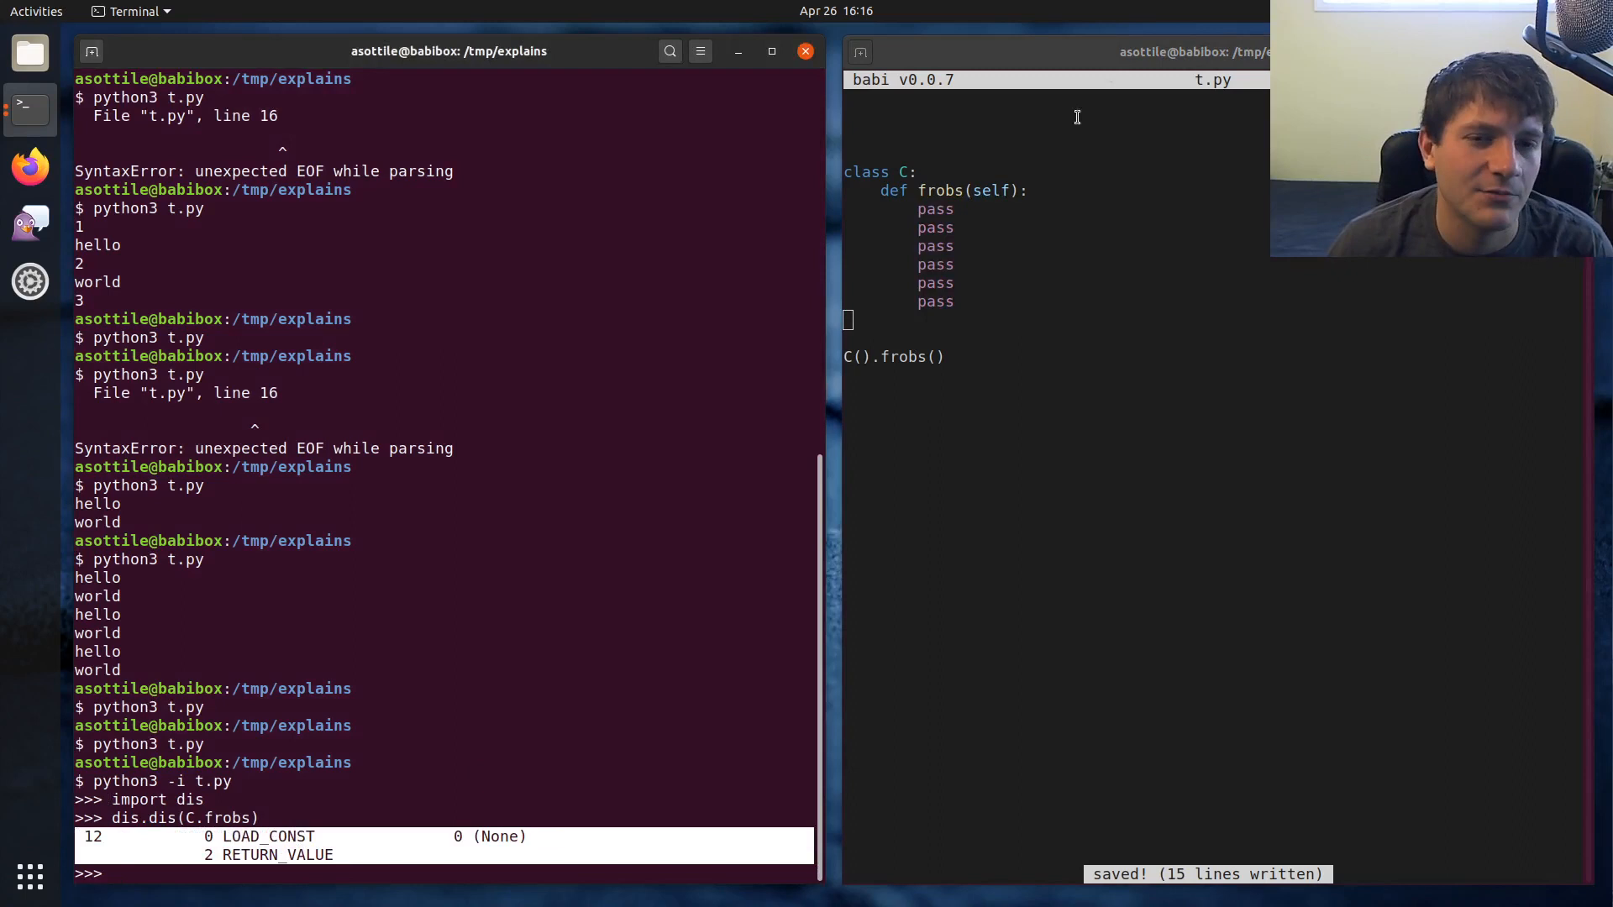
pyautogui.moveTo(961, 417)
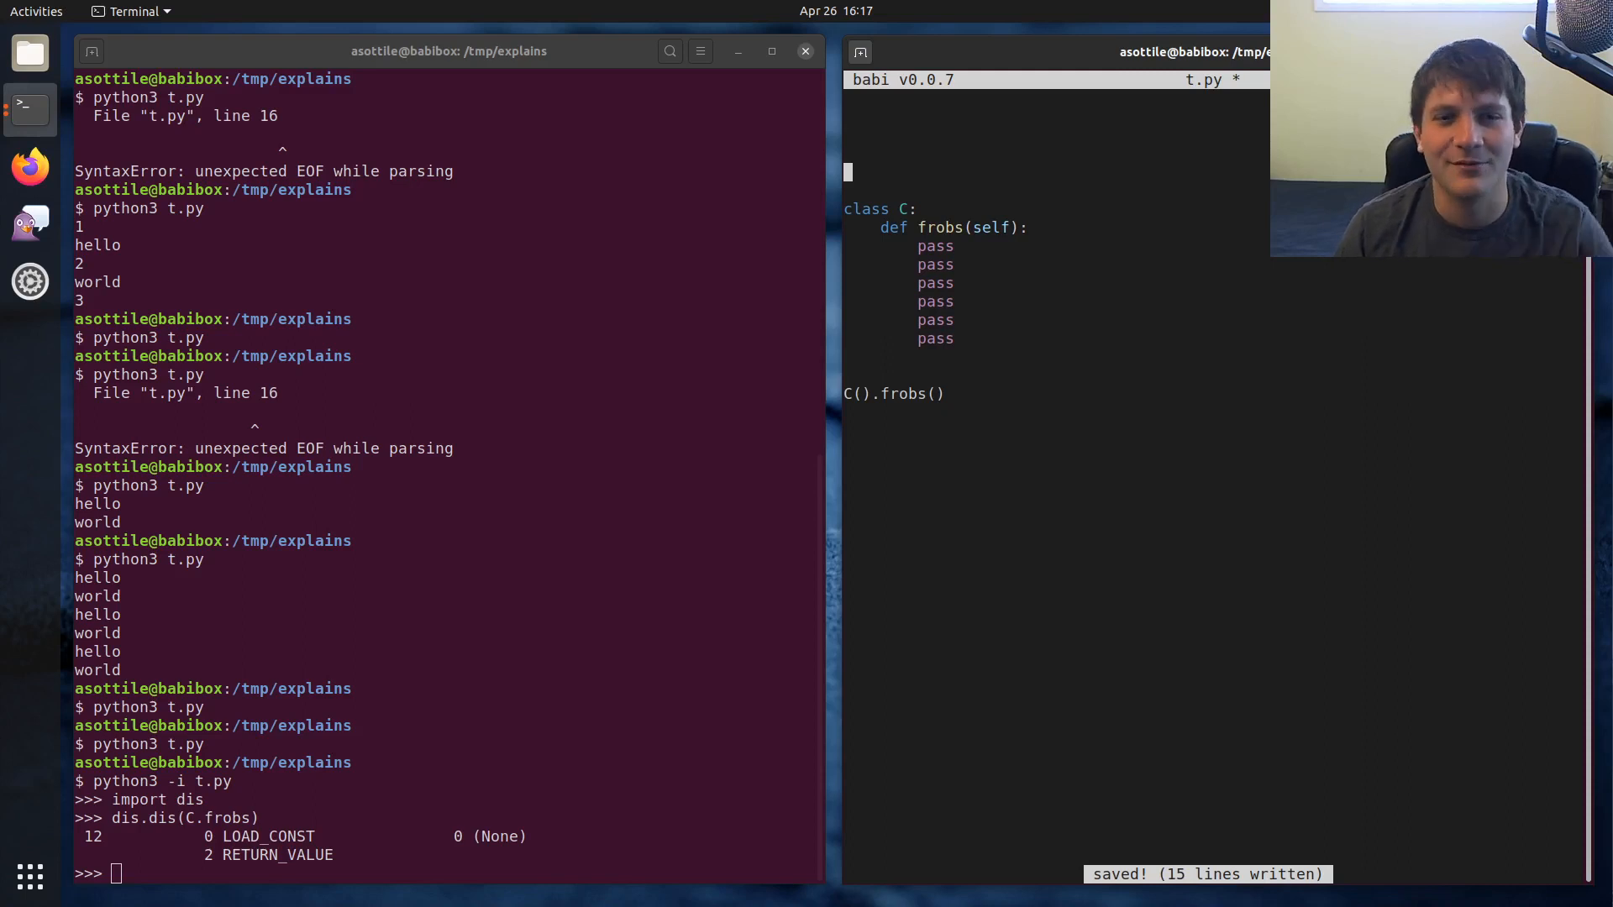
# Write for i in range(100): with the if i % 3 == 0 and i % 5 == 0: fizzbuzz branch
pyautogui.write('for i in ran')
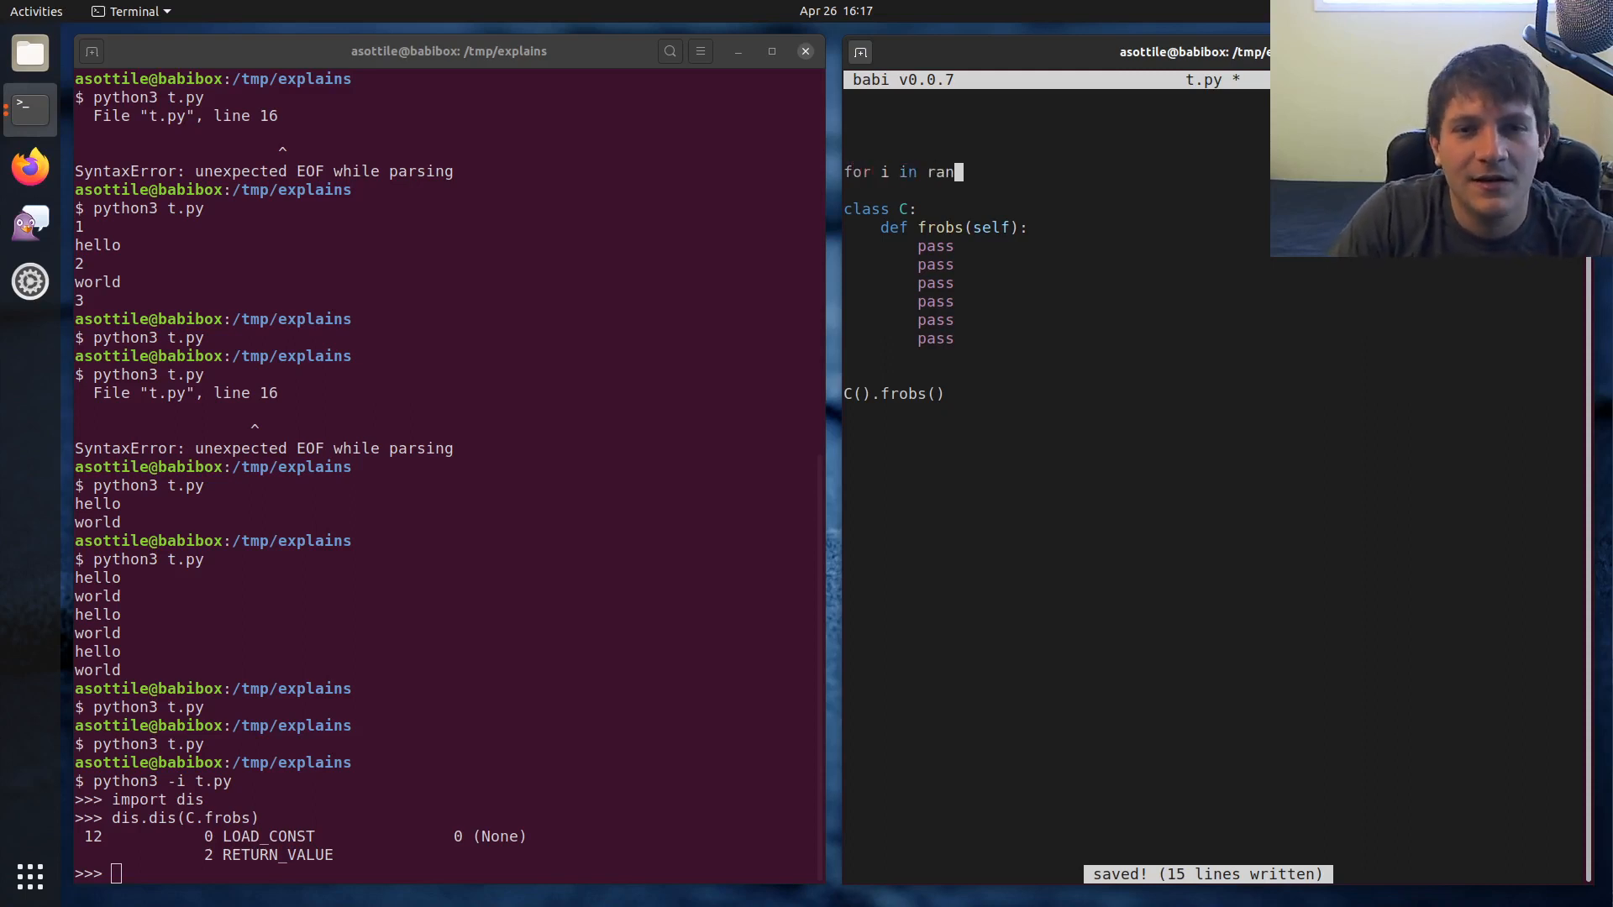
pyautogui.write('ge(100):')
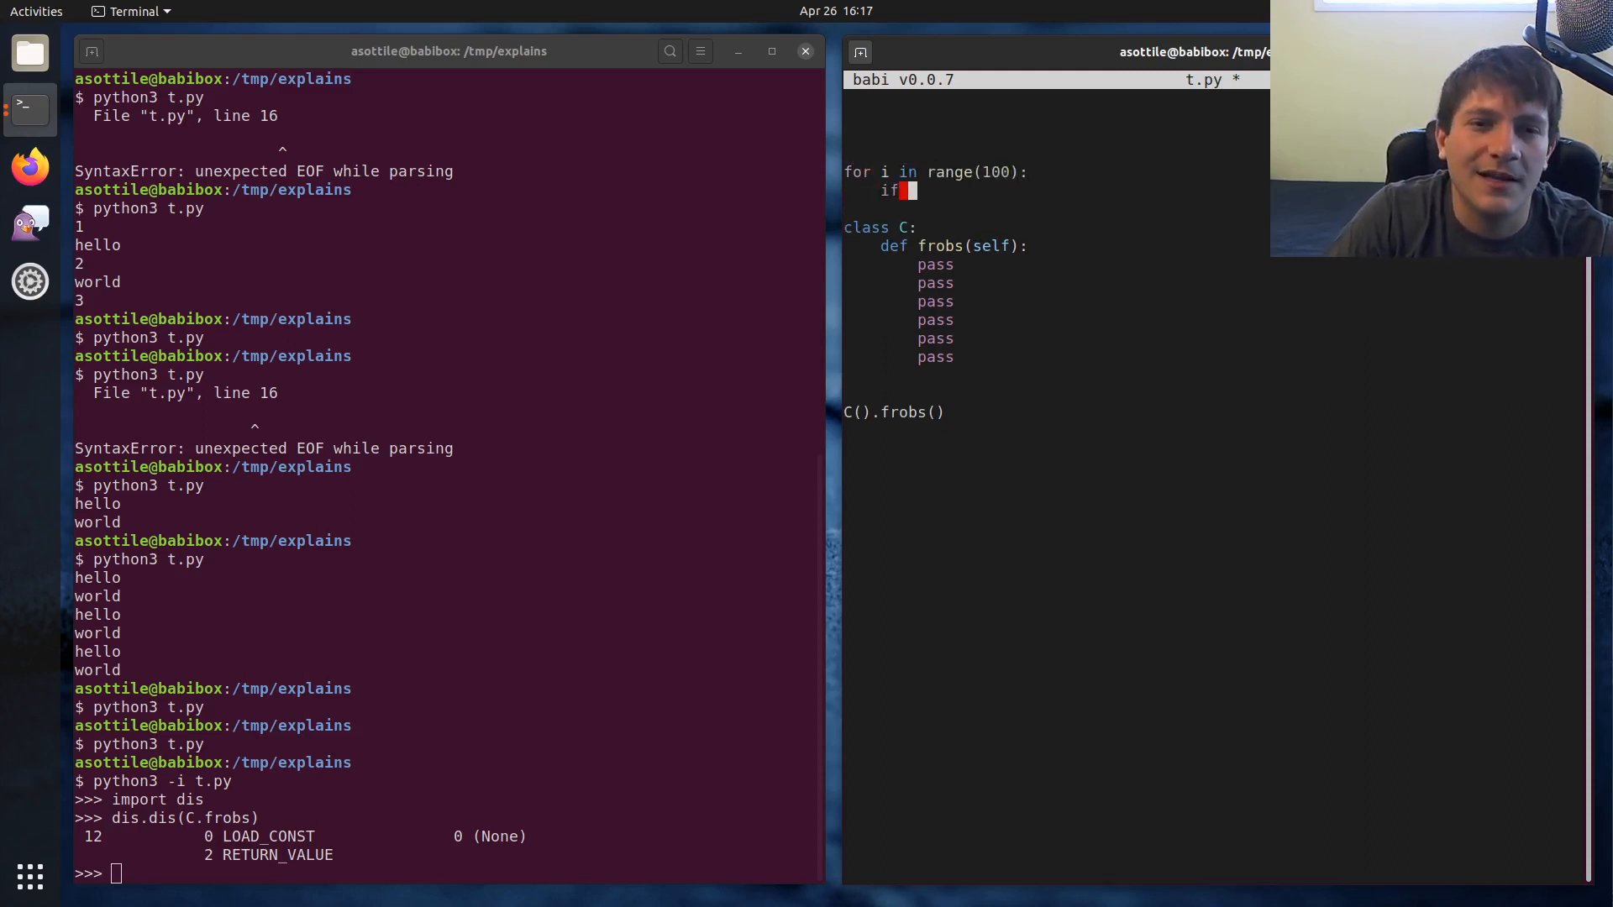
pyautogui.write('i %')
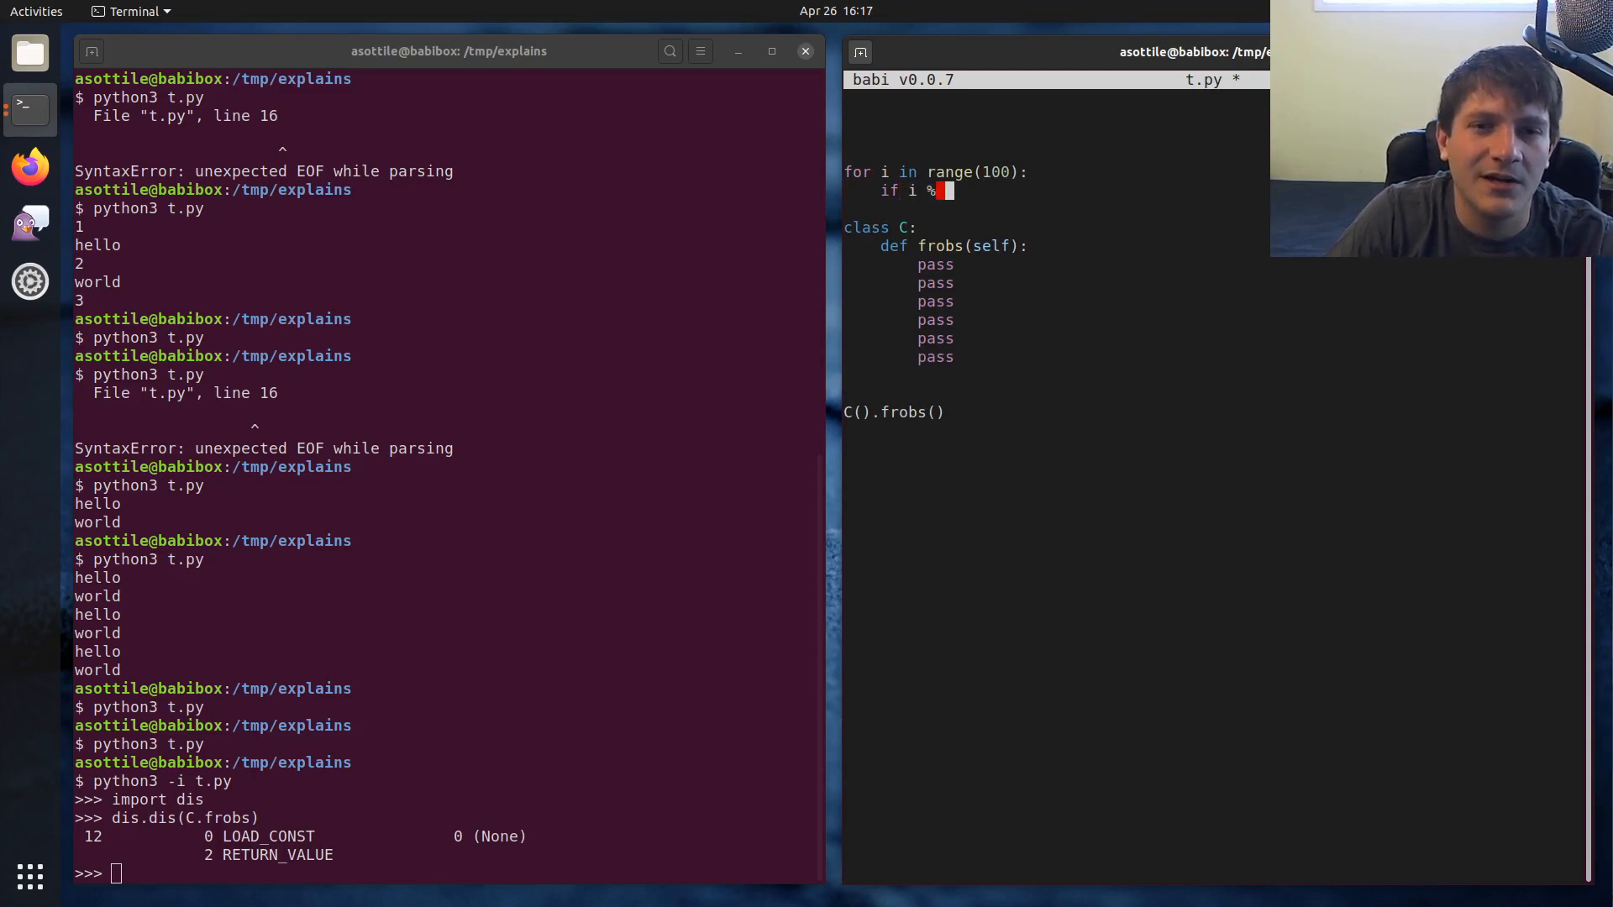
pyautogui.write('3 =')
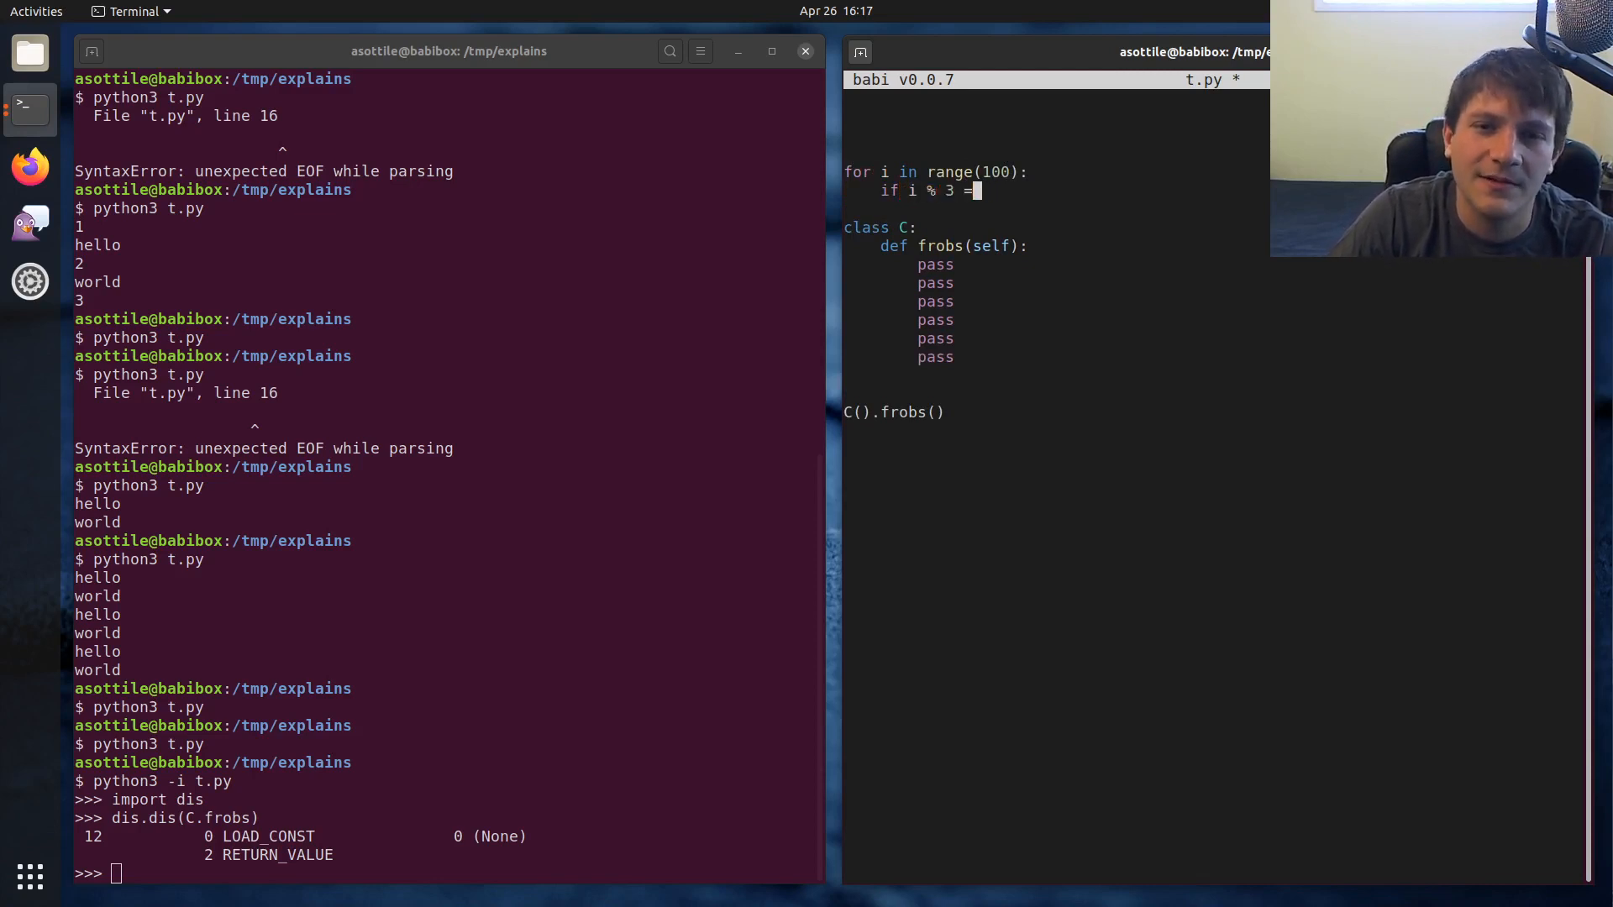
pyautogui.write('= 0')
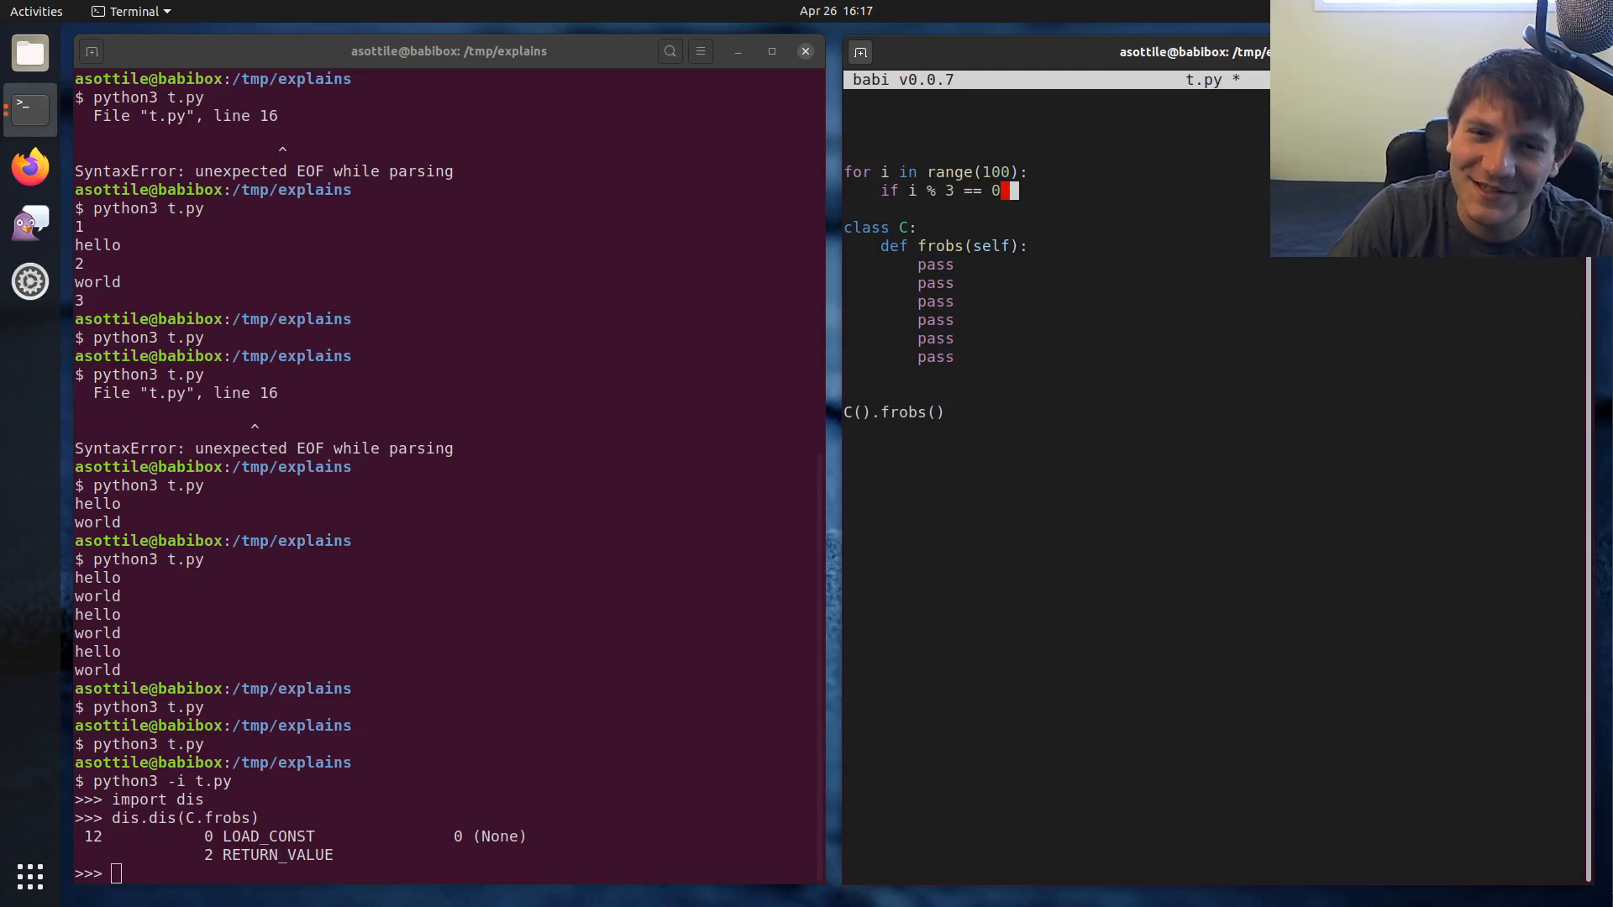
pyautogui.write('and')
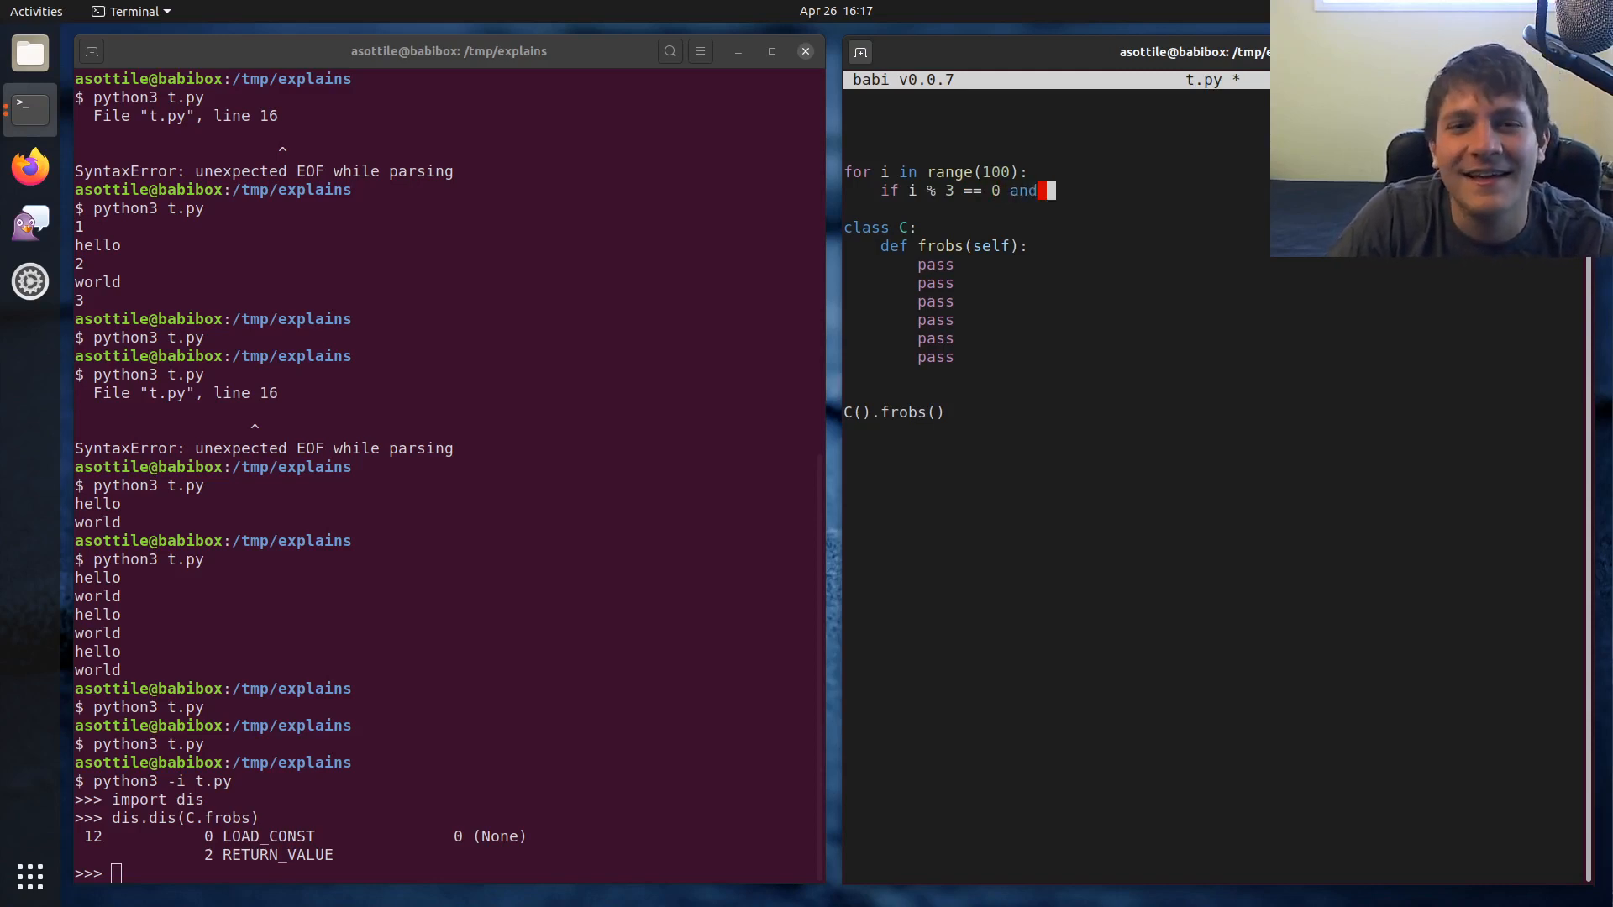
pyautogui.write('i % 5')
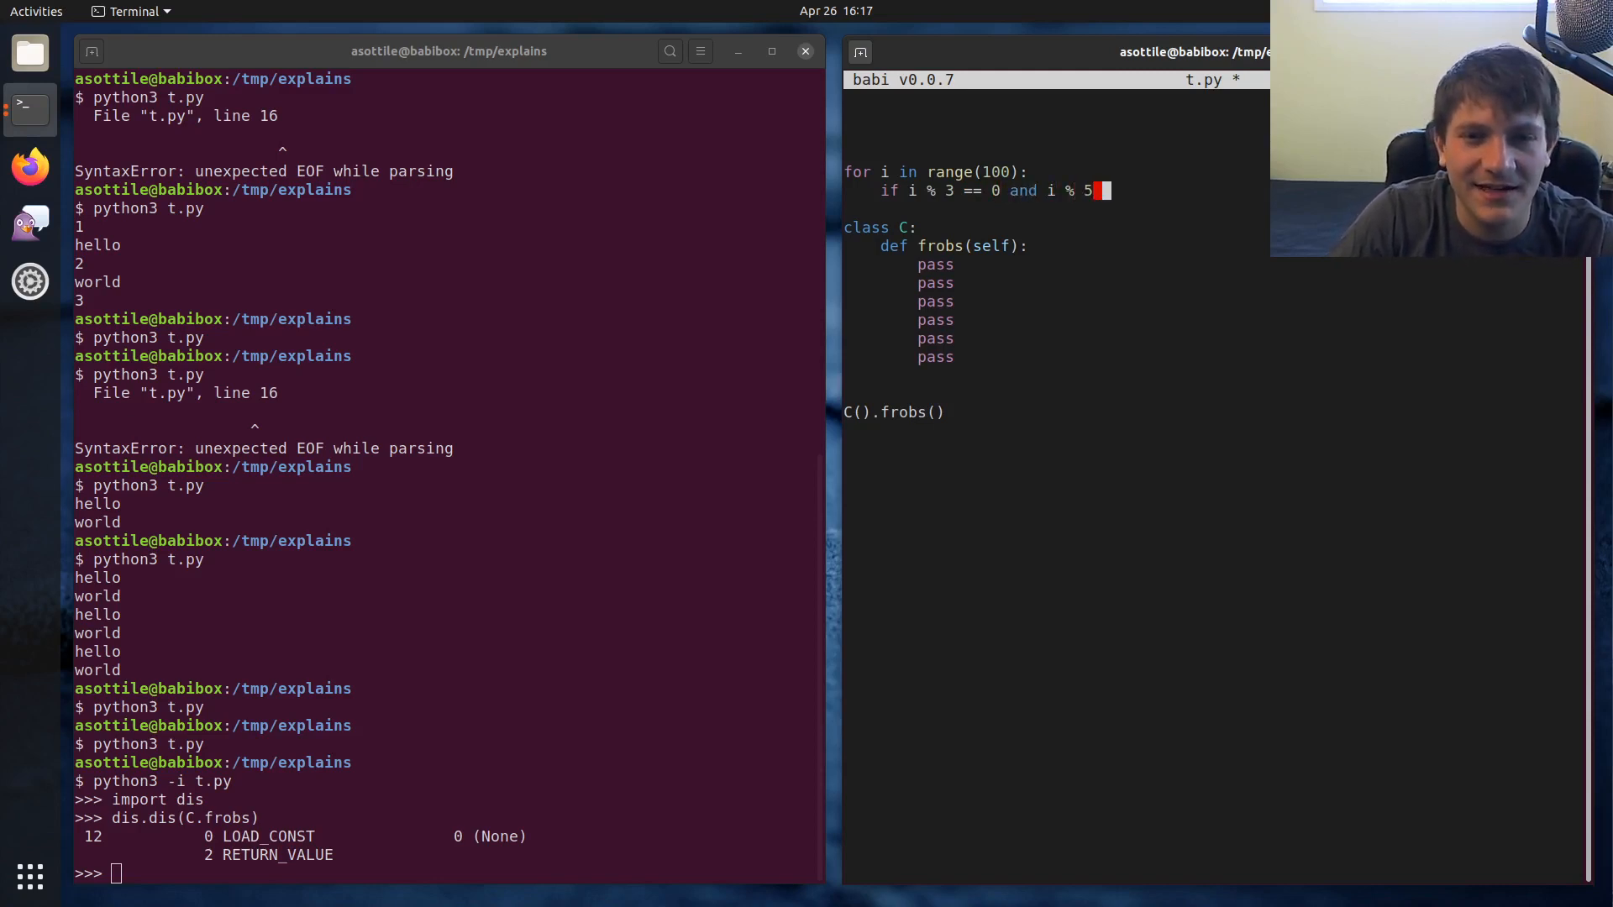
pyautogui.write('== 0:')
pyautogui.write("print('fizzbuzz")
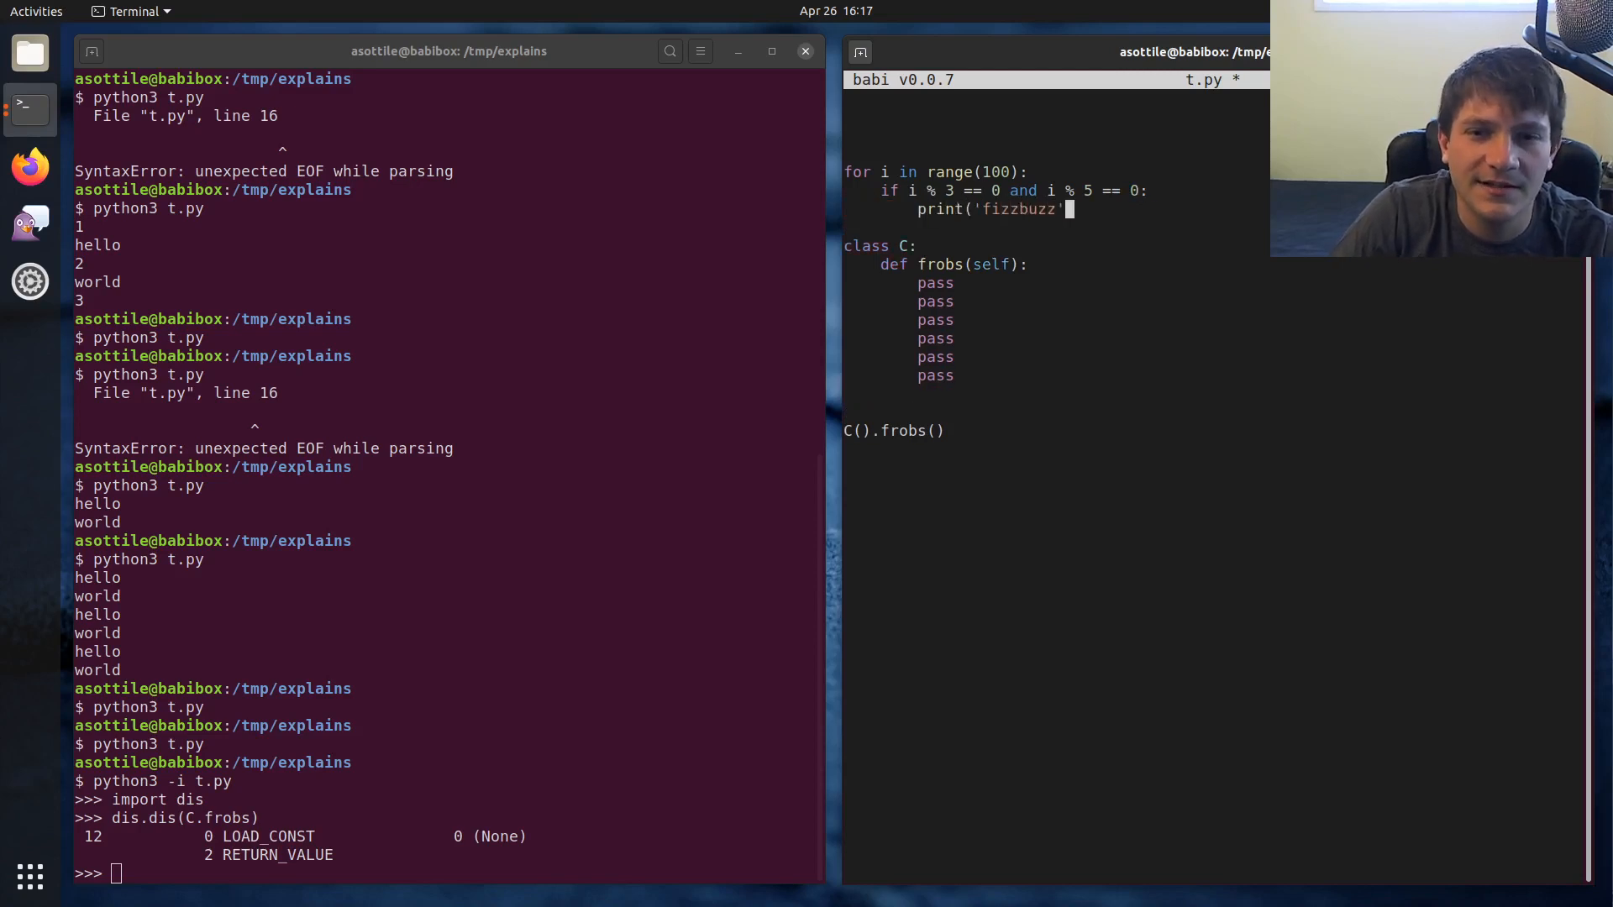
# Add elif branches printing fizz for i % 3 and buzz for i % 5, delete the old class lines, and save
pyautogui.write('elif i')
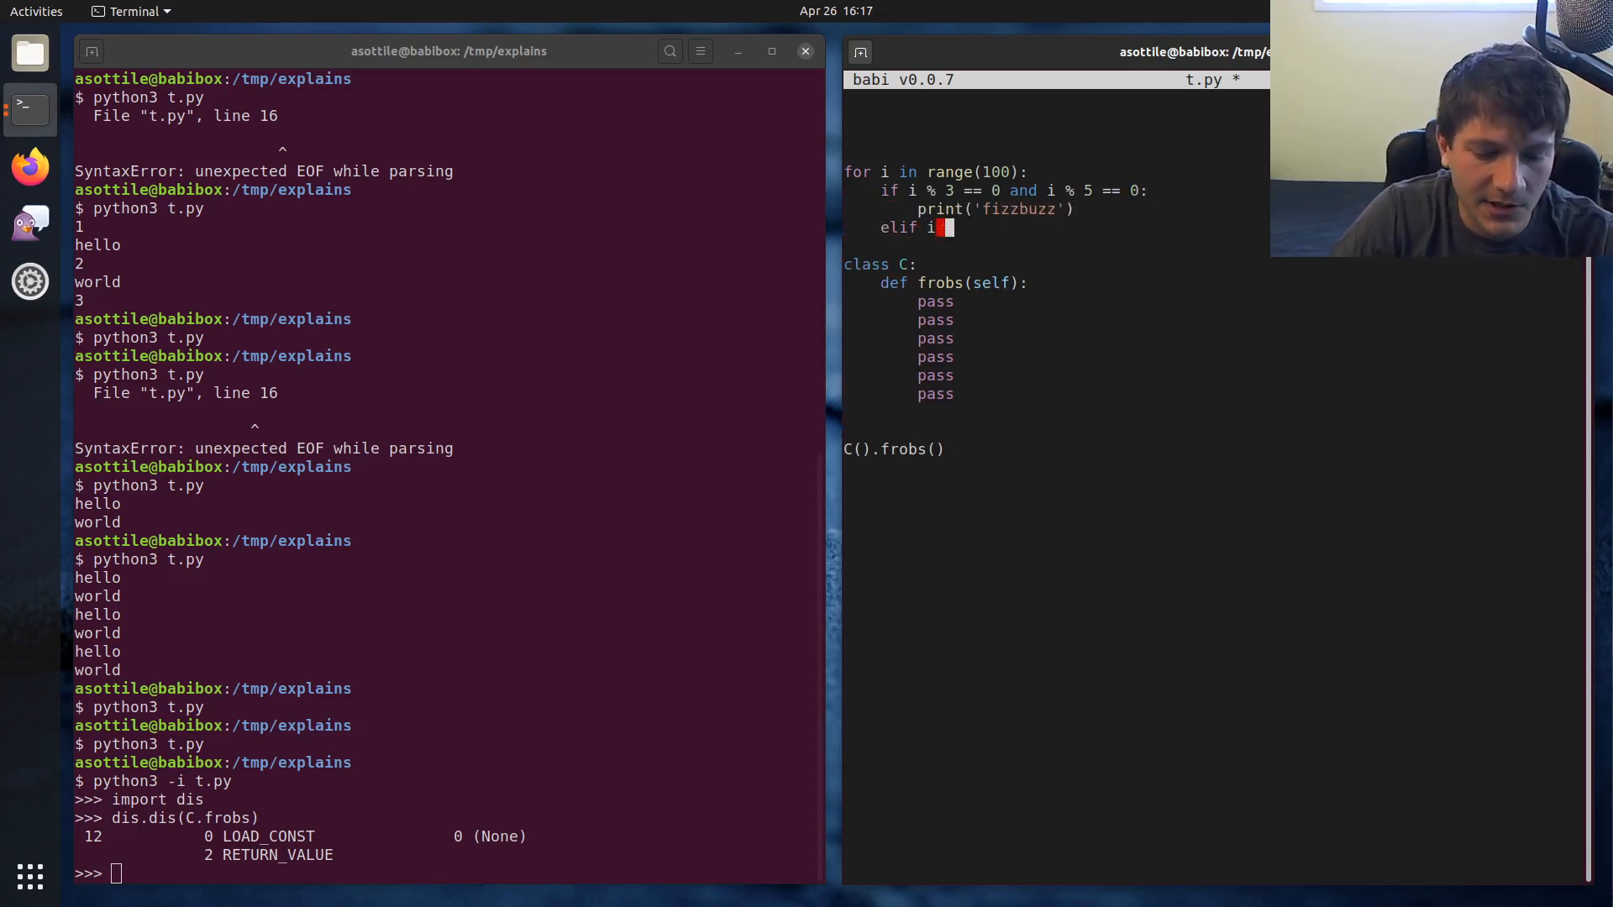
pyautogui.write('% 3 == 0:')
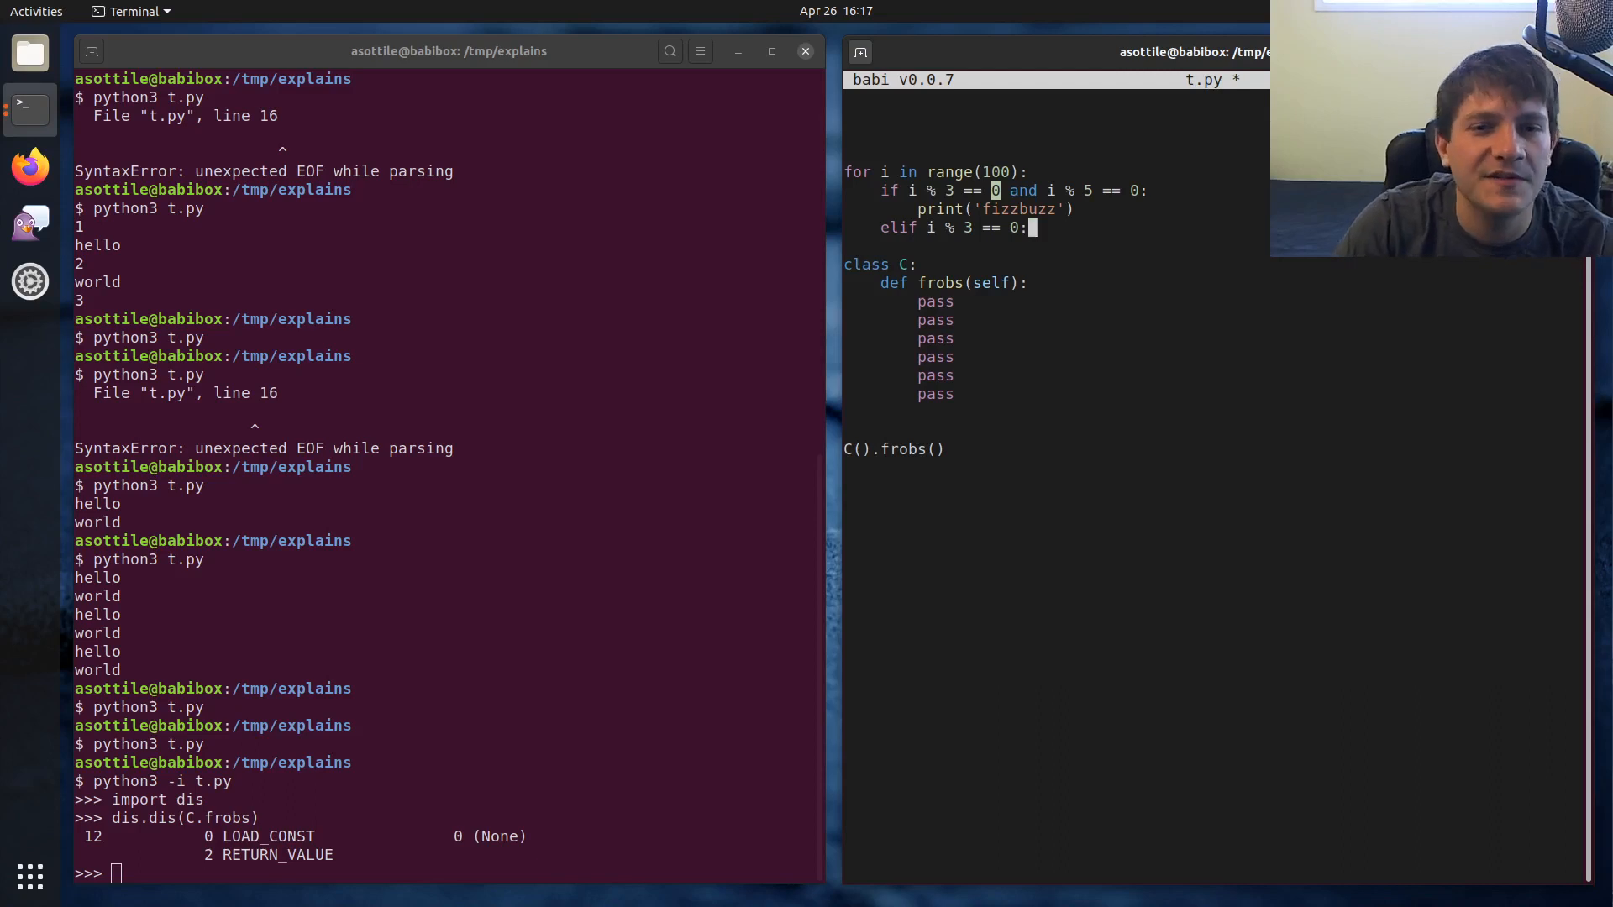
pyautogui.write('pring')
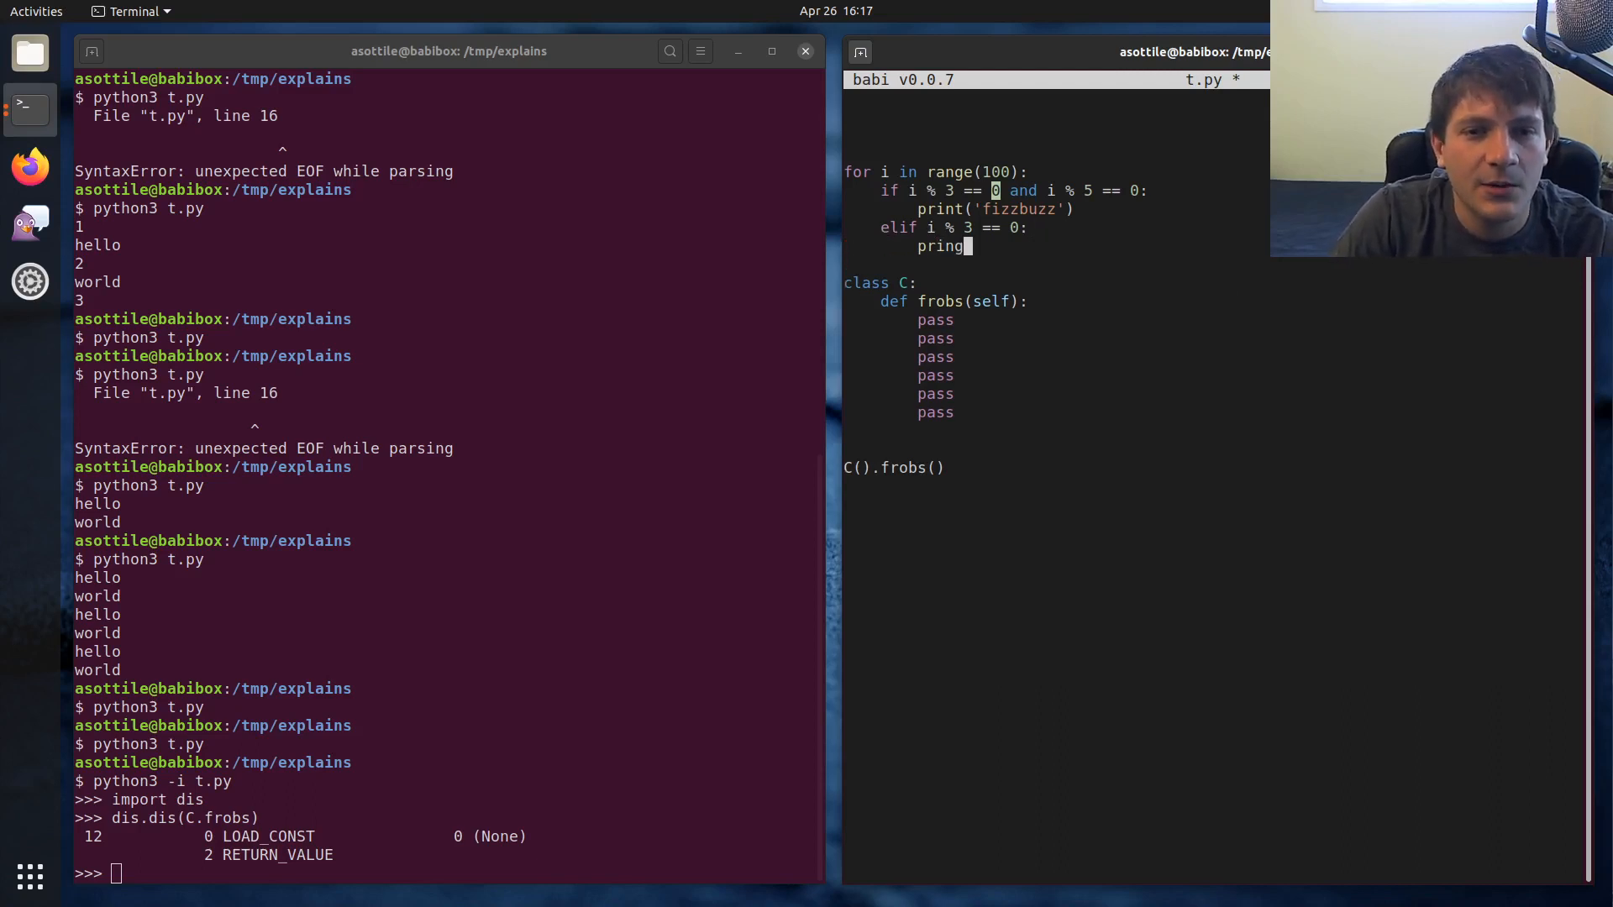
pyautogui.write("print('fizz")
pyautogui.write('elif i %')
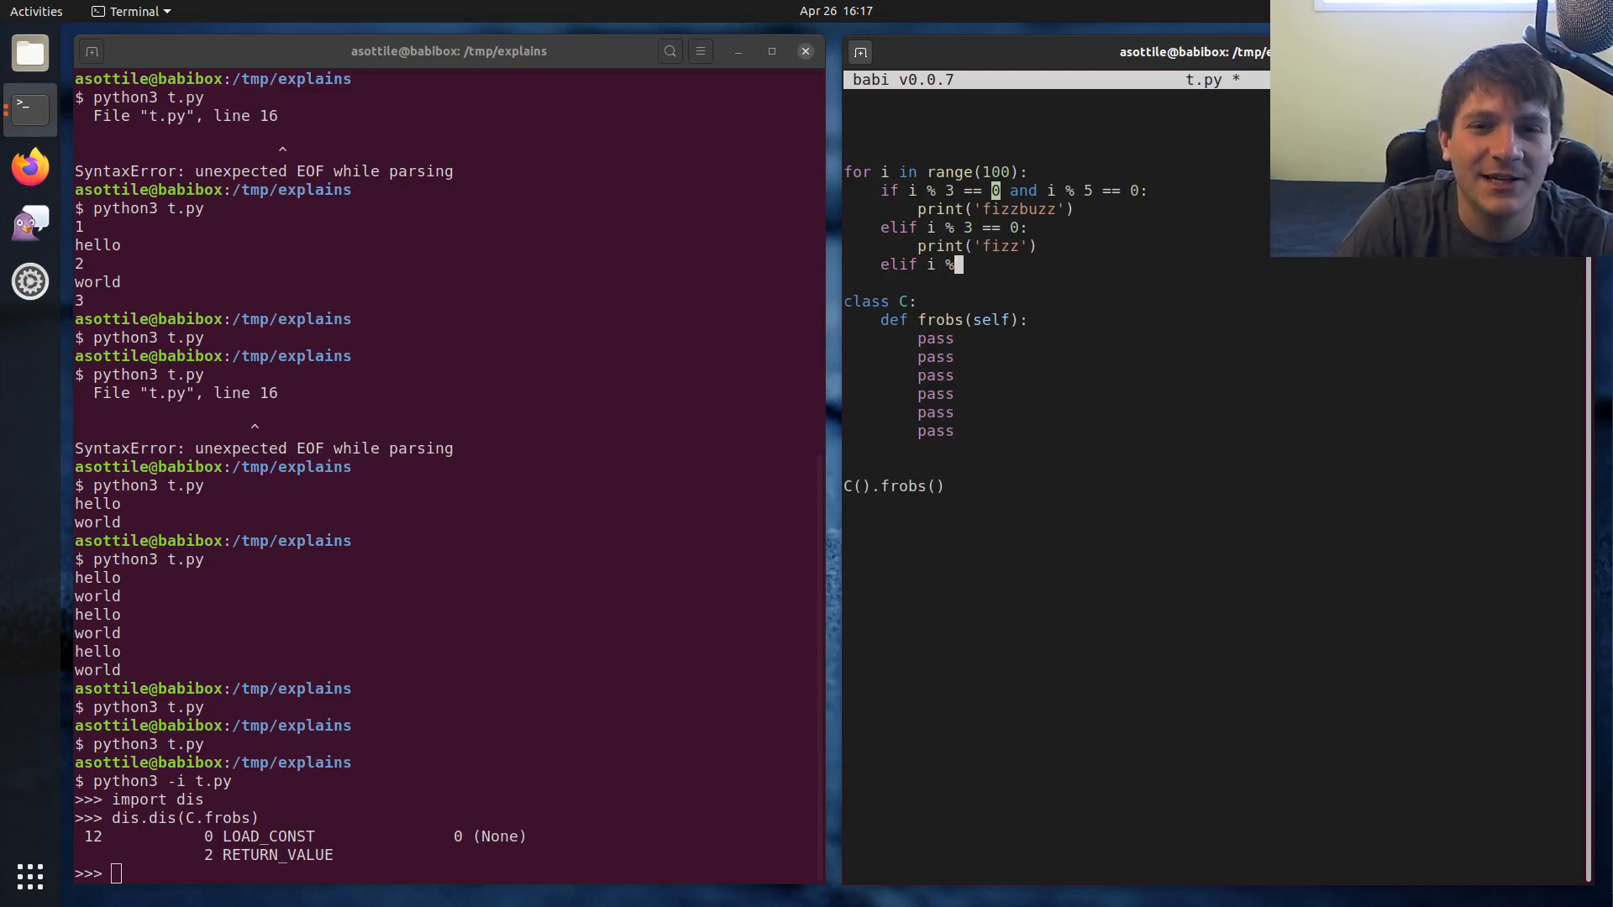
pyautogui.write('5 == 0:')
pyautogui.click(1056, 283)
pyautogui.write("print('buzz')")
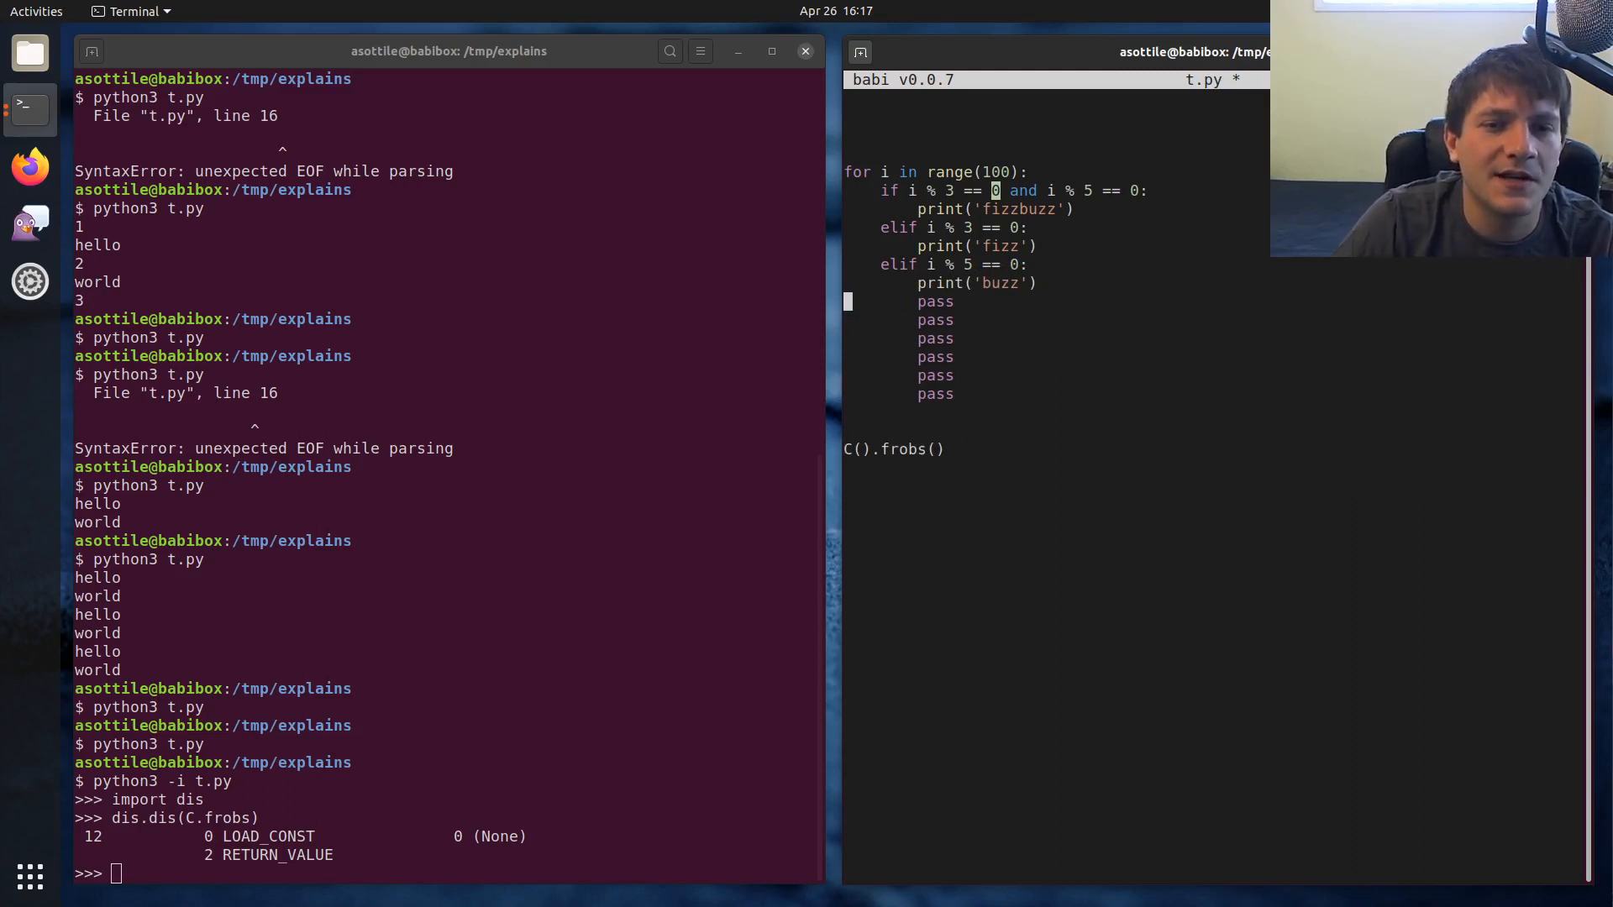
pyautogui.press('ctrl+s')
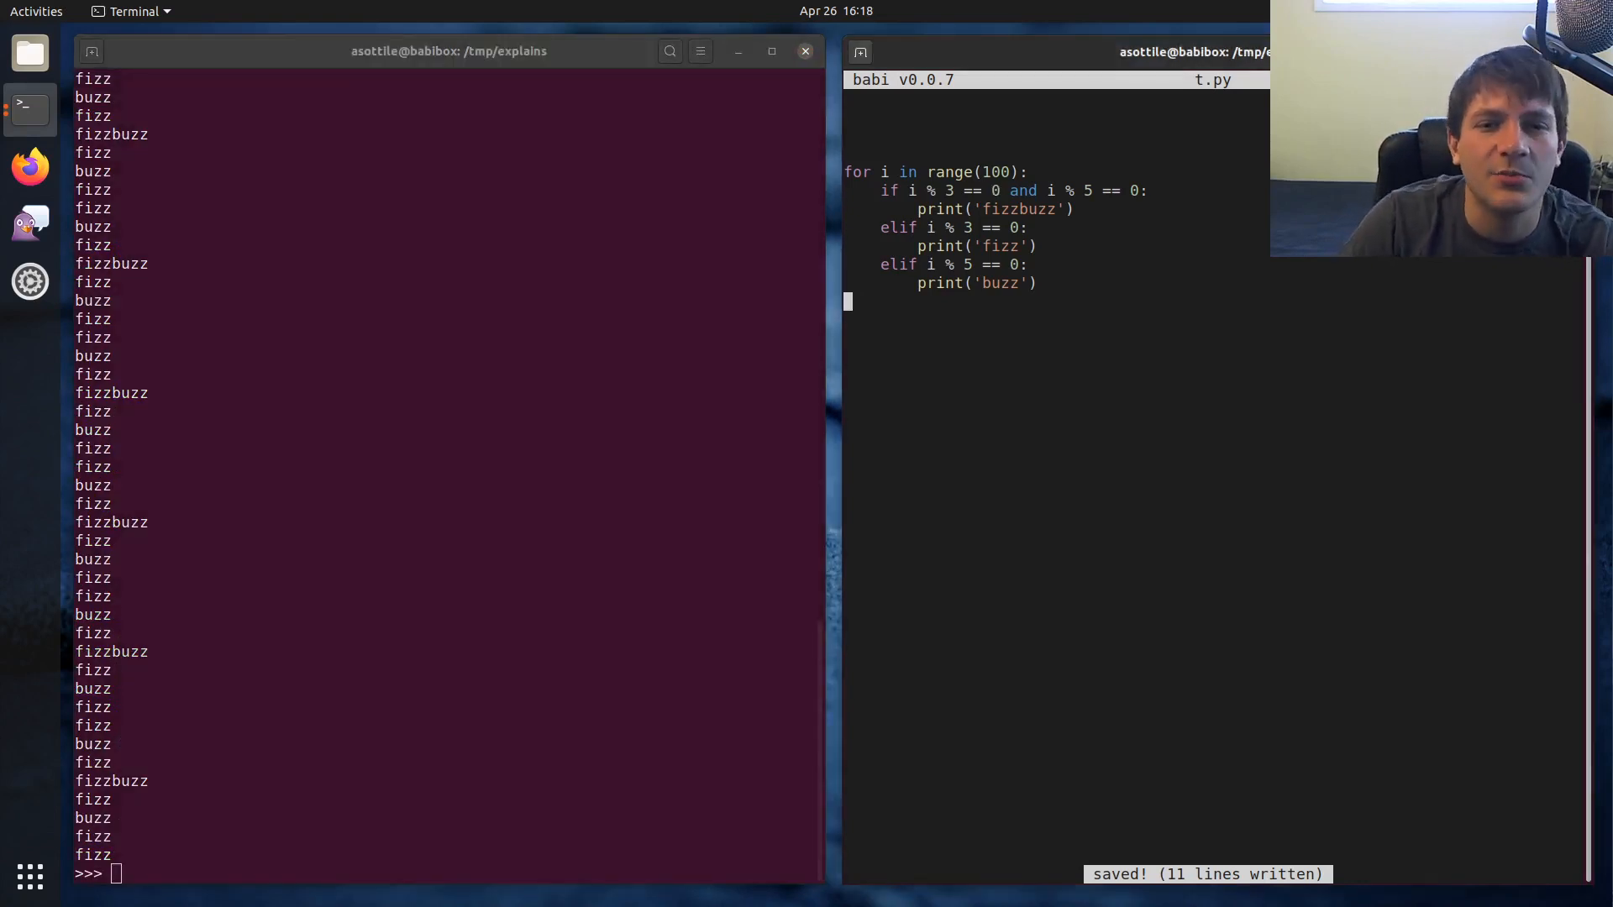
# Prefix each print with f'{i} ', change range to 50, save and rerun python3 -i t.py
pyautogui.click(967, 227)
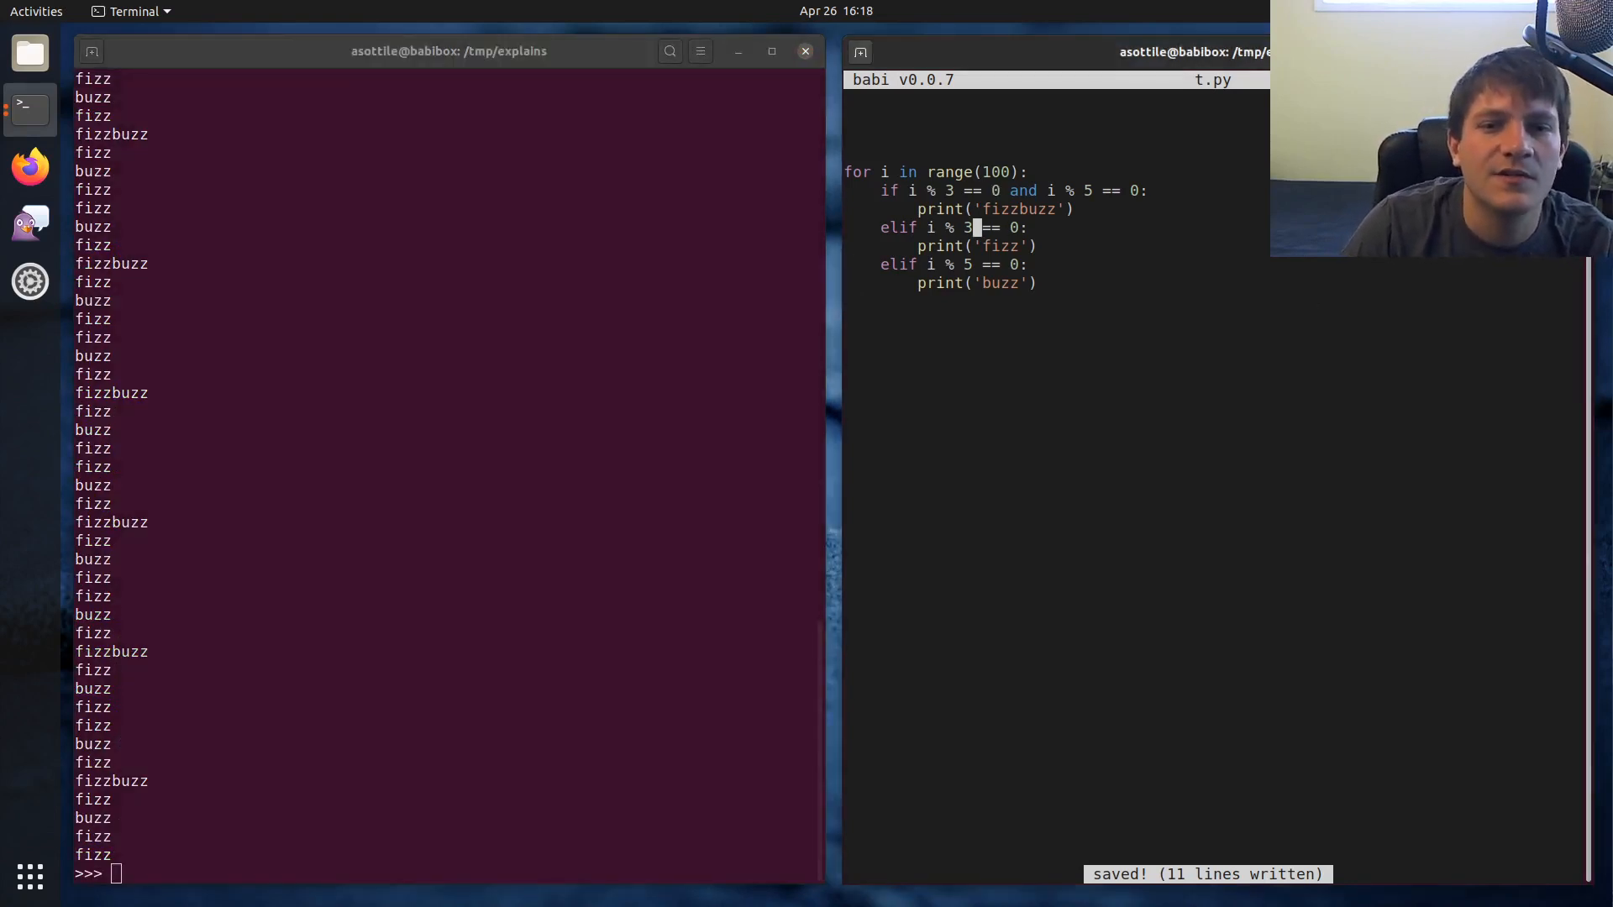
pyautogui.write("f'{i")
pyautogui.click(1054, 172)
pyautogui.write('2')
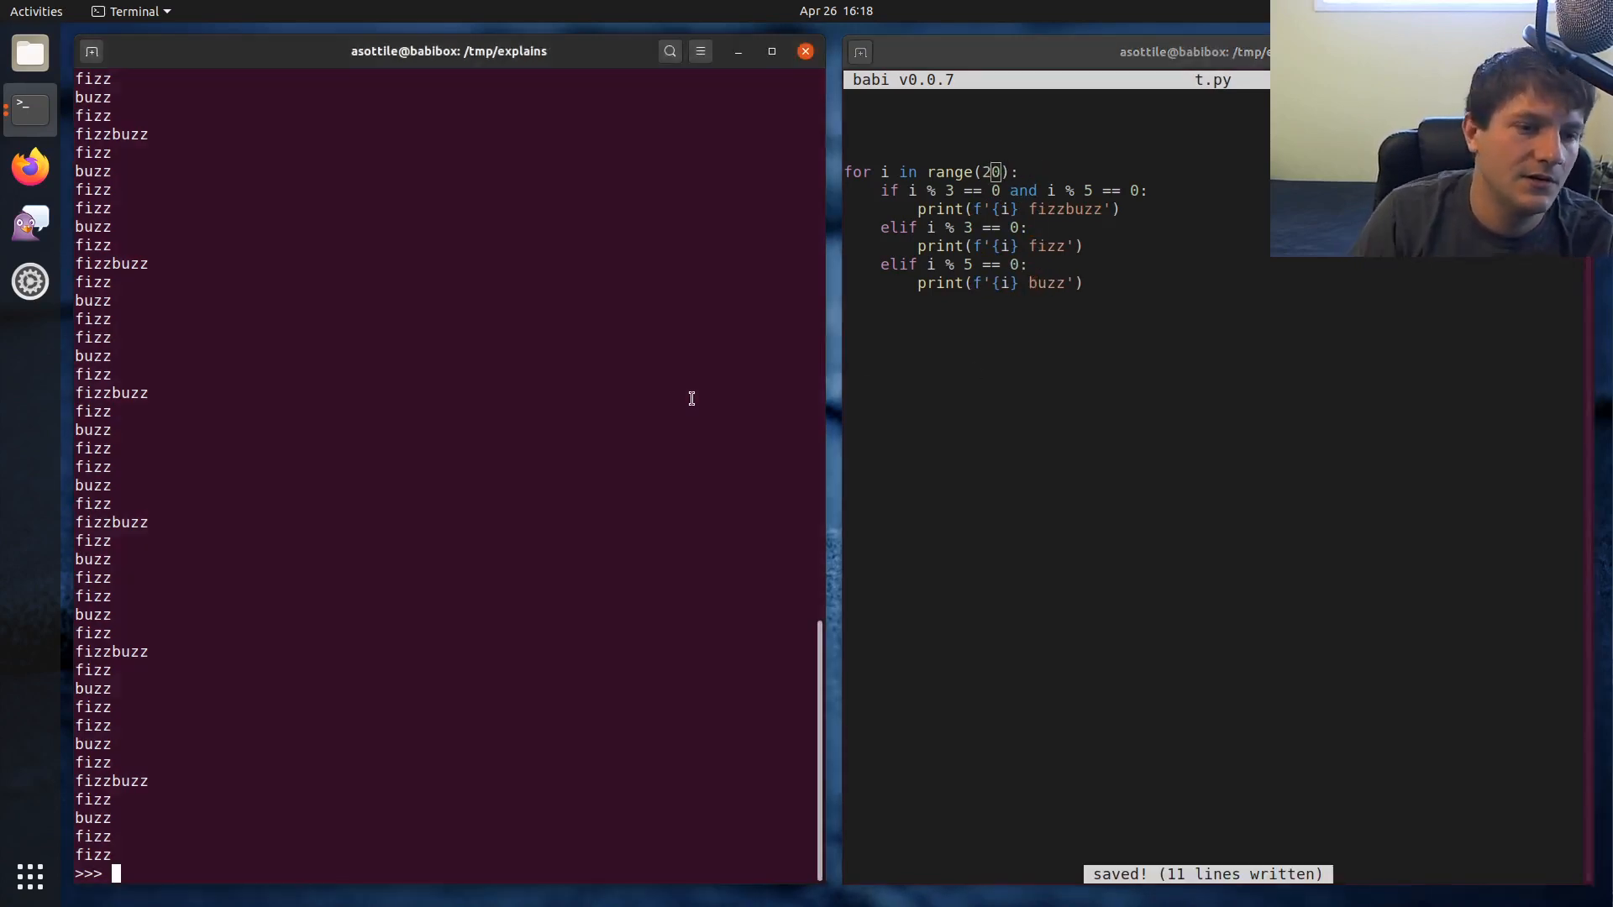
pyautogui.write('3')
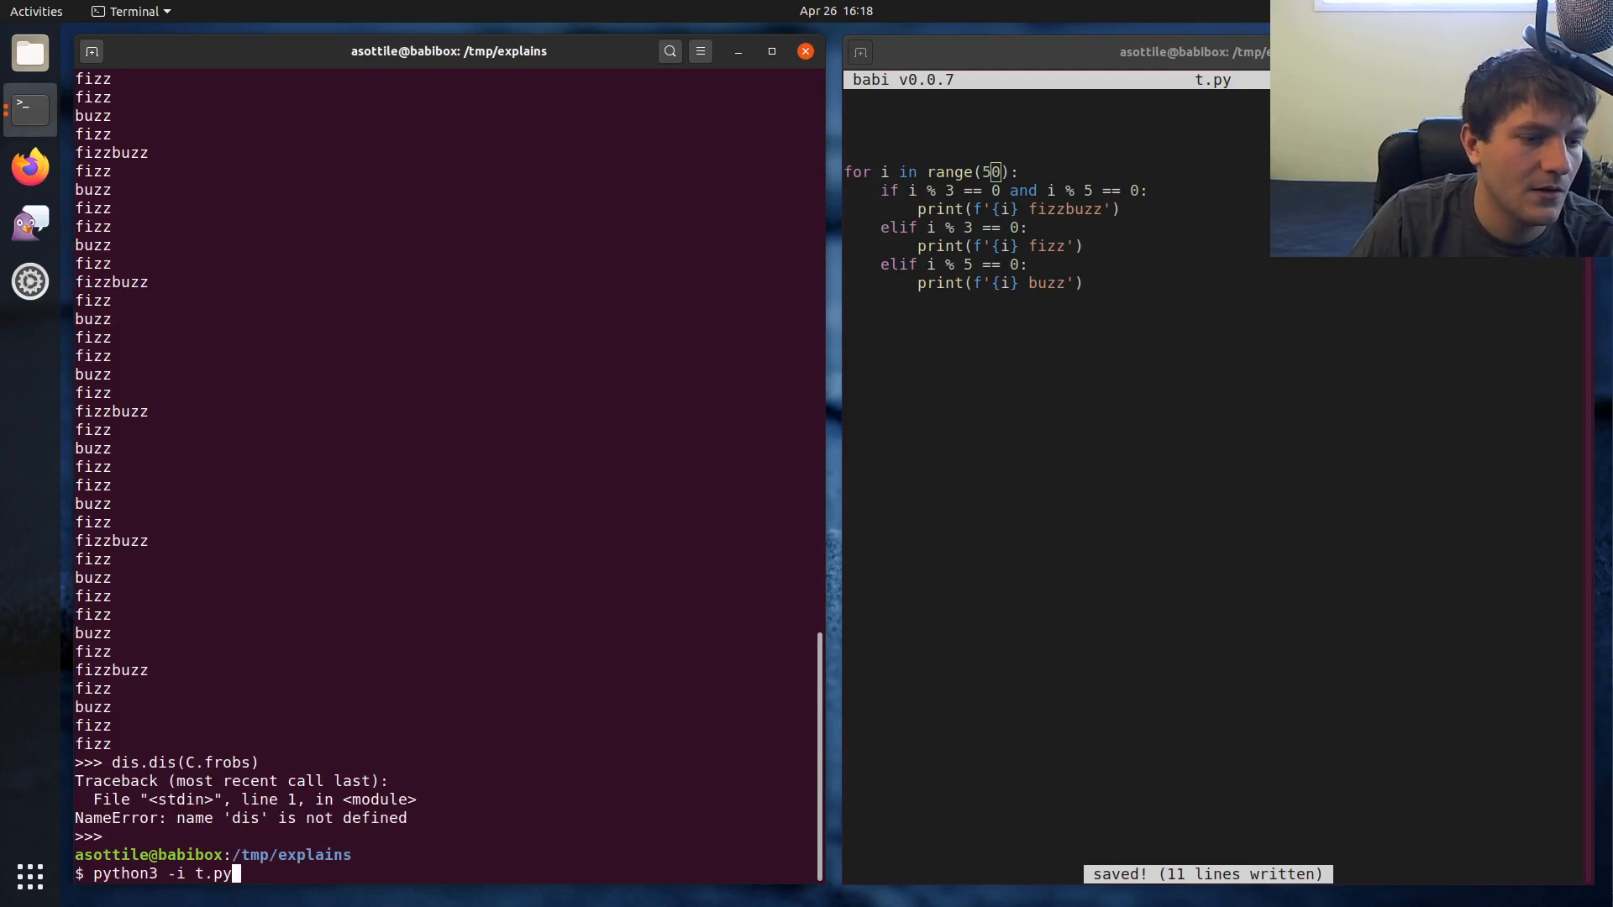
pyautogui.press('Return')
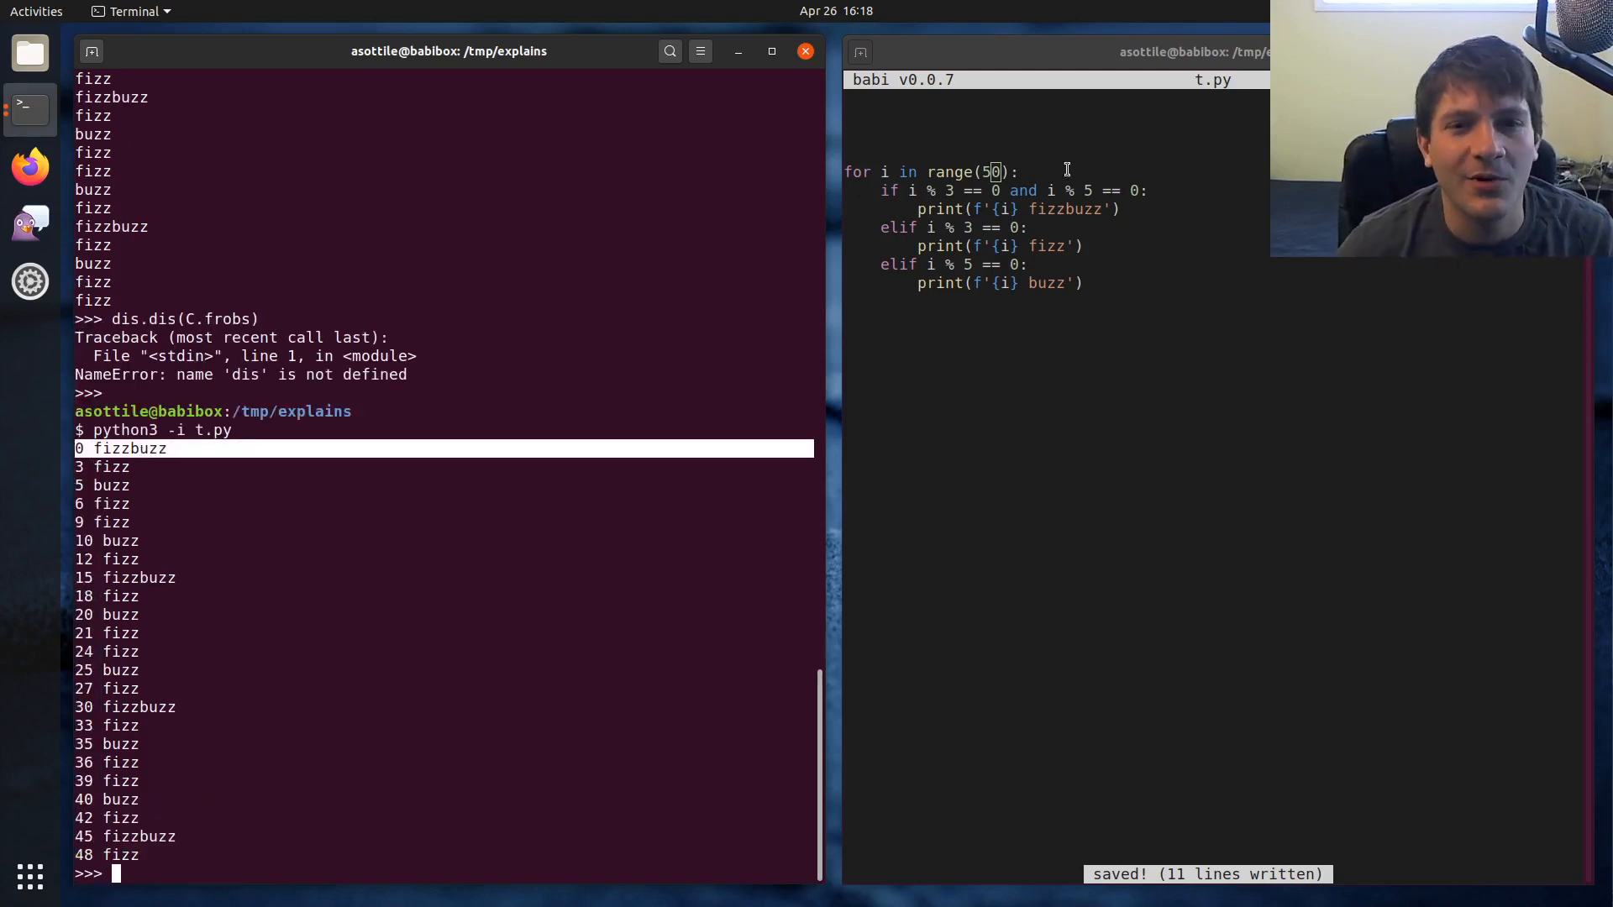
pyautogui.moveTo(201, 515)
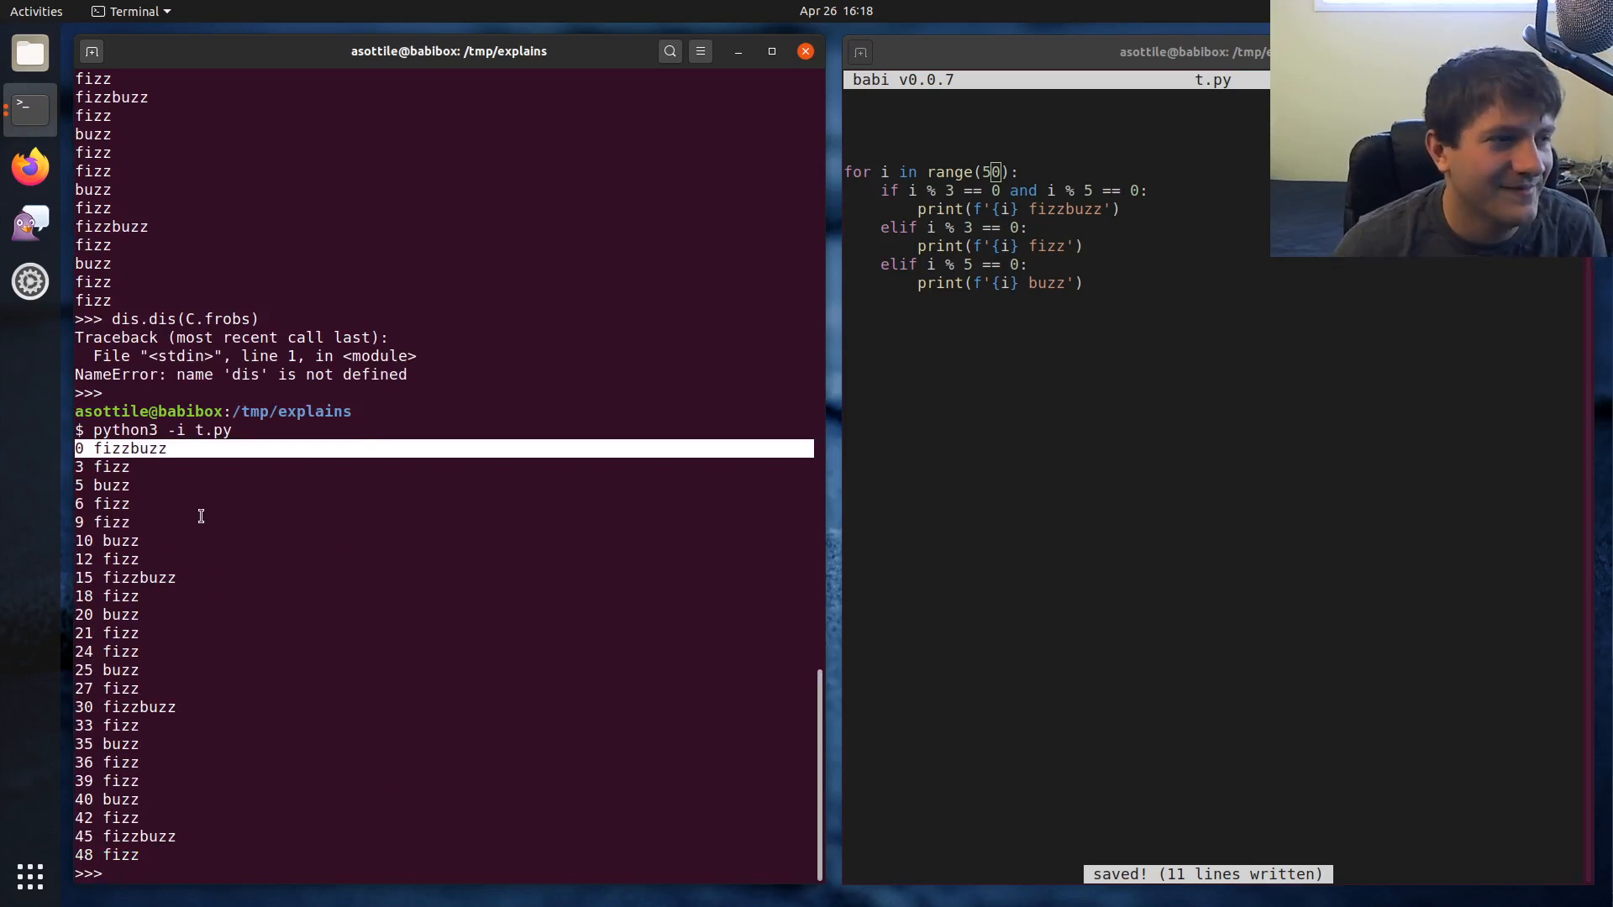
pyautogui.moveTo(316, 530)
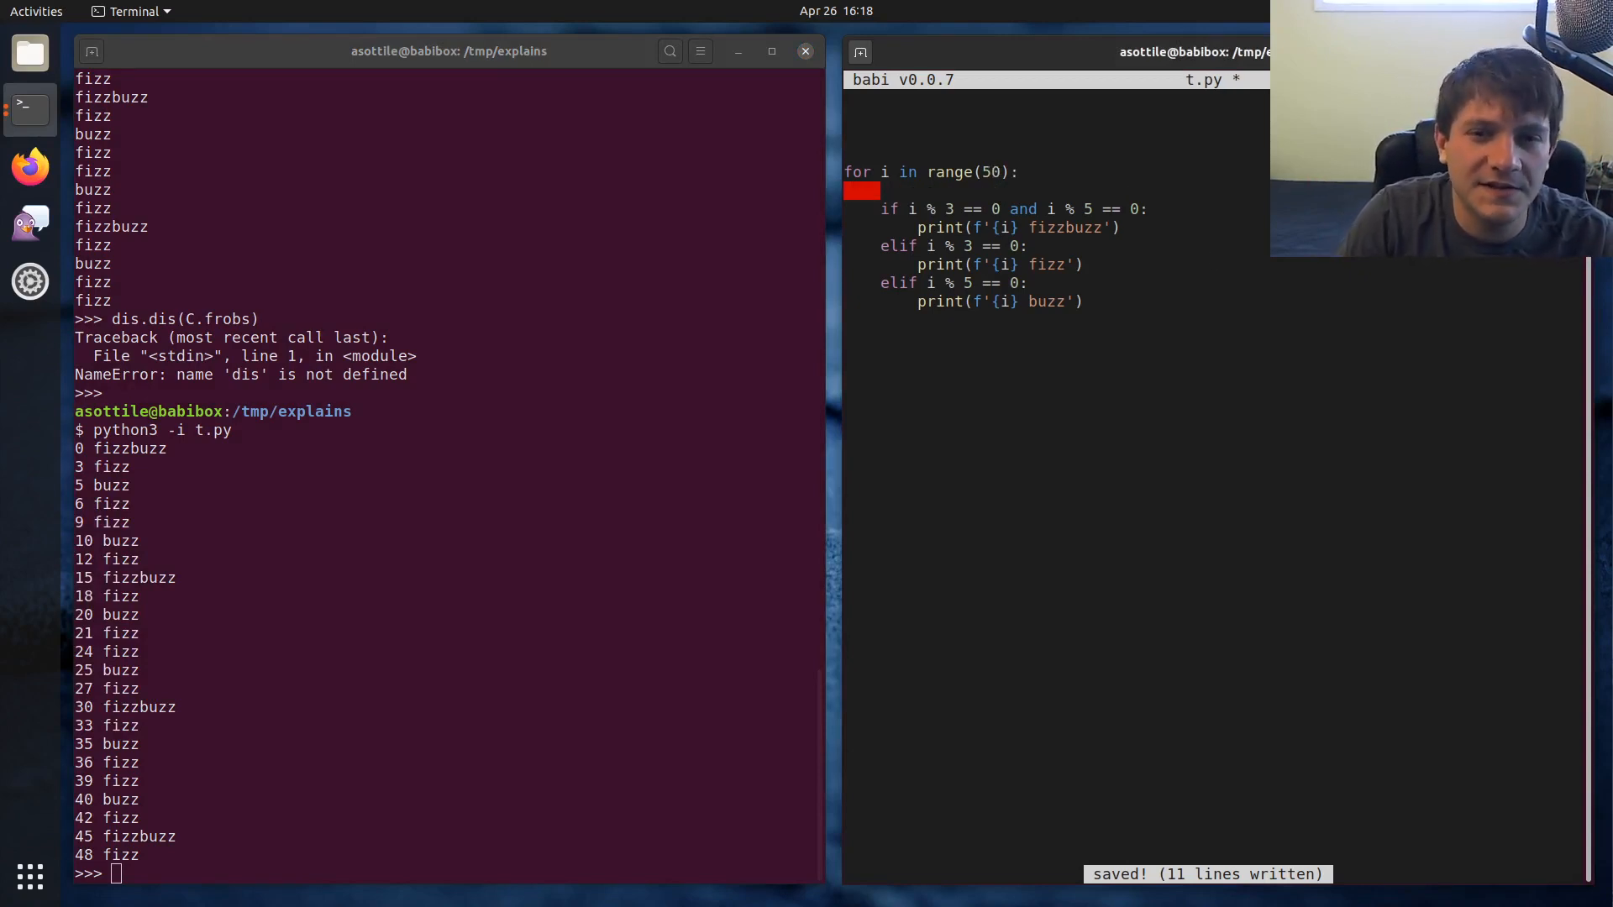
# Write 'if i == 15:' with 'pass' as its body ahead of the fizzbuzz check and leave a blank line after the loop
pyautogui.write('if')
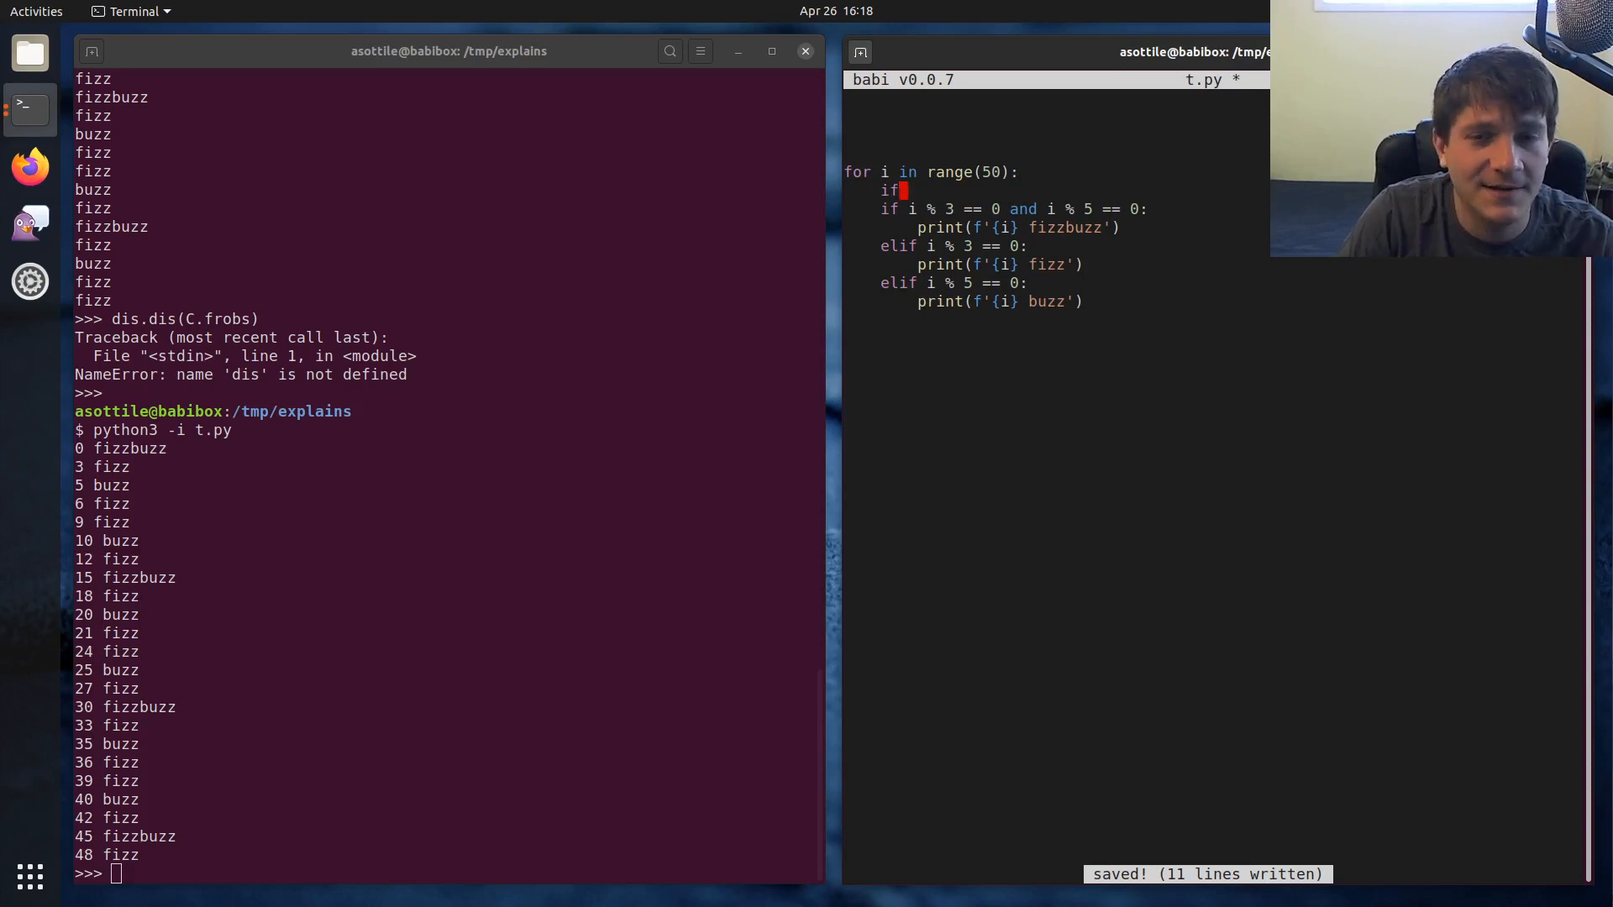
pyautogui.write('i == 15:')
pyautogui.click(1013, 208)
pyautogui.write('el')
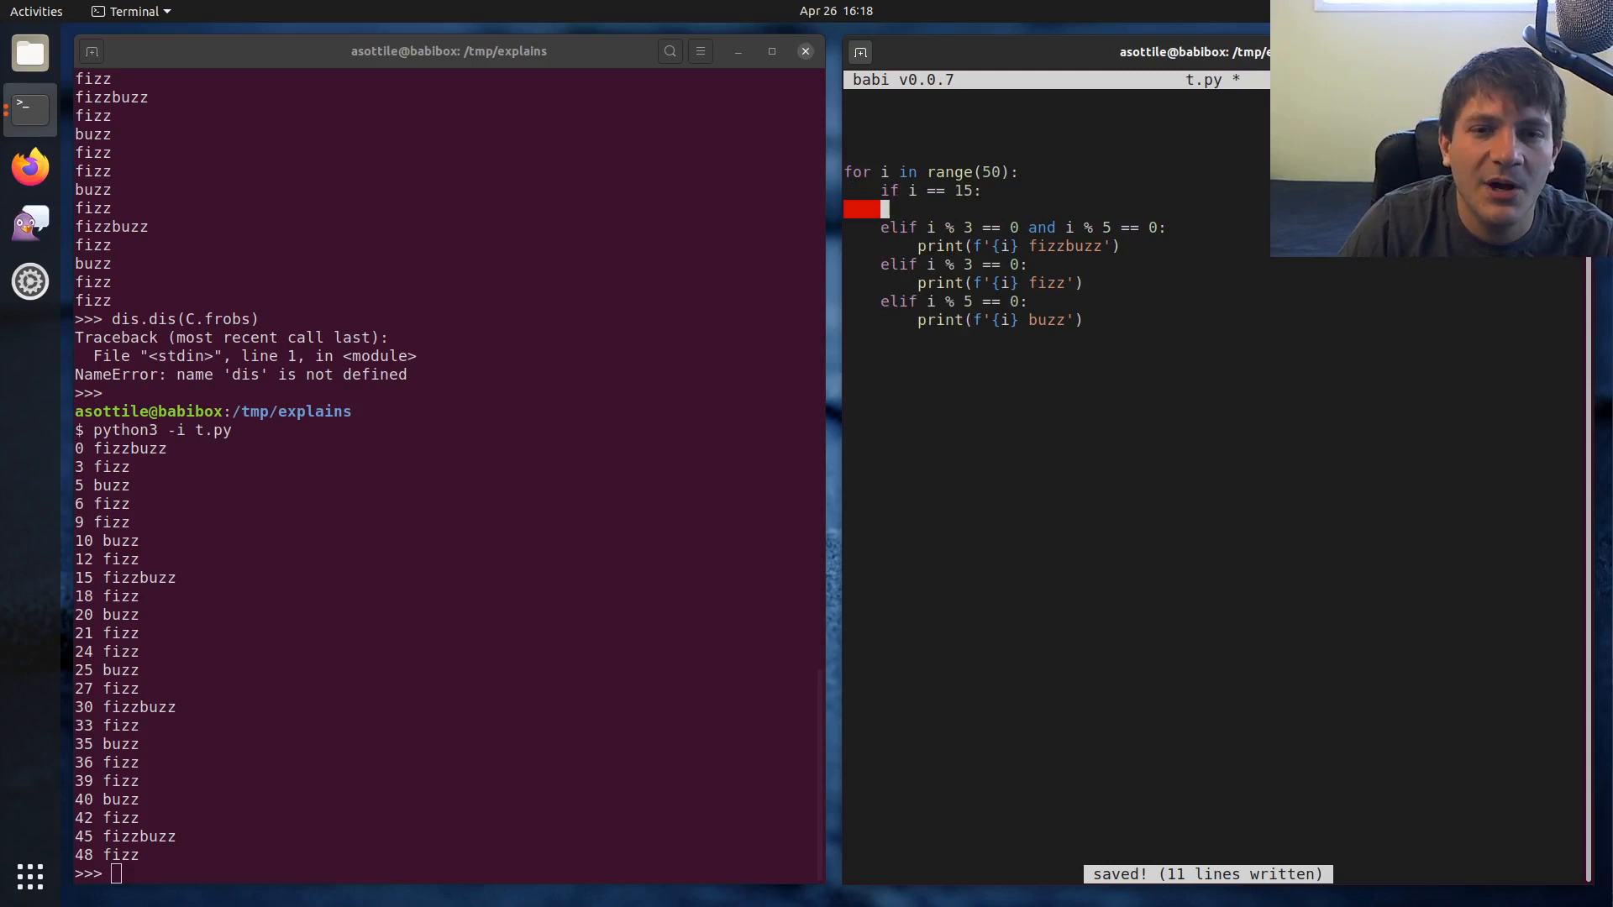
pyautogui.write('pass')
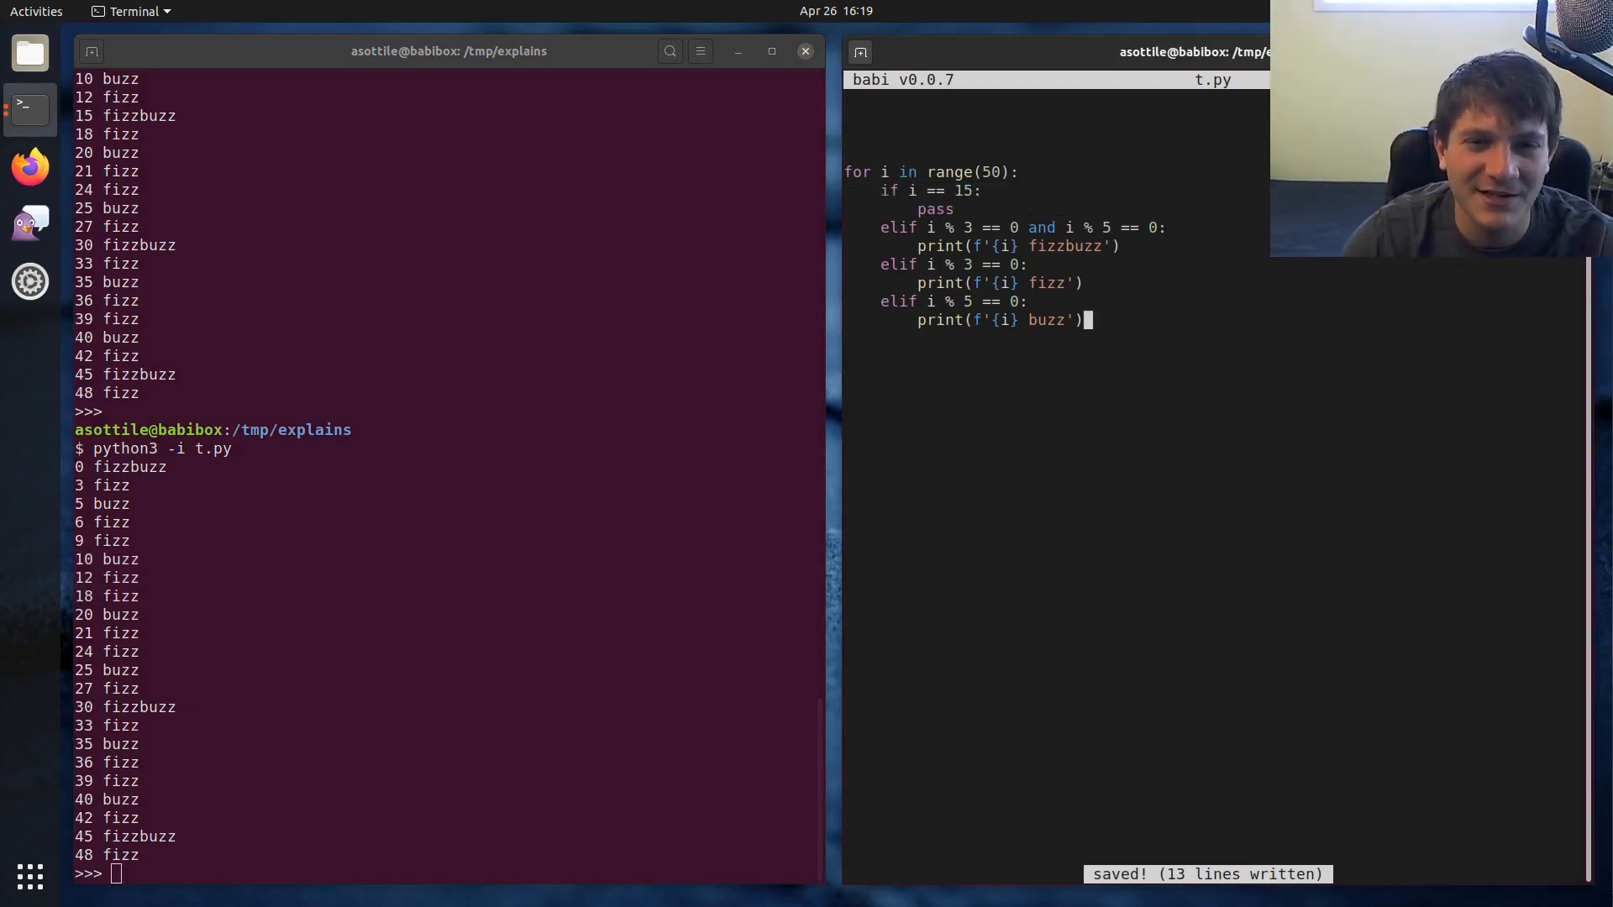
pyautogui.press('Return')
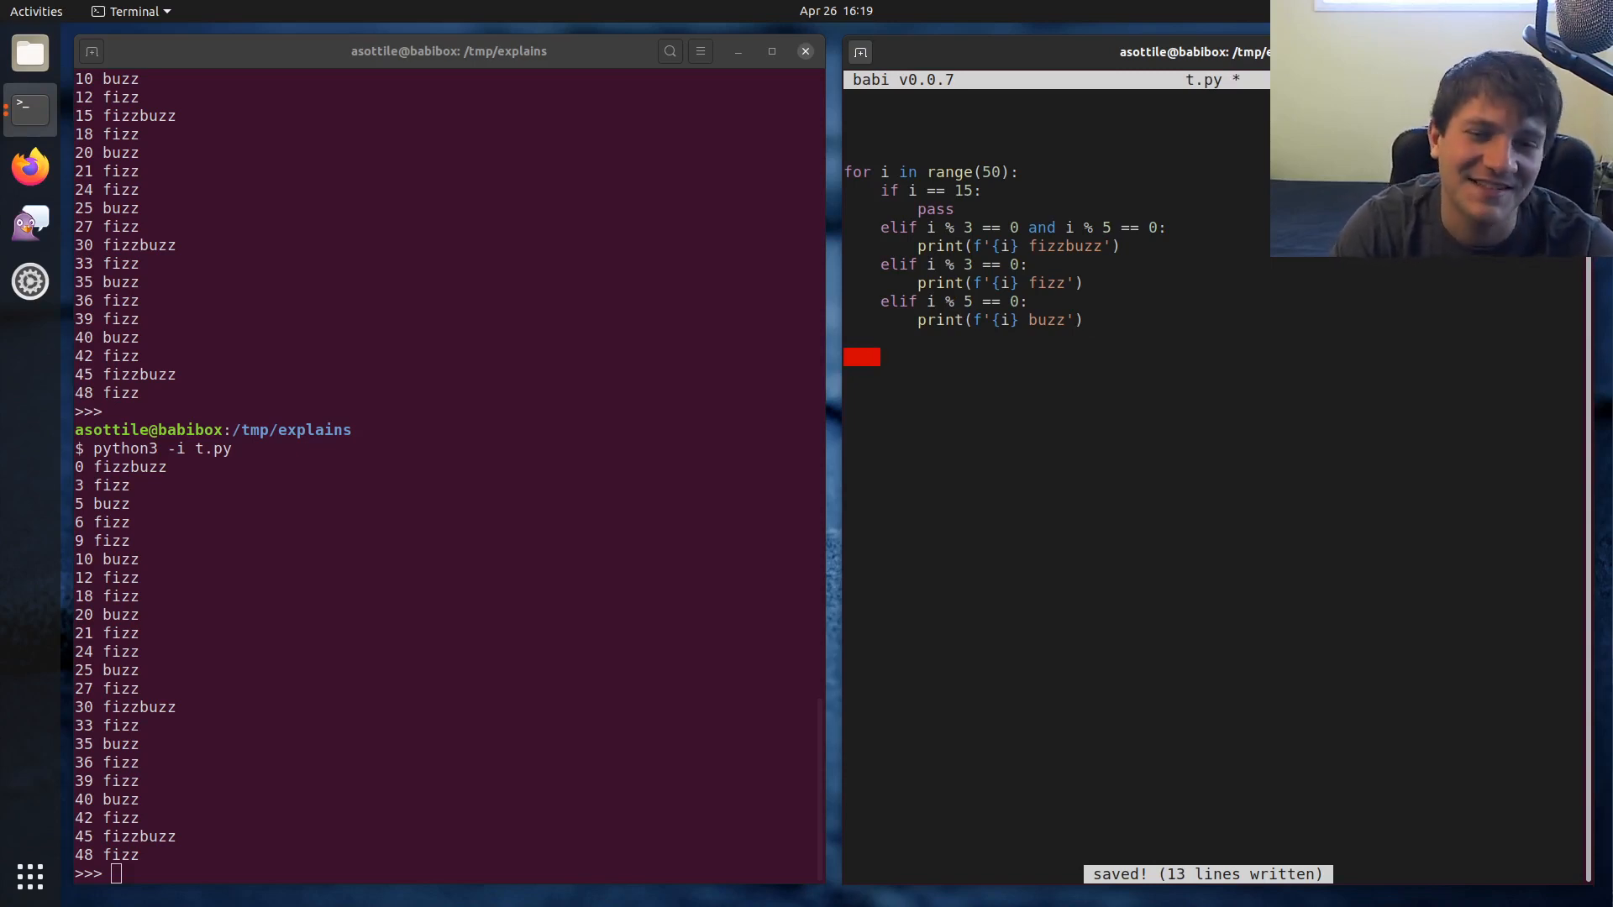
# Put a breakpoint() call in the buzz branch, run the script into pdb, then add 'pass' below breakpoint()
pyautogui.write('breqakpoint(')
pyautogui.click(446, 873)
pyautogui.write('python3 -i t.py')
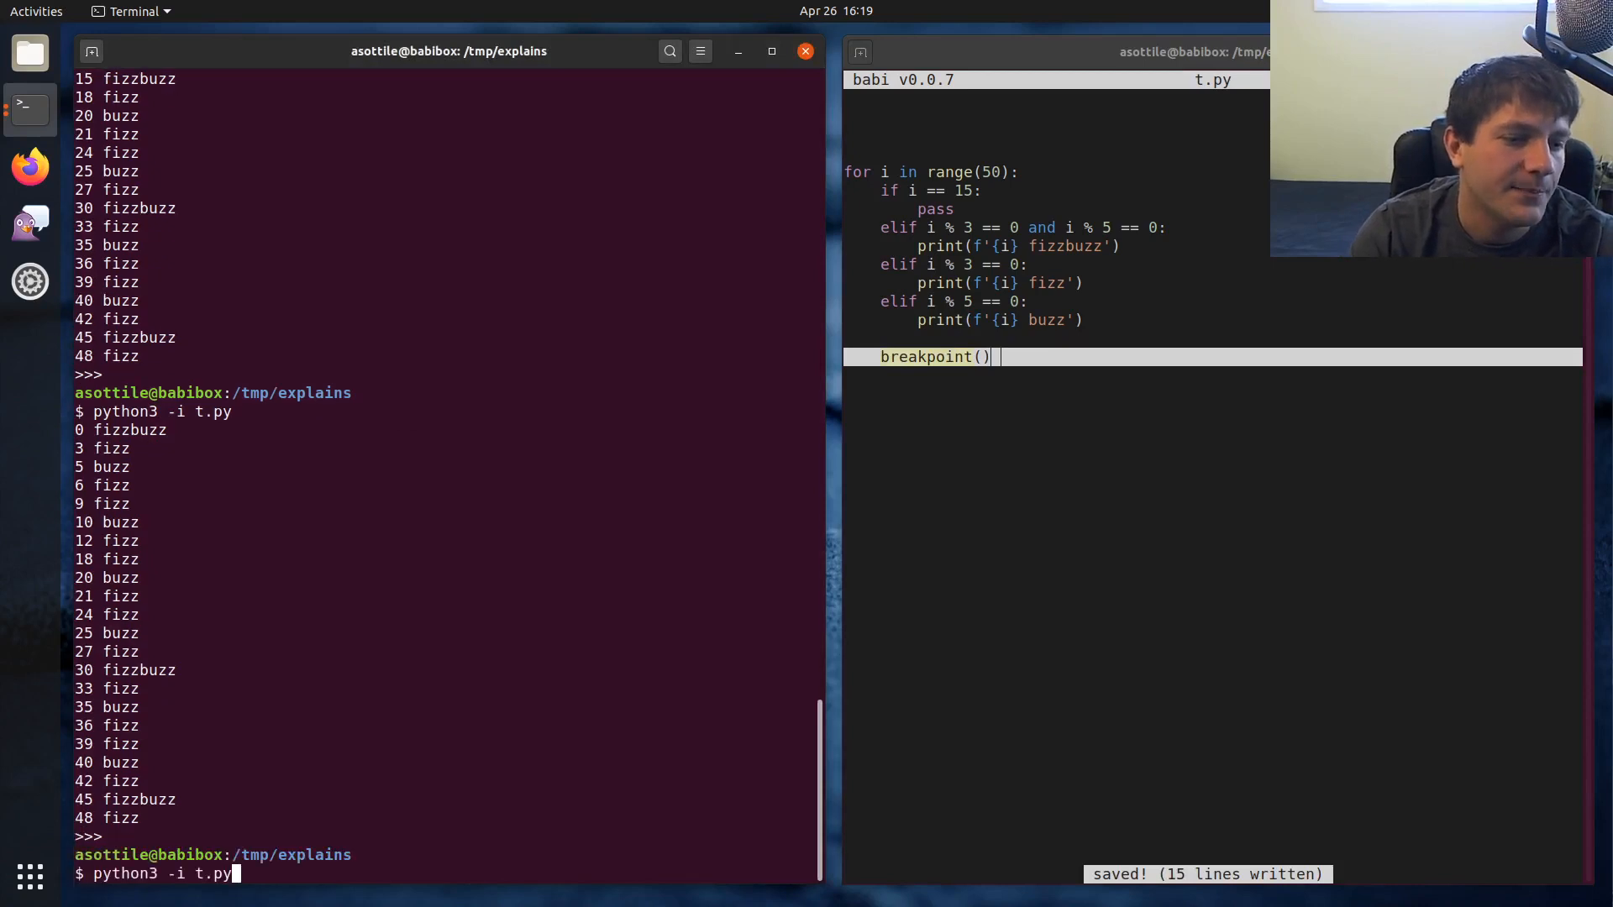
pyautogui.press('Return')
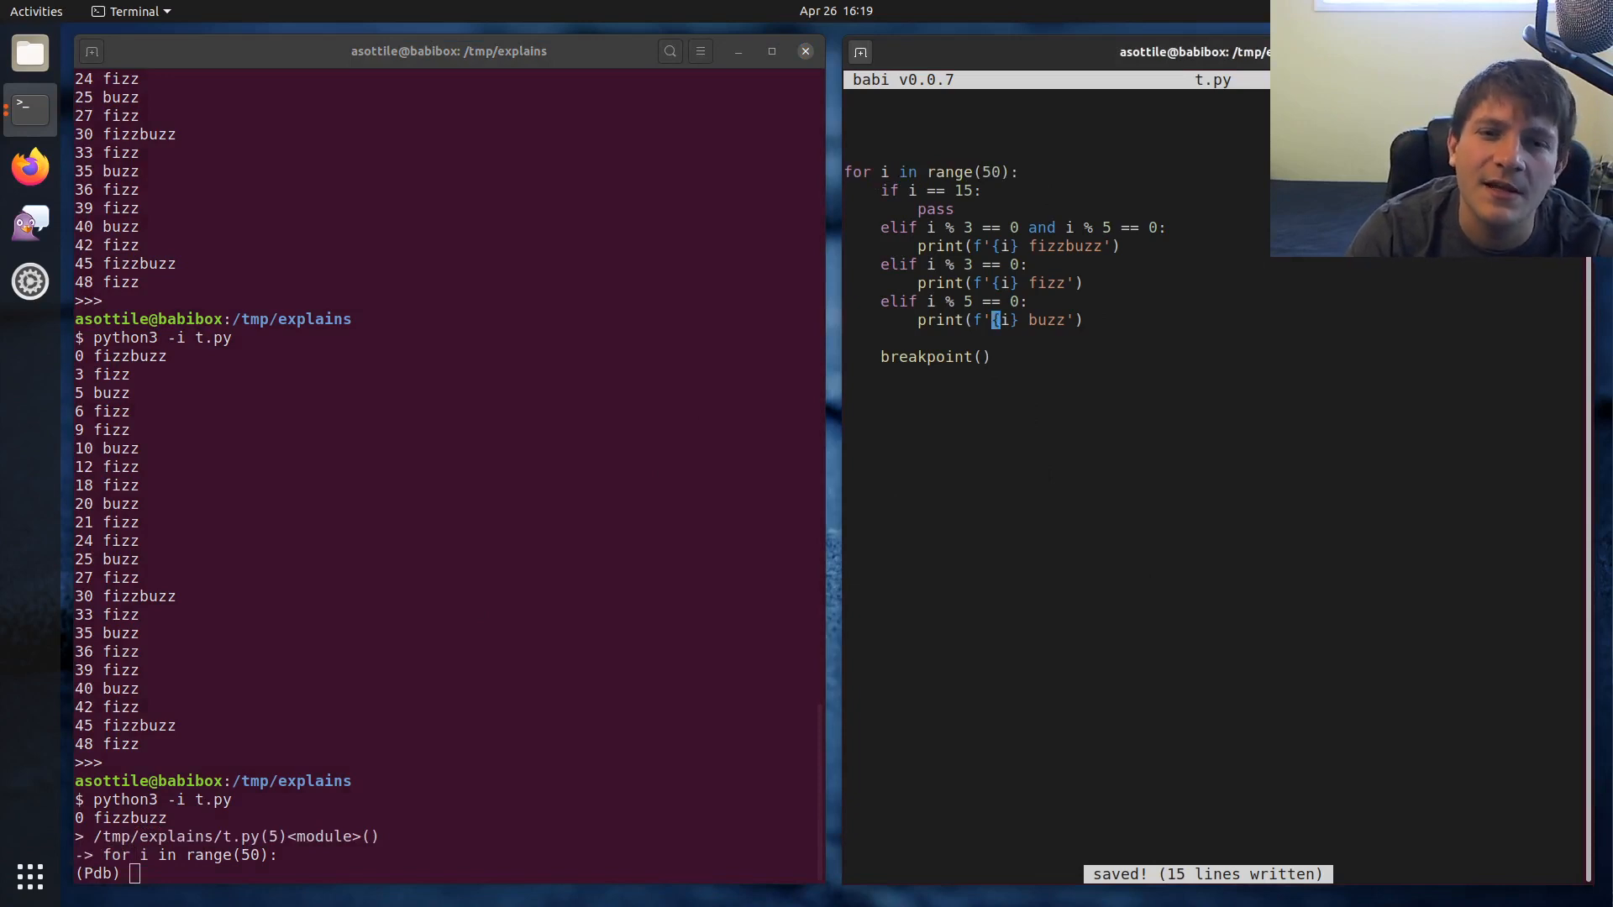
pyautogui.write('breakpoint(')
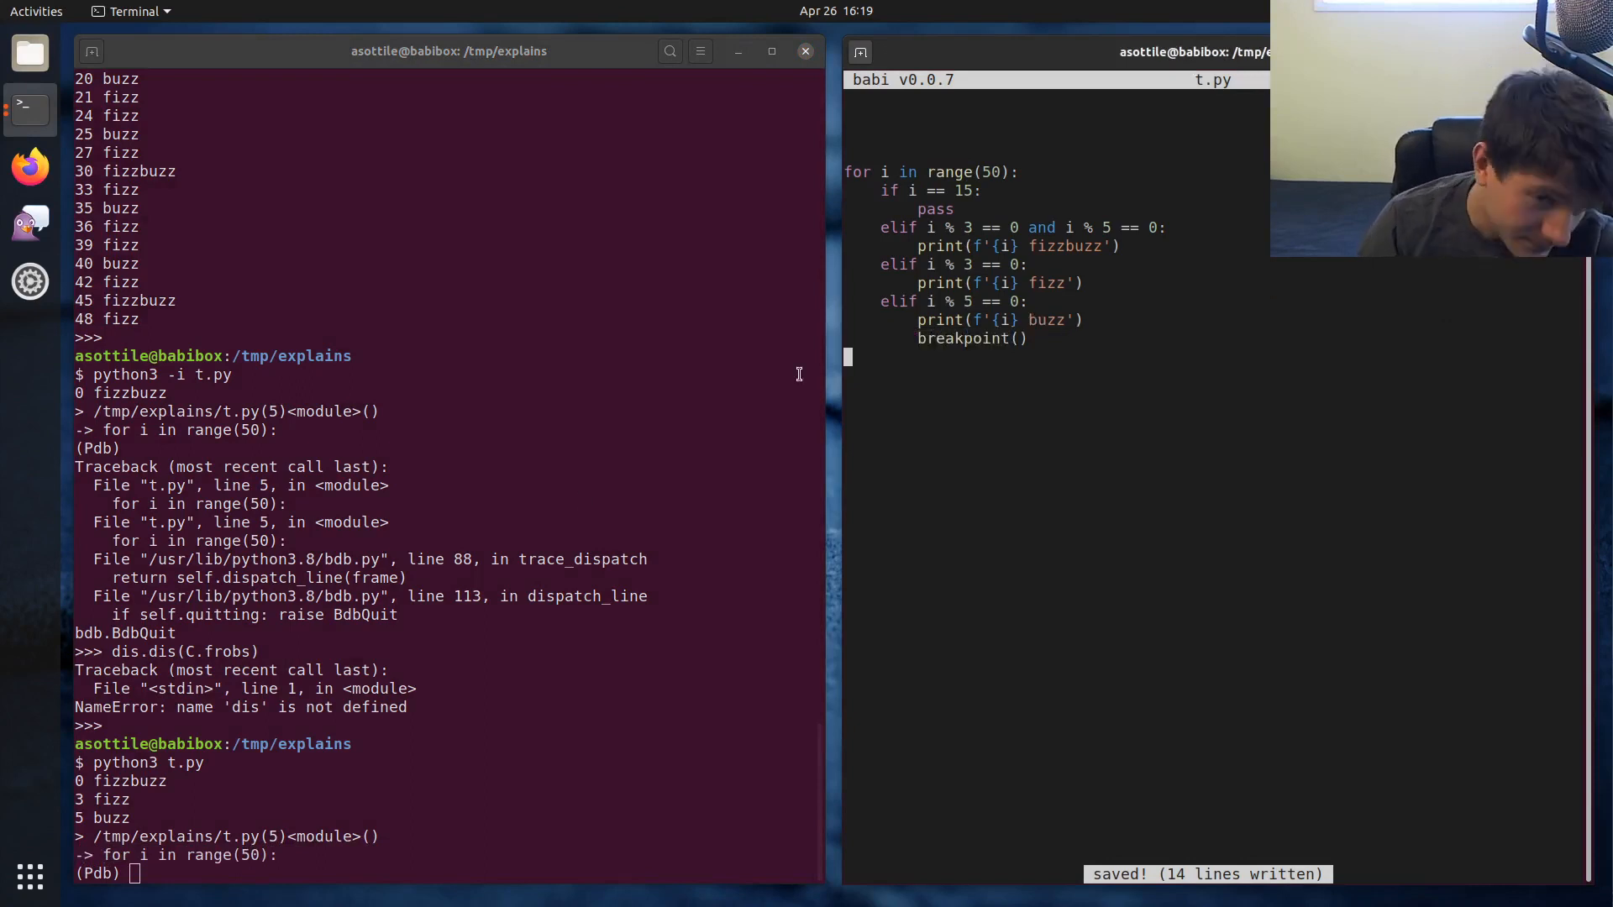
pyautogui.write('p')
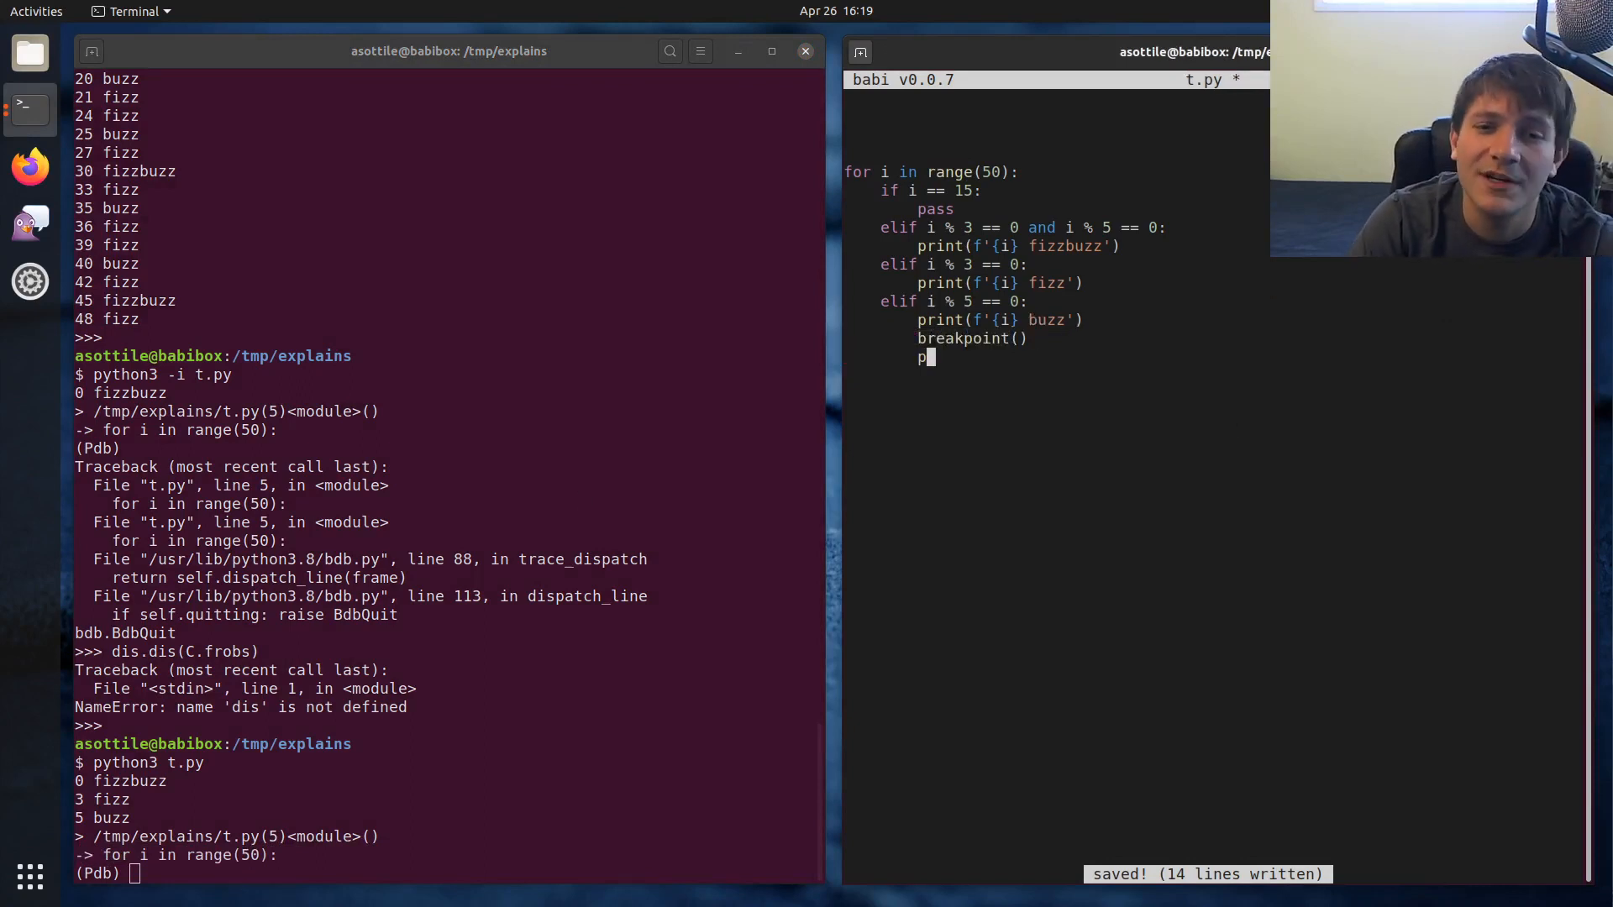
pyautogui.write('ass')
pyautogui.click(446, 872)
pyautogui.write('list')
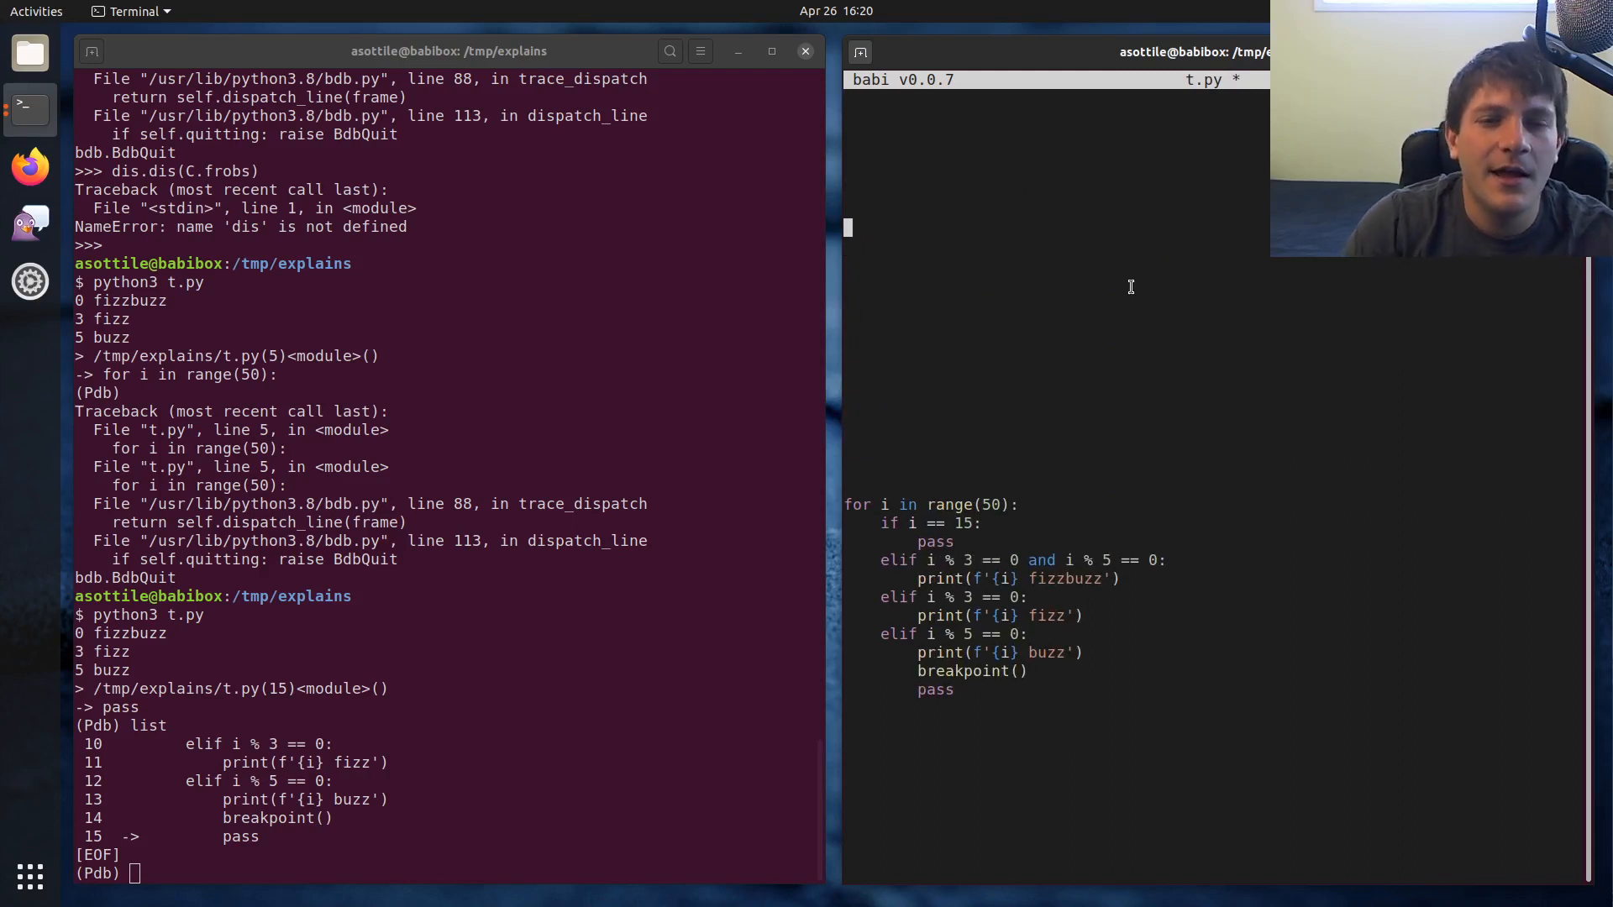
# Declare 'class FooError(Exception):' in place of the placeholder class name
pyautogui.write('class C')
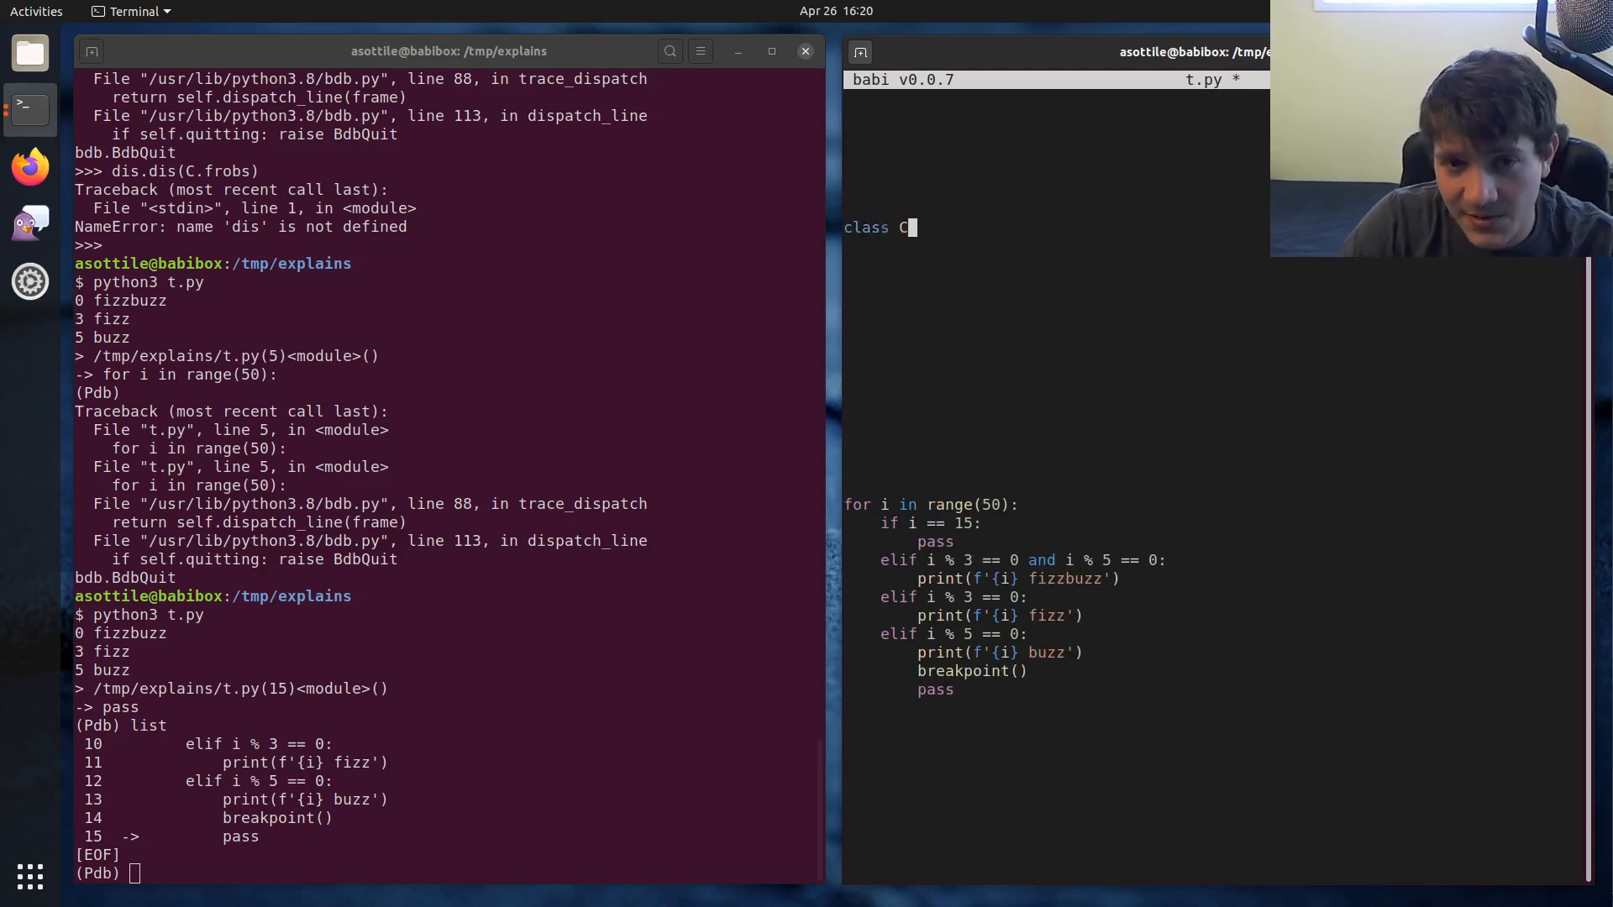
pyautogui.write(':')
pyautogui.press('Return')
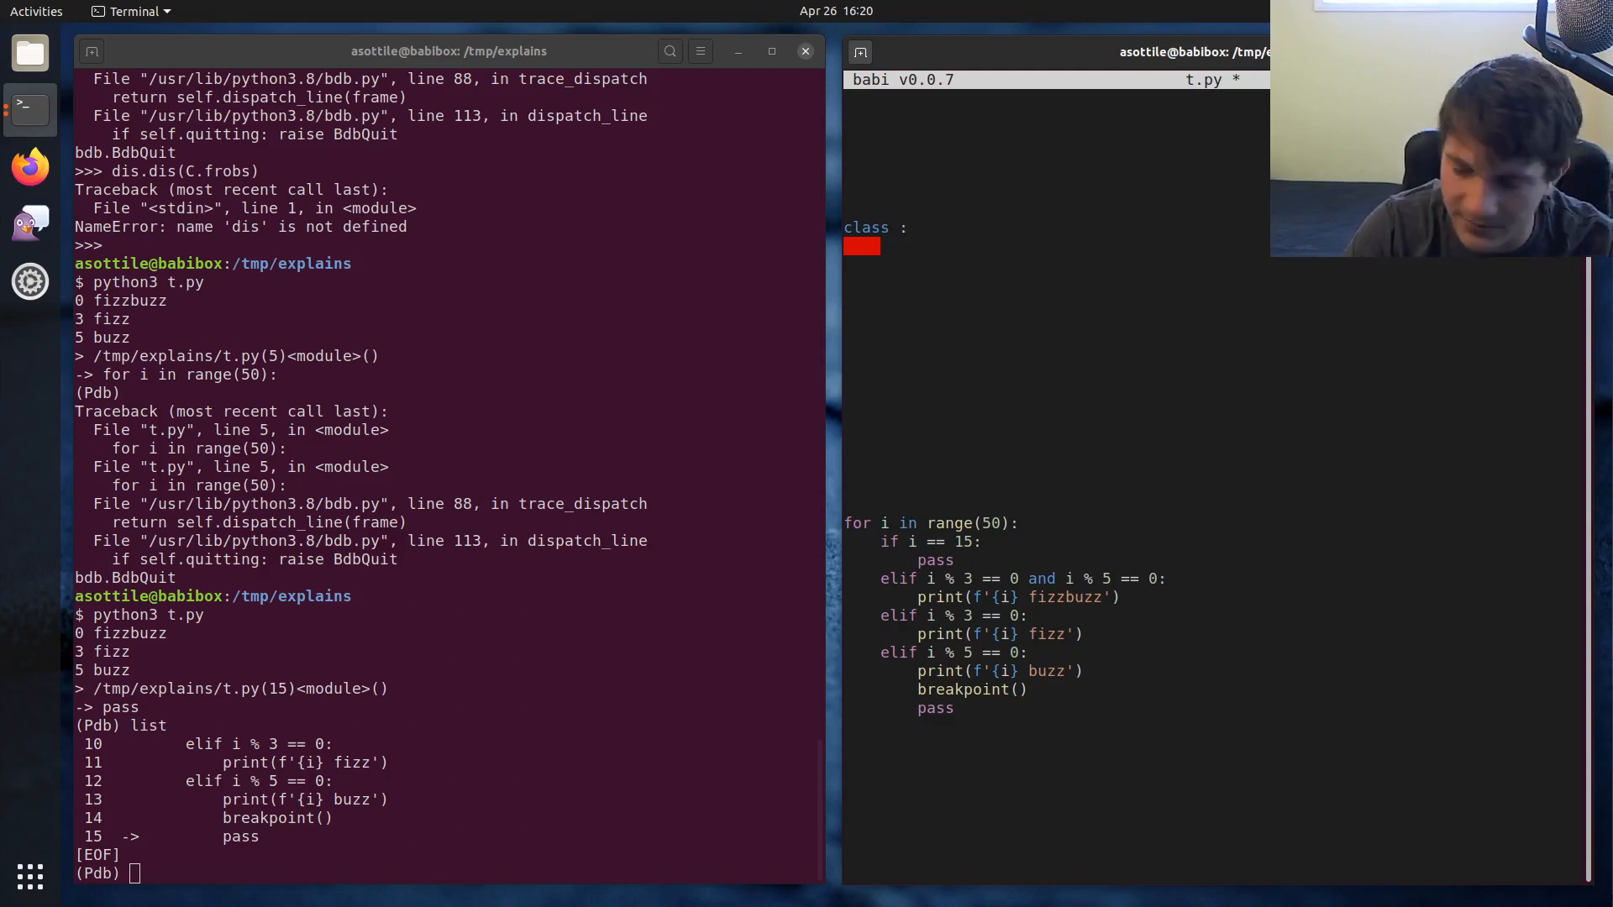
pyautogui.write('FooErro')
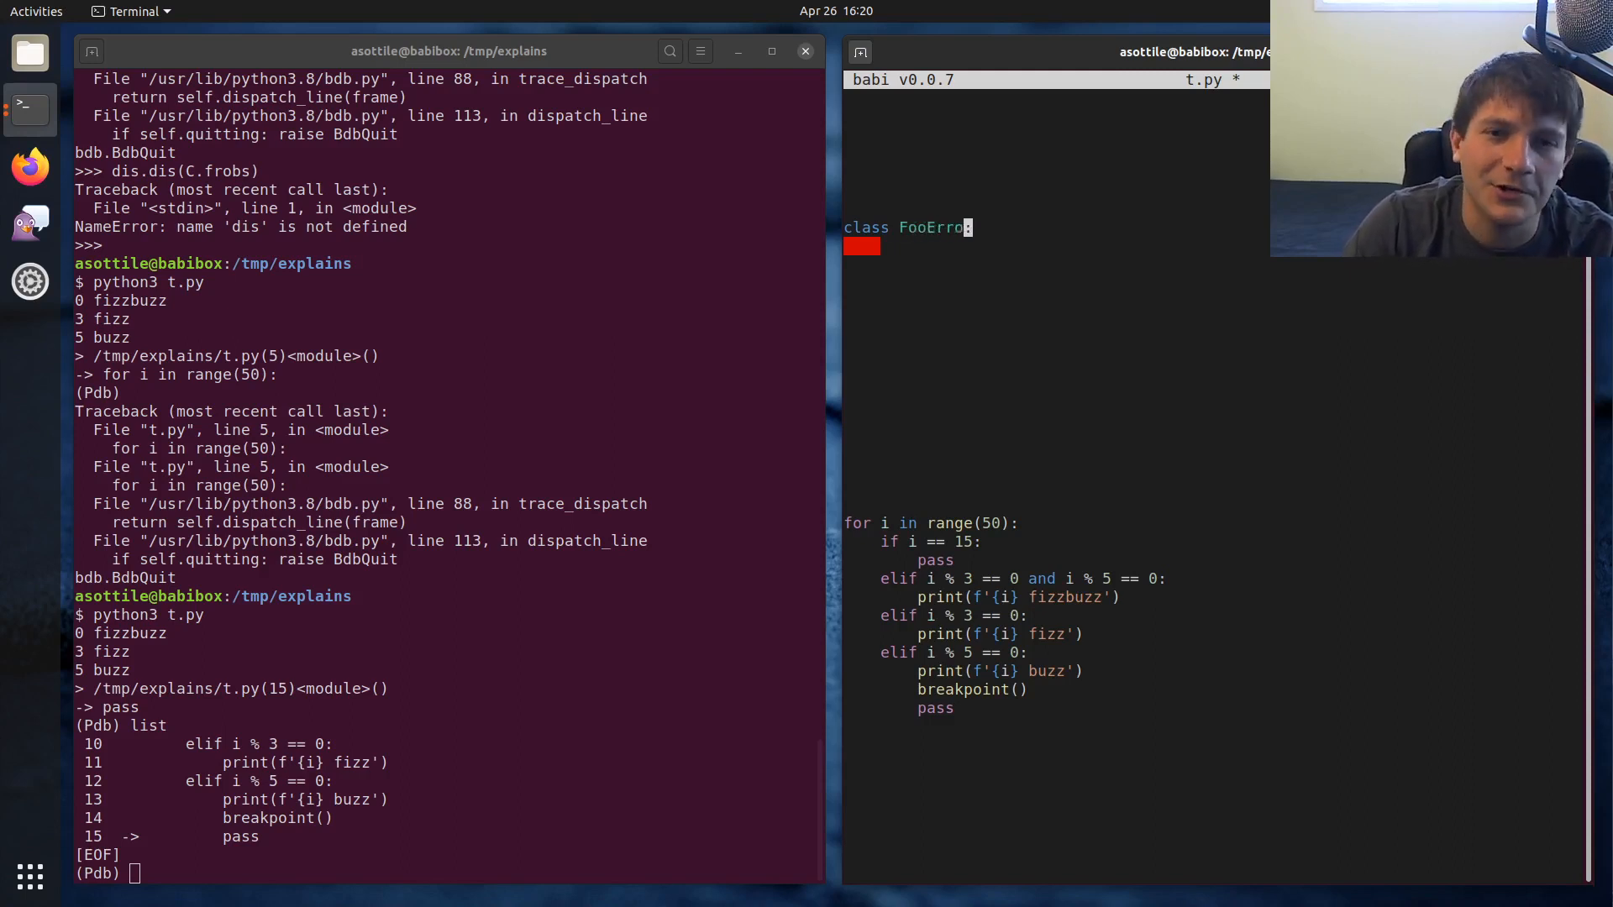
pyautogui.write('(Exception')
pyautogui.click(1056, 246)
pyautogui.write('pass')
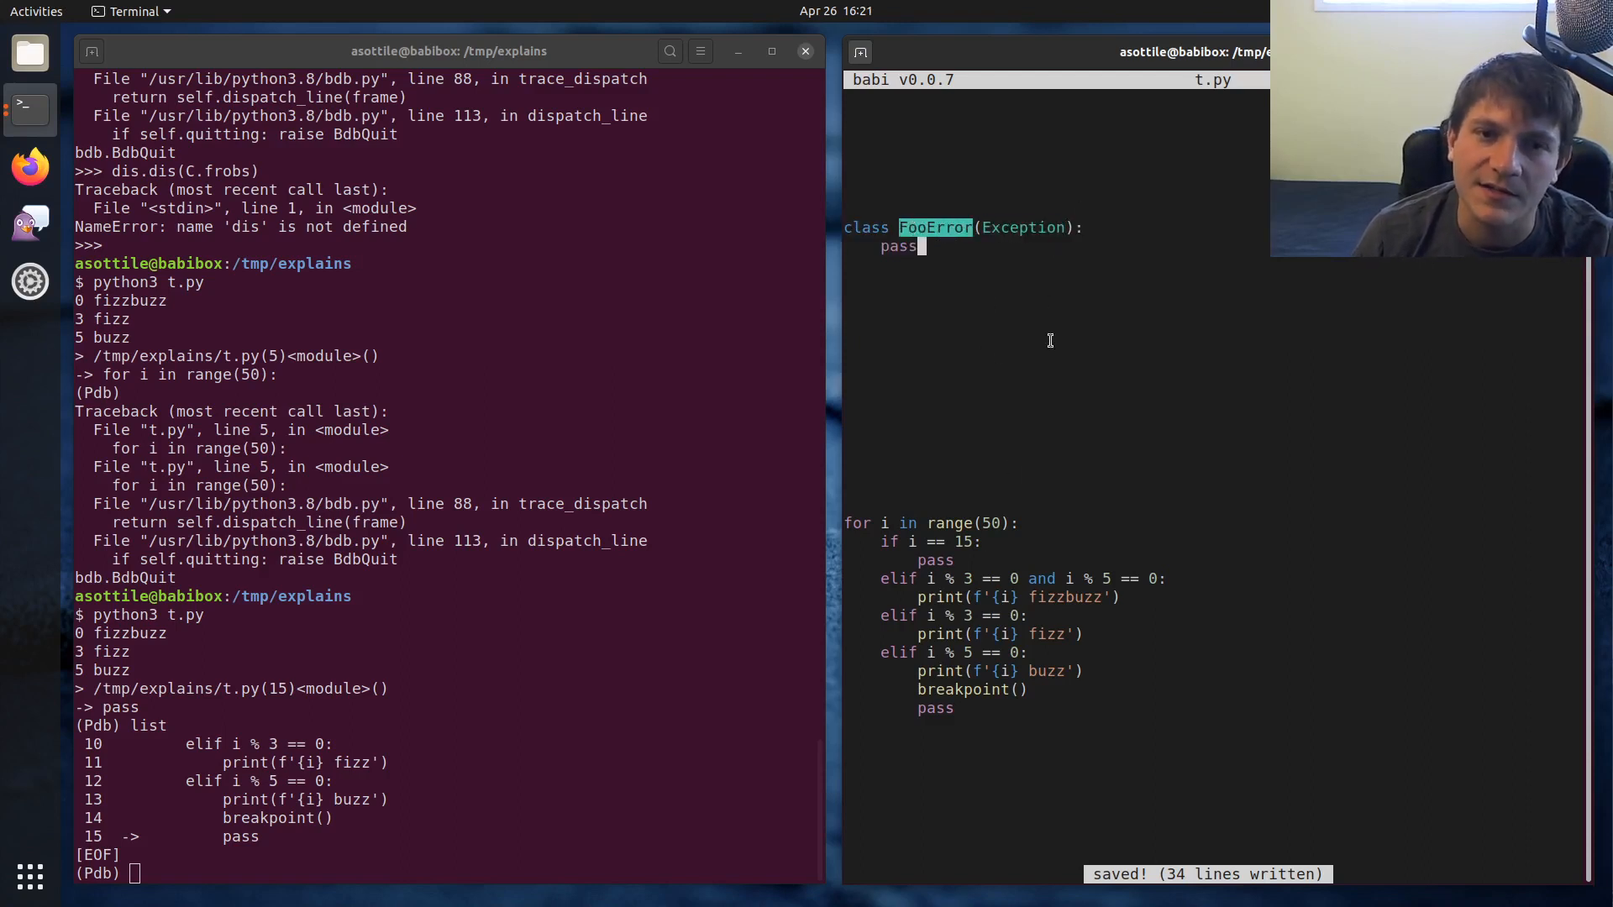
pyautogui.moveTo(1042, 306)
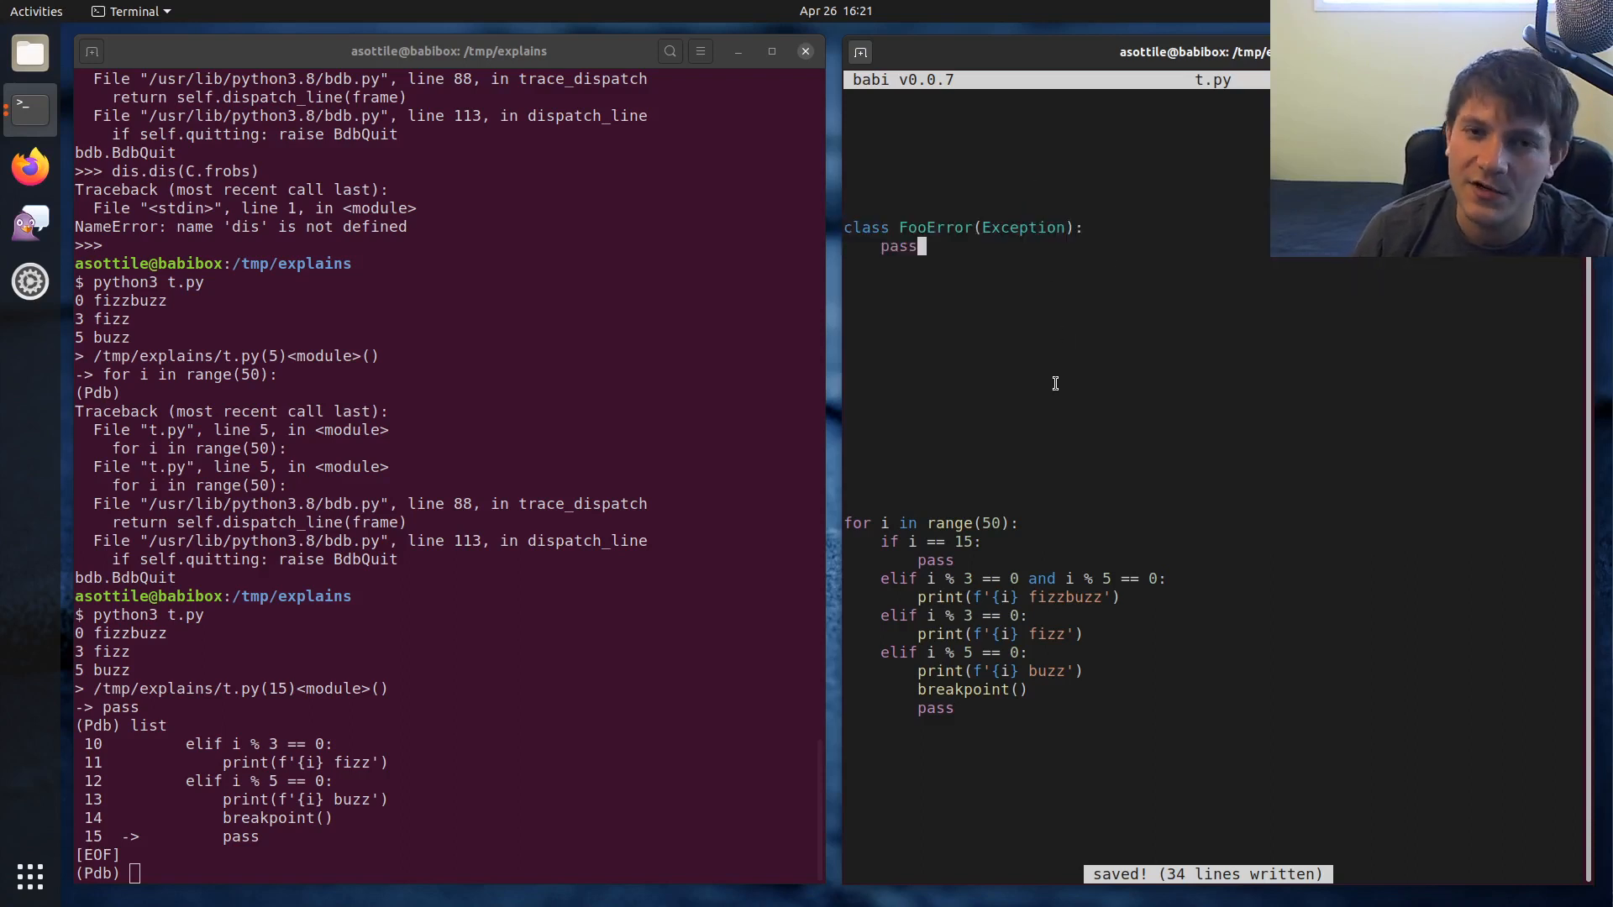
pyautogui.moveTo(1071, 342)
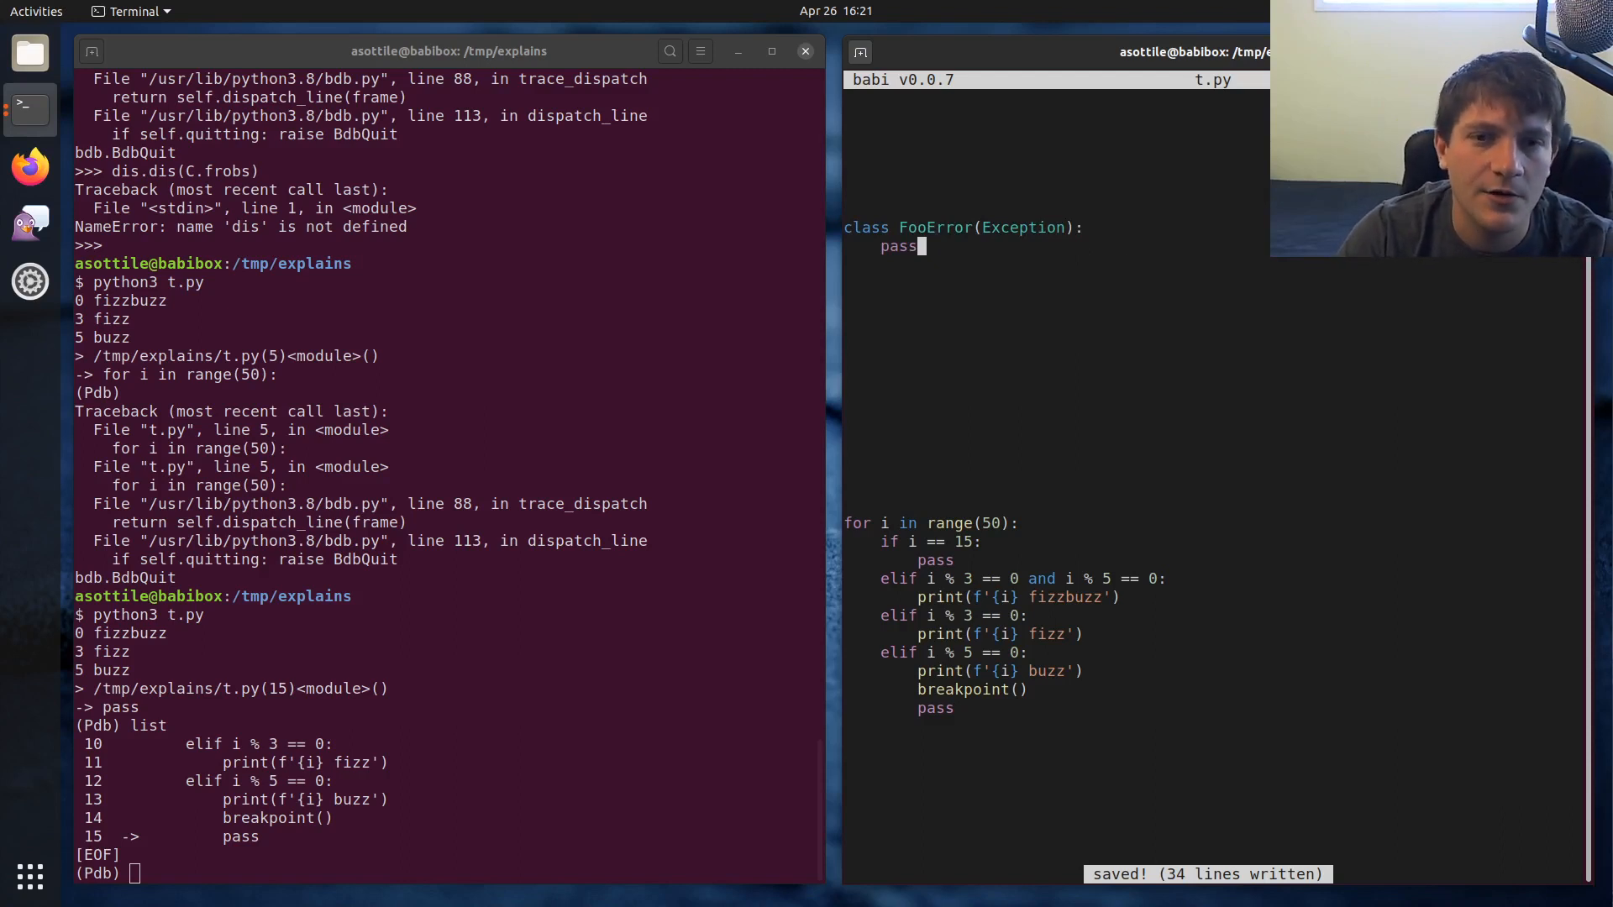
pyautogui.moveTo(917, 227)
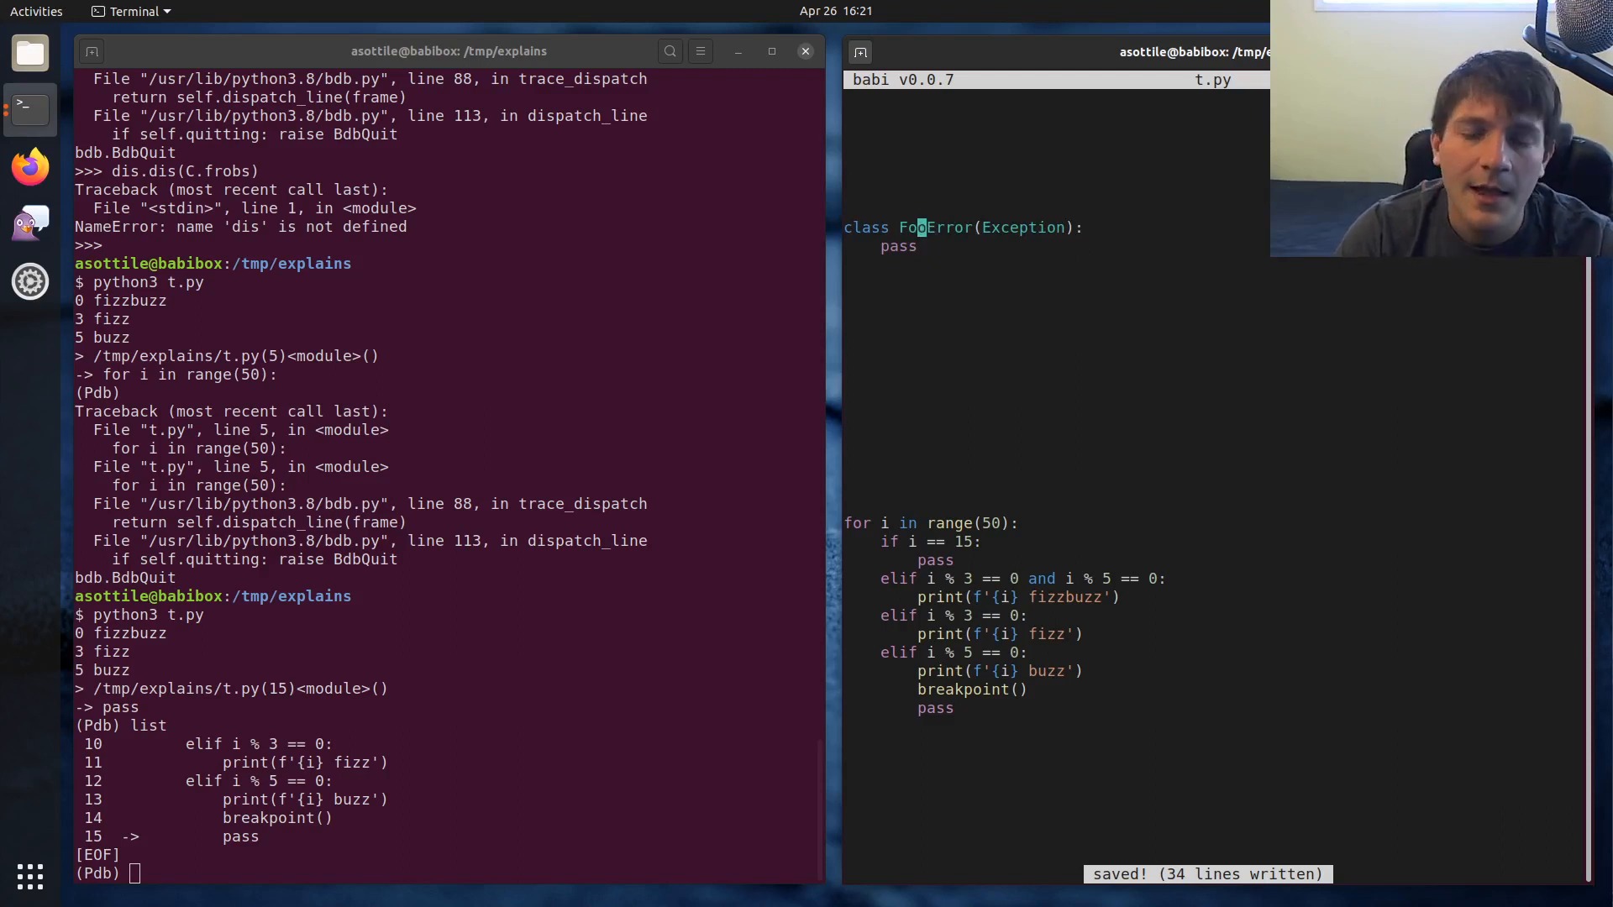
# Give FooError the docstring 'The FooError means that something frobb...' and save t.py
pyautogui.write('""')
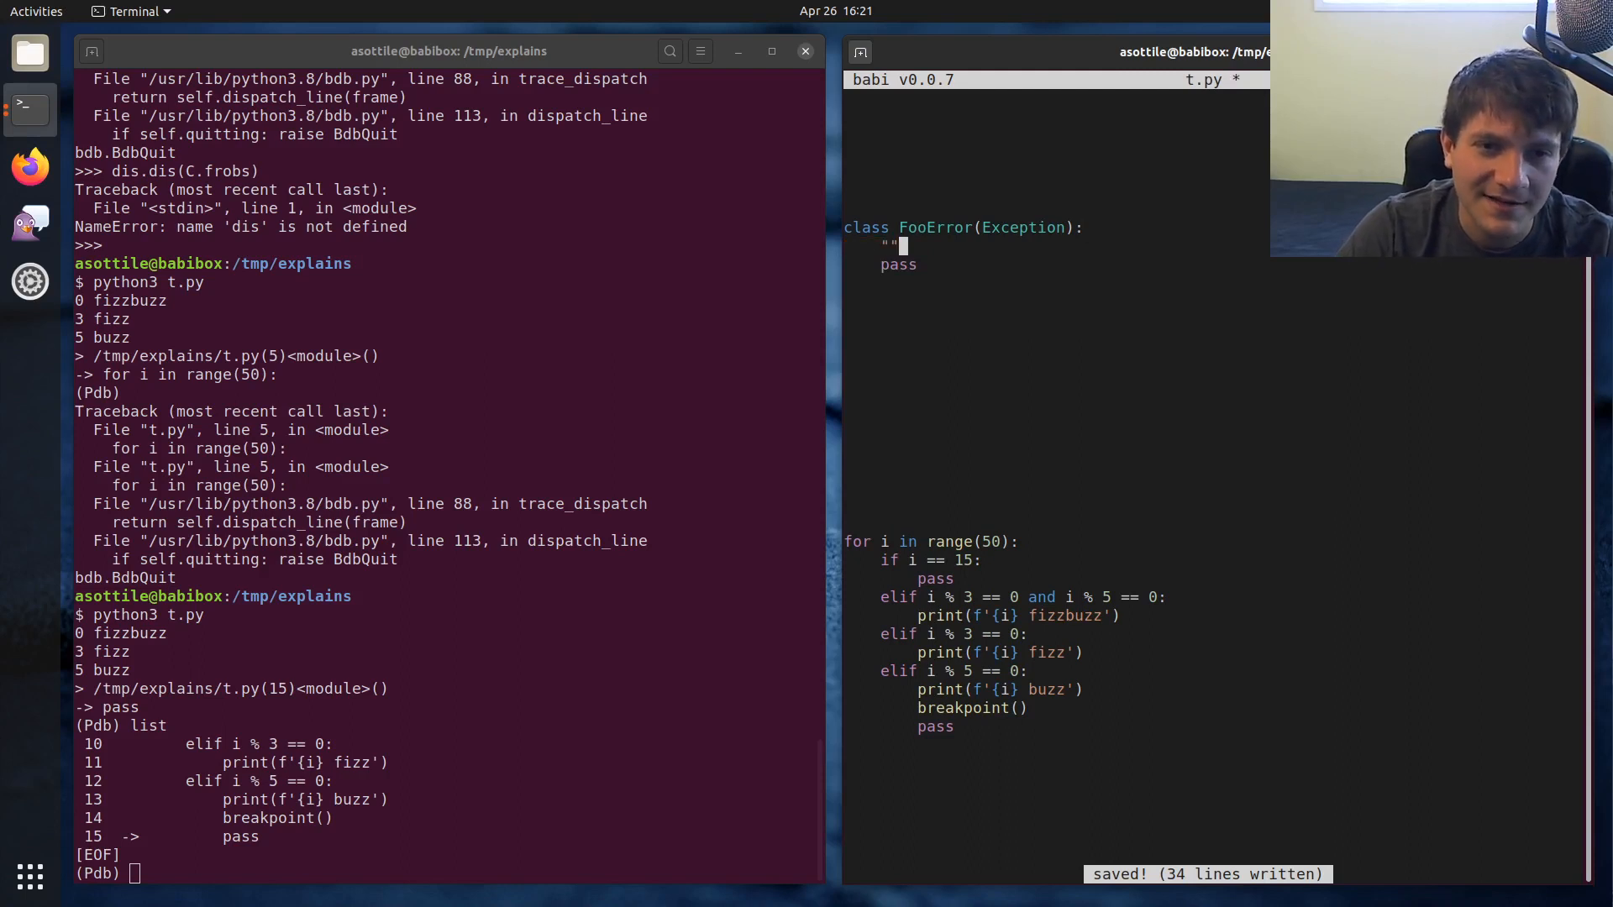
pyautogui.write('The')
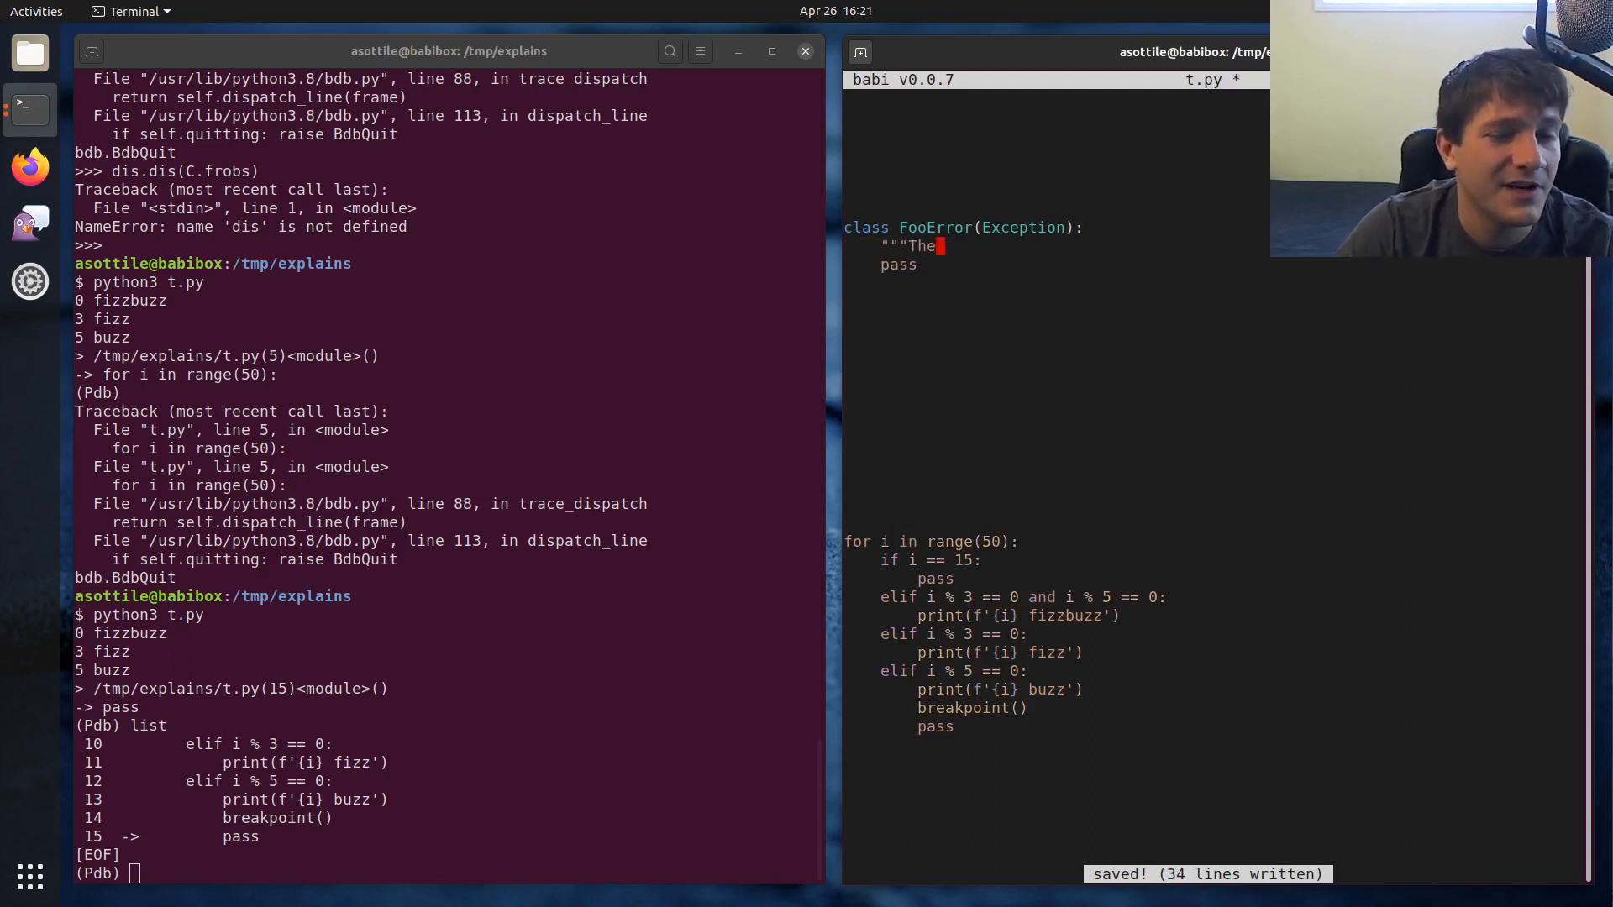
pyautogui.write('Foo')
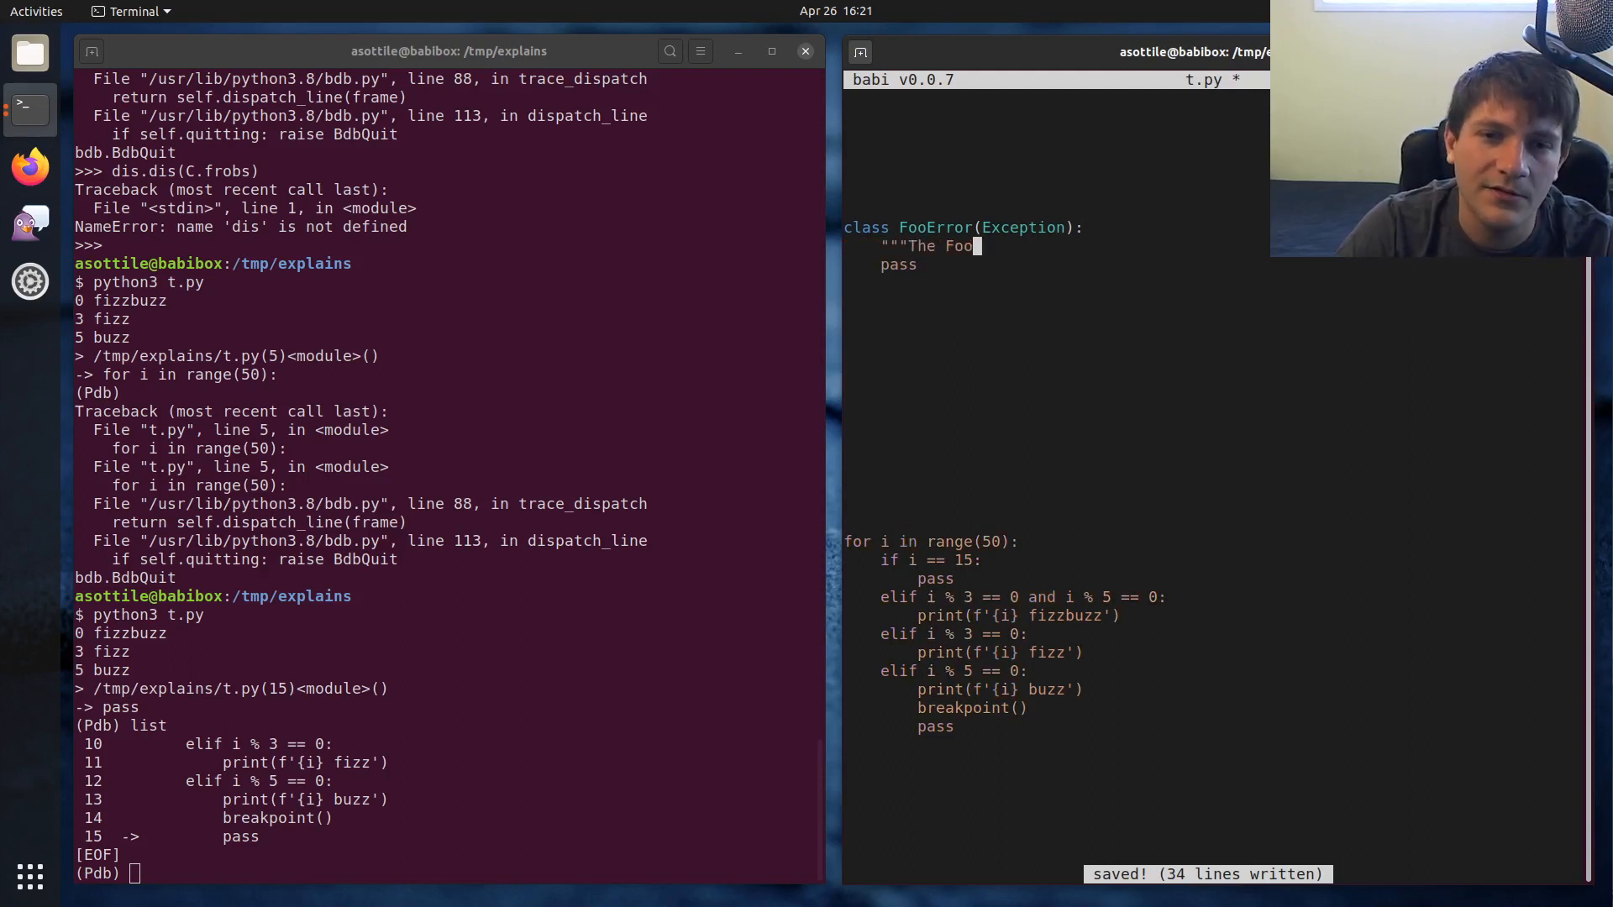
pyautogui.write('Error means that')
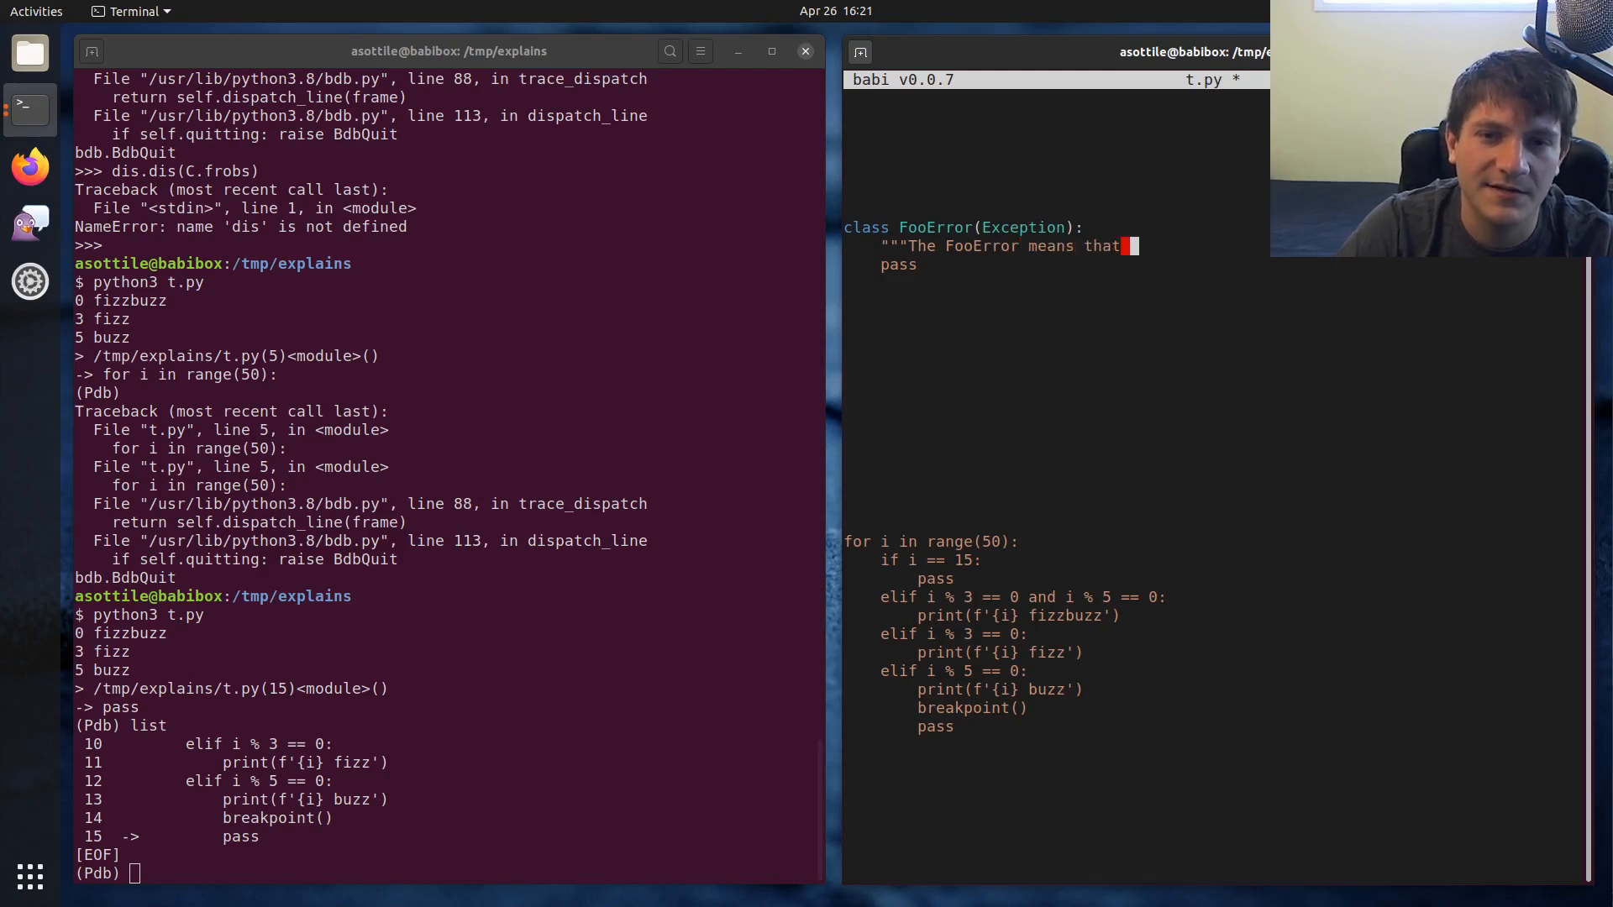
pyautogui.write('something frobb')
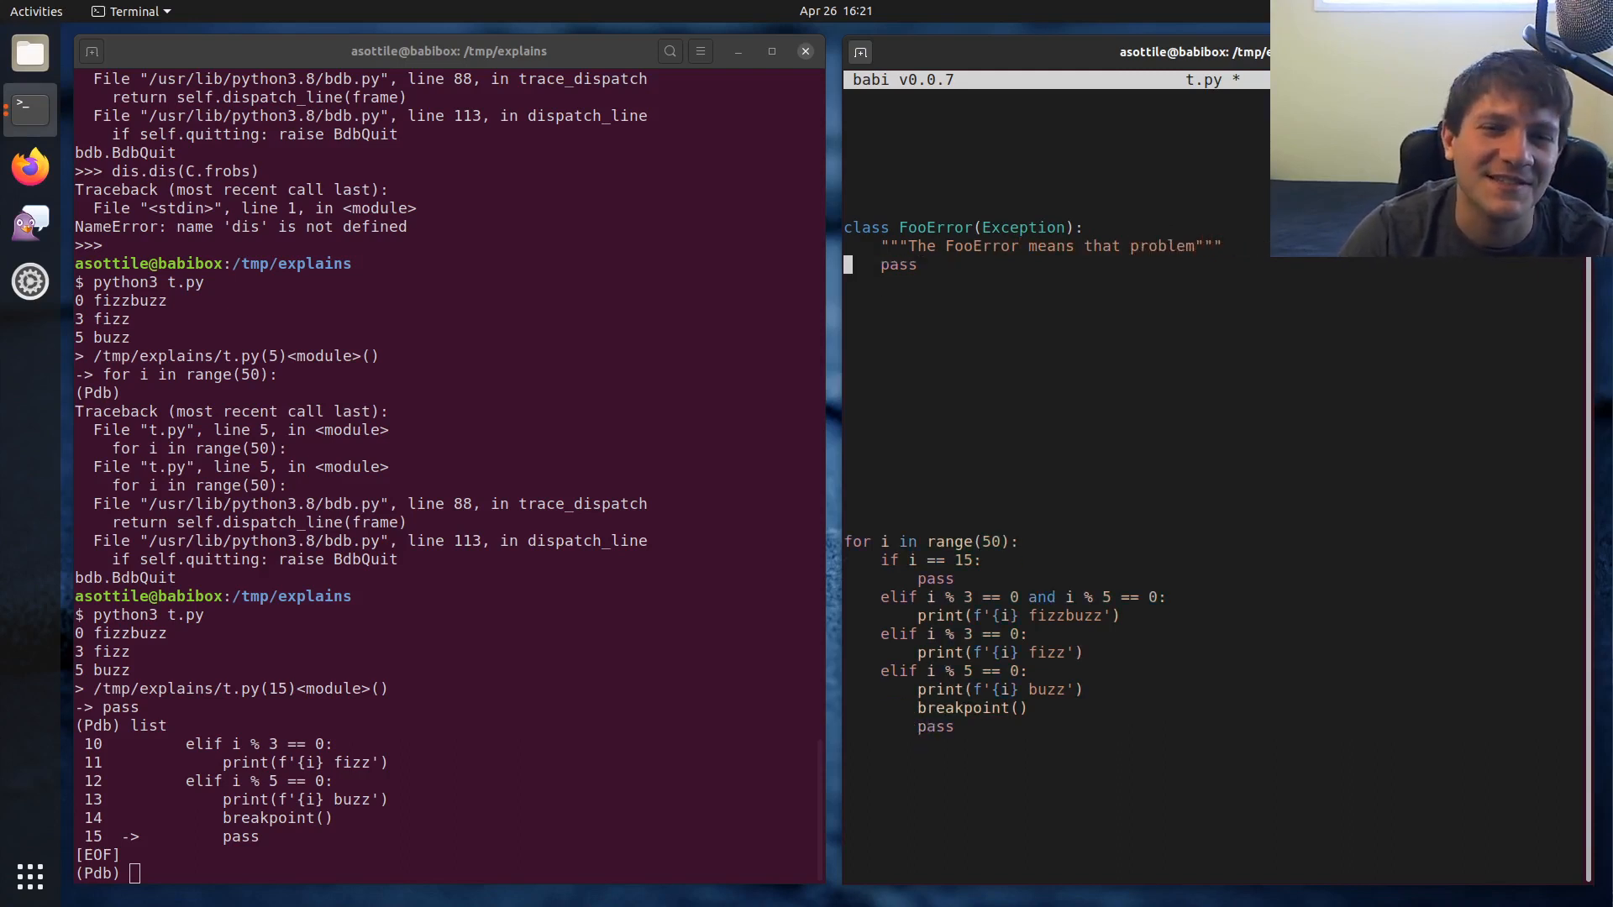
pyautogui.press('ctrl+s')
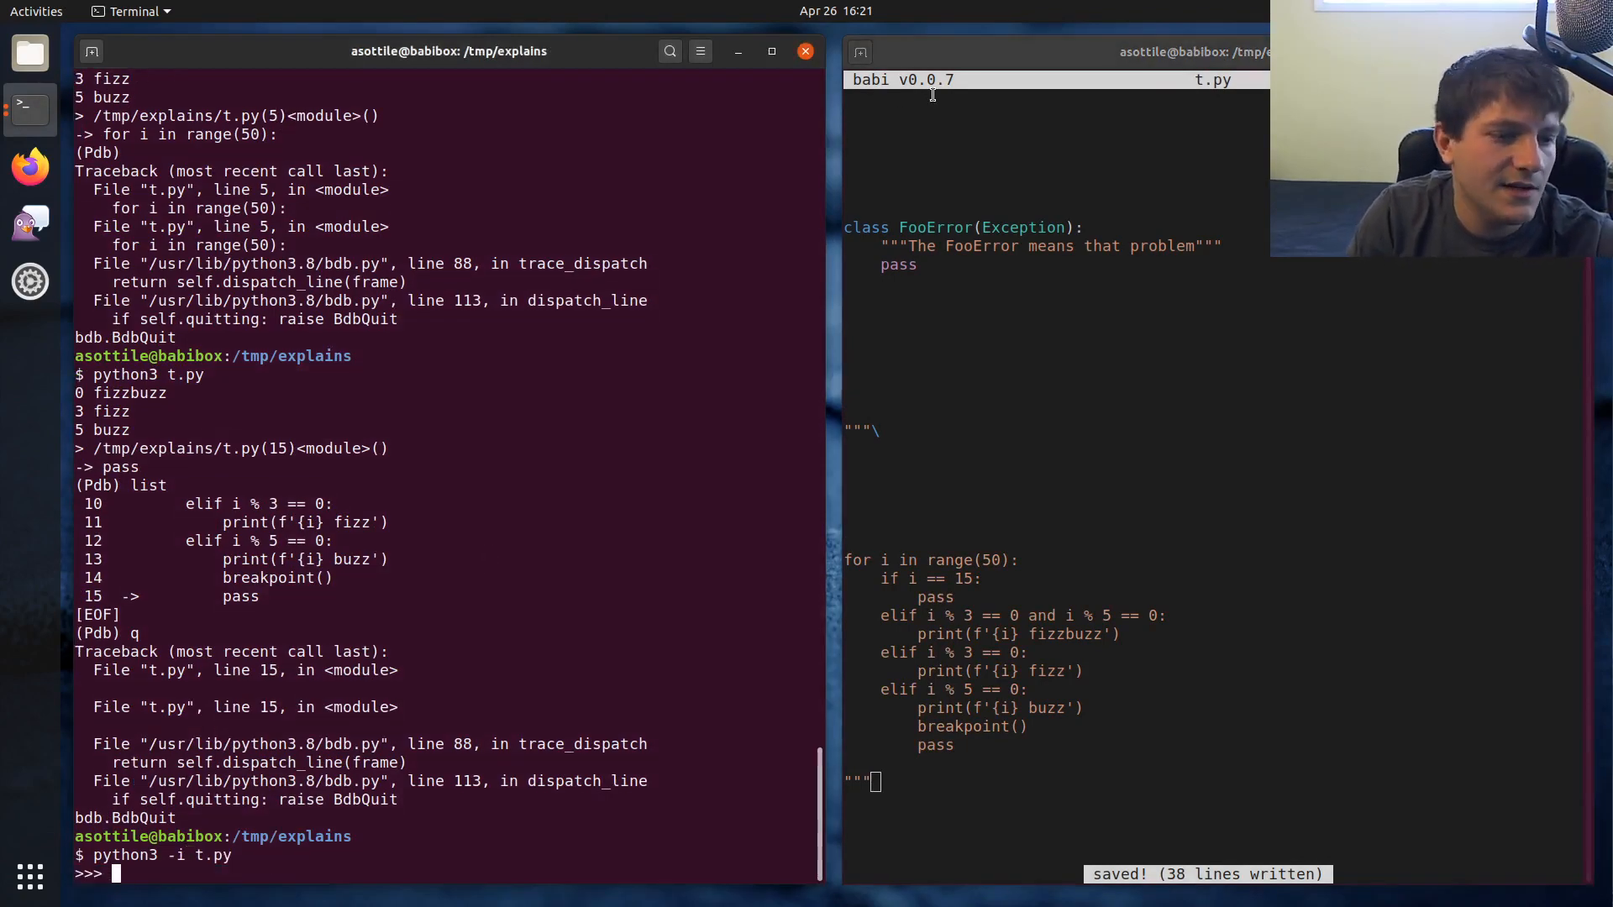
# Evaluate FooError.__doc__ and FooError() in the interpreter, then start an 'x :=' expression
pyautogui.write('FooError.__doc')
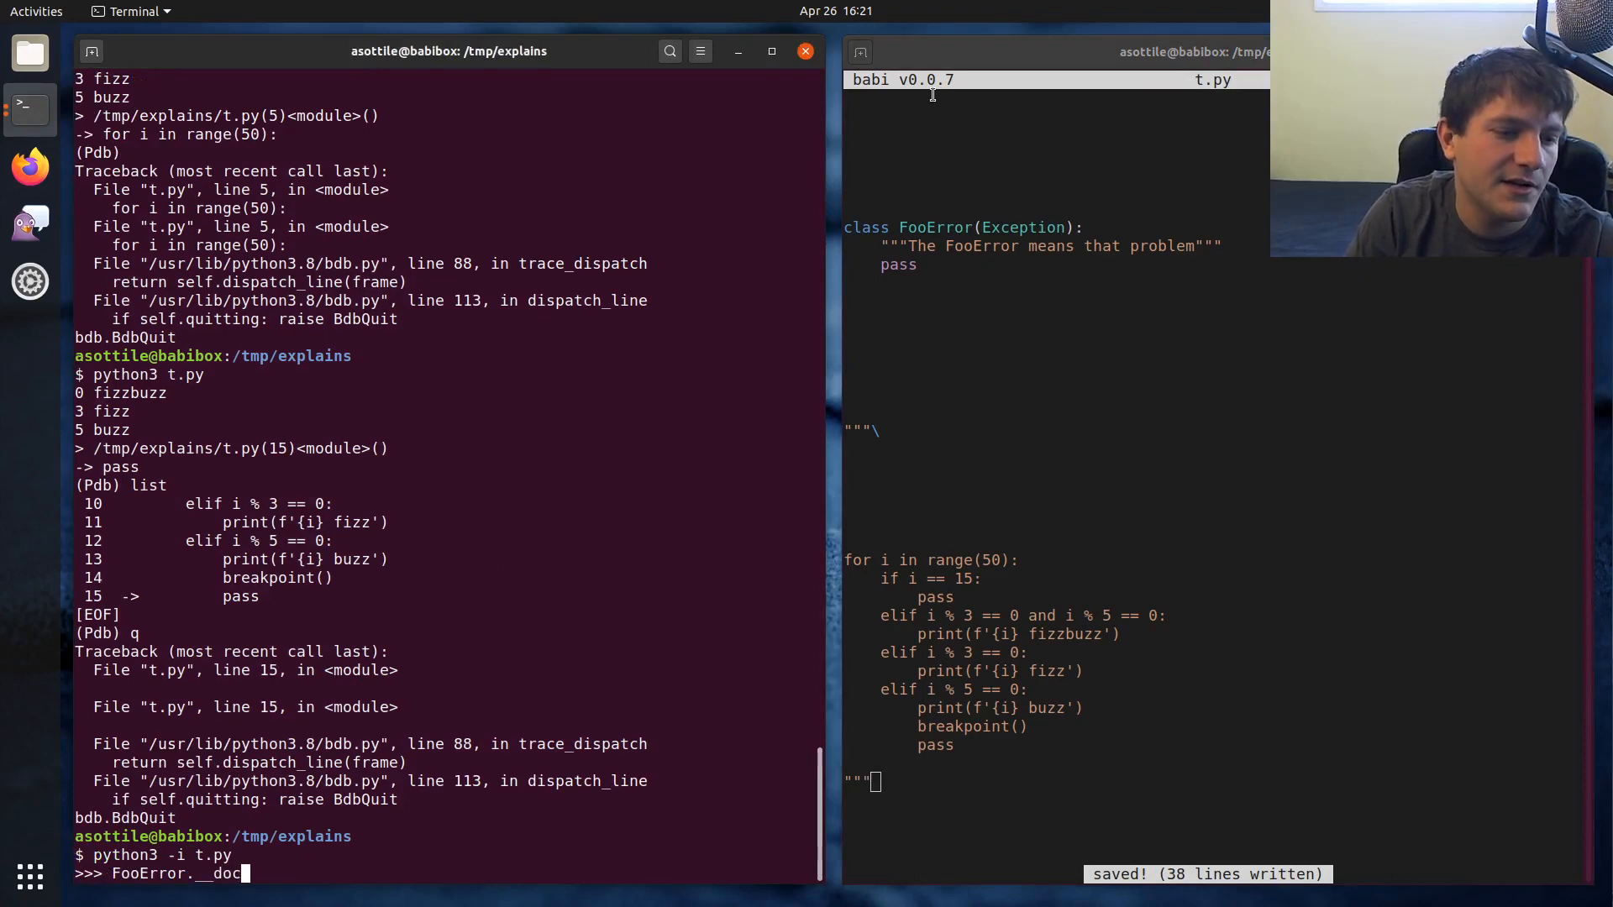
pyautogui.press('Return')
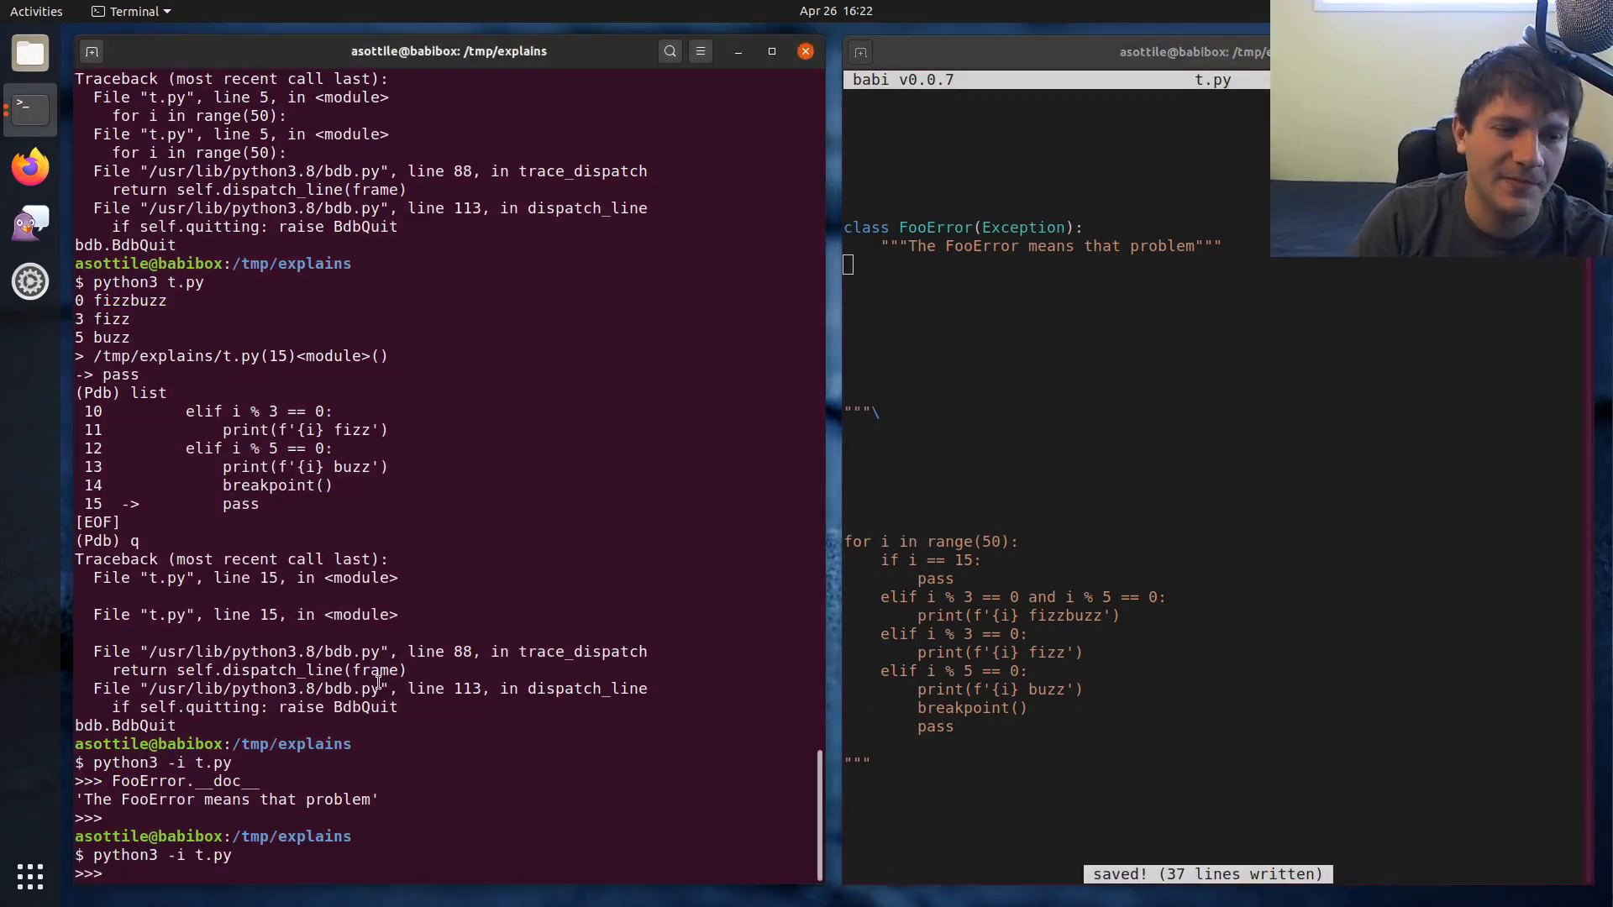
pyautogui.write('FooError(')
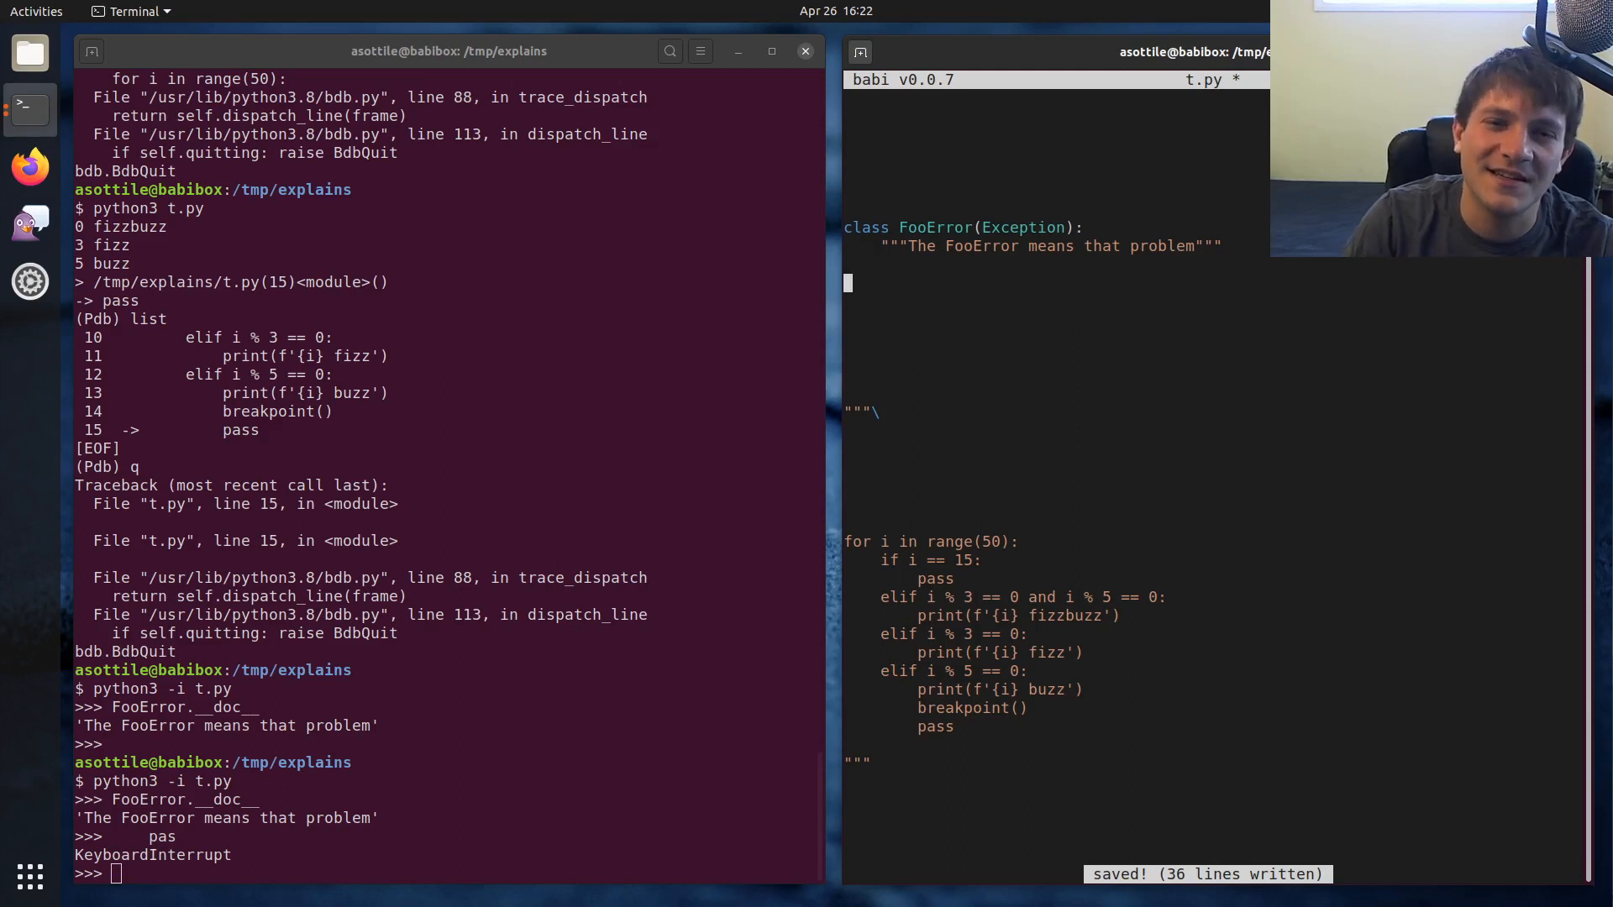
pyautogui.write('x :=')
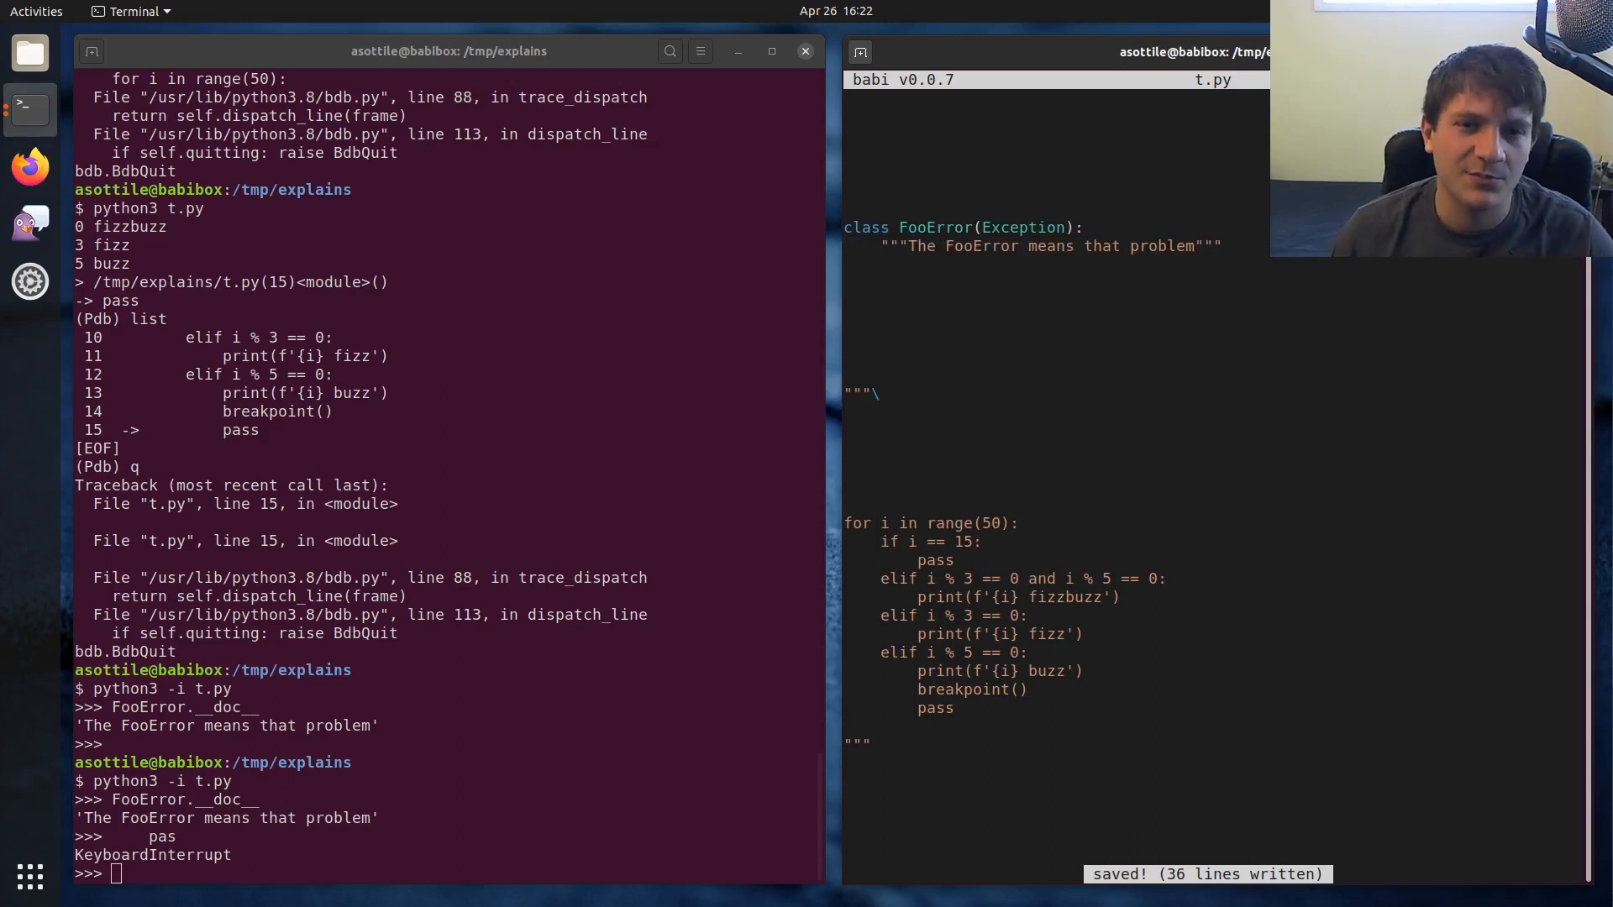
# Add the bare 'foo' literal under the class line and evaluate FooError again in the interpreter
pyautogui.write("'foo'")
pyautogui.click(1216, 412)
pyautogui.write('1243.5')
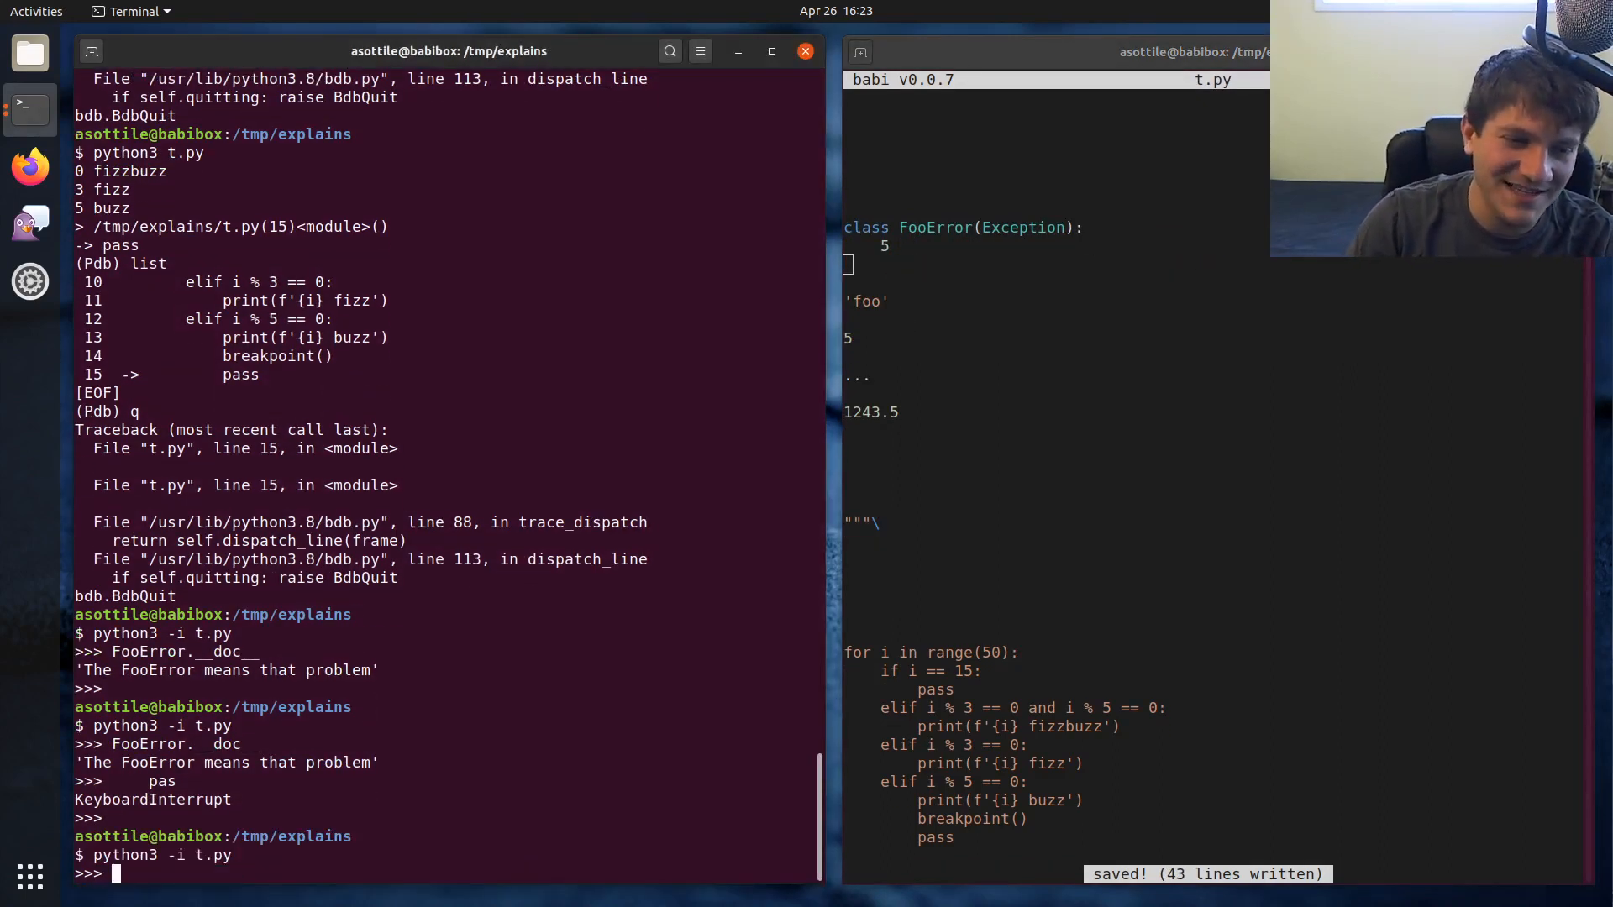
pyautogui.write('FooEr')
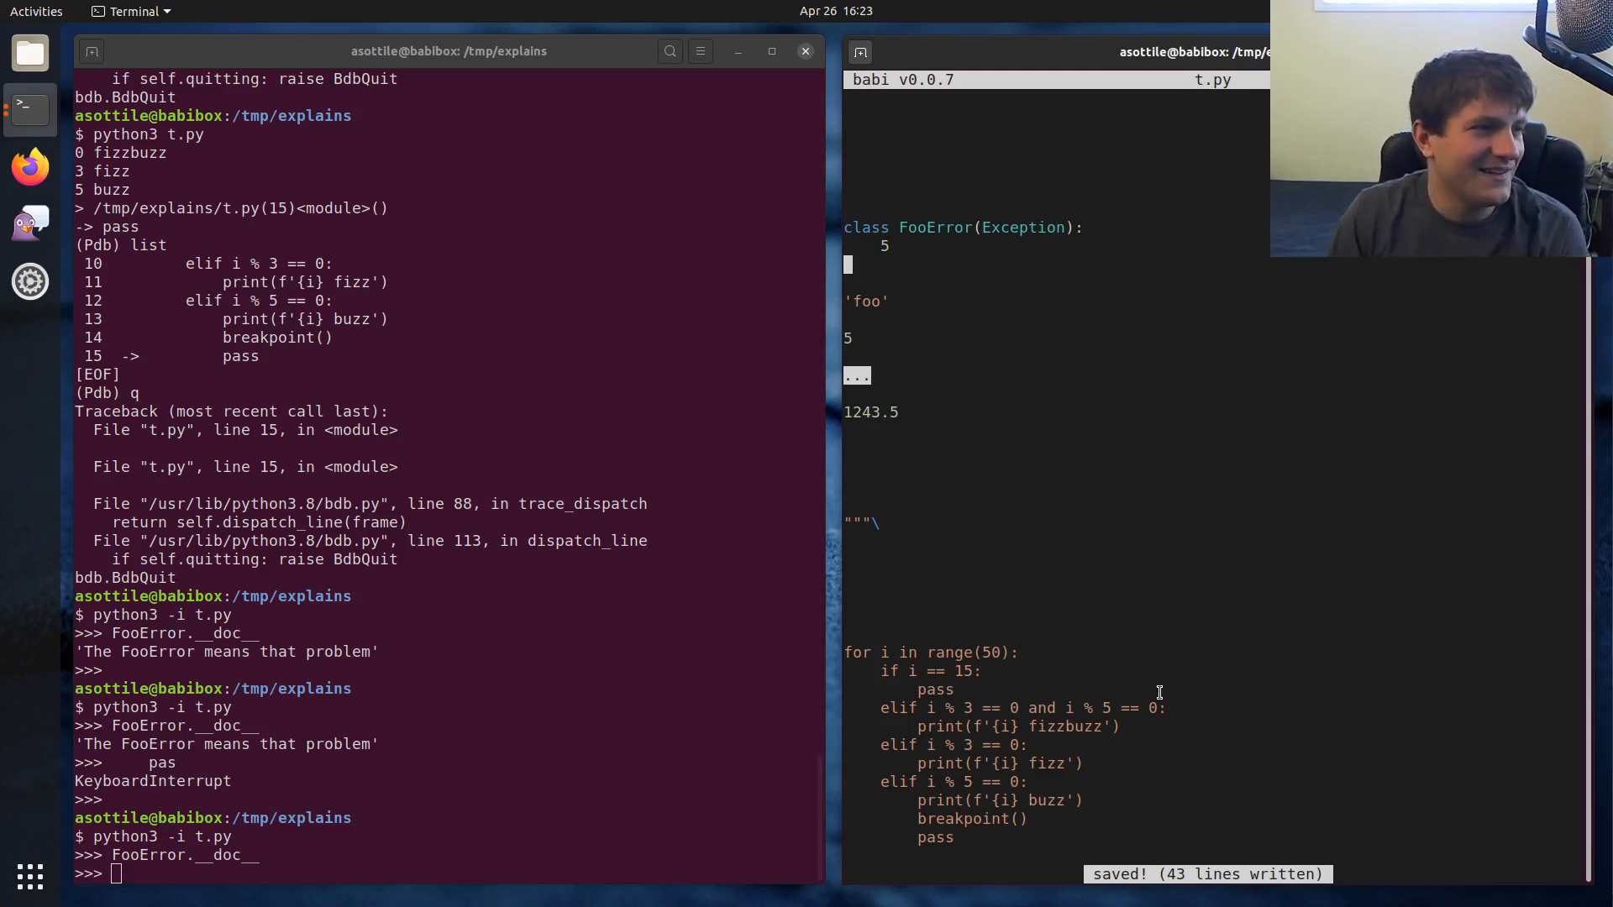
pyautogui.moveTo(993, 427)
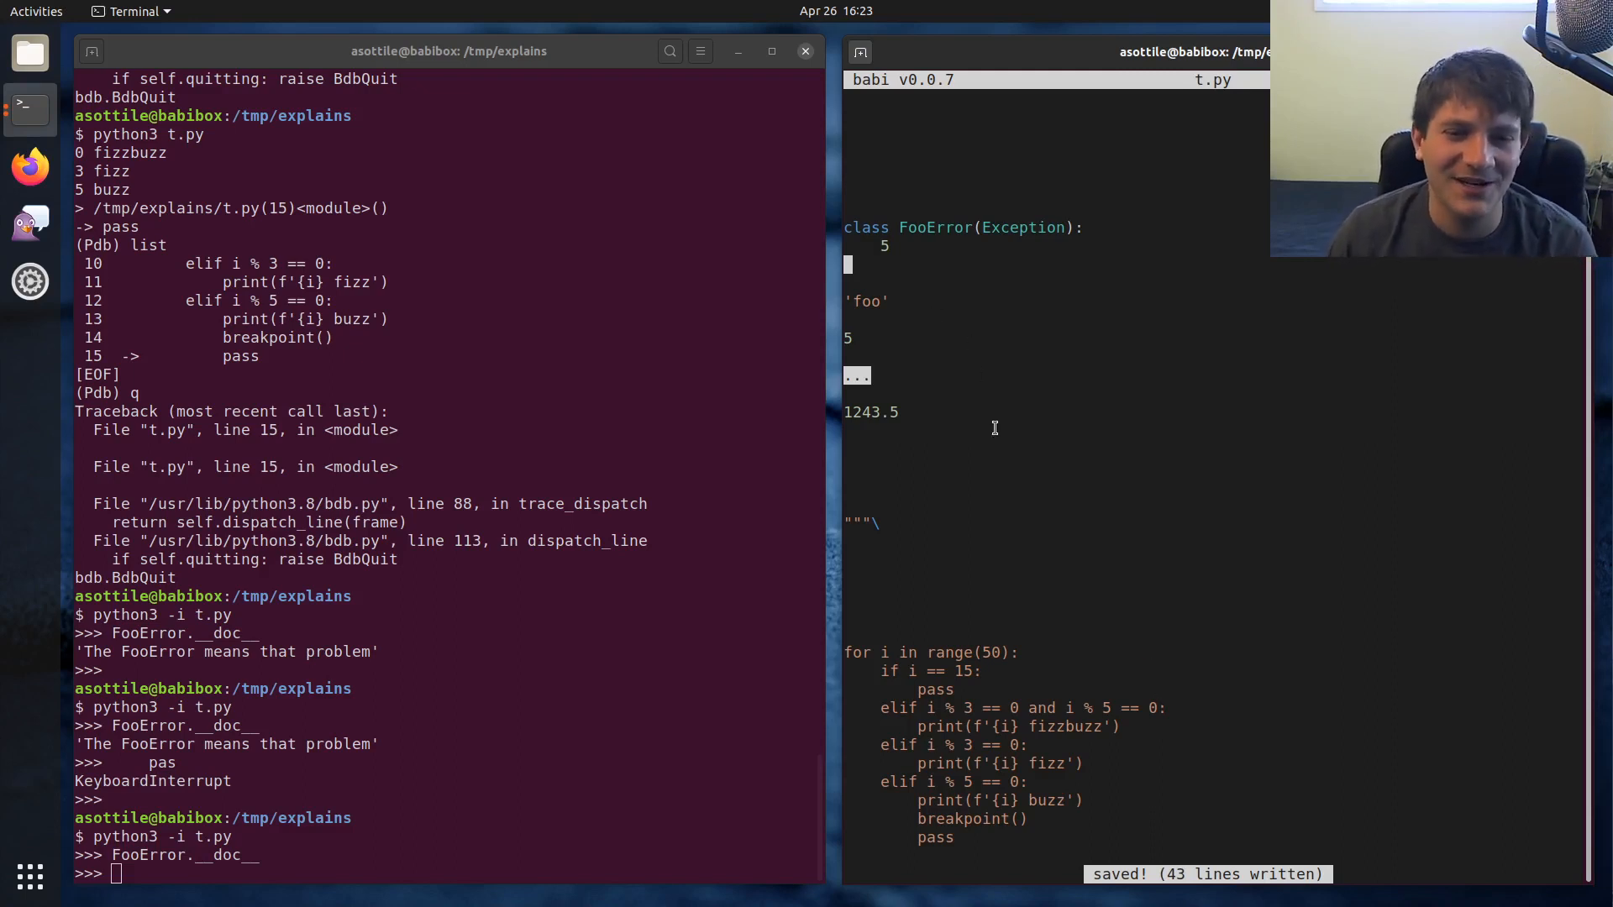
pyautogui.moveTo(1035, 458)
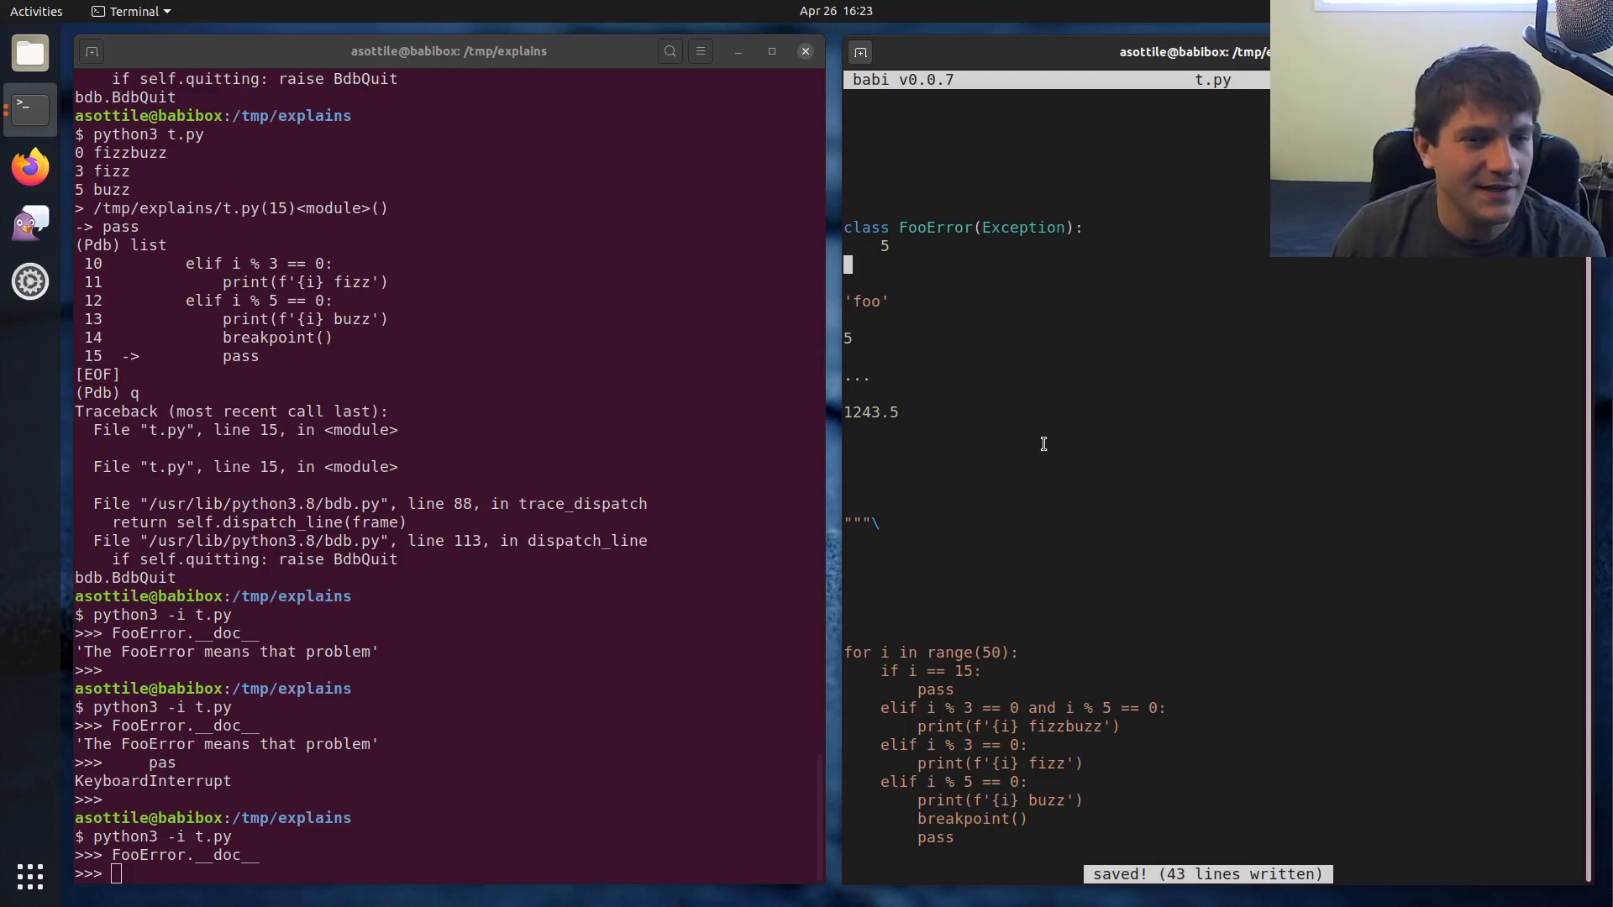
pyautogui.moveTo(1011, 551)
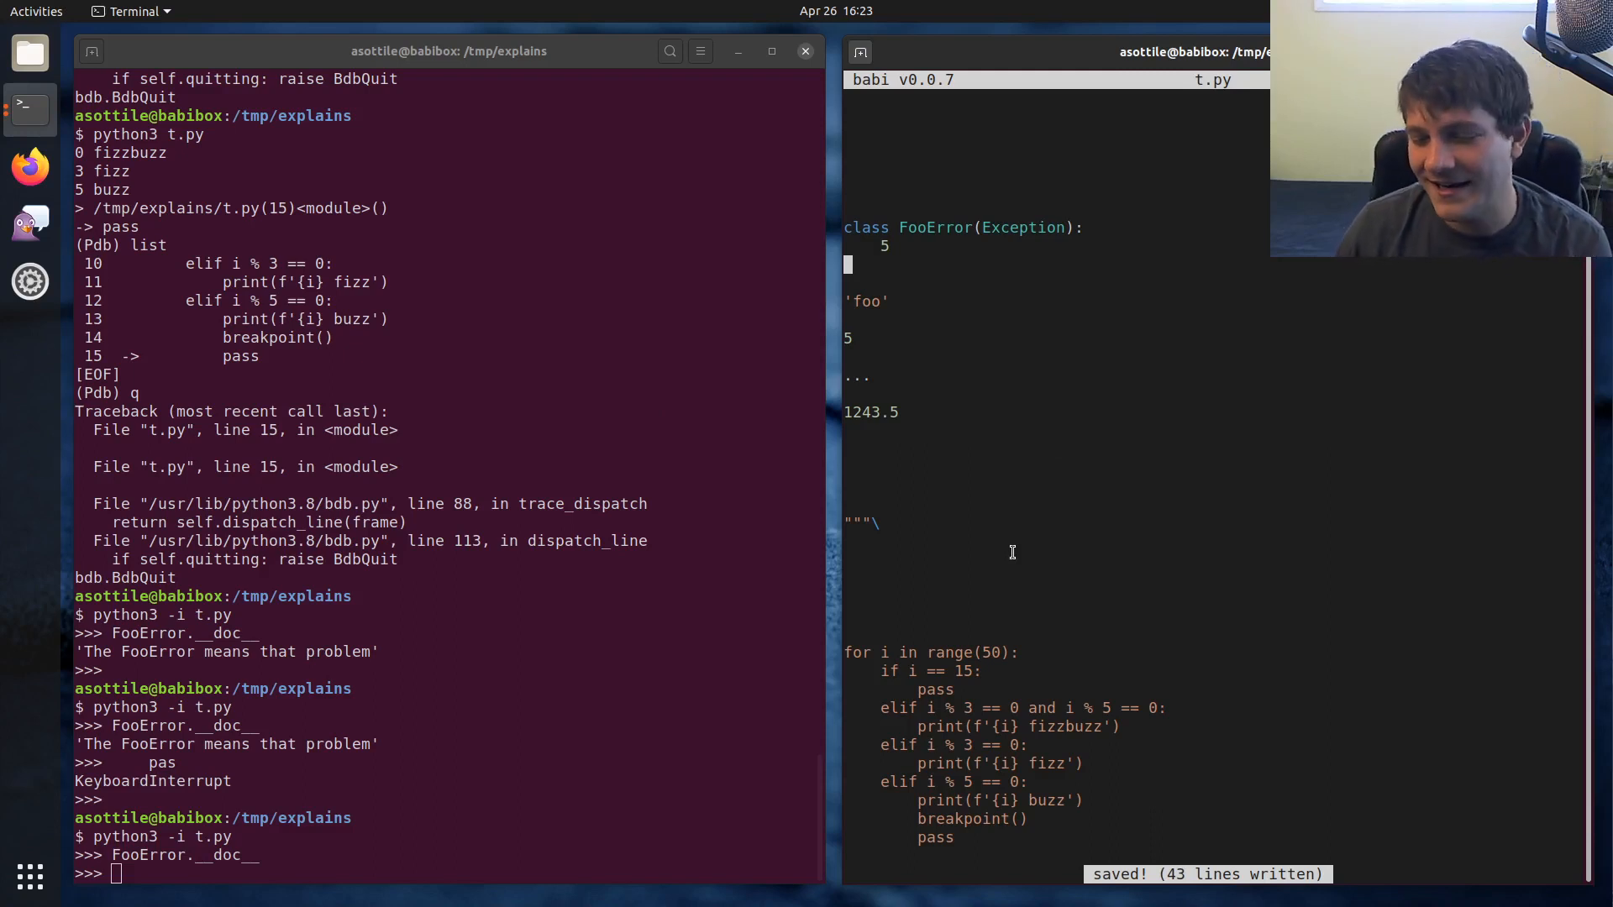
pyautogui.moveTo(906, 543)
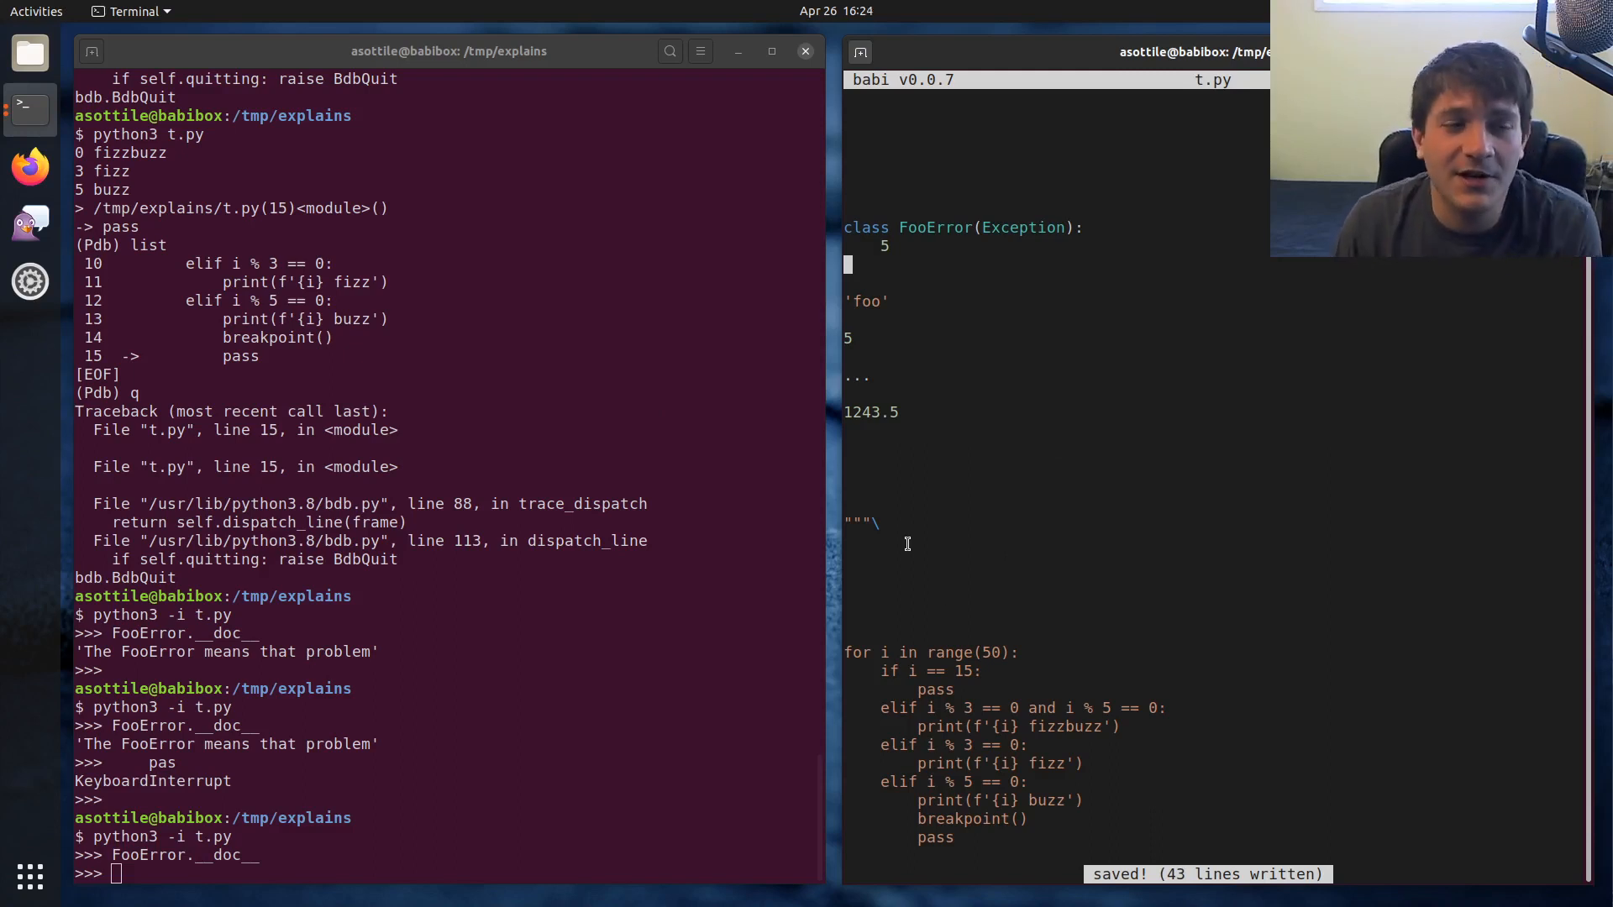